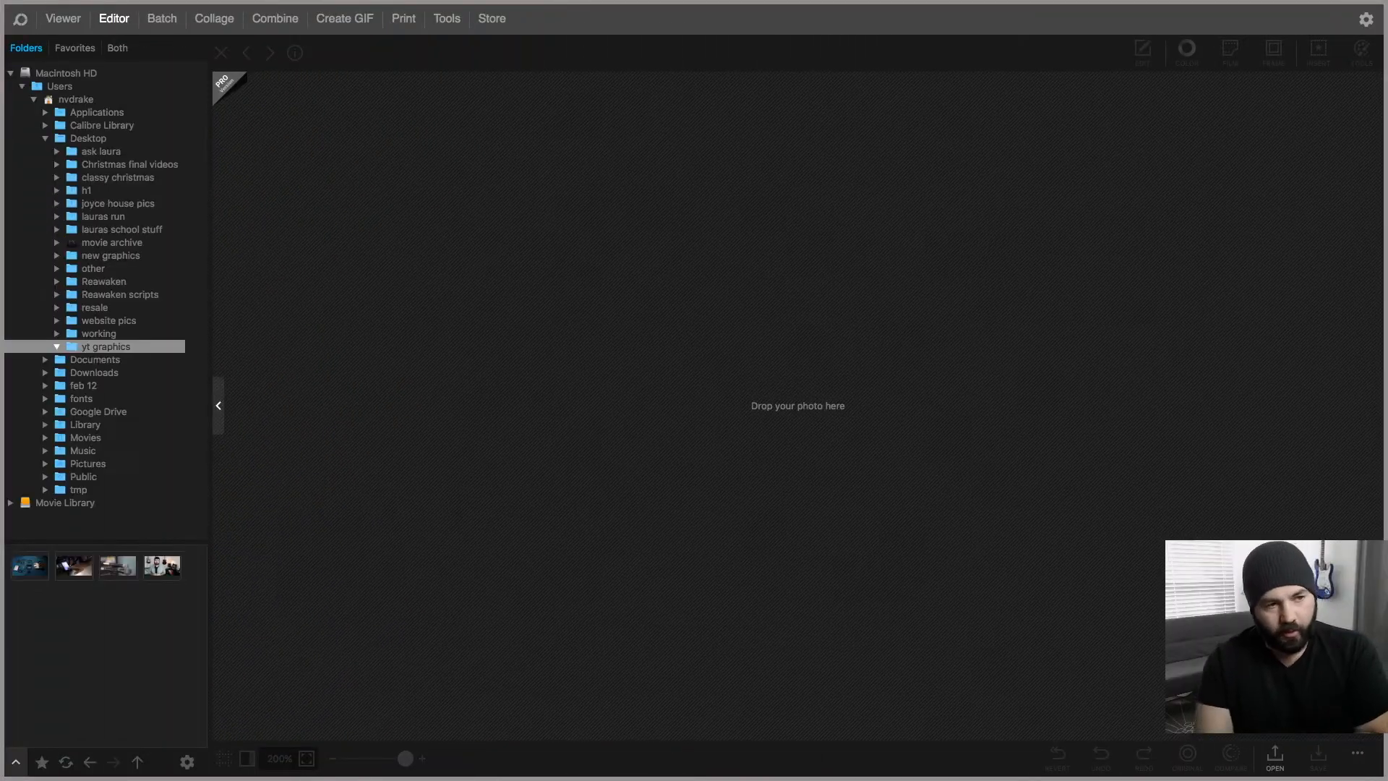
Browse PhotoScape X's modes: Viewer on the yt graphics folder, Batch, Collage, Combine, GIF and the extra tools
click(62, 18)
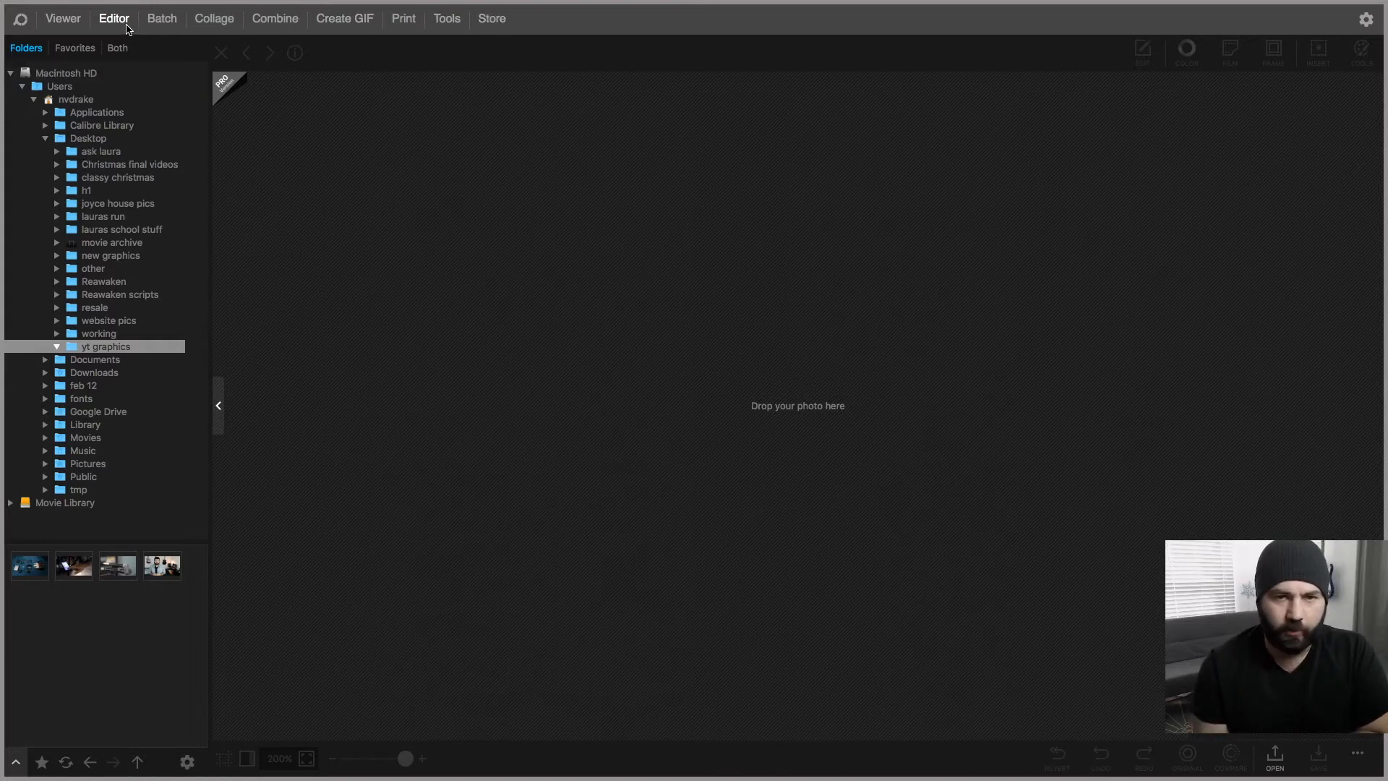
click(62, 18)
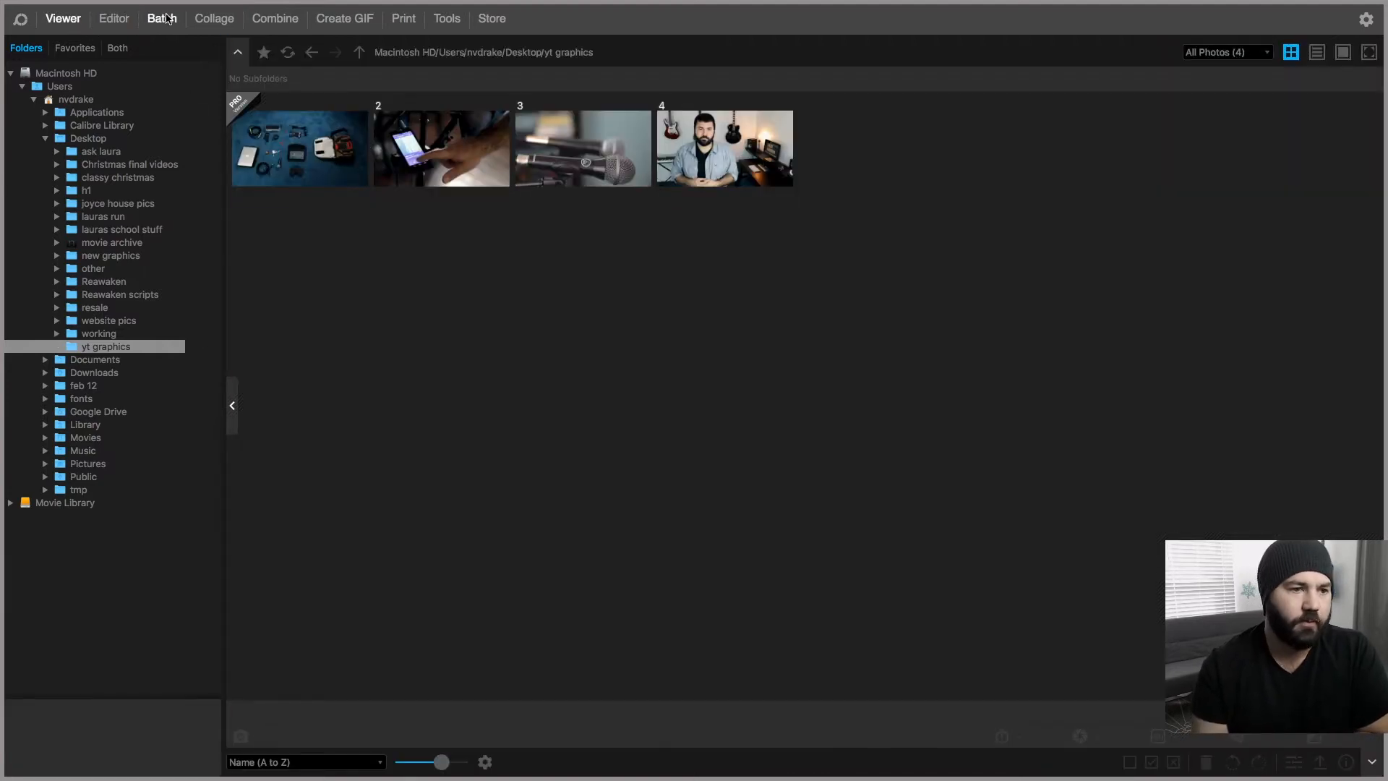
click(160, 18)
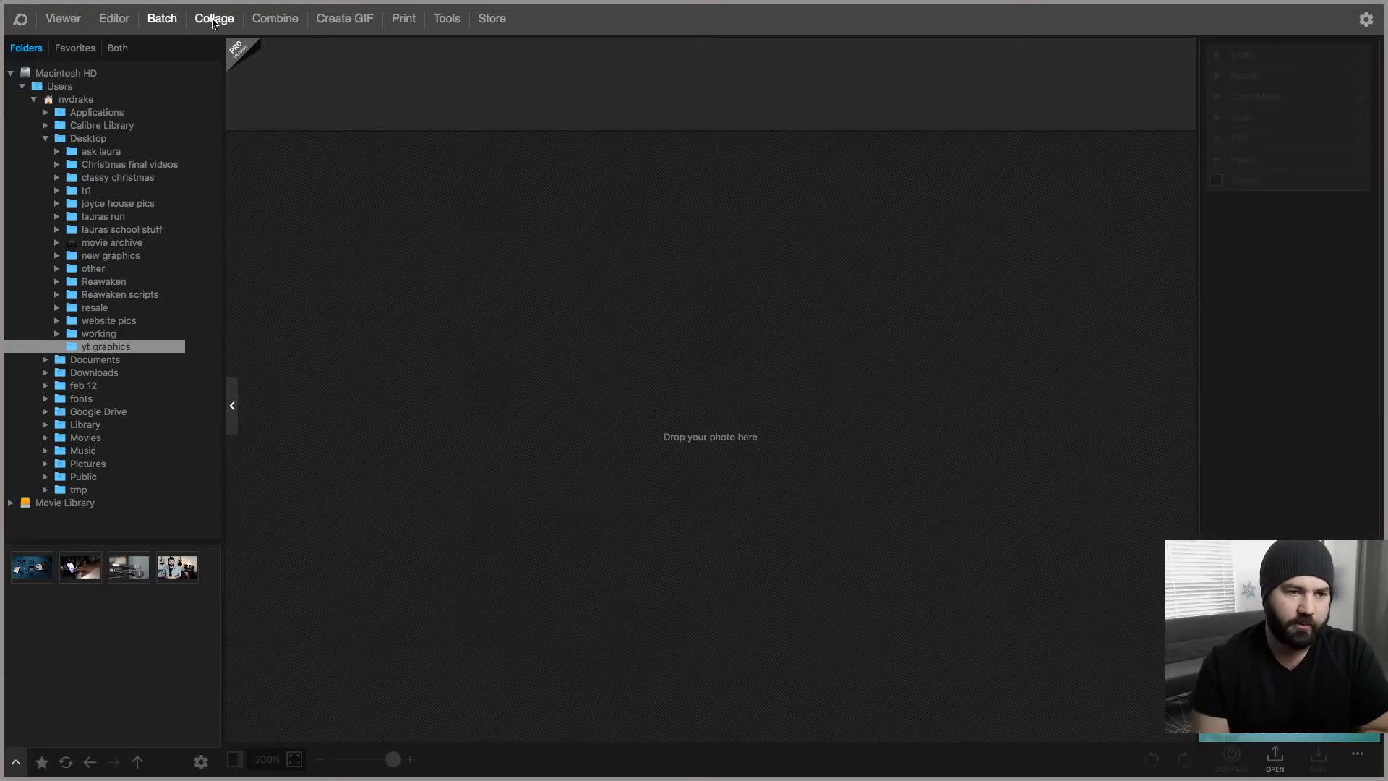
click(214, 17)
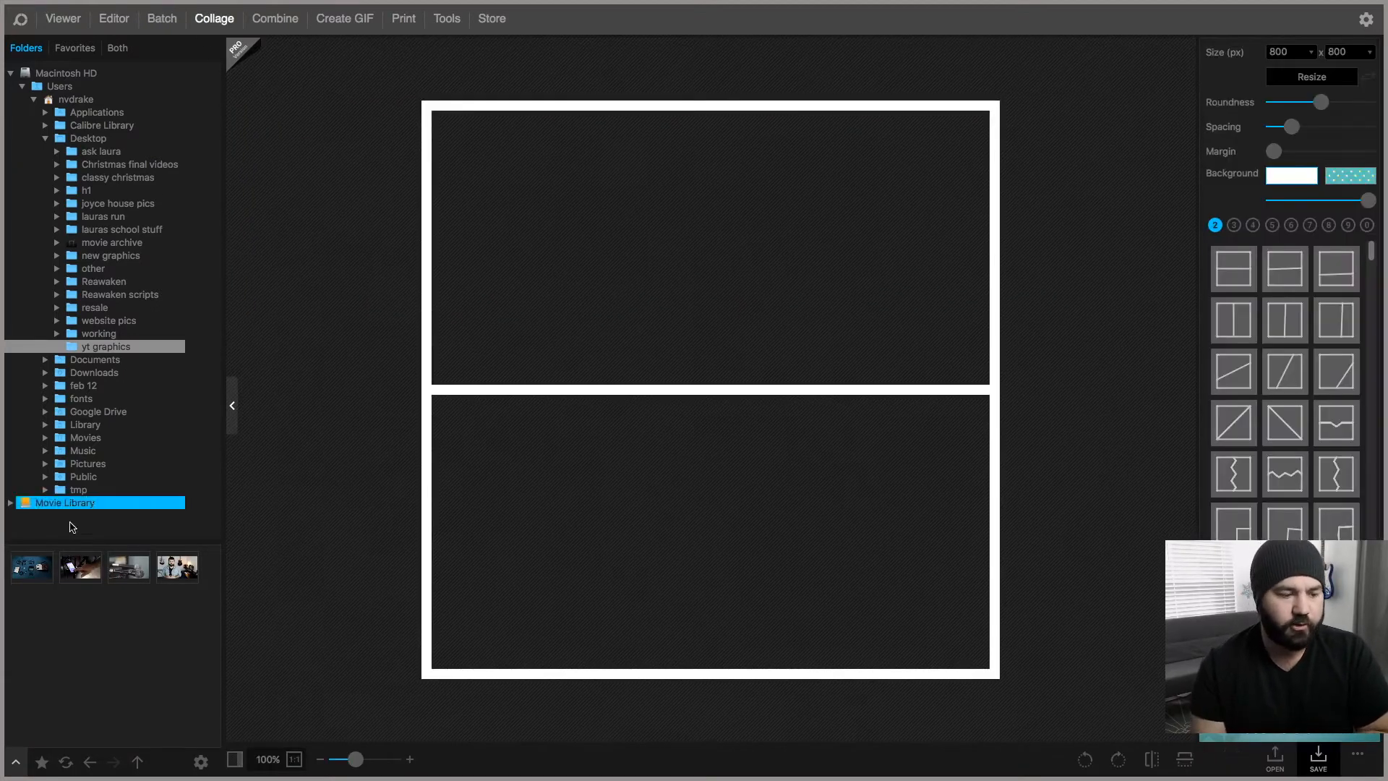
click(80, 567)
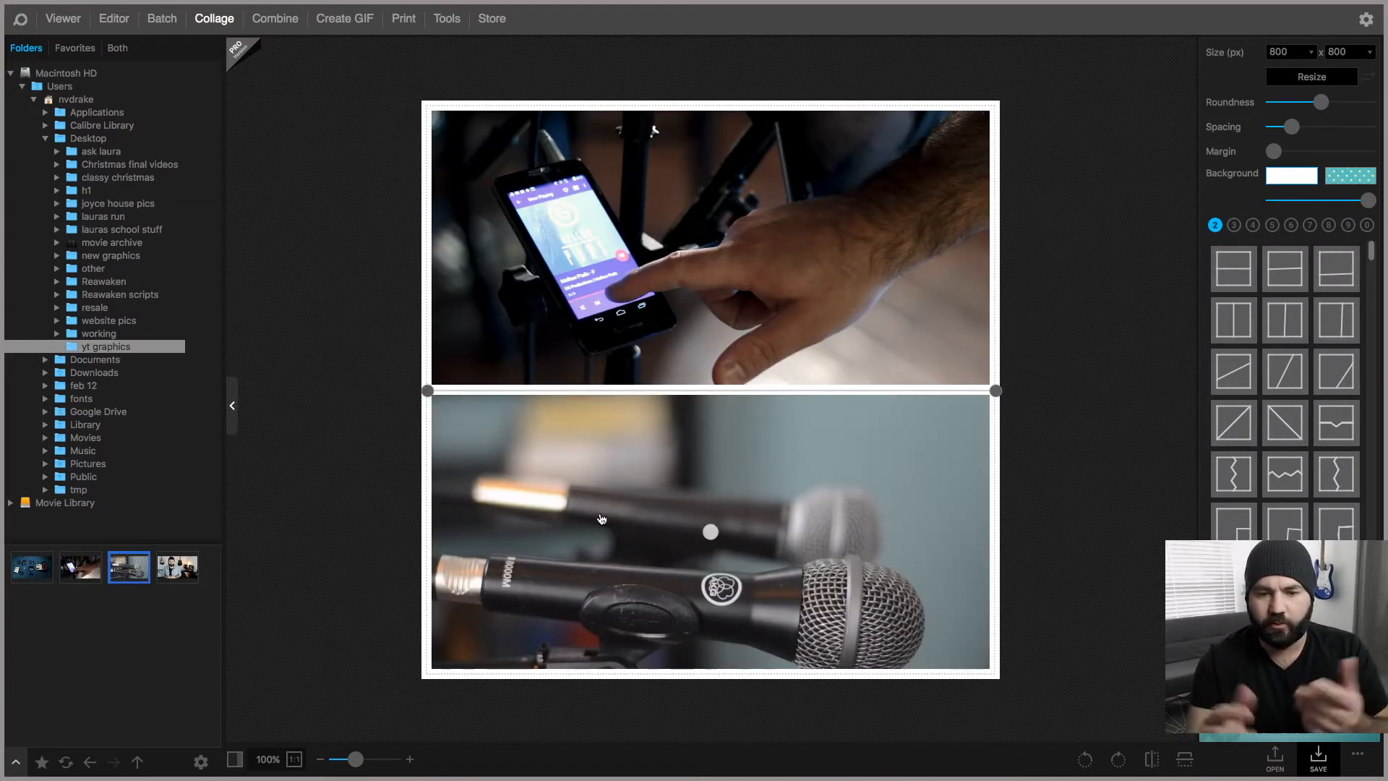
click(92, 269)
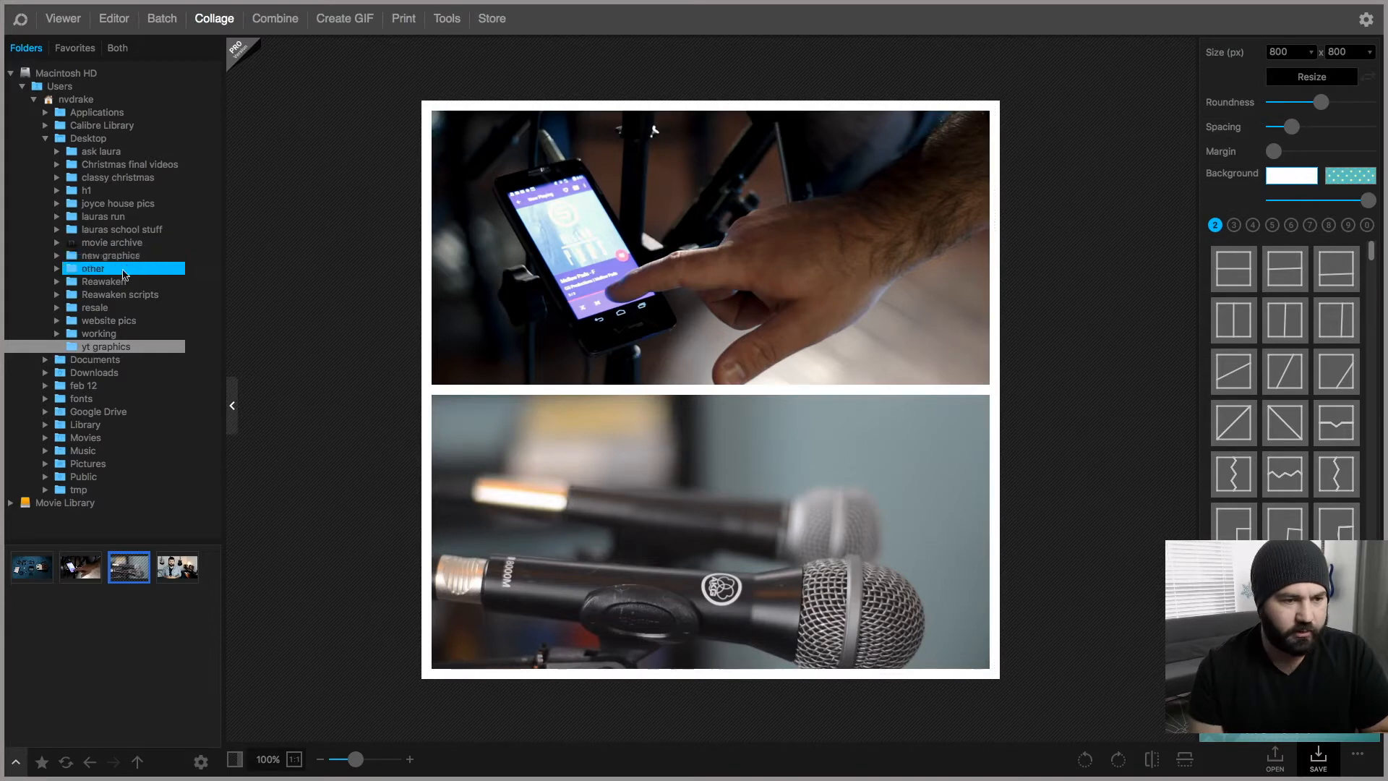
click(275, 18)
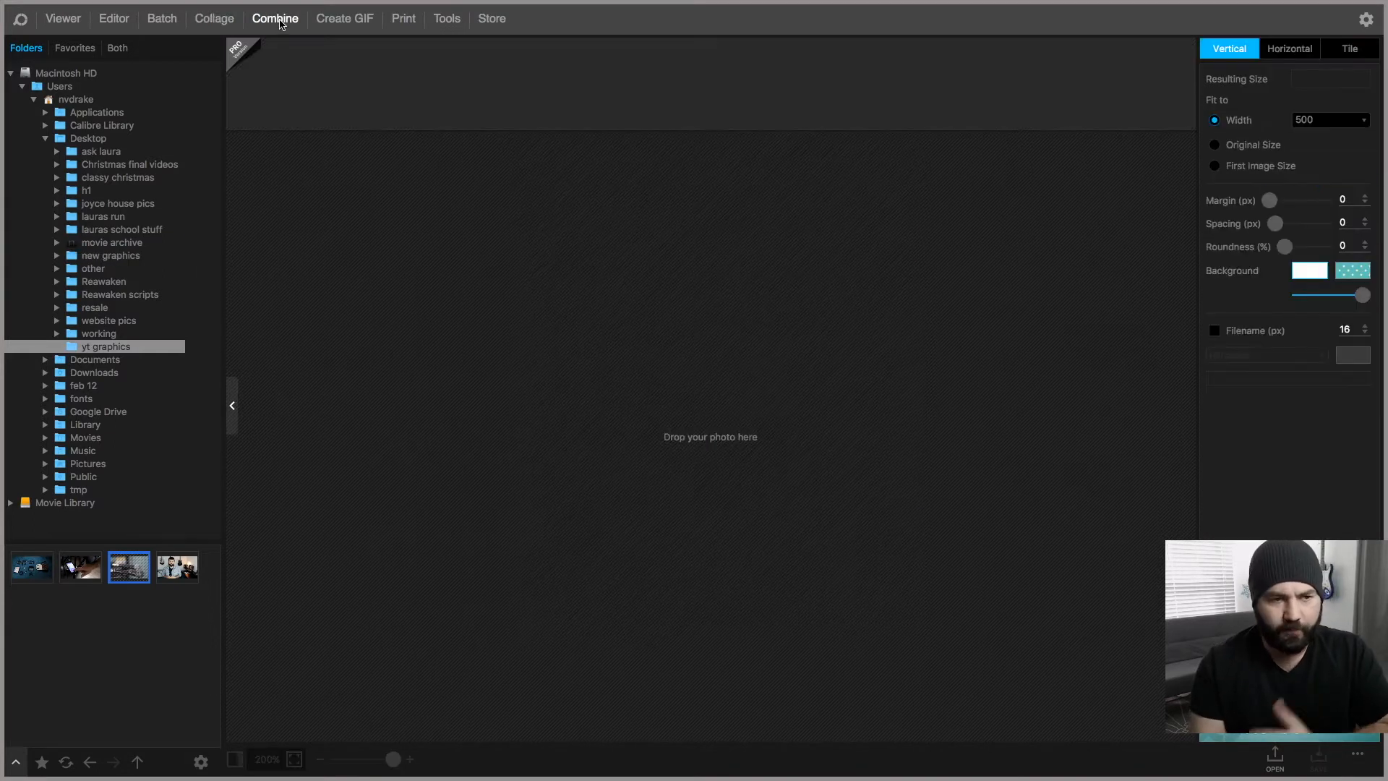
click(344, 18)
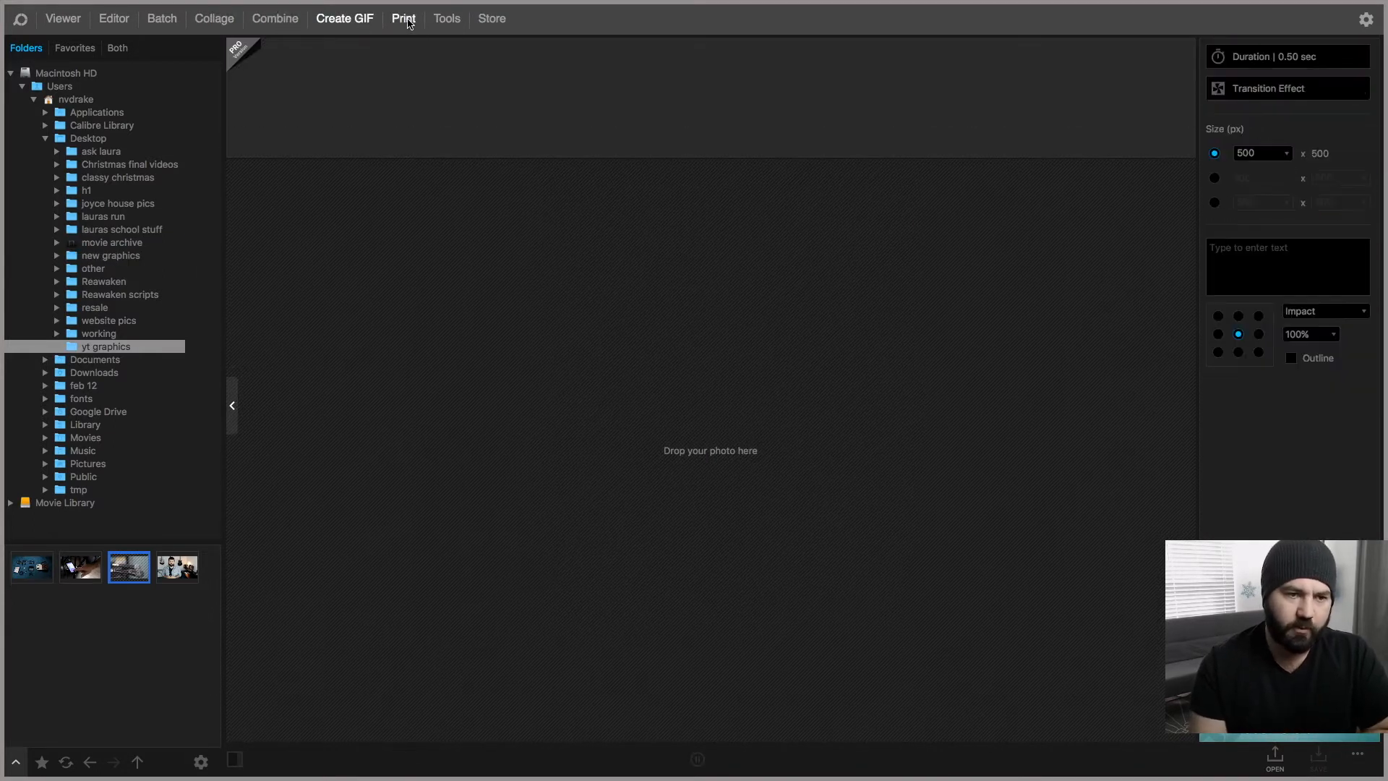
click(447, 17)
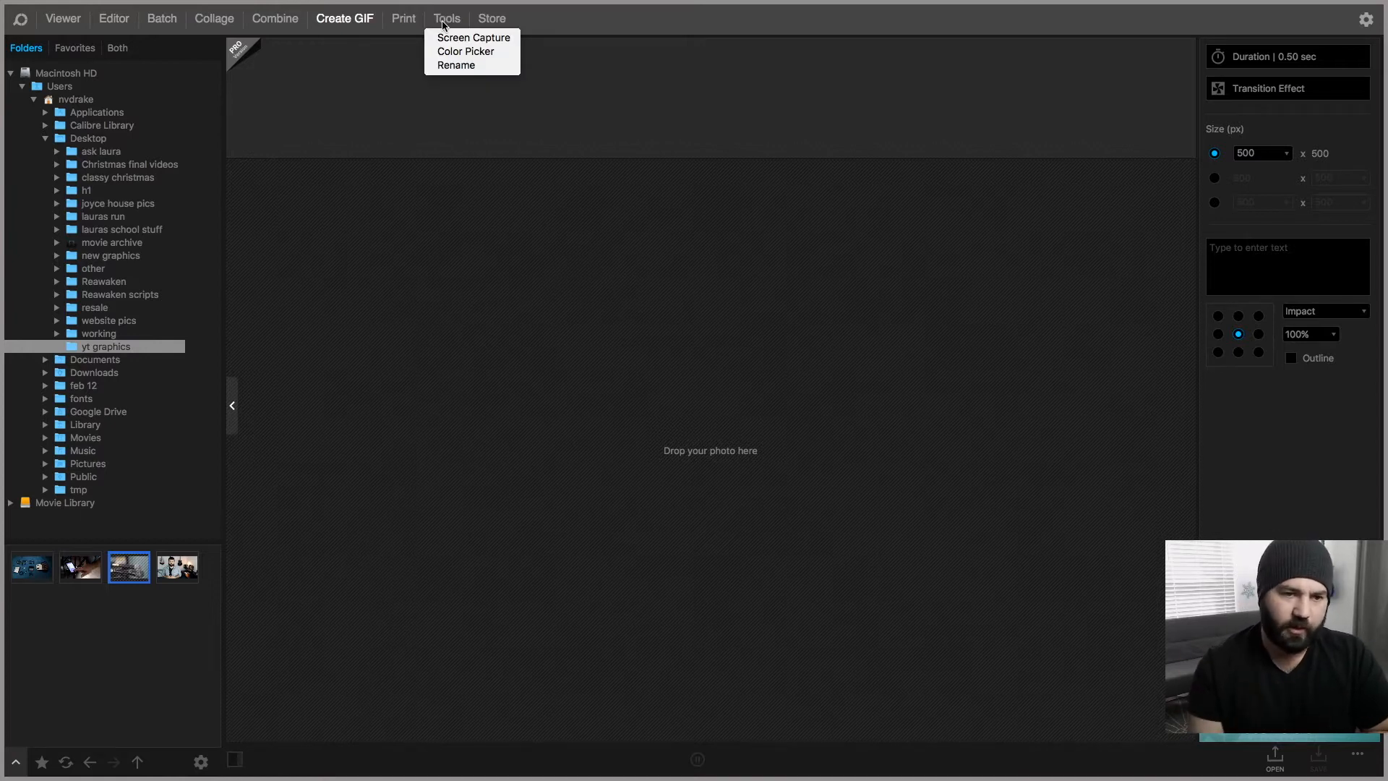
mouse_move(181, 55)
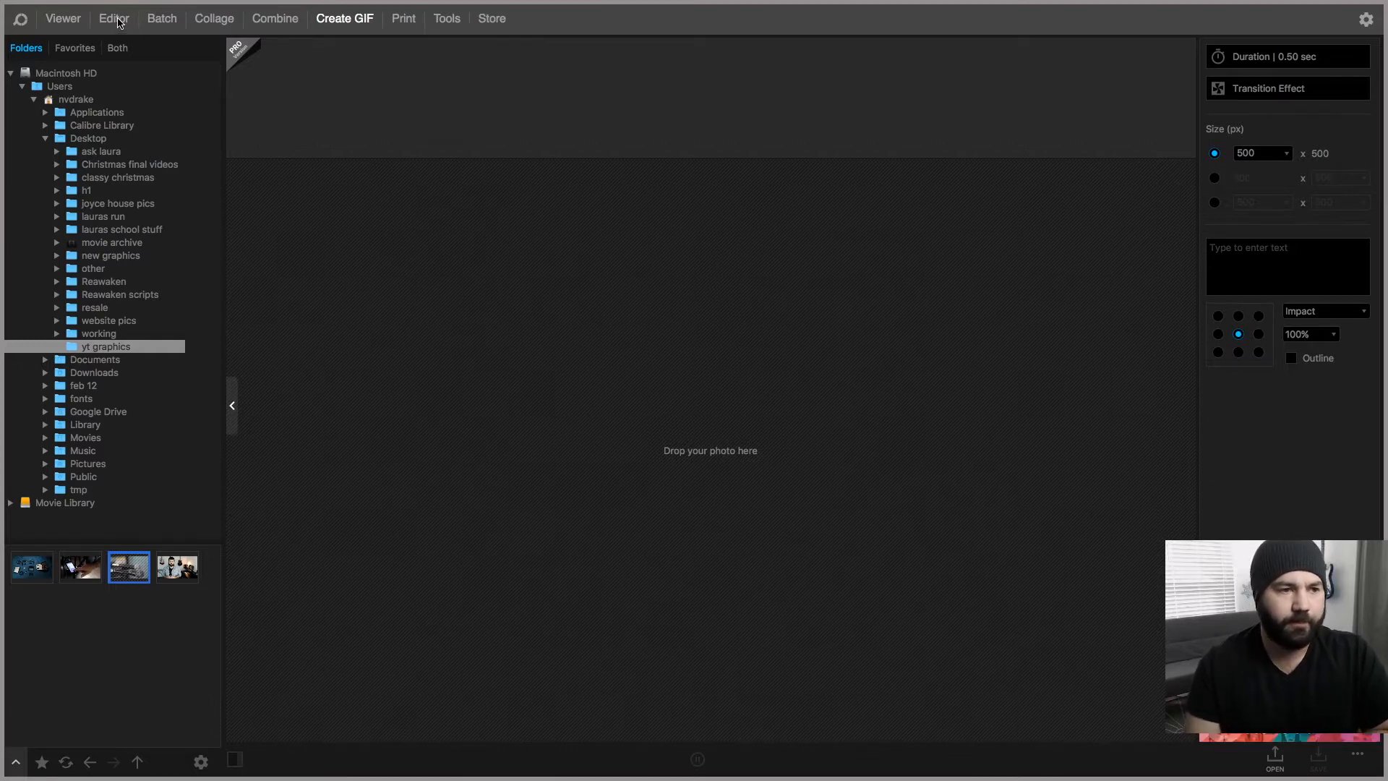
Return to Editor, load the studio photo thumbnails.png and expand the Adjustments list
click(113, 17)
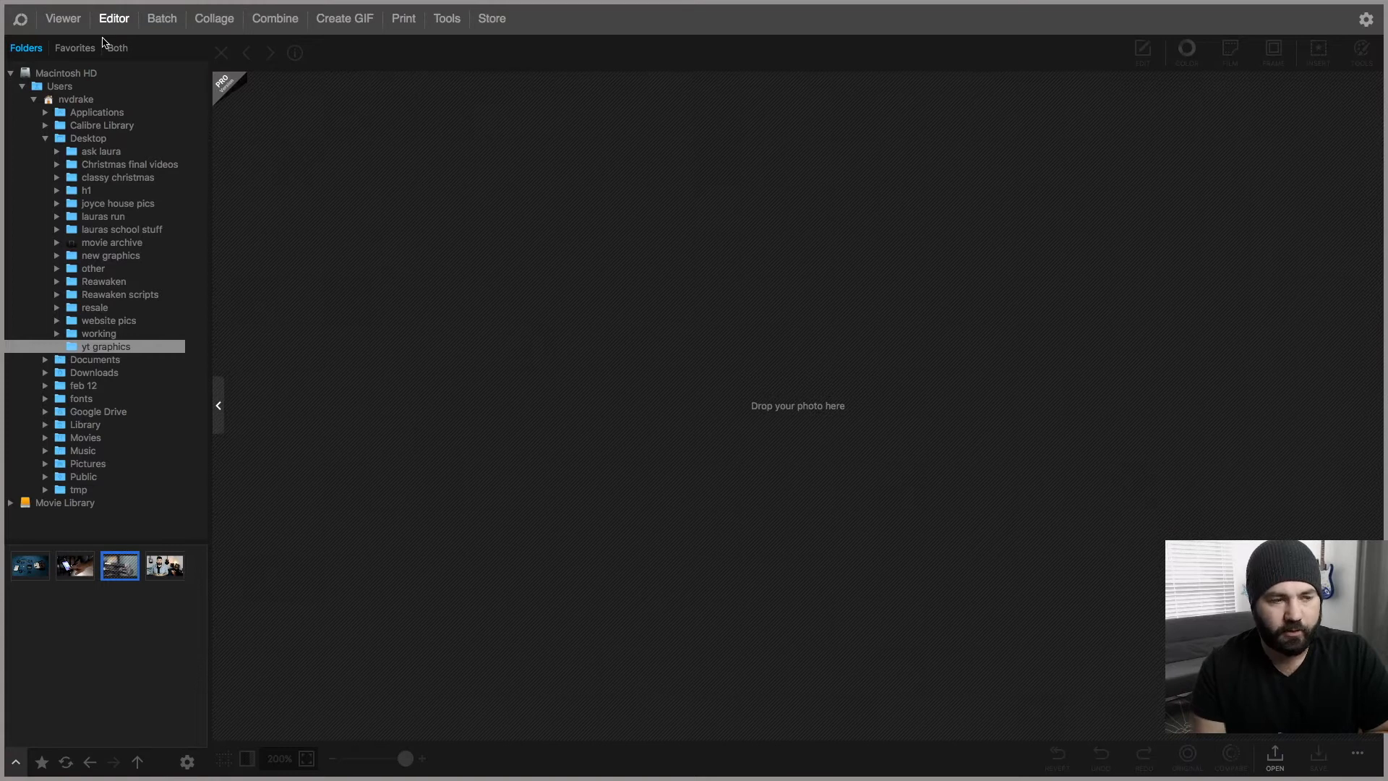
click(116, 177)
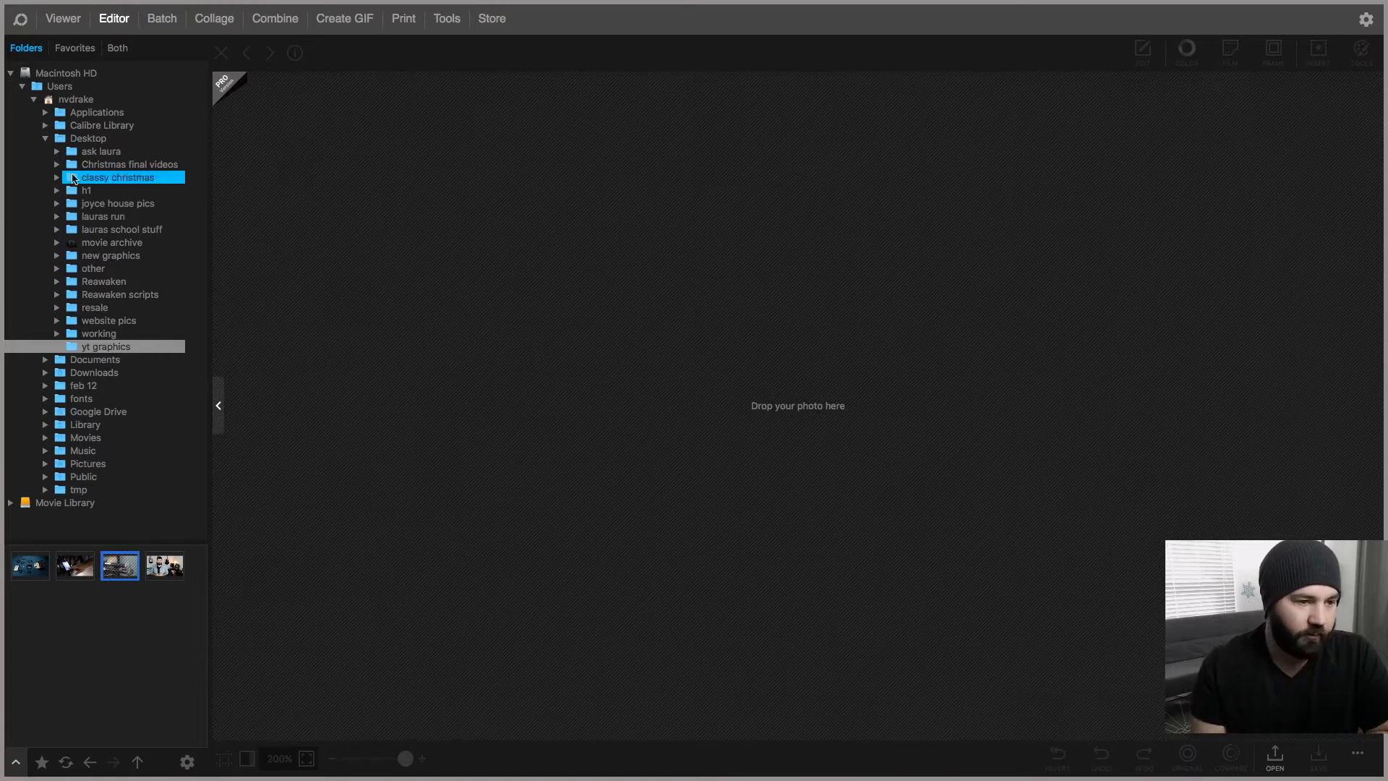
click(86, 139)
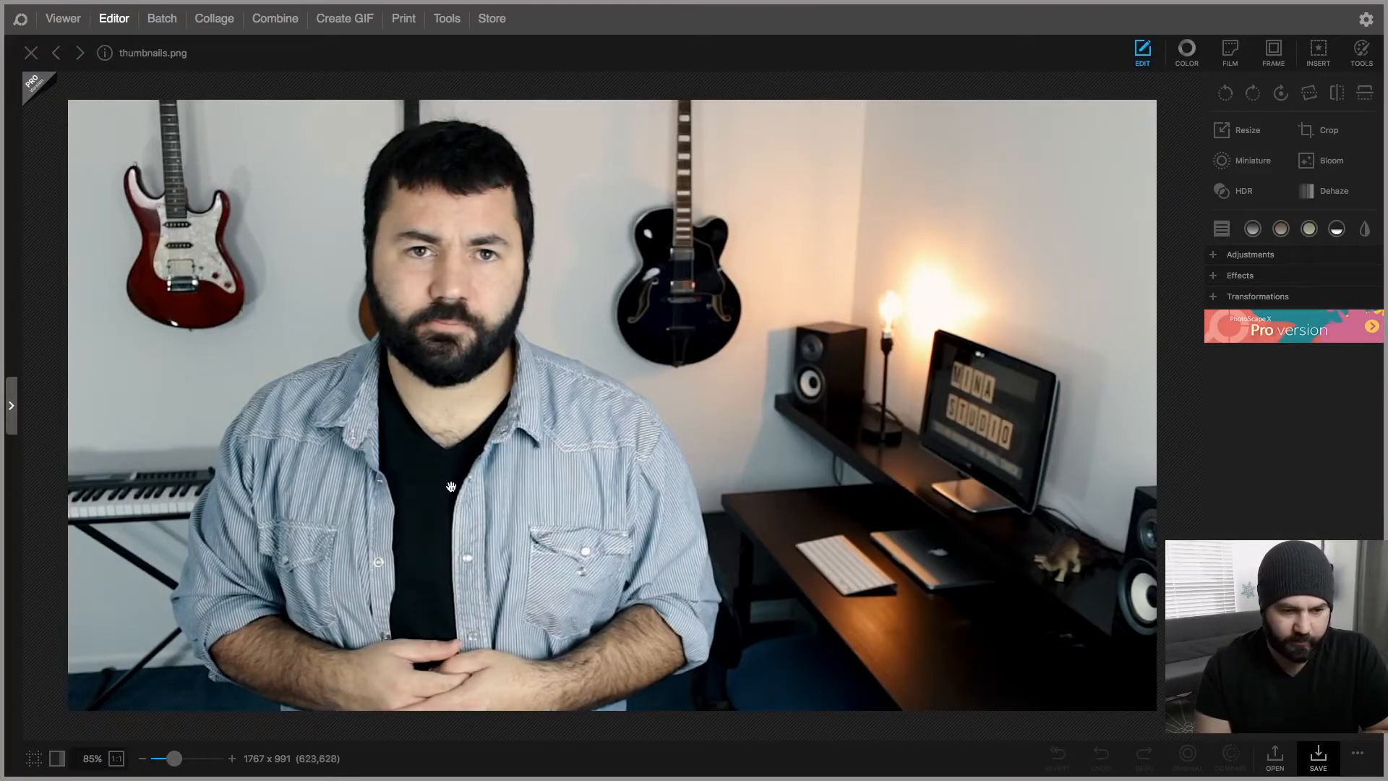
mouse_move(1172, 206)
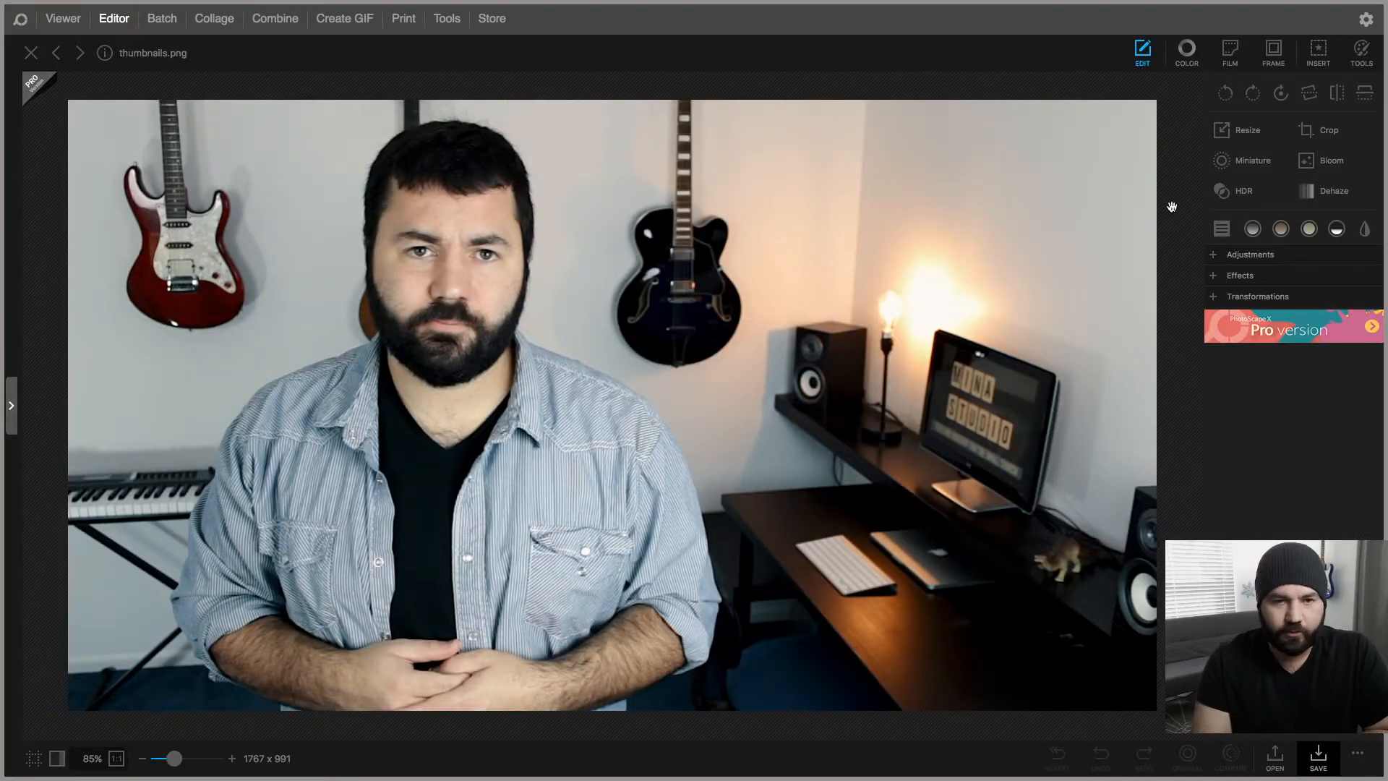
mouse_move(146, 94)
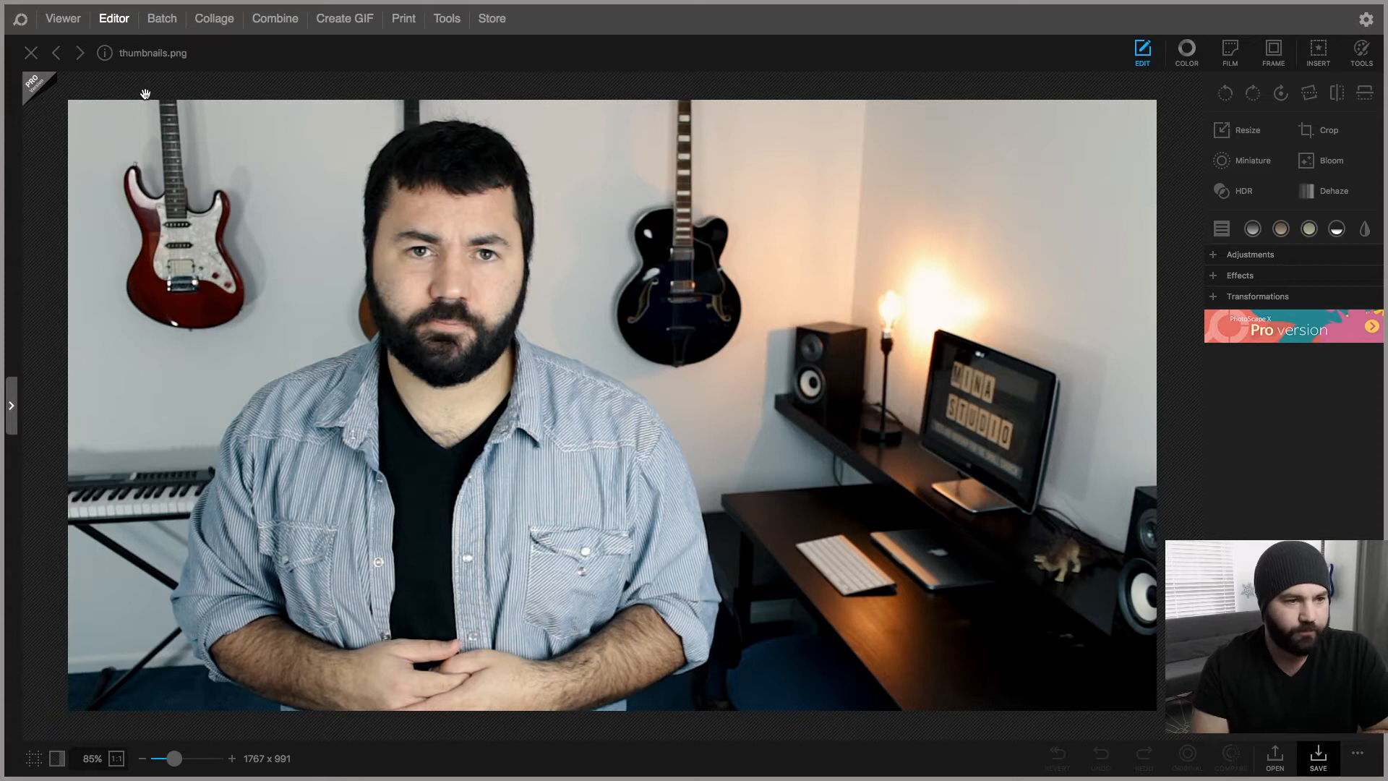
mouse_move(616, 351)
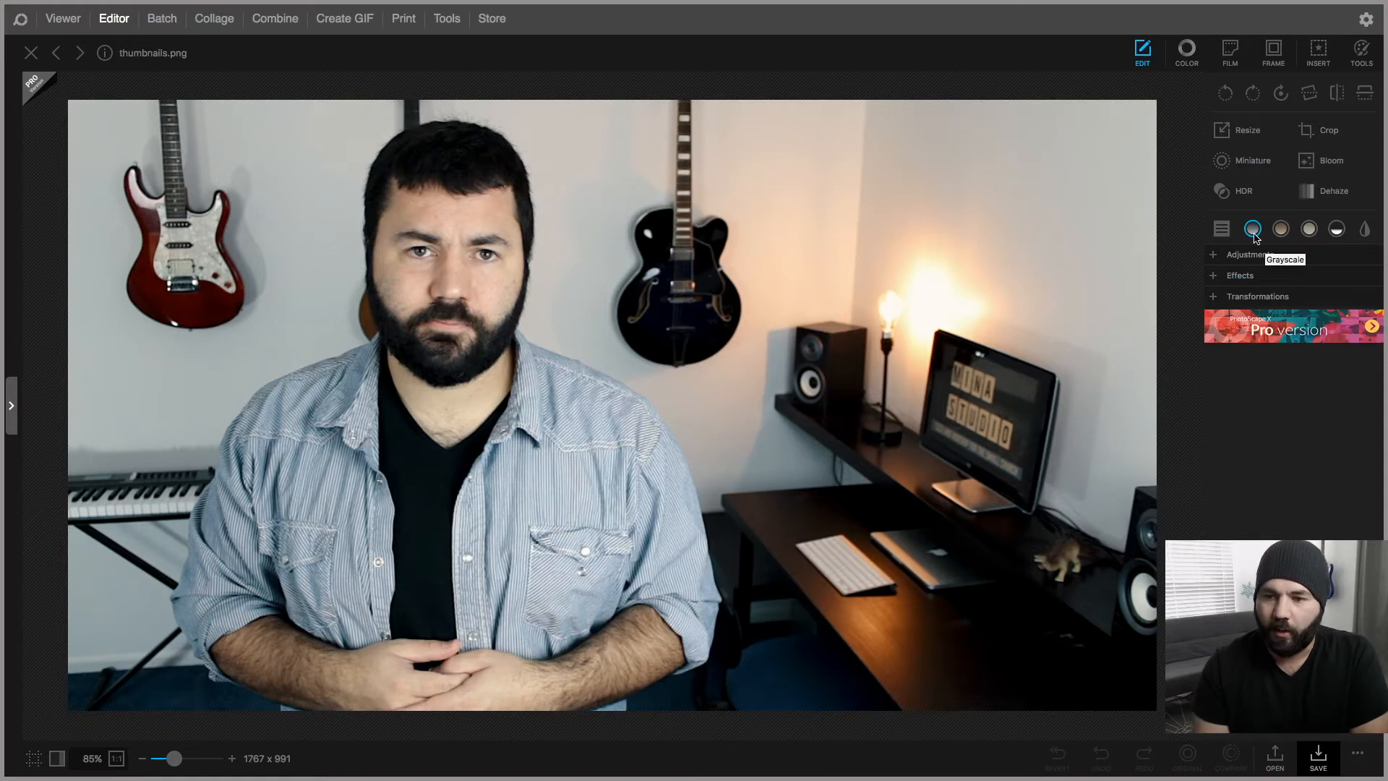
click(1240, 254)
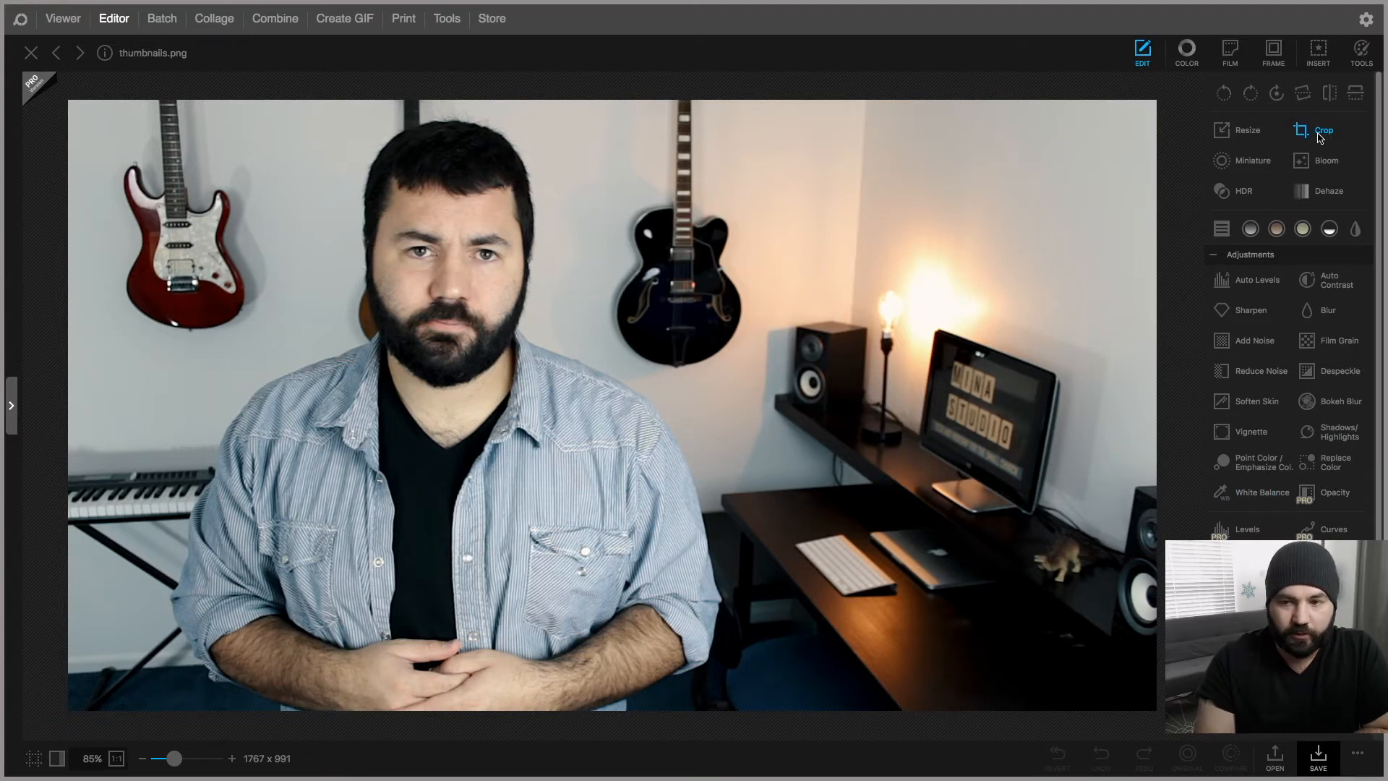
Crop the photo to a 16 x 9 (HD) frame, leaving it 1758 x 989
click(1323, 130)
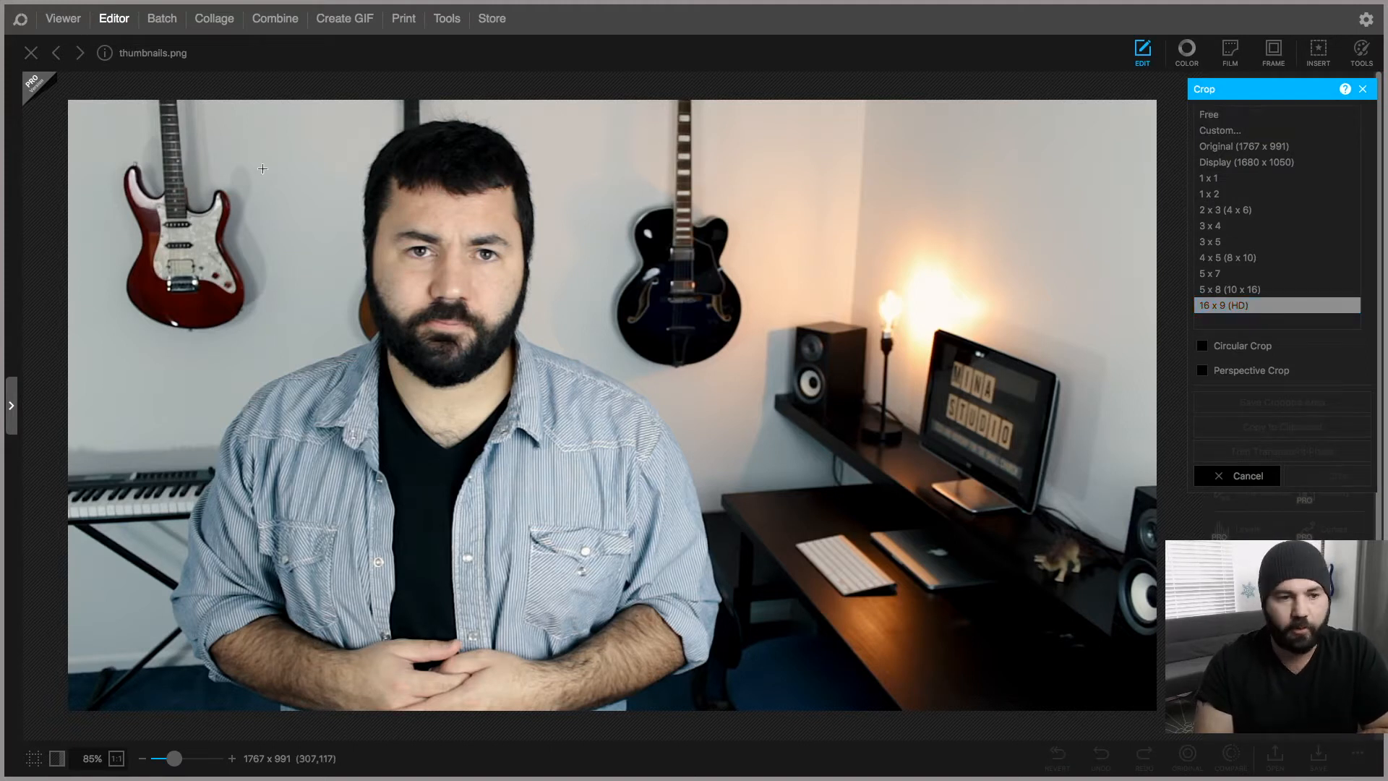
drag(70, 104, 152, 150)
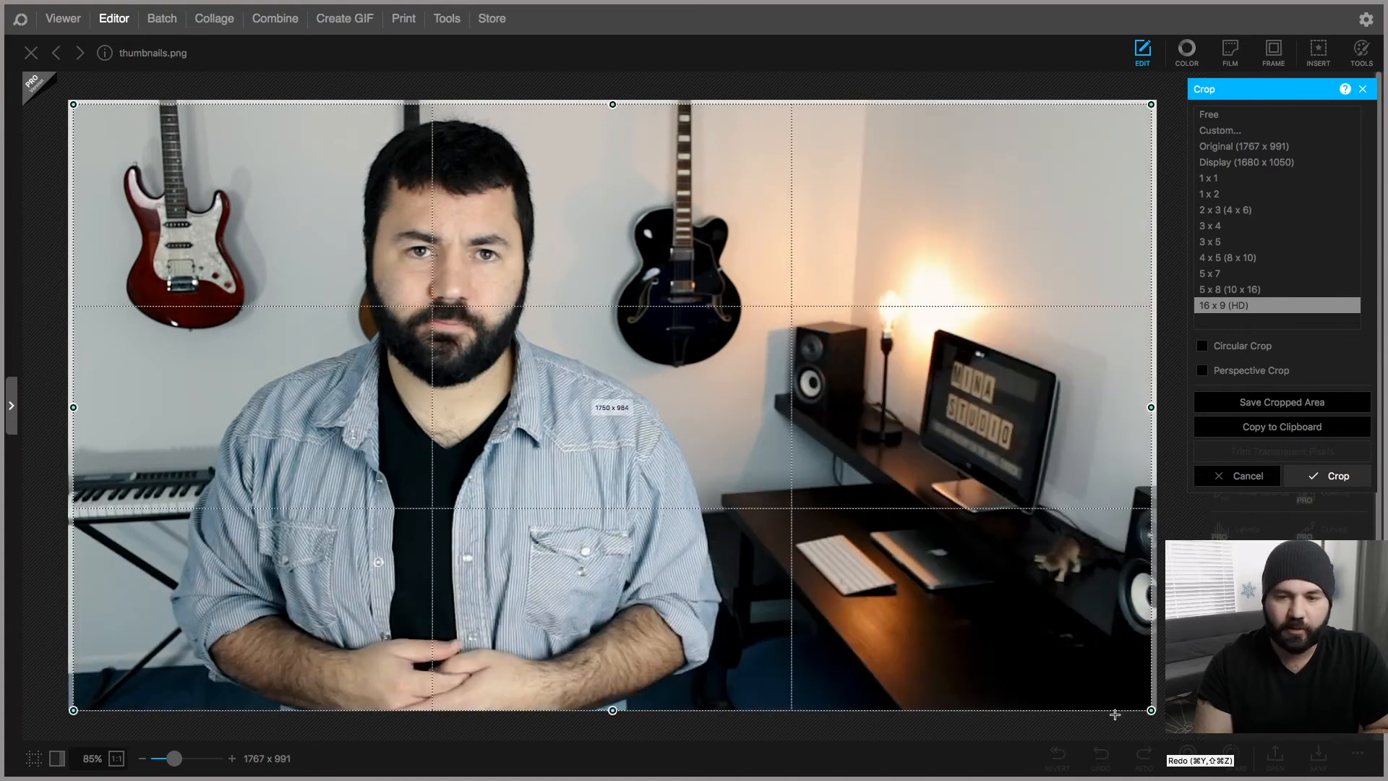
drag(74, 100, 68, 99)
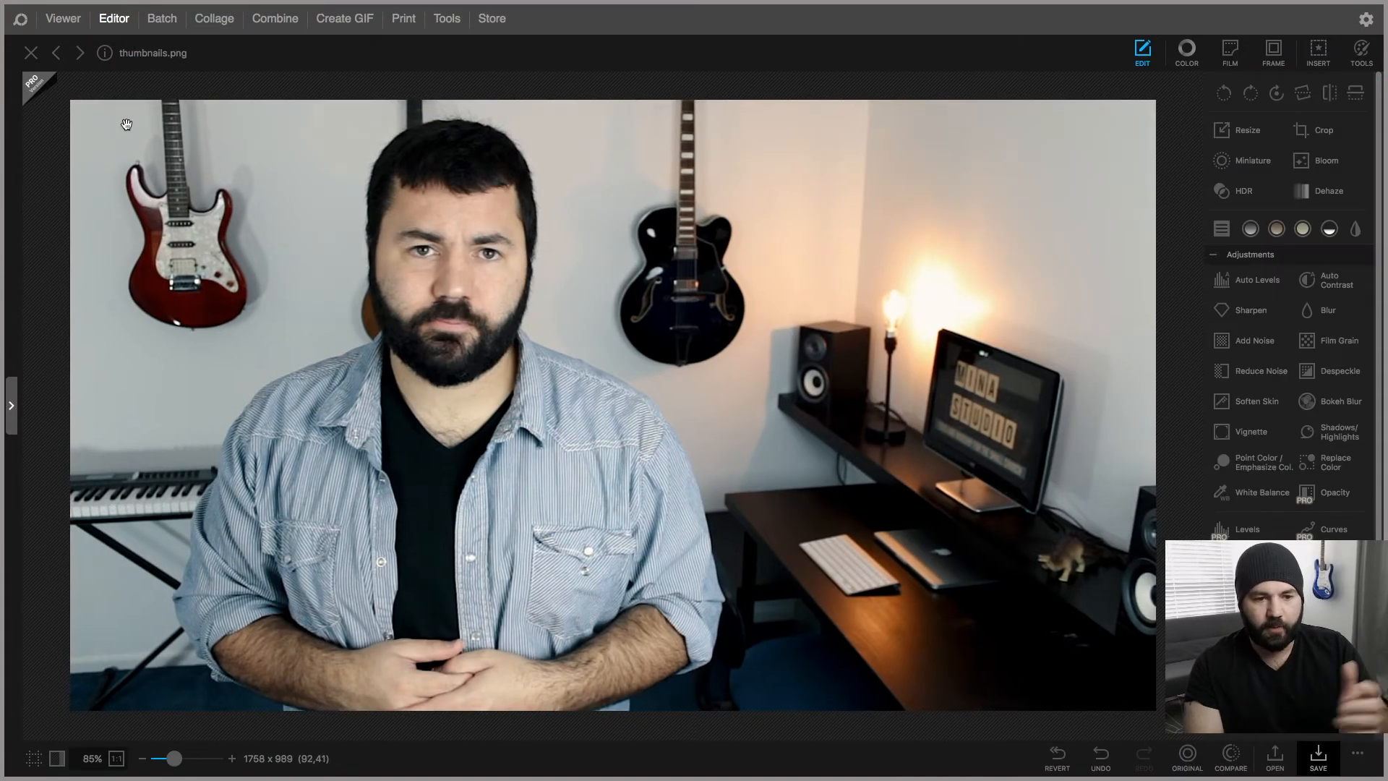
mouse_move(1221, 228)
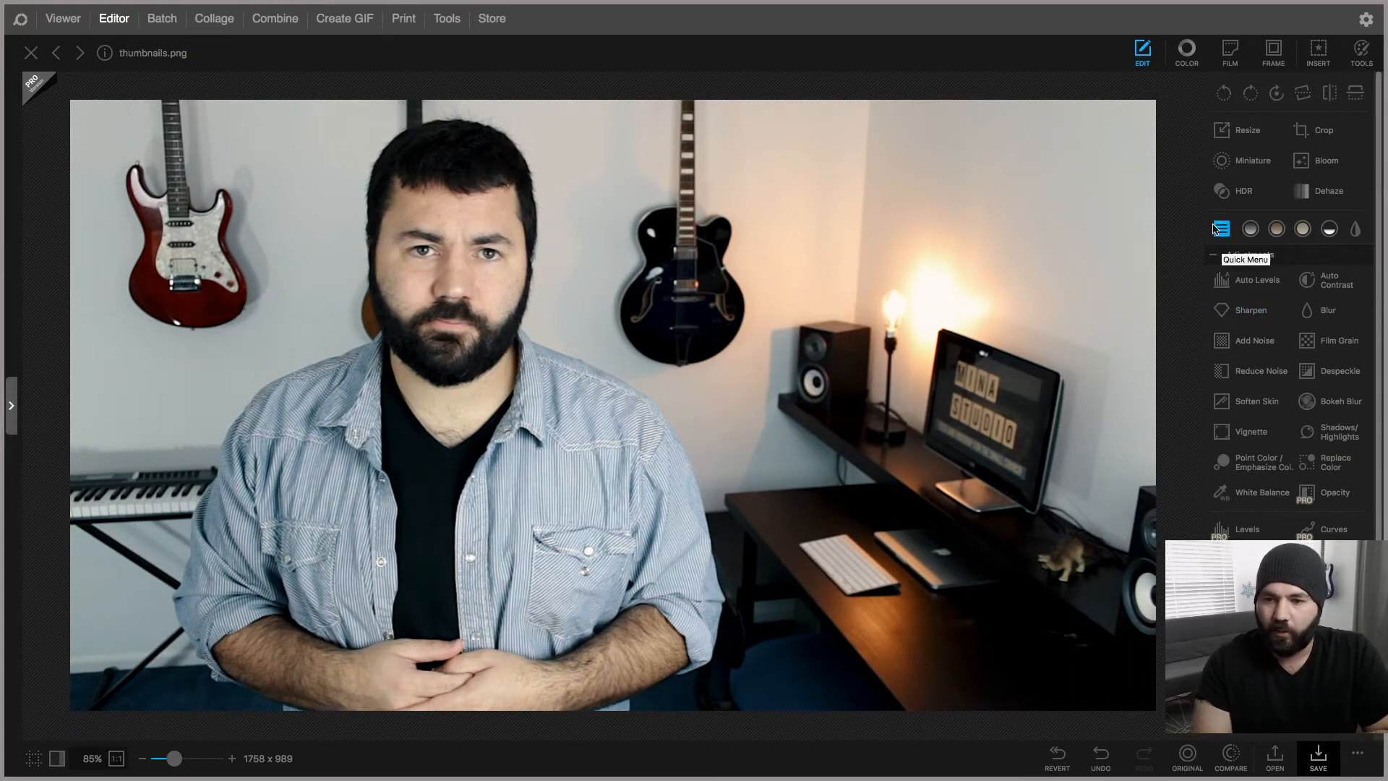
In Color, set Contrast to -19 and Brighten to 39 and apply the adjustment
click(1186, 49)
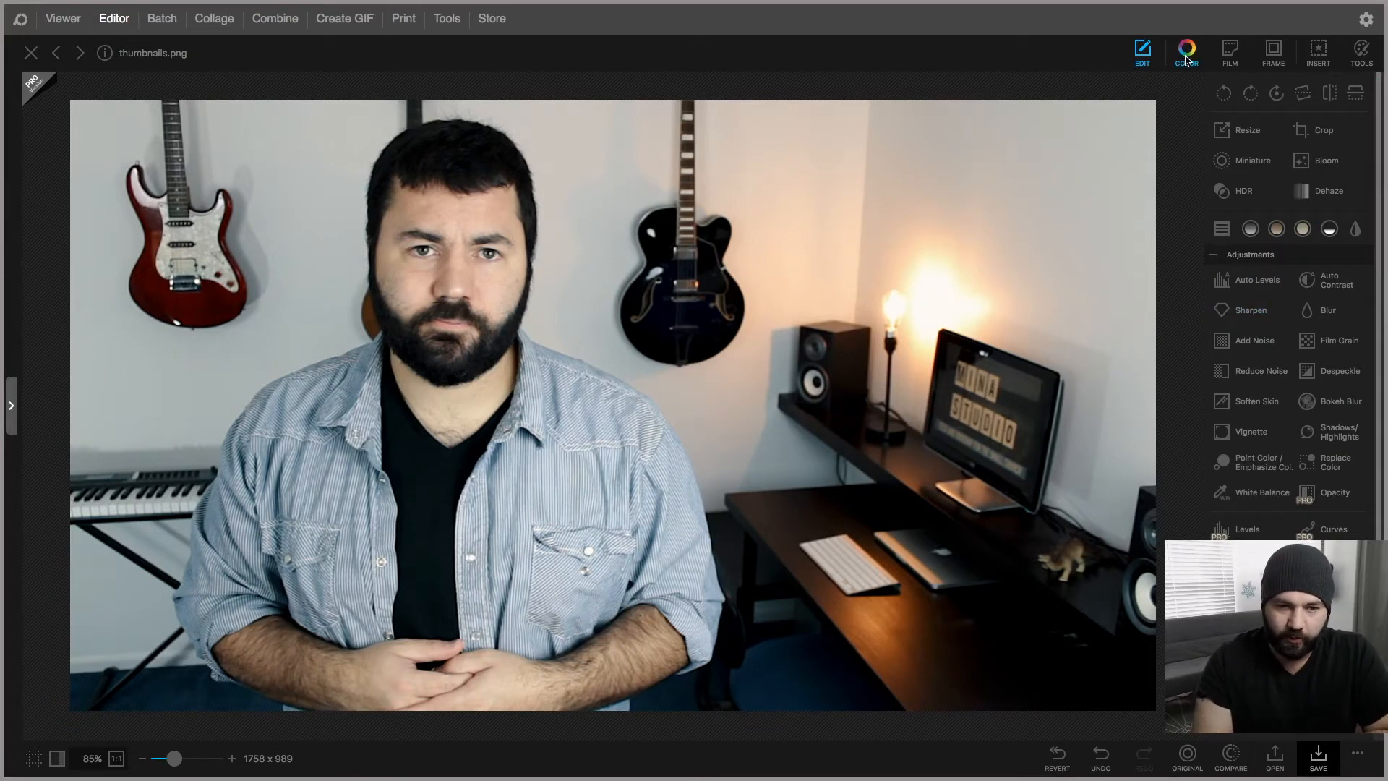
click(1186, 52)
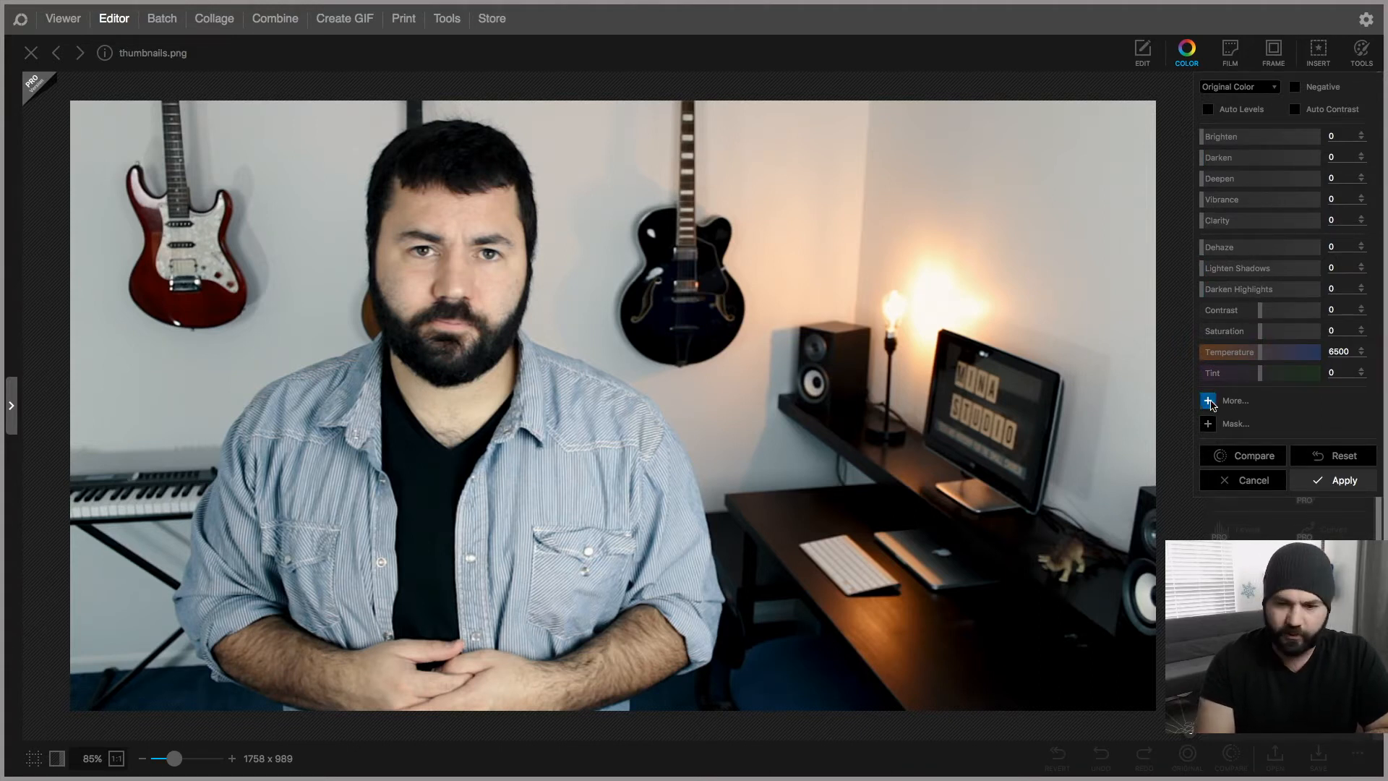
click(1209, 400)
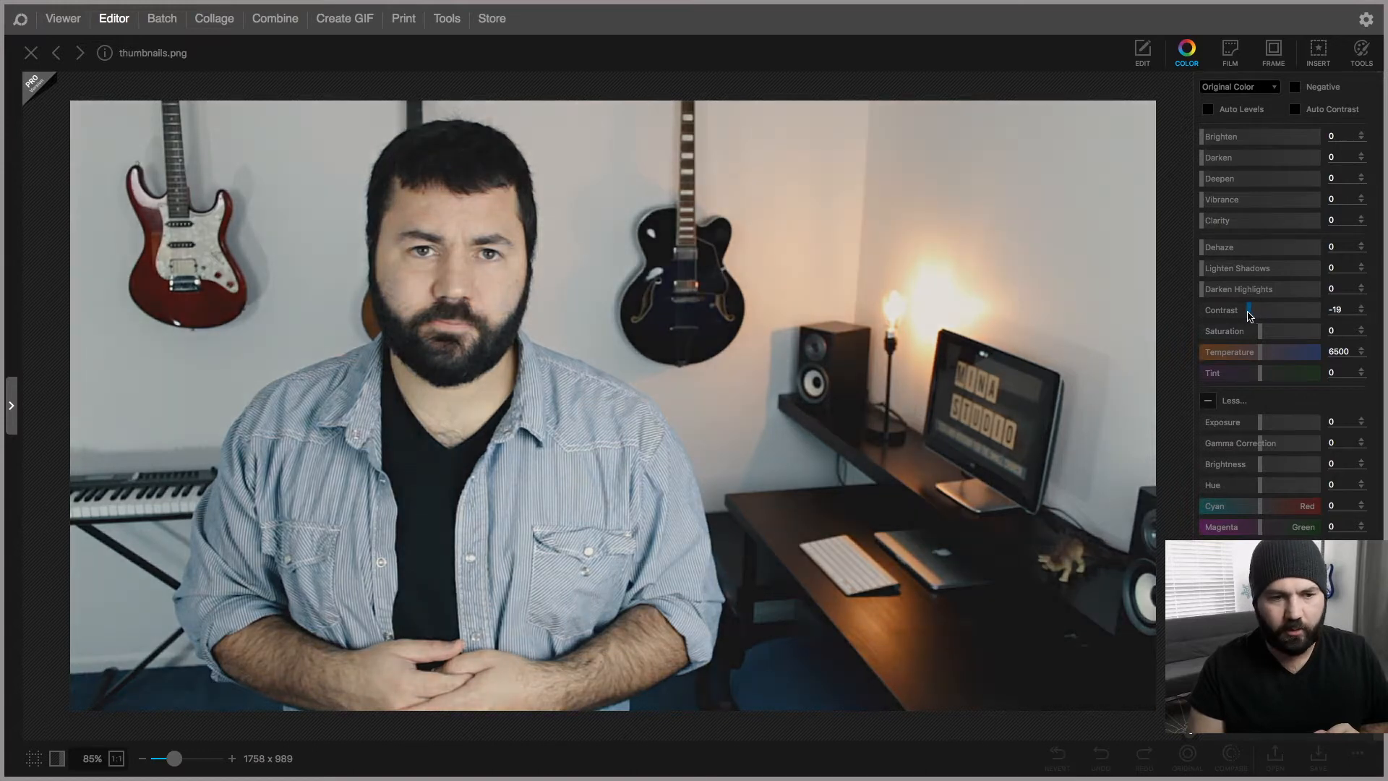
drag(1257, 136, 1261, 136)
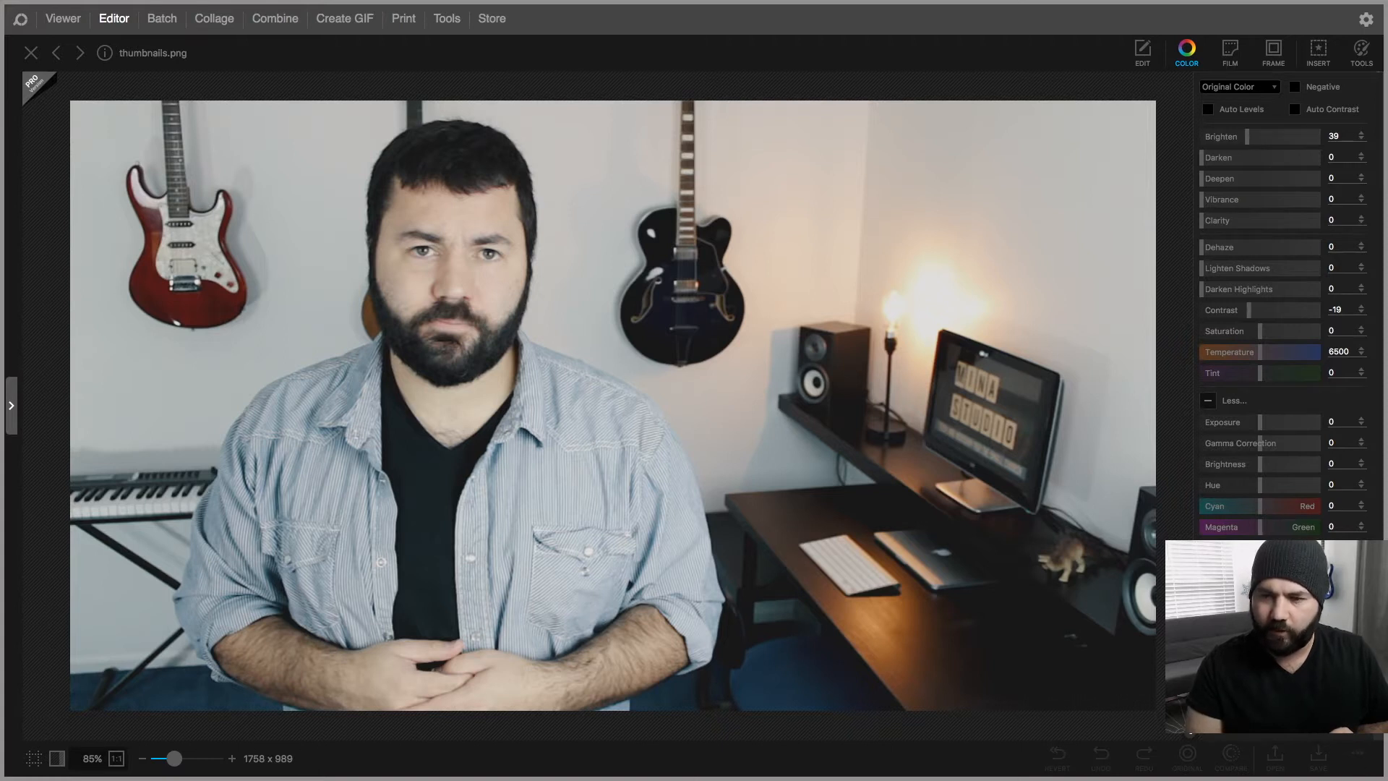
click(1143, 52)
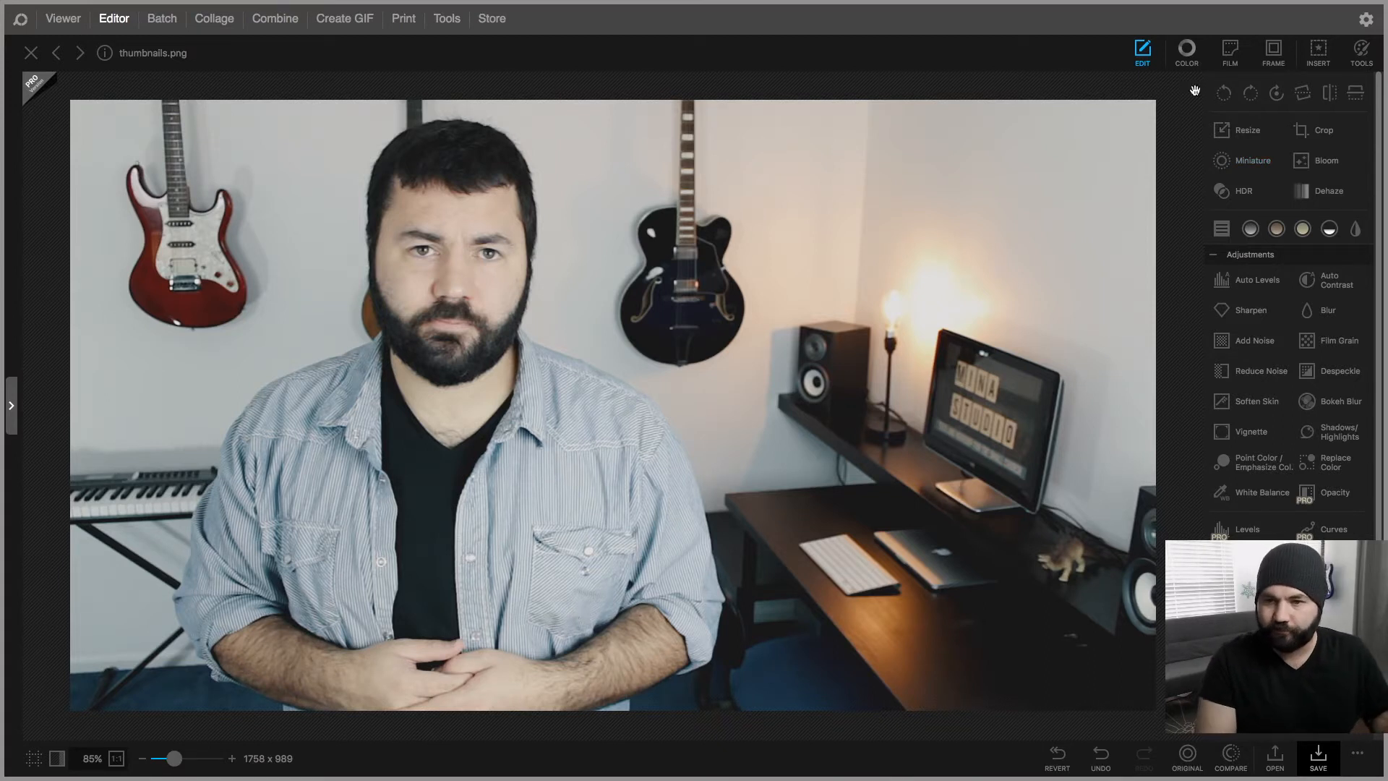
click(1229, 49)
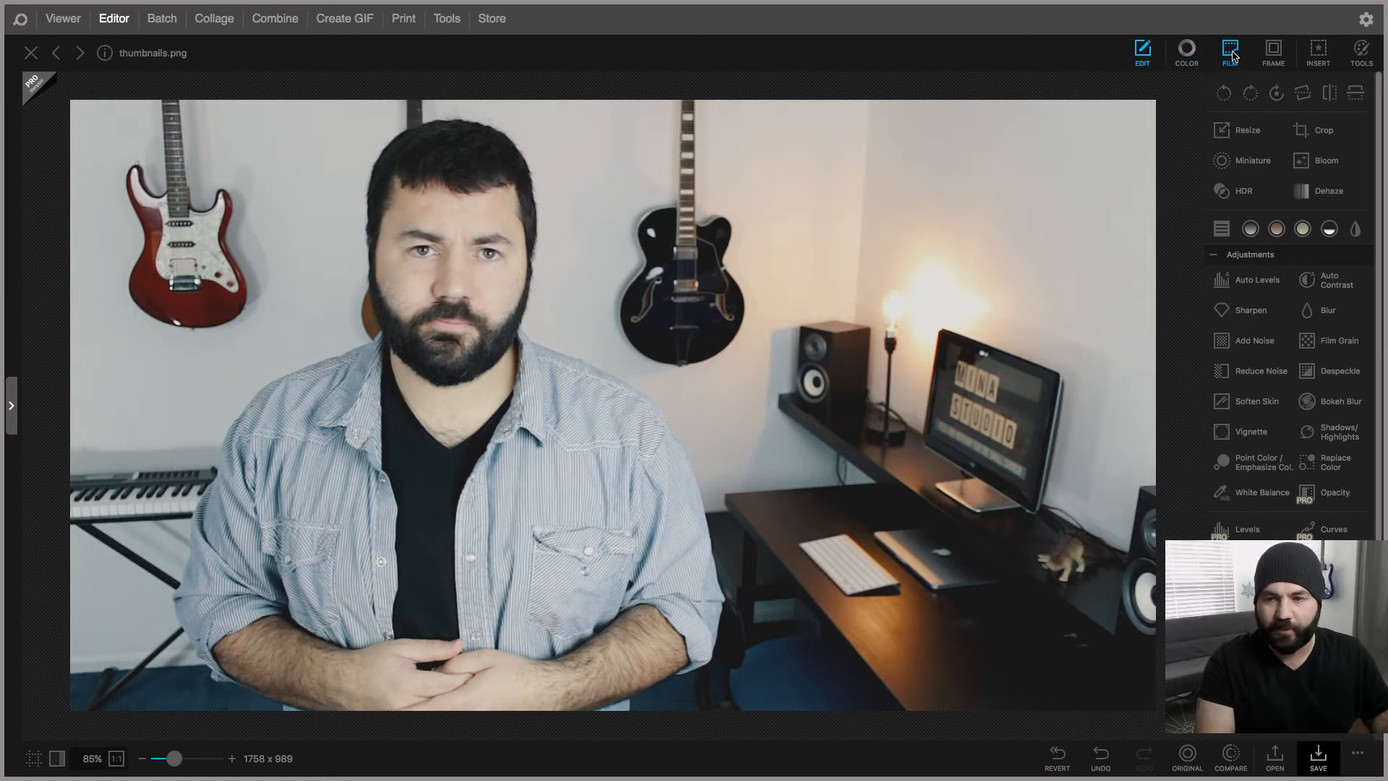
Browse the Film presets and pick light leak 014 for the photo
click(1229, 49)
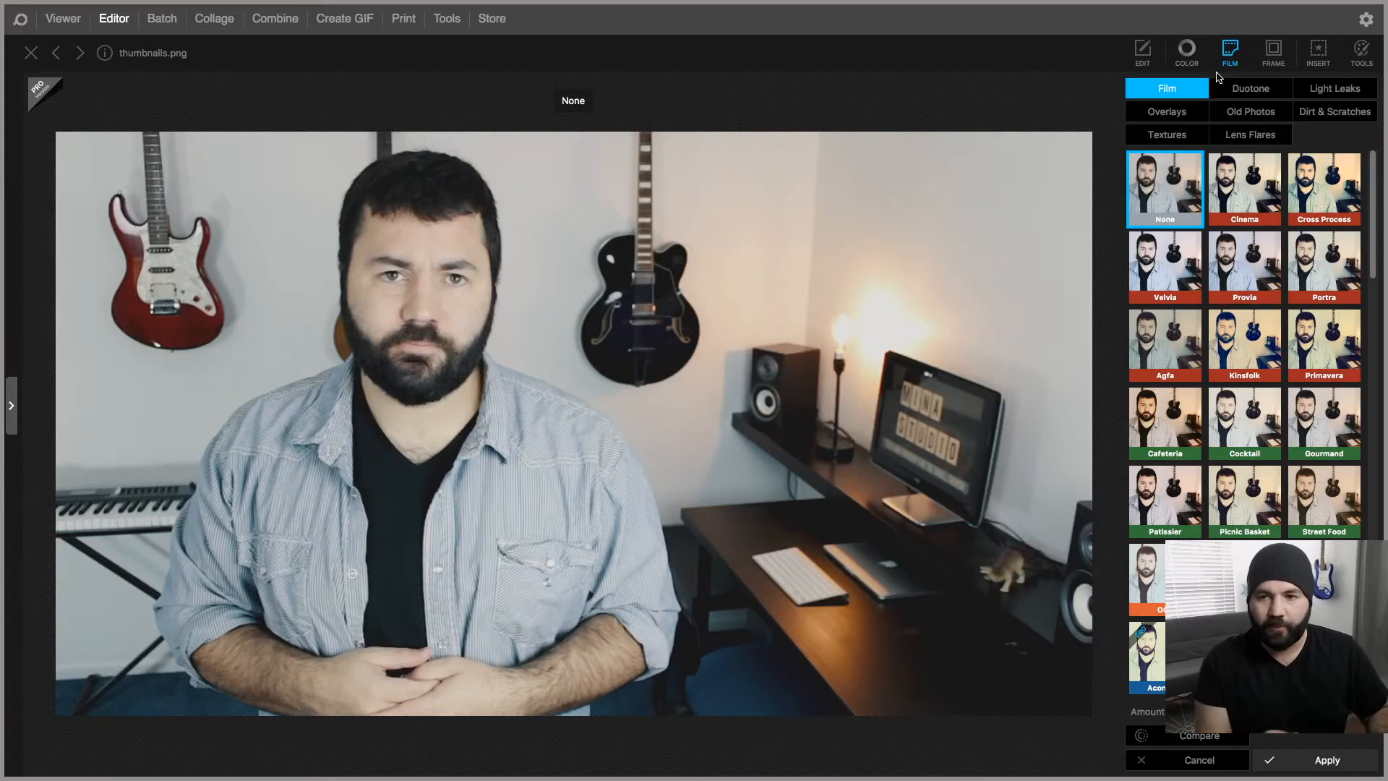
mouse_move(1221, 77)
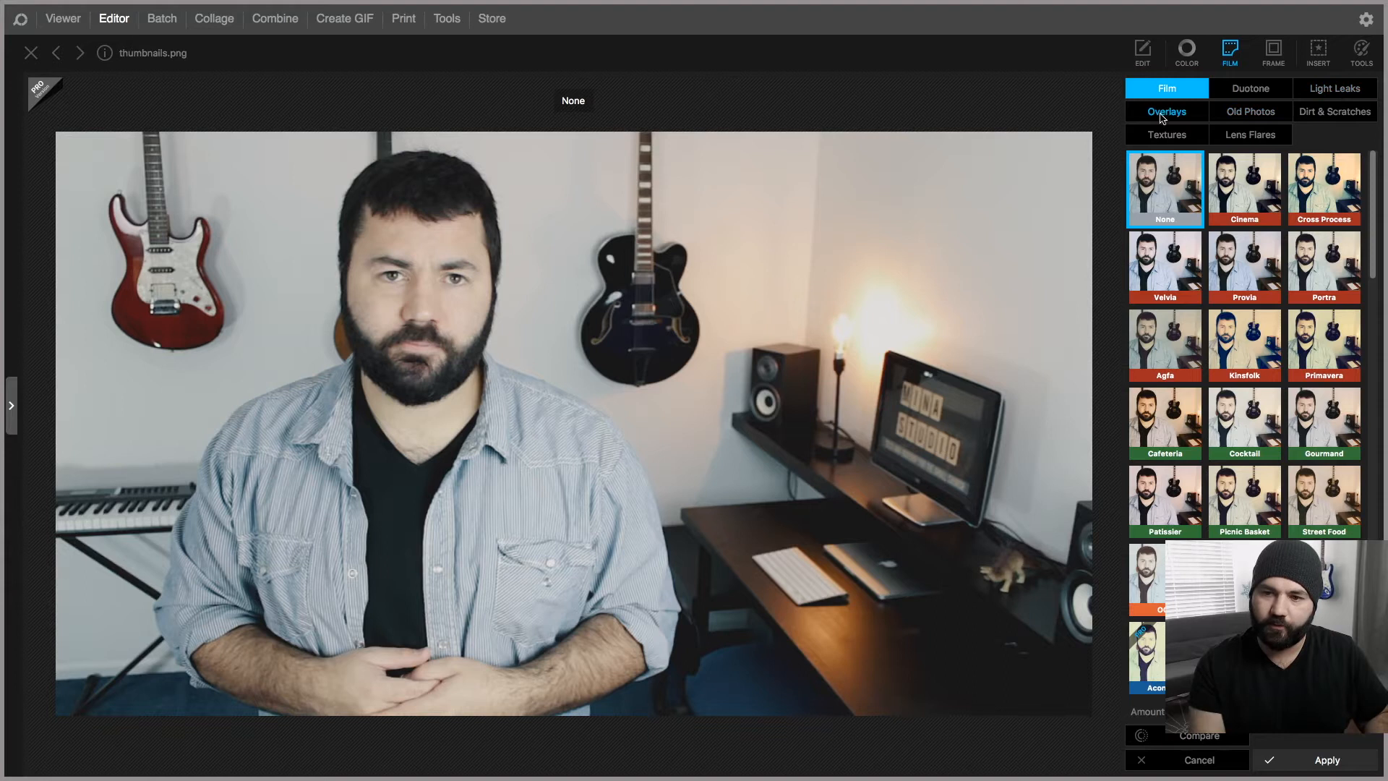
click(1168, 88)
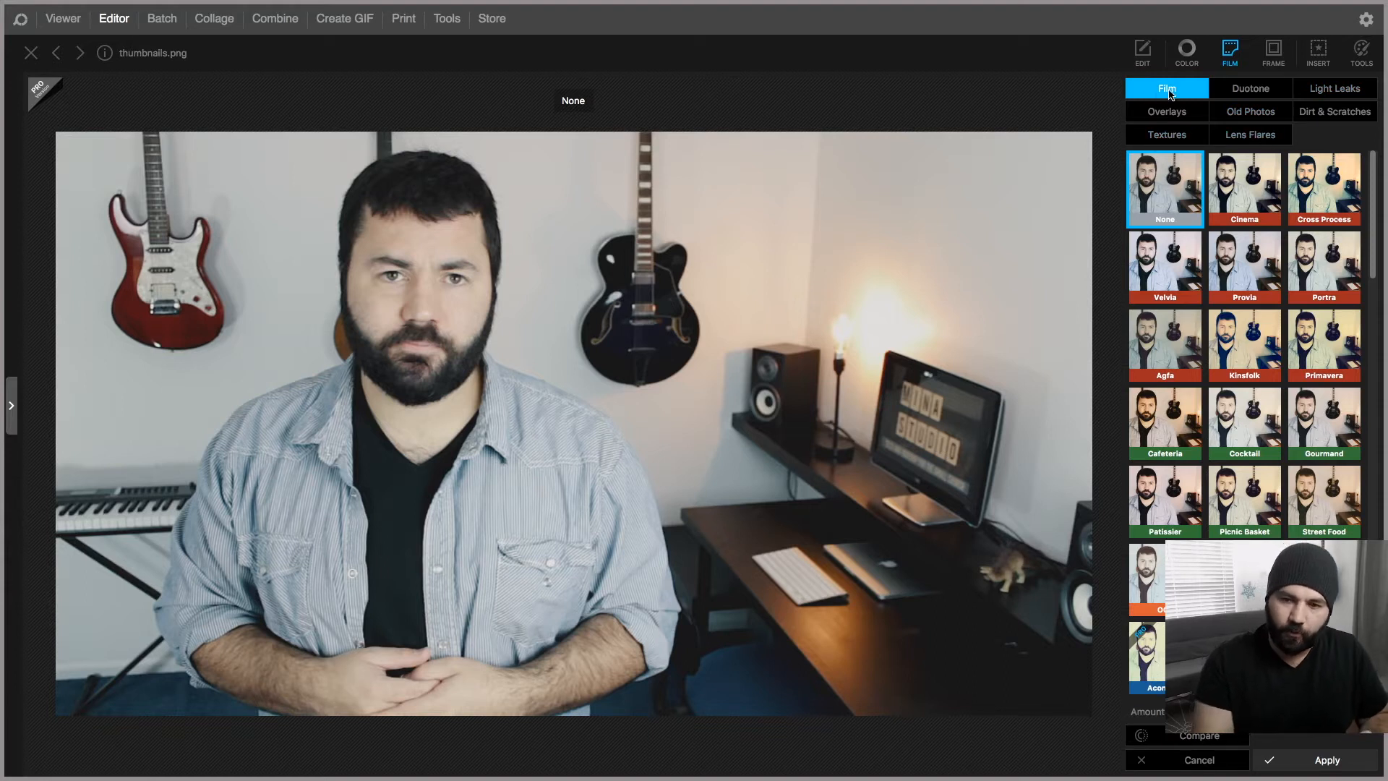
click(1244, 266)
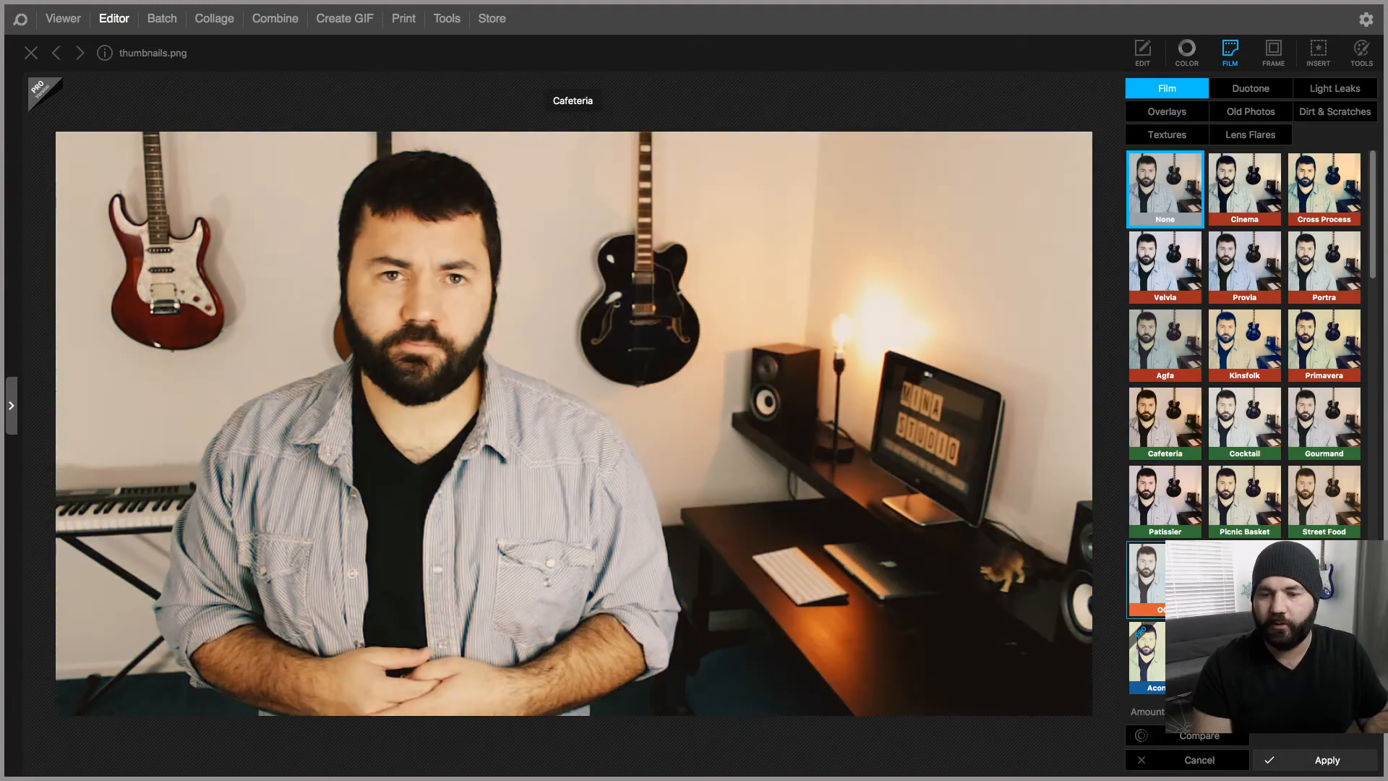
click(1250, 88)
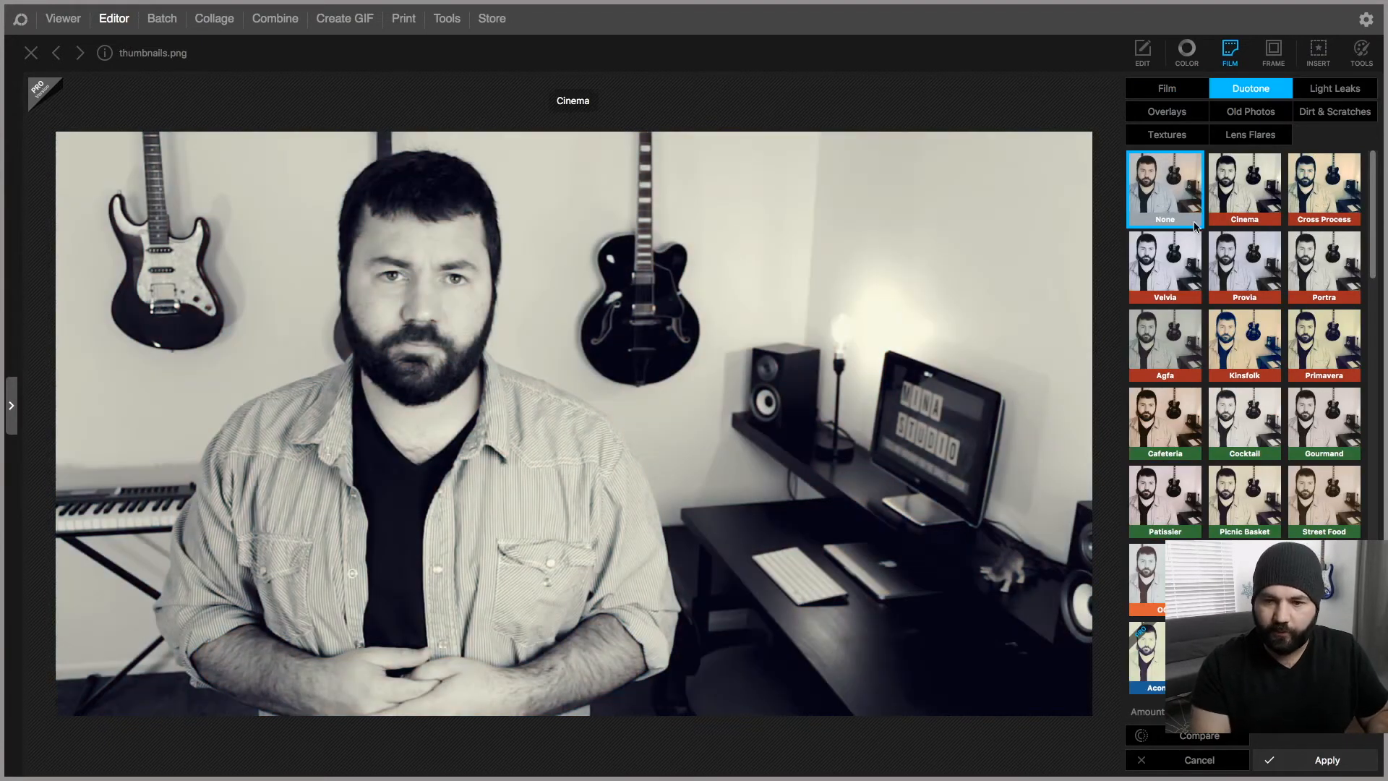
click(1335, 88)
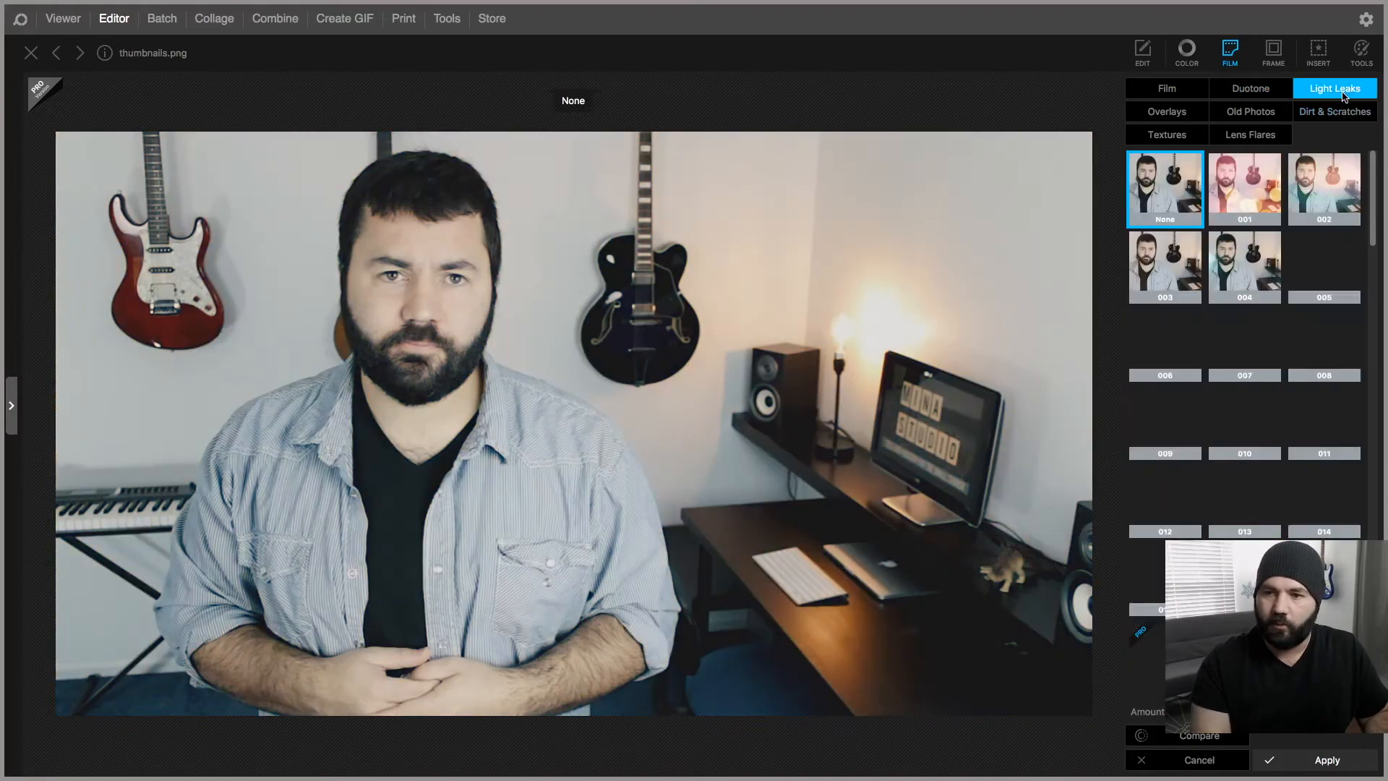
click(1164, 346)
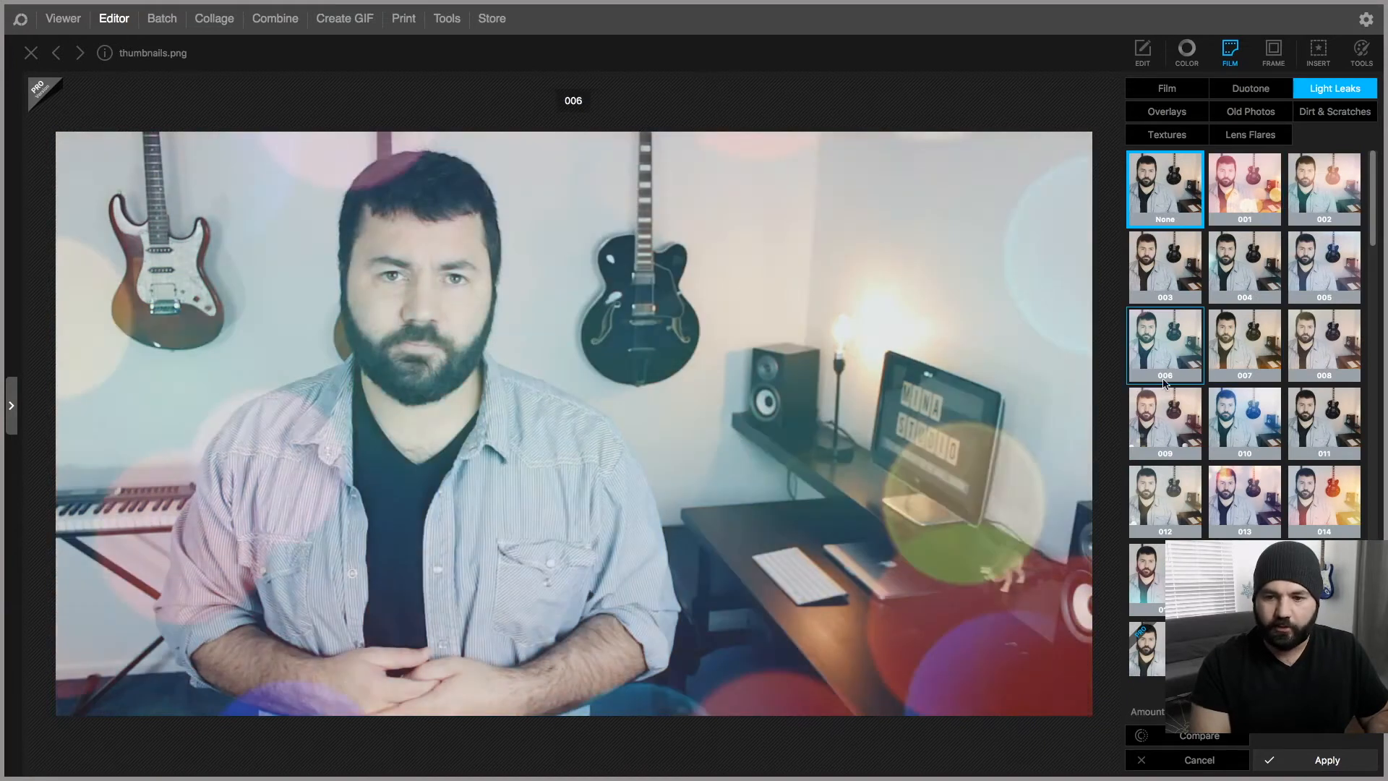
click(1244, 500)
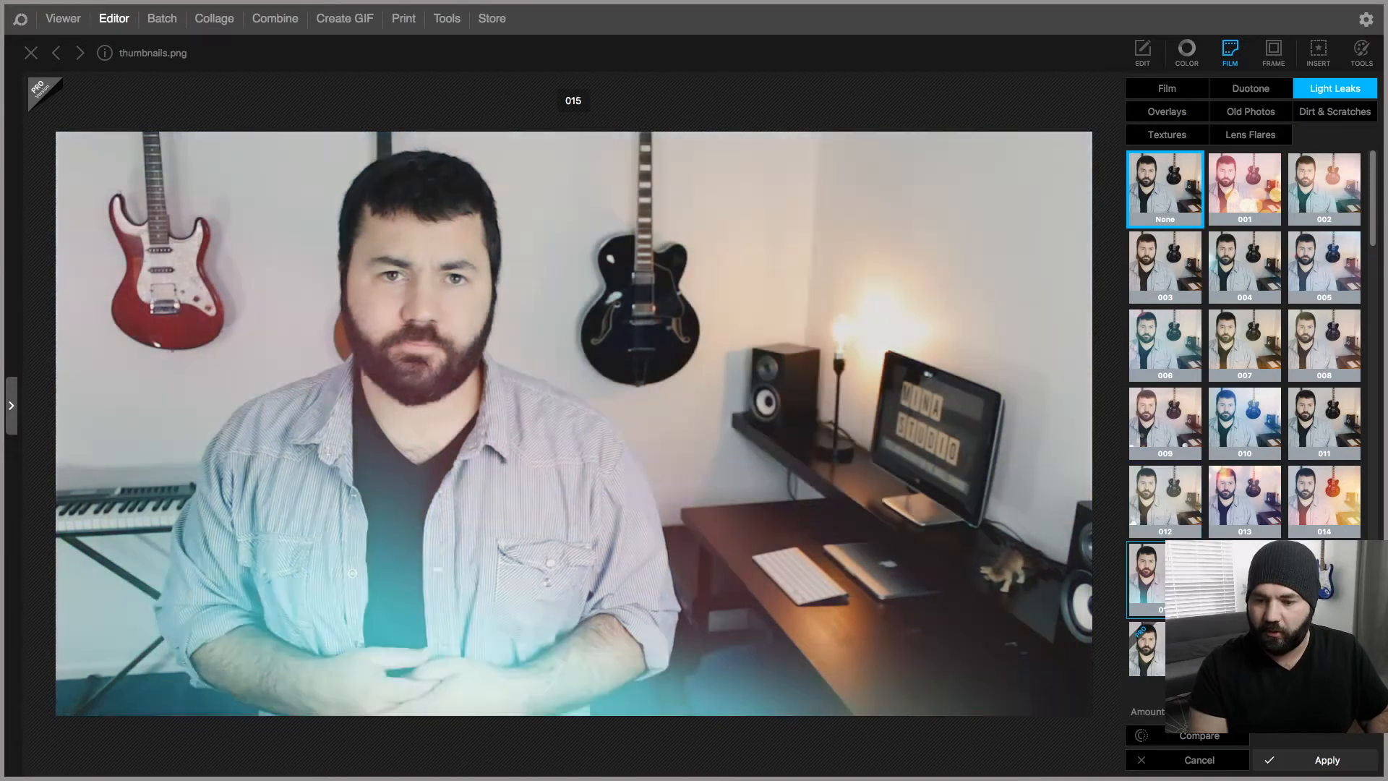
click(1325, 500)
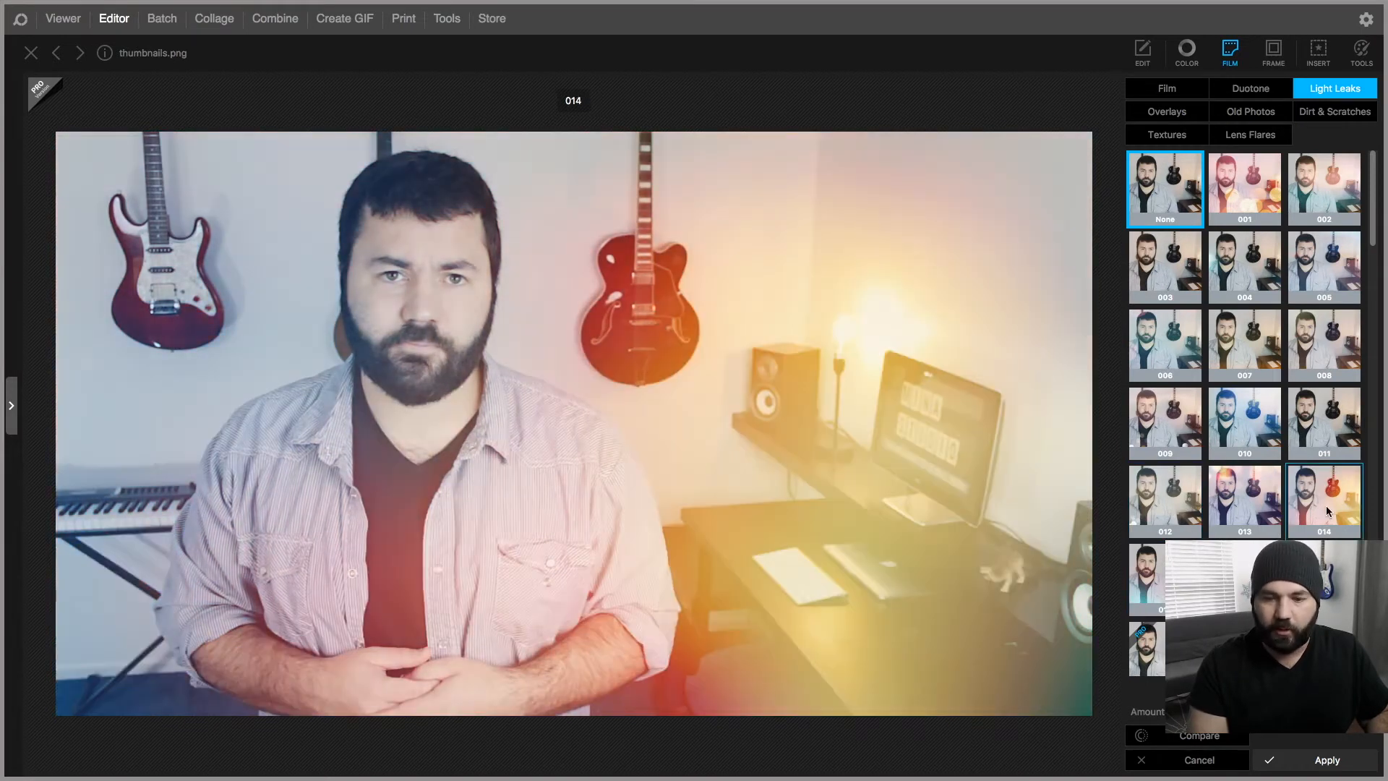
click(1323, 501)
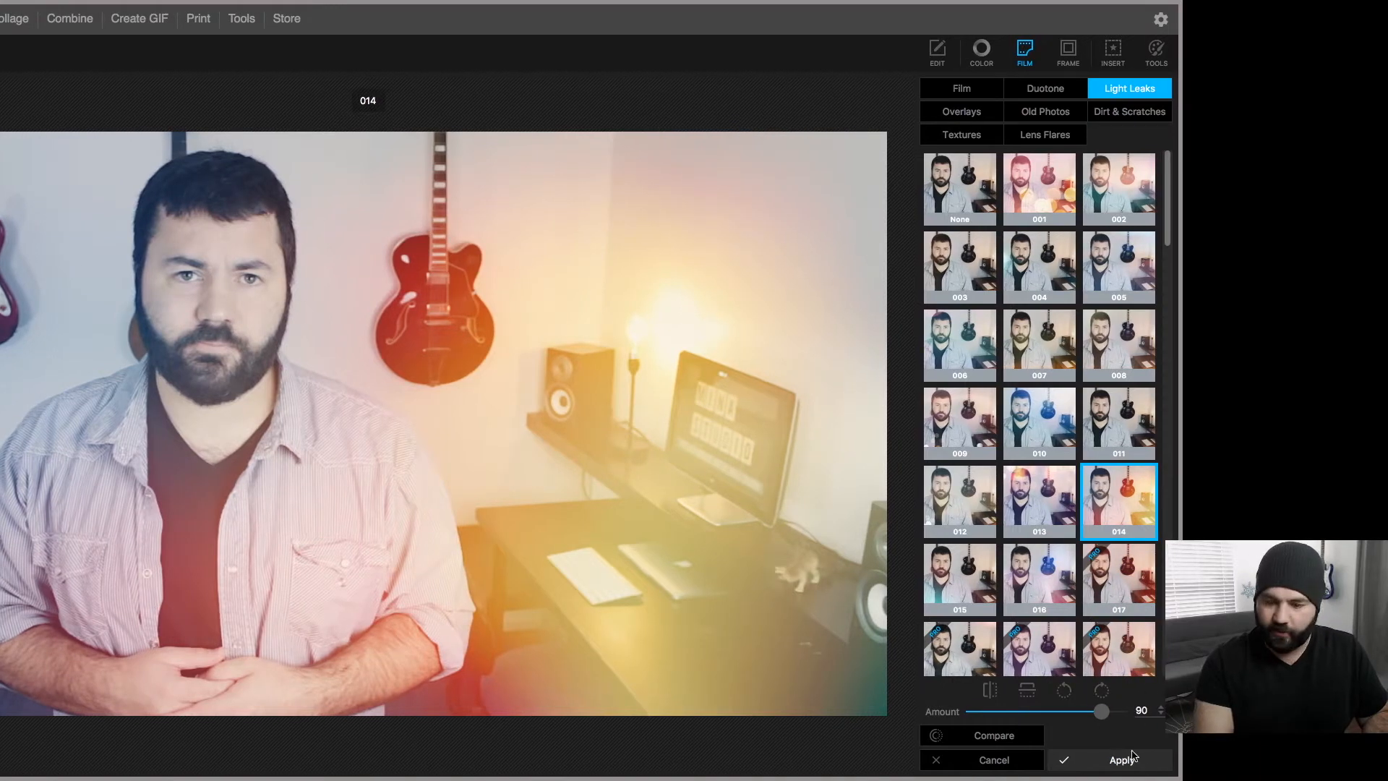
Tone down the light leak Amount, then verify it with Undo, Redo and Compare
drag(1102, 712, 992, 711)
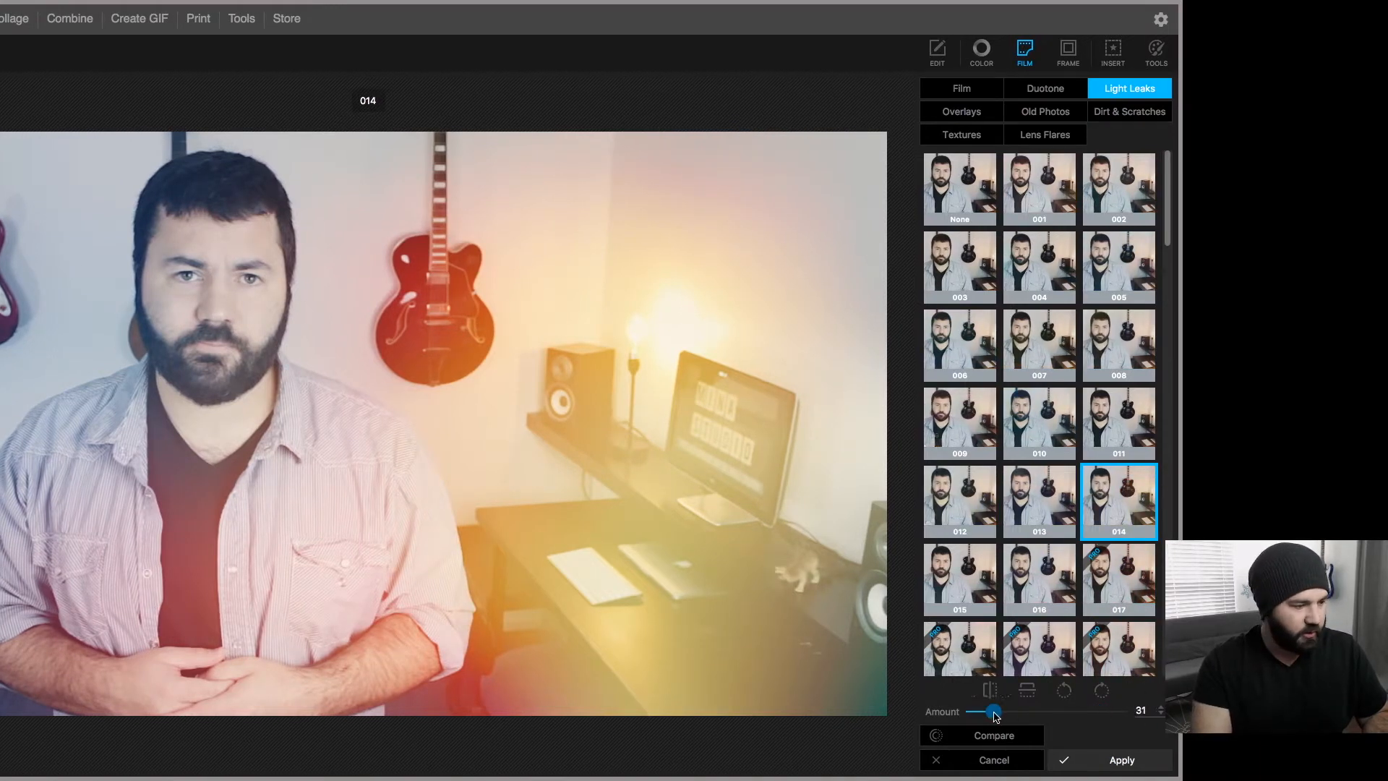
drag(993, 713, 990, 713)
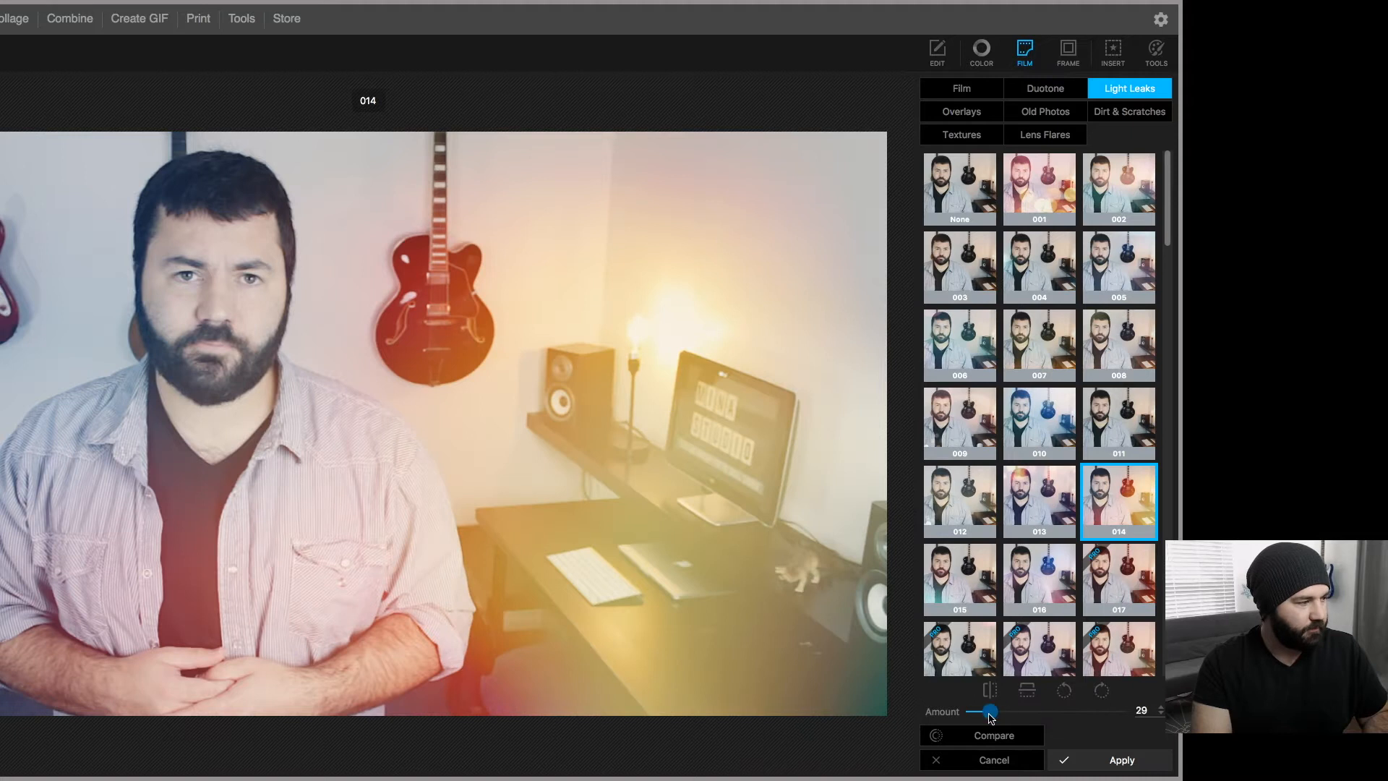
drag(990, 711, 1093, 712)
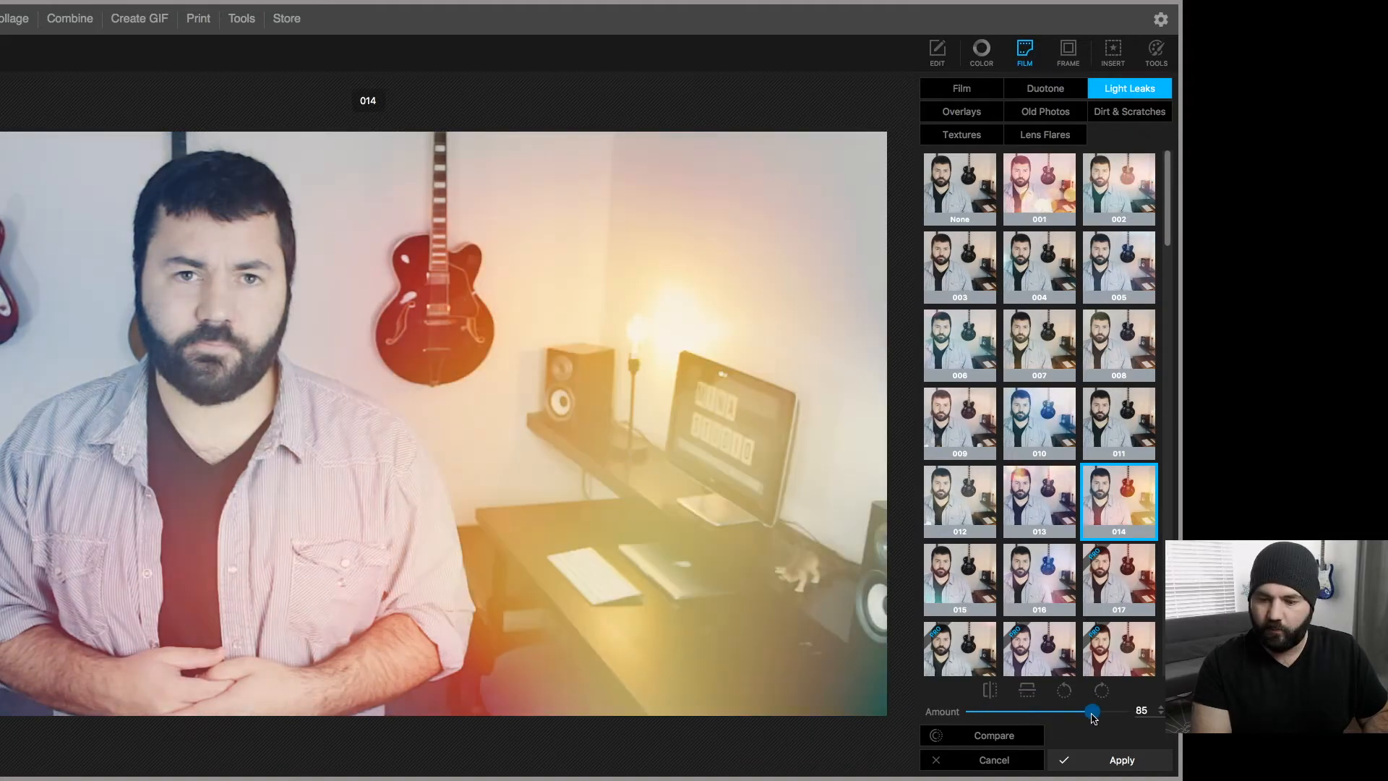
drag(1093, 711, 1019, 711)
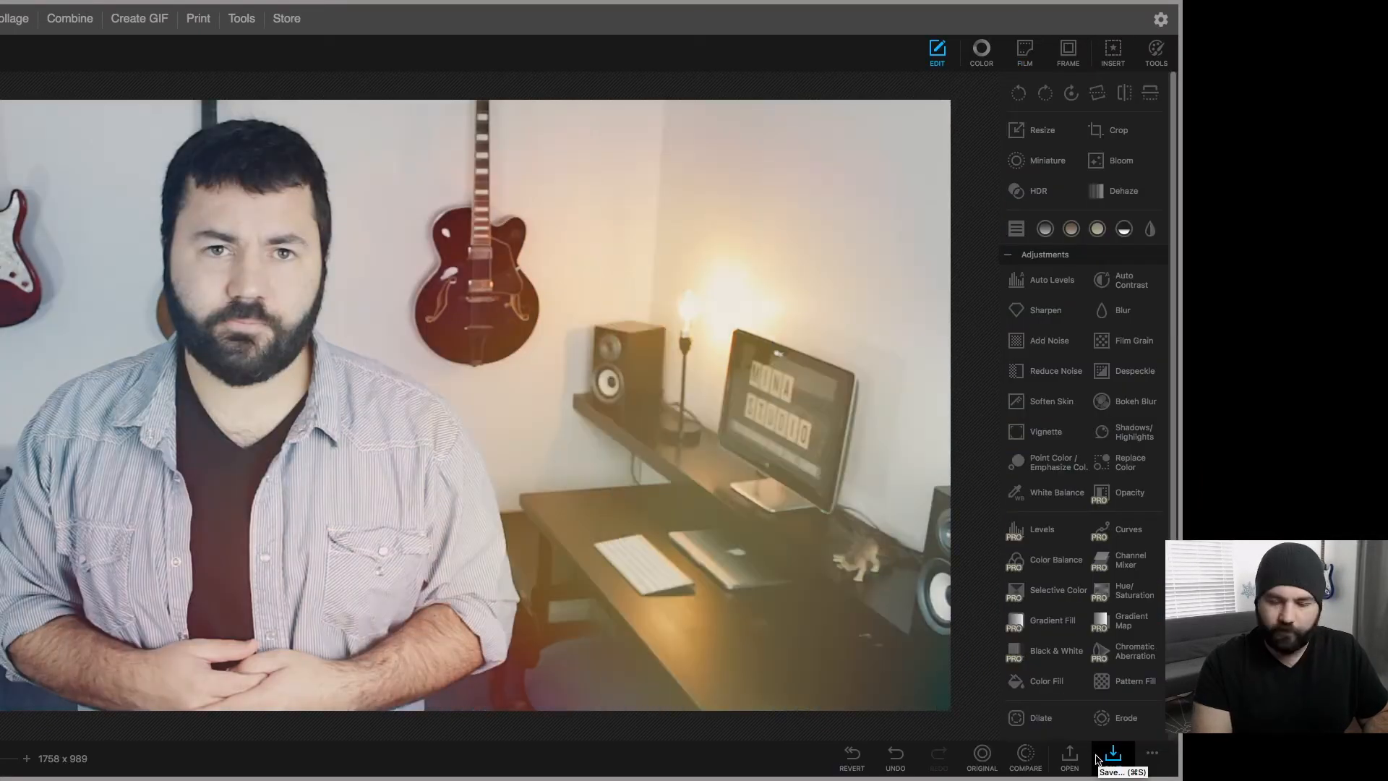
mouse_move(894, 758)
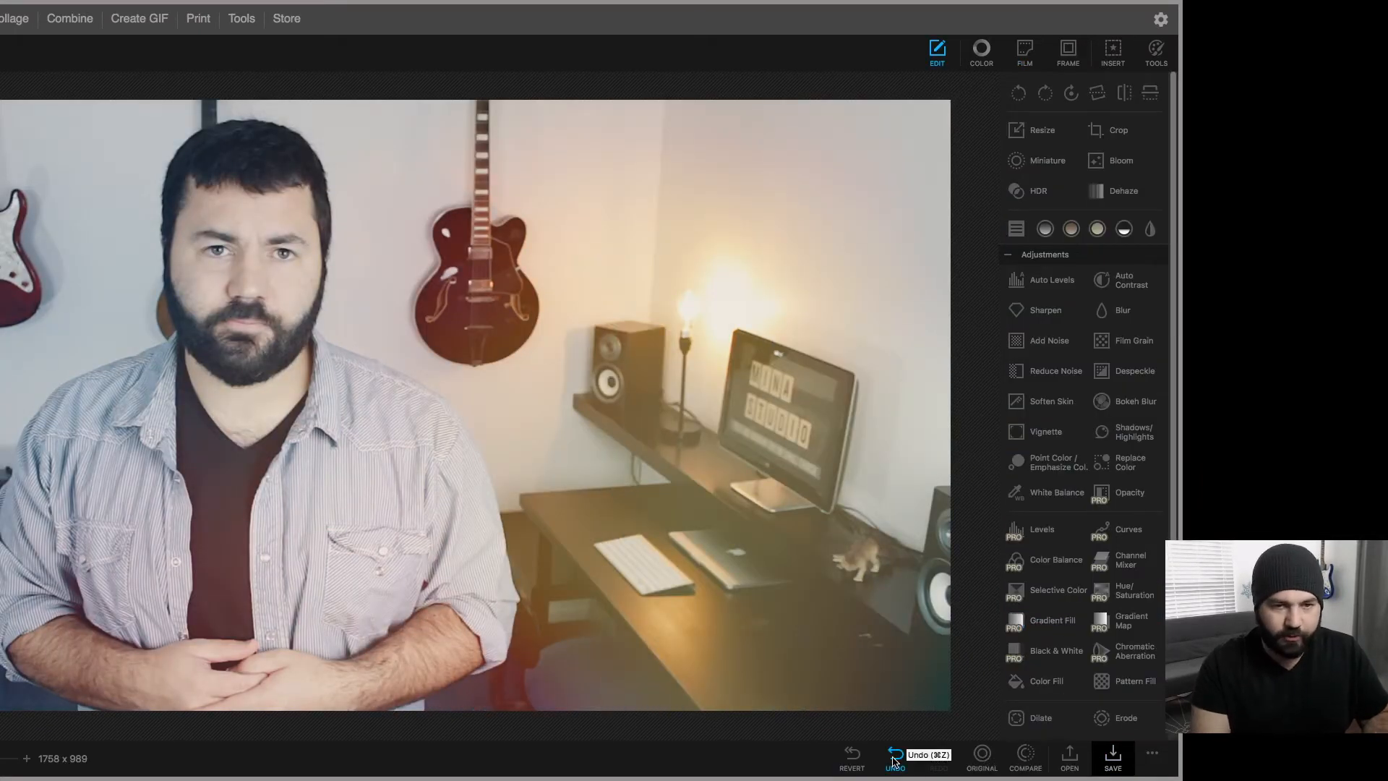
click(894, 755)
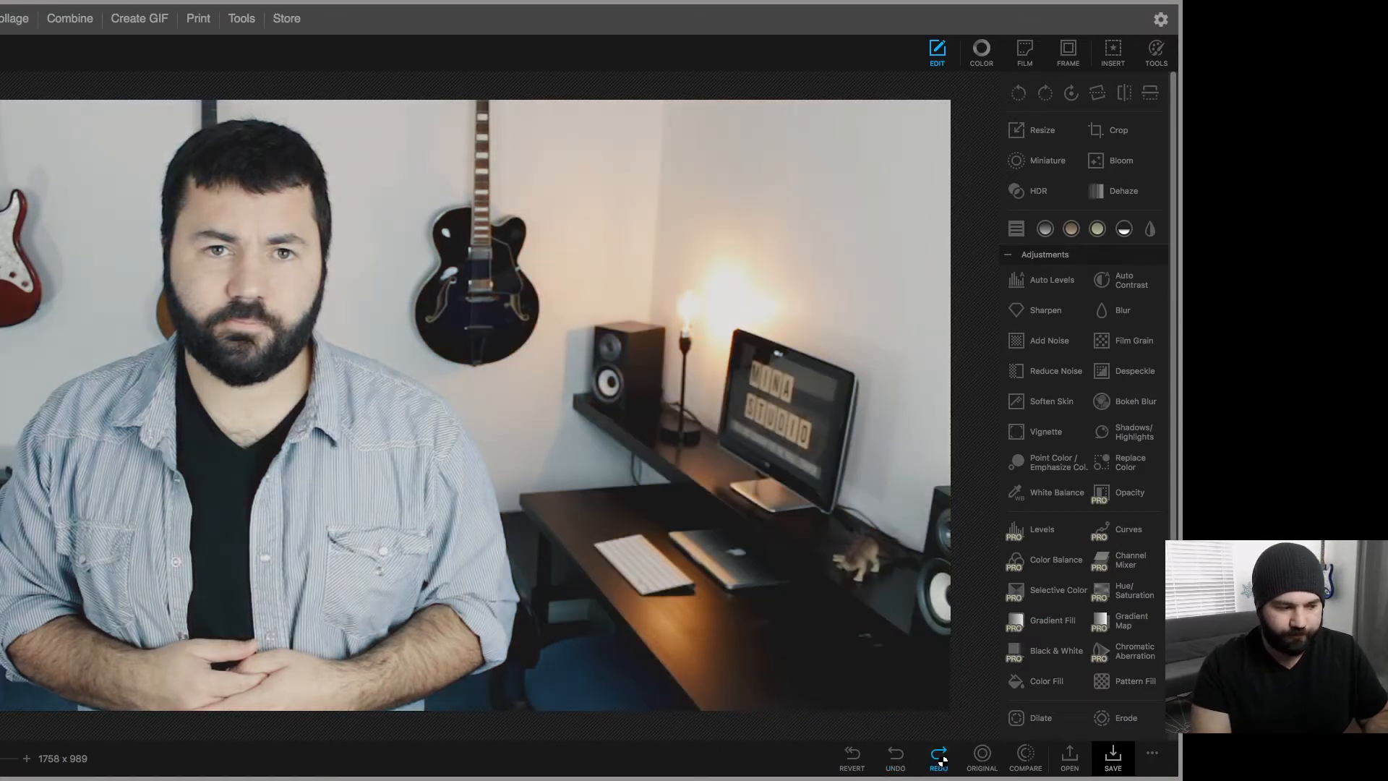
click(982, 757)
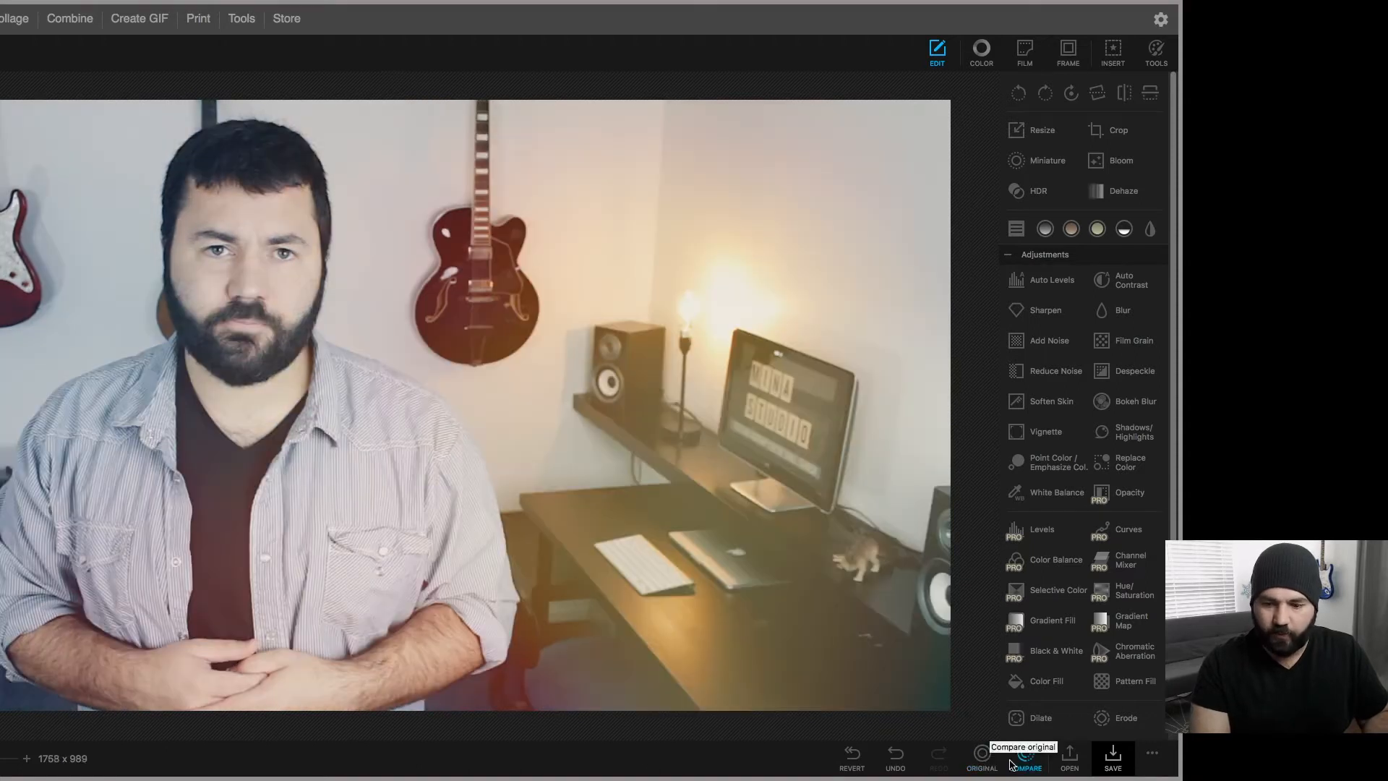
click(1024, 755)
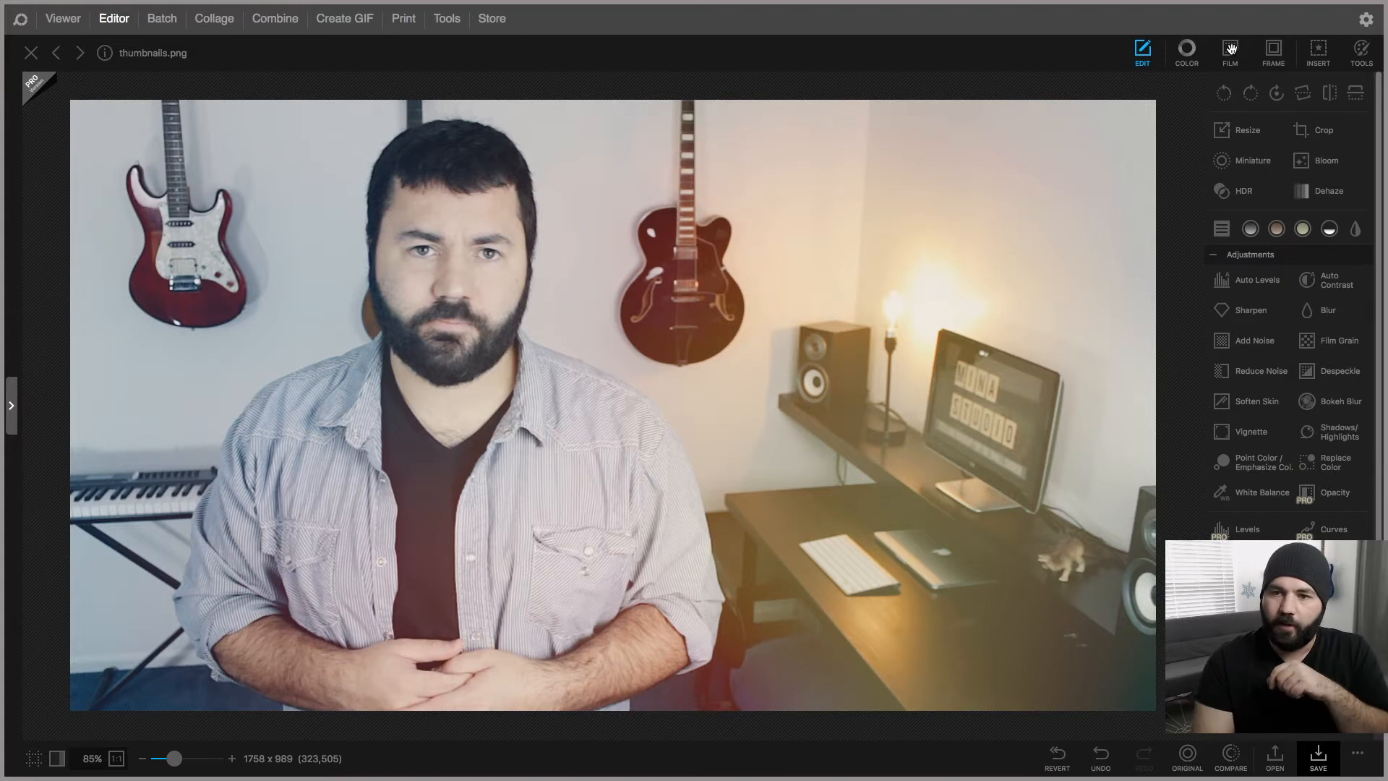
Preview the Agfa film look and discard the trial
click(1229, 50)
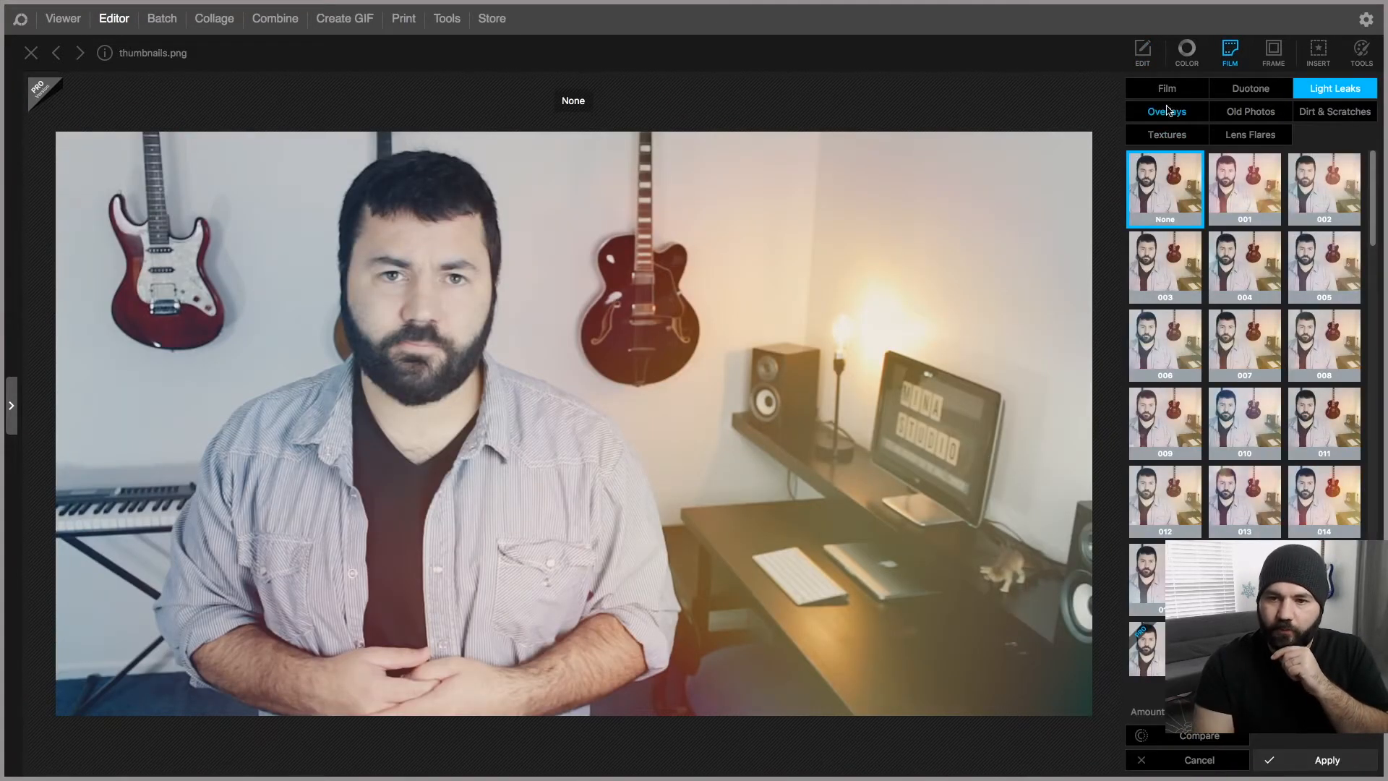
click(1166, 89)
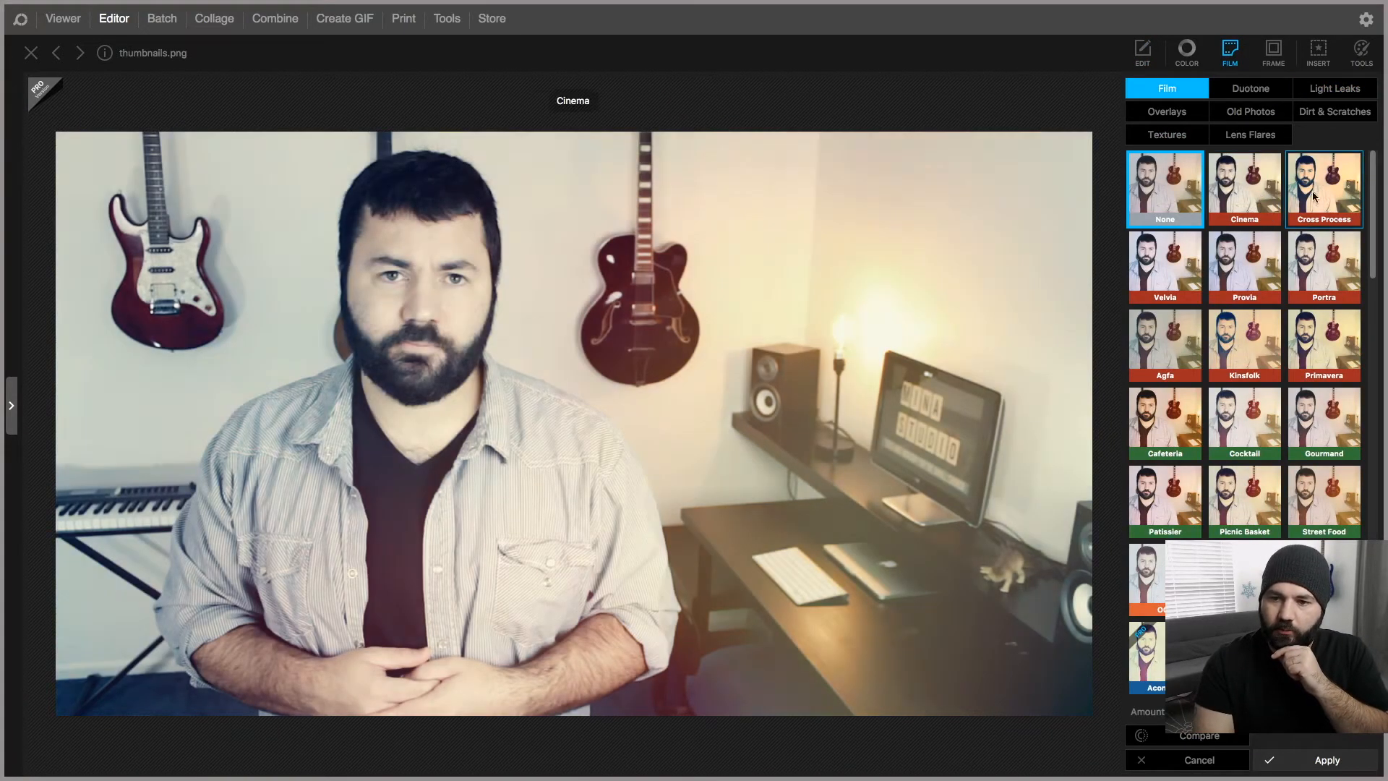
click(1164, 344)
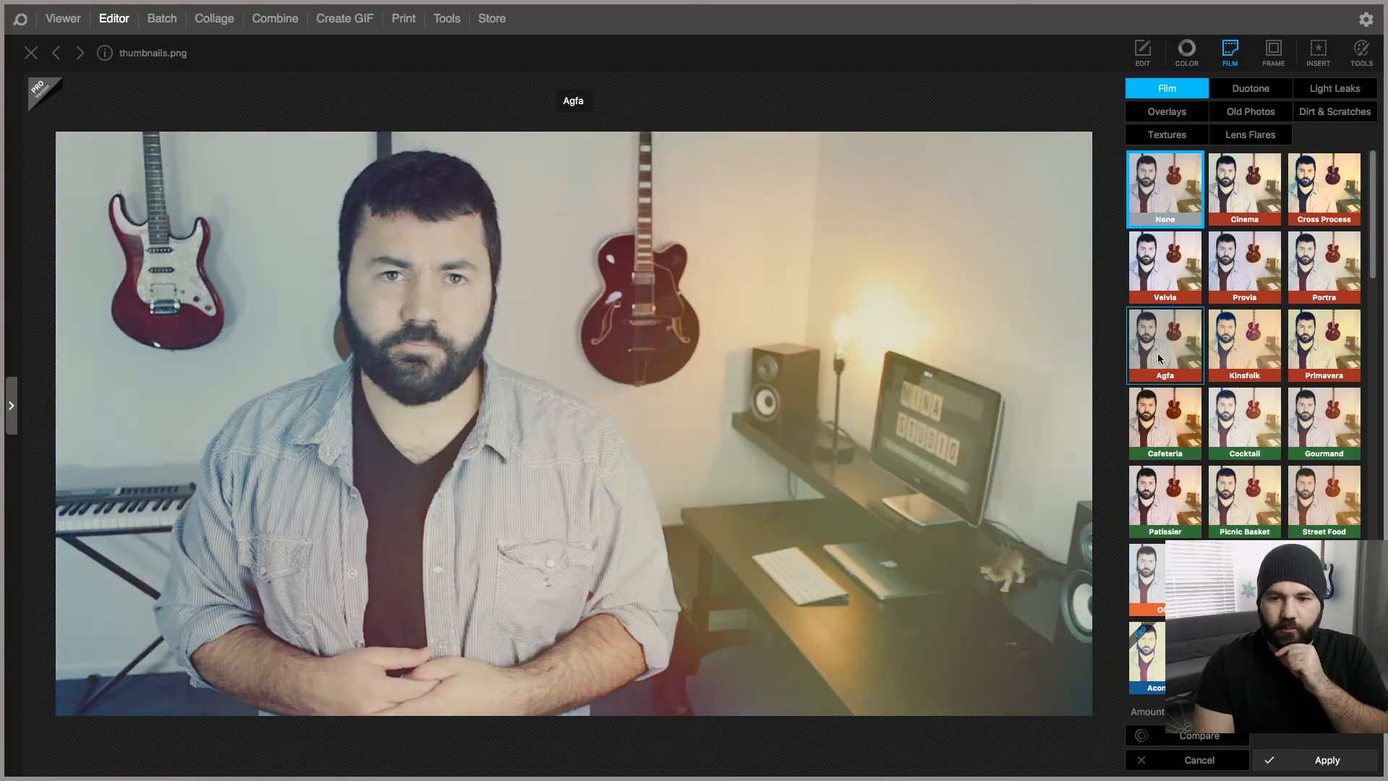
click(1164, 266)
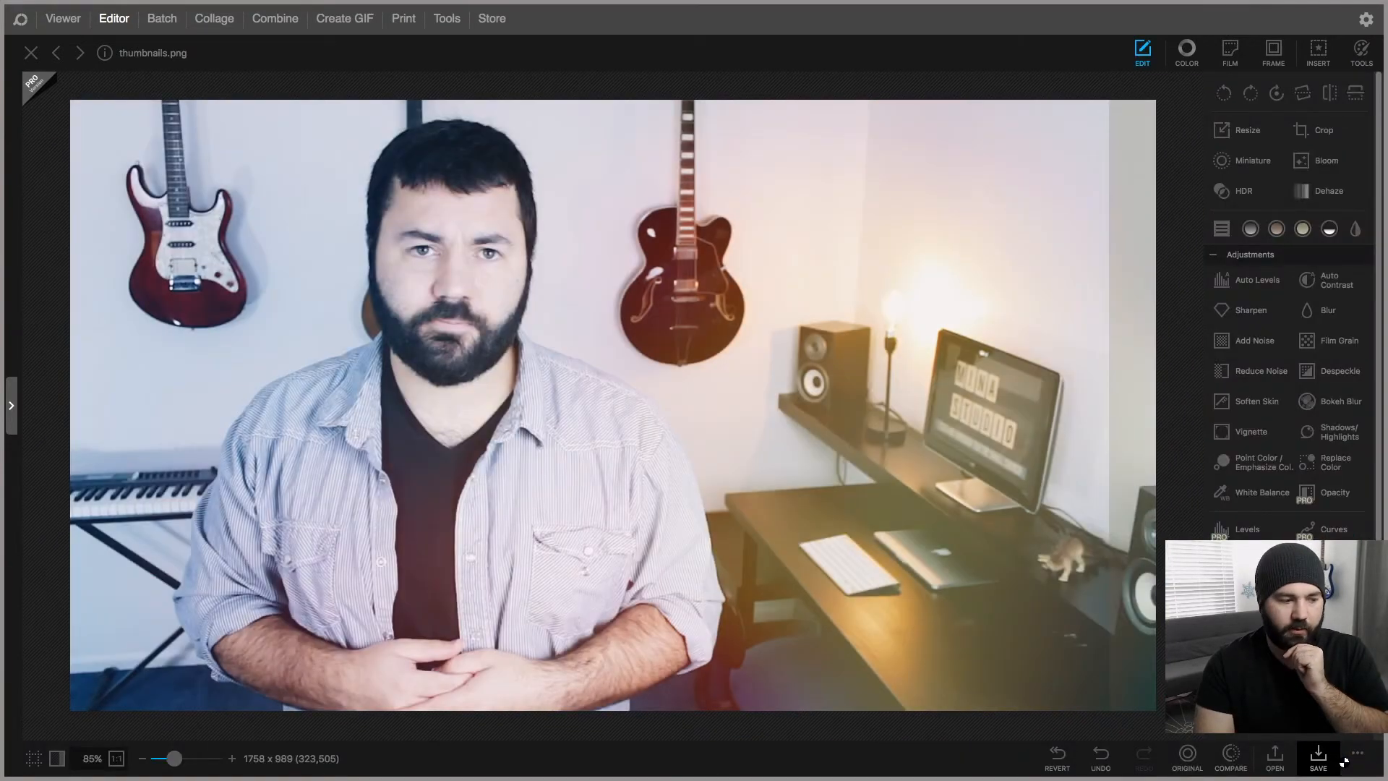
Apply the Picnic Basket film look to the photo and bring the Film presets back up
click(1230, 52)
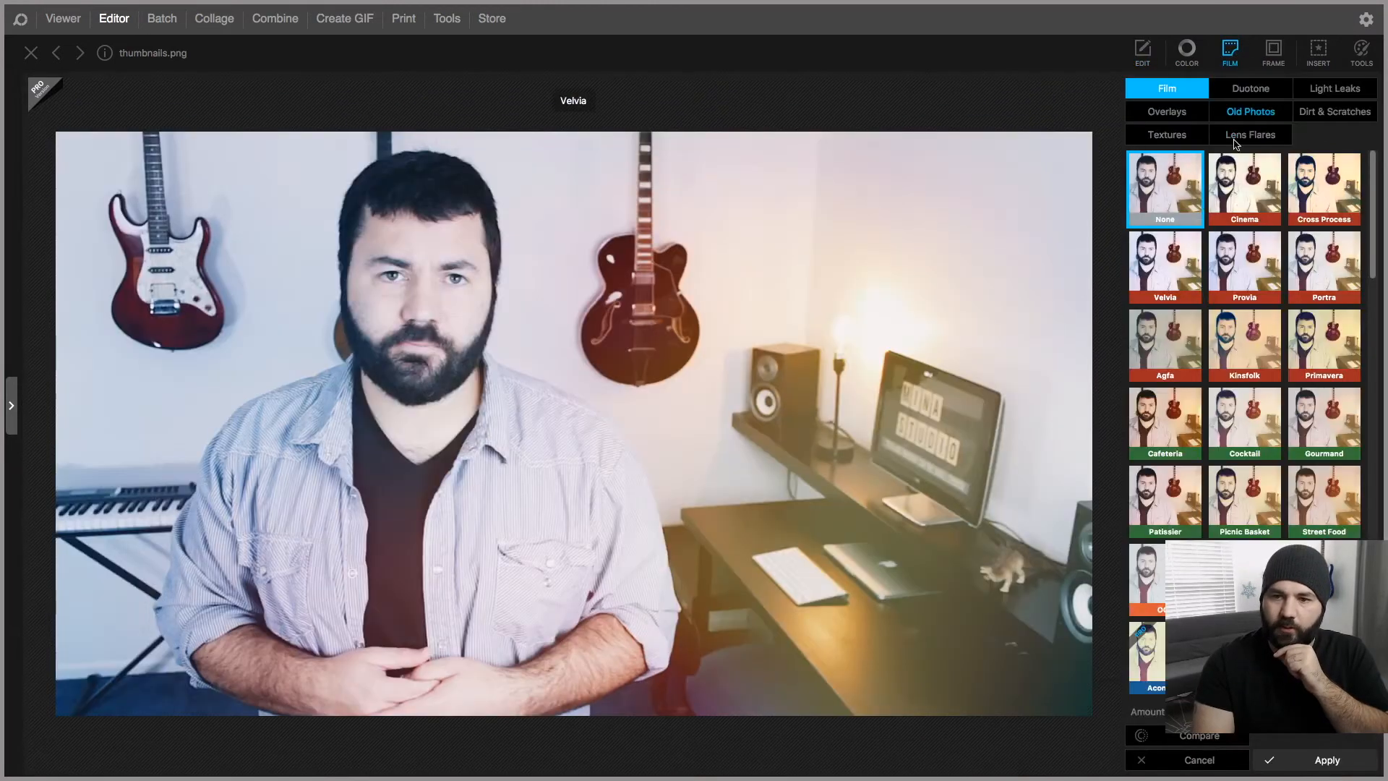
click(1164, 423)
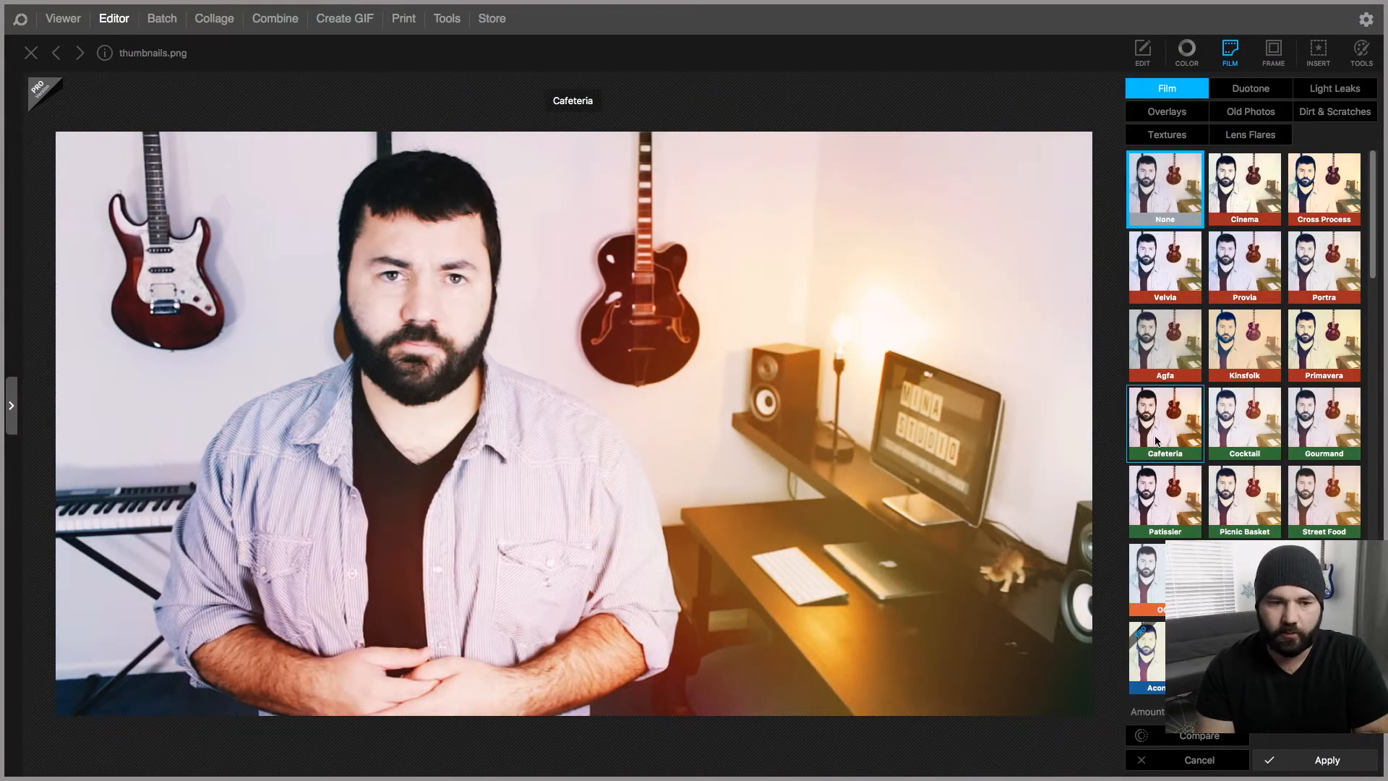
click(1244, 500)
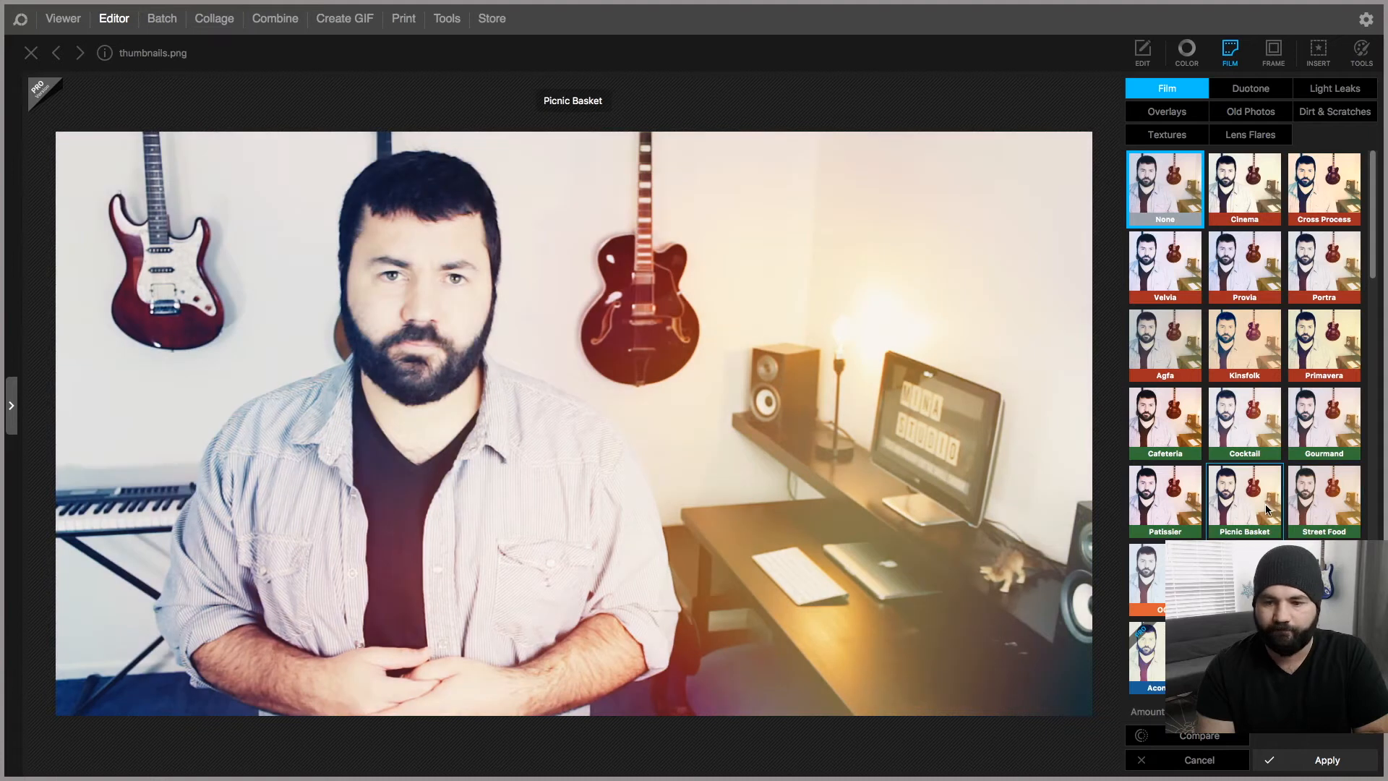
click(1243, 500)
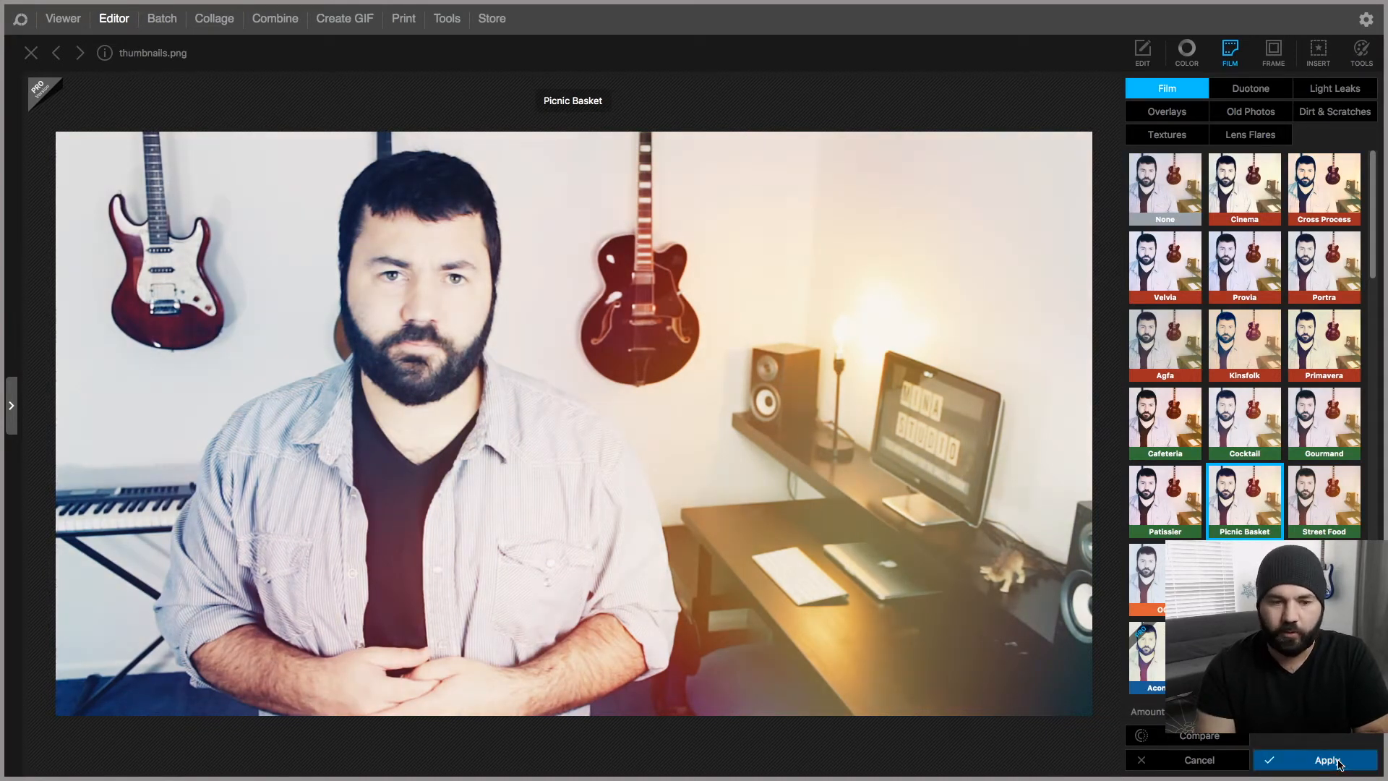
click(1327, 759)
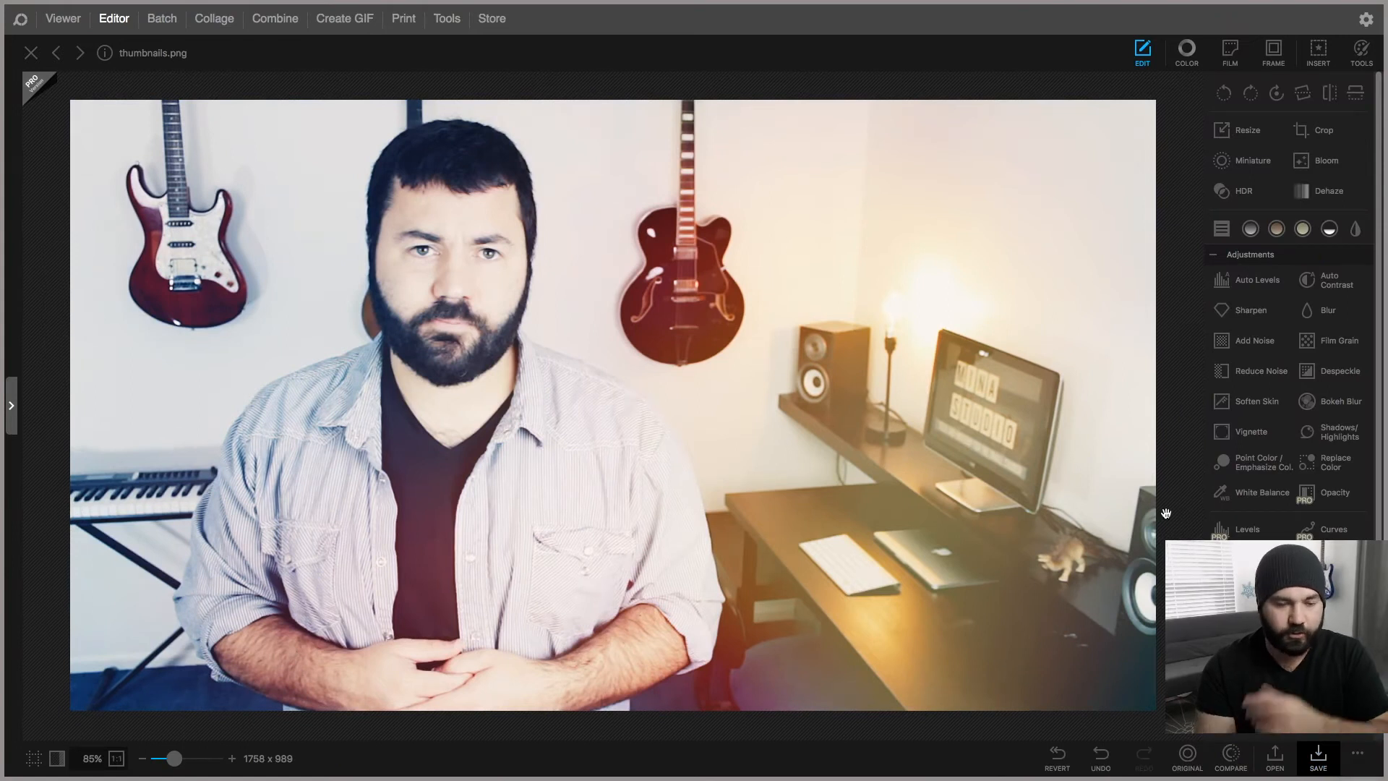
mouse_move(1241, 75)
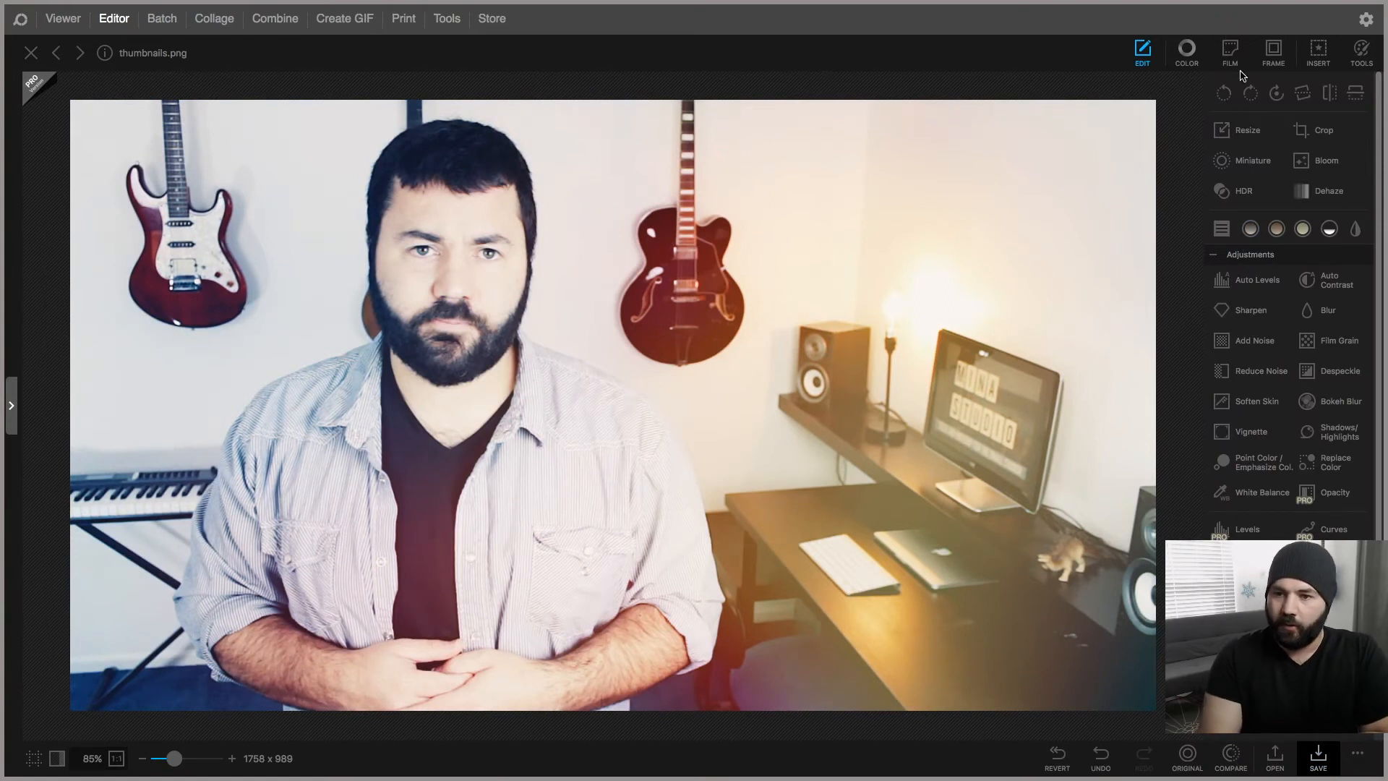
click(1229, 52)
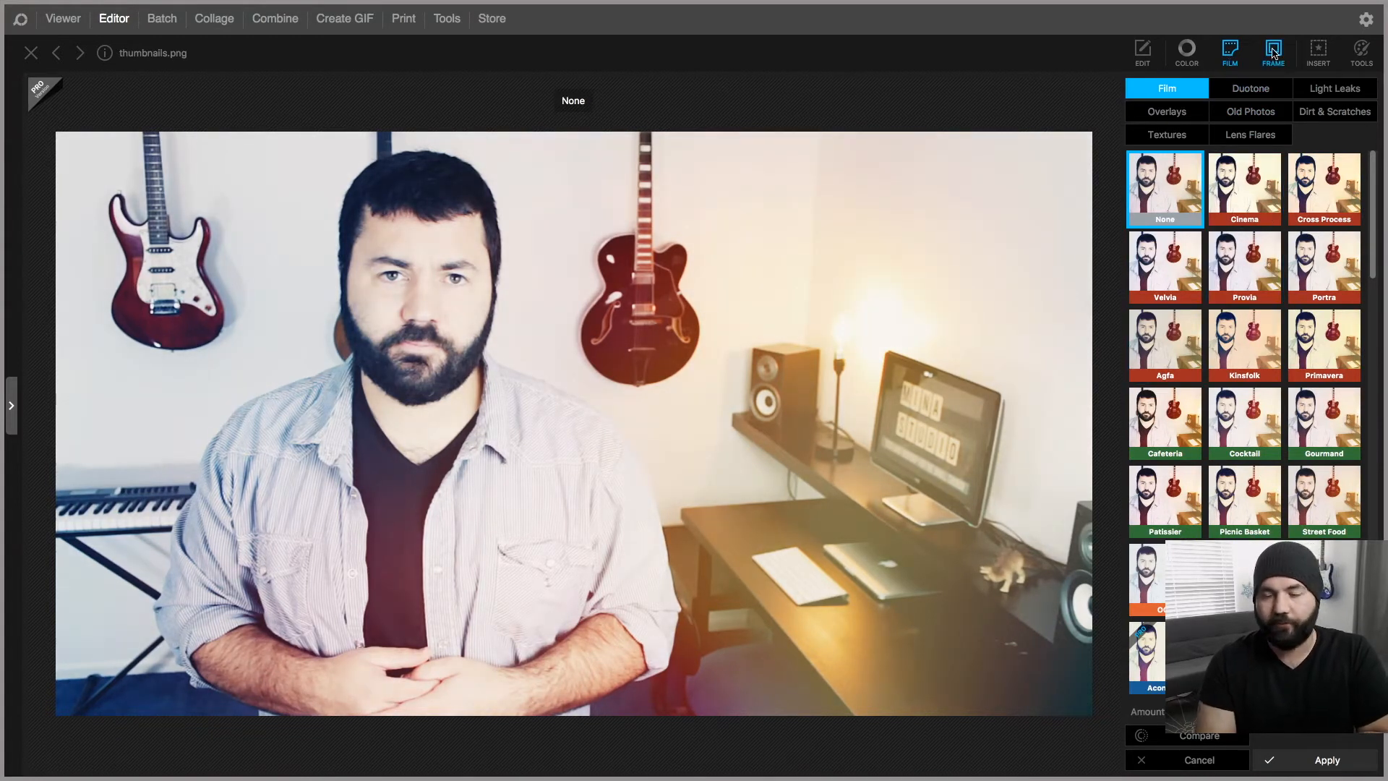
click(1273, 49)
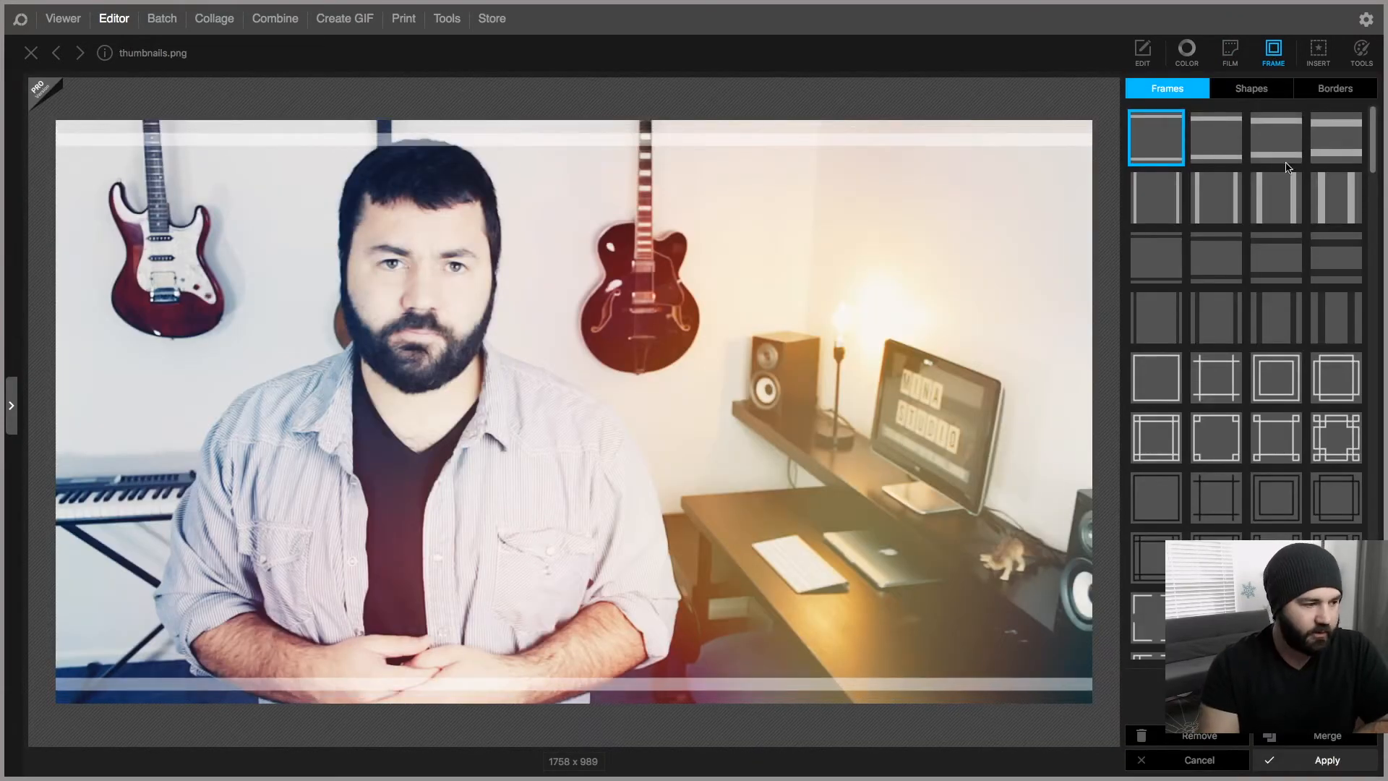
scroll(down, 3)
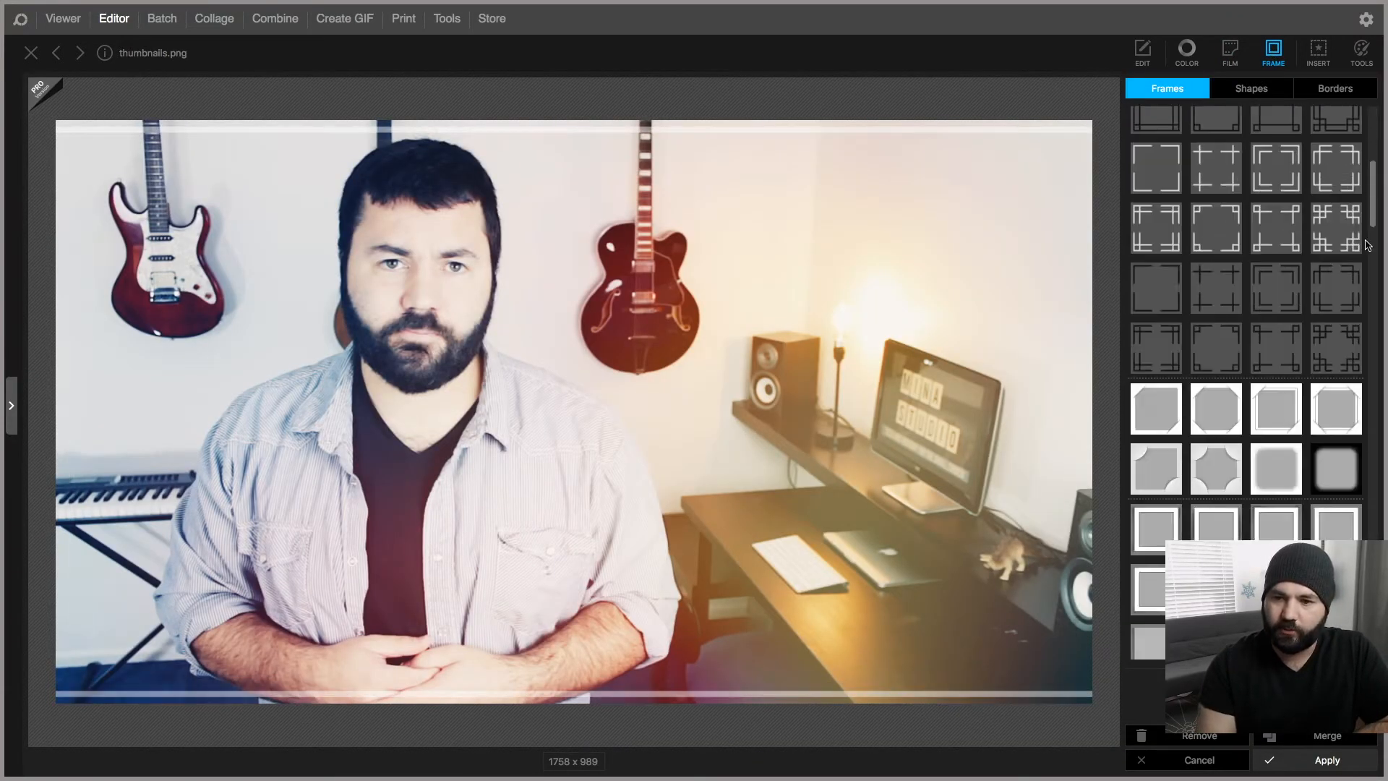
click(1334, 469)
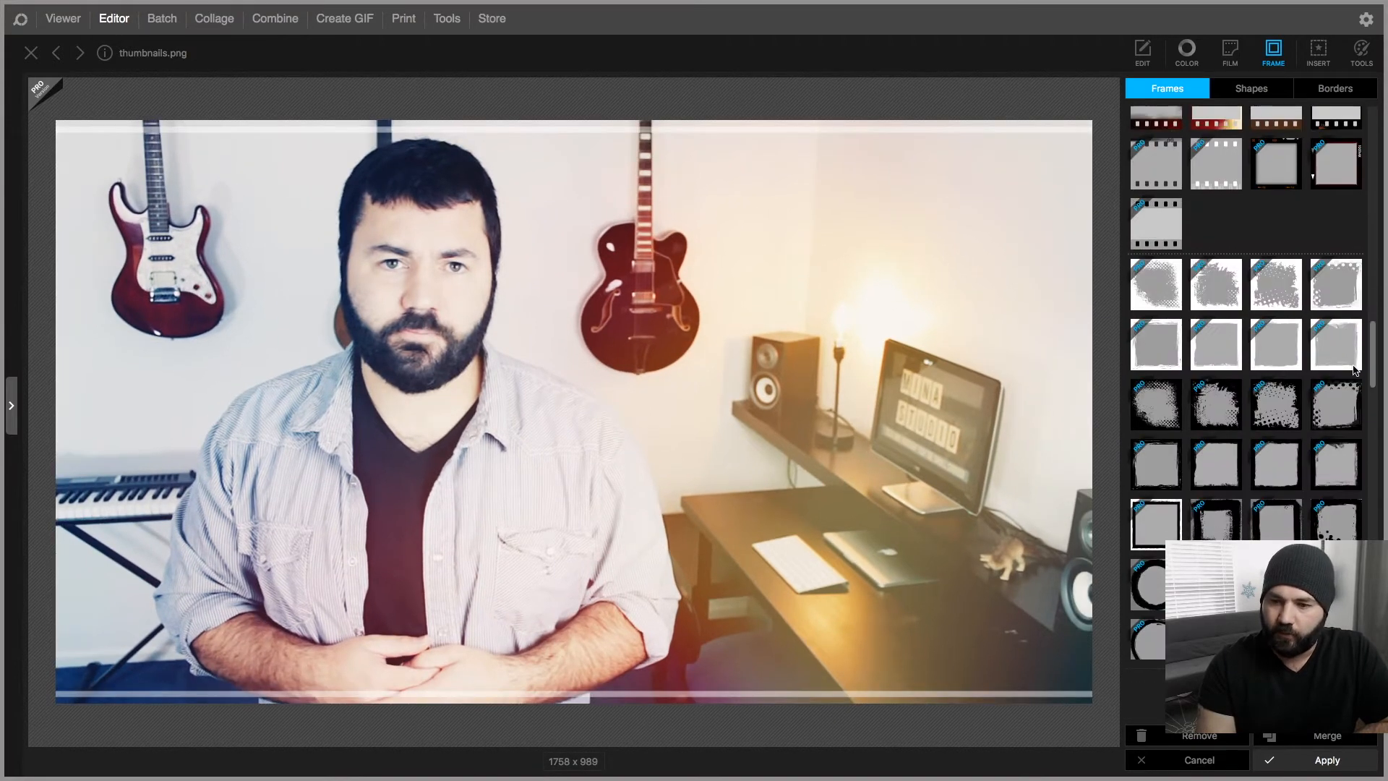
scroll(down, 3)
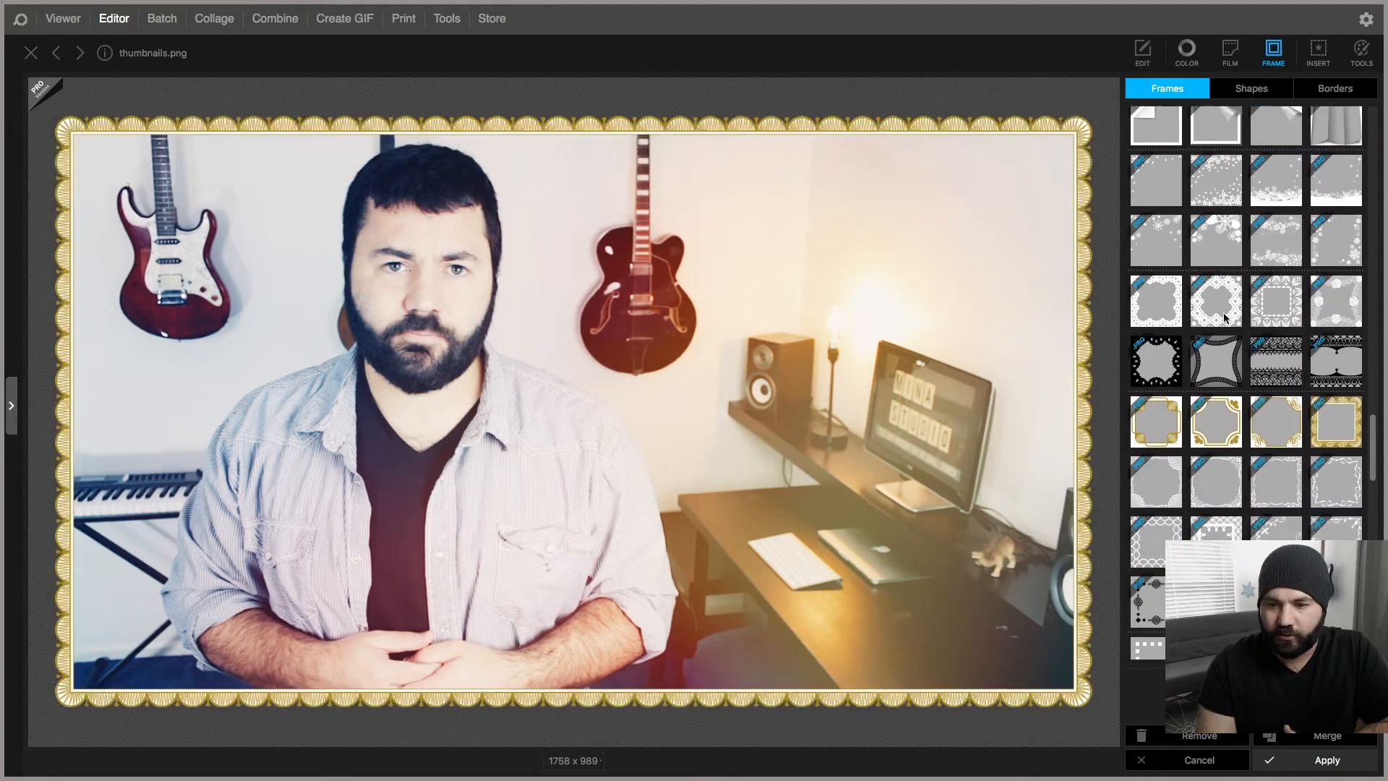
click(1216, 362)
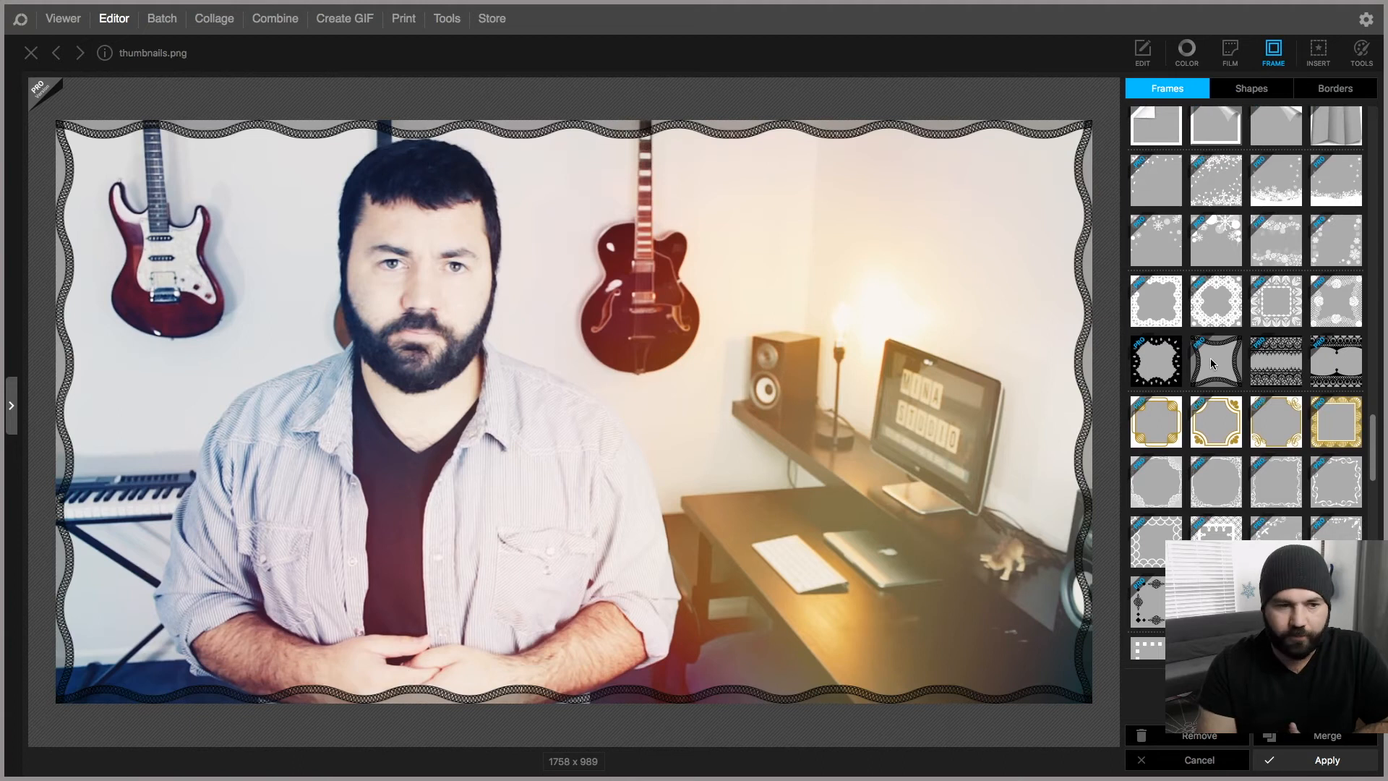
click(1214, 360)
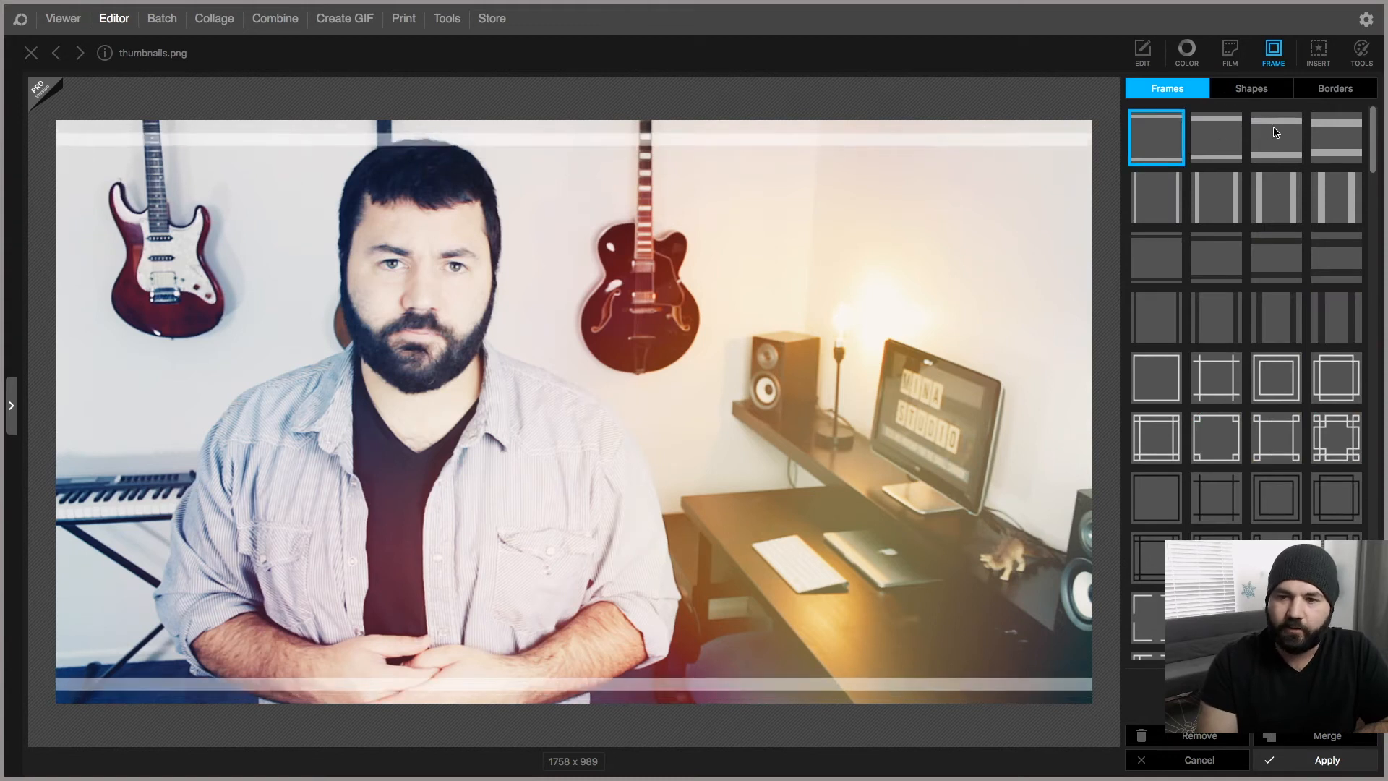
click(1275, 137)
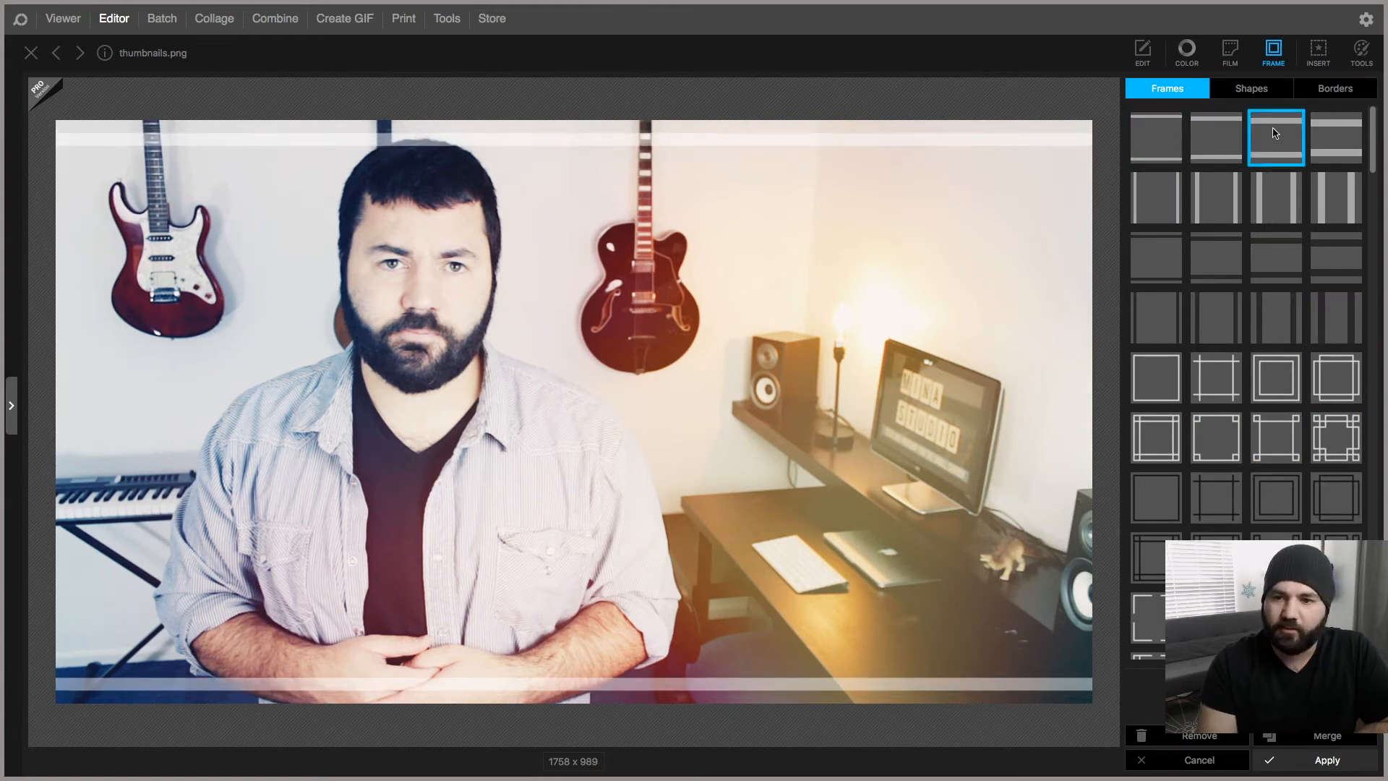
click(1327, 759)
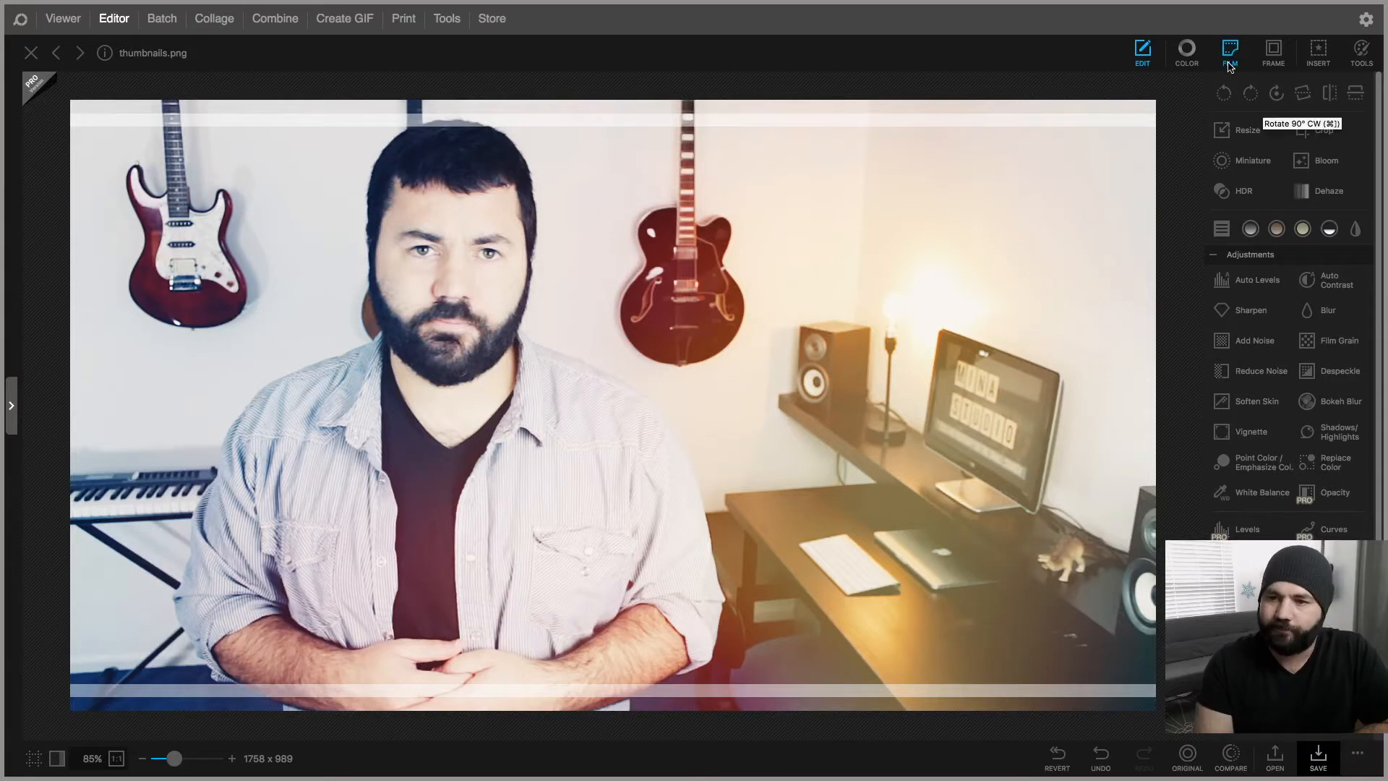
click(1319, 49)
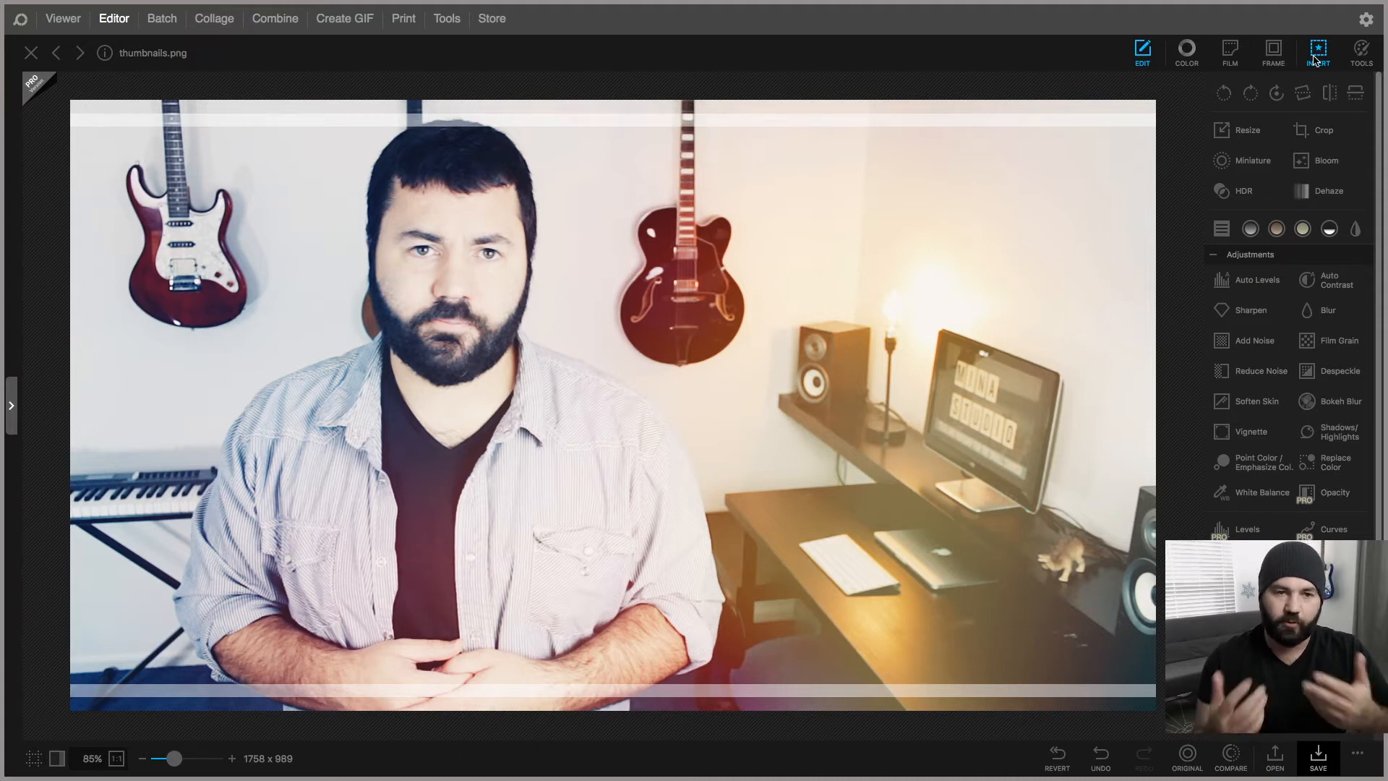
Enter Insert mode and try Figure, Magnifier and Sticker, cancelling the sticker picker
click(1319, 49)
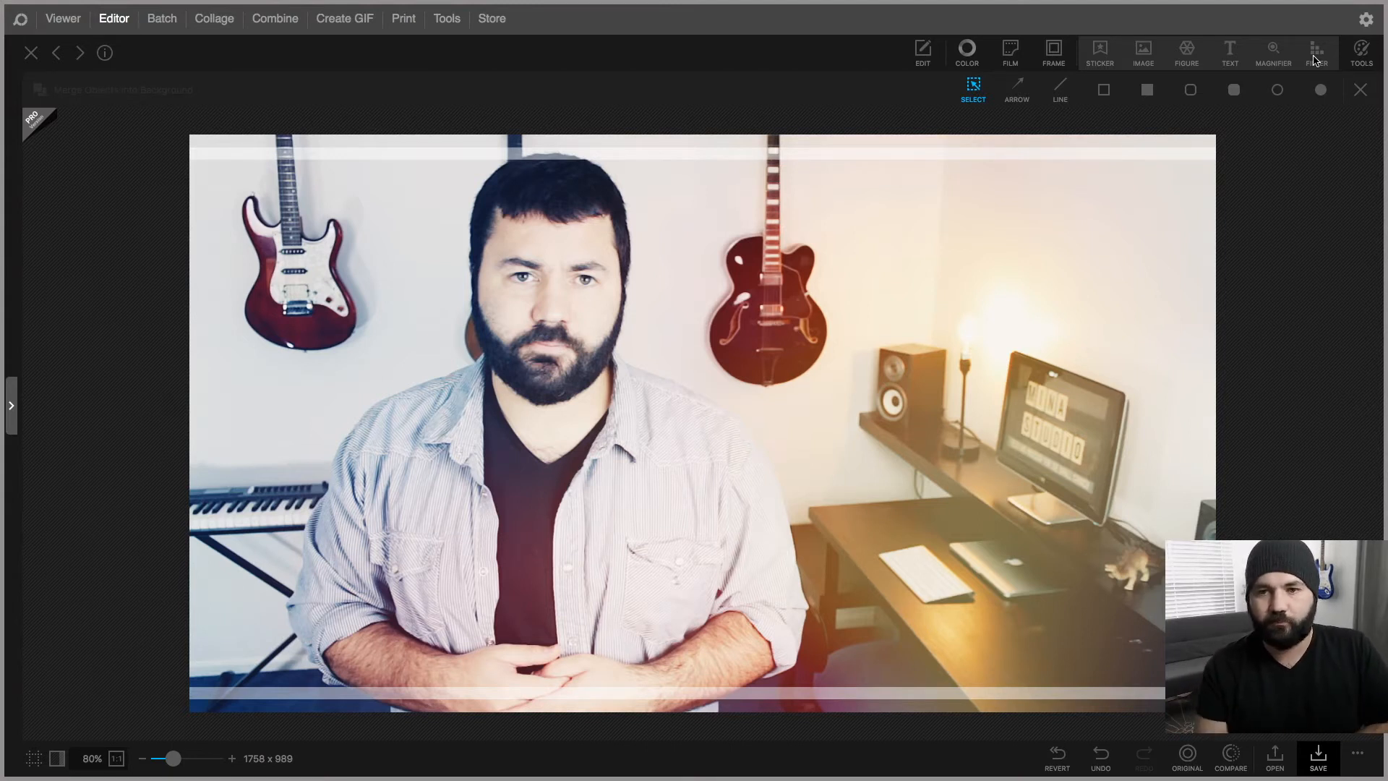
click(1186, 52)
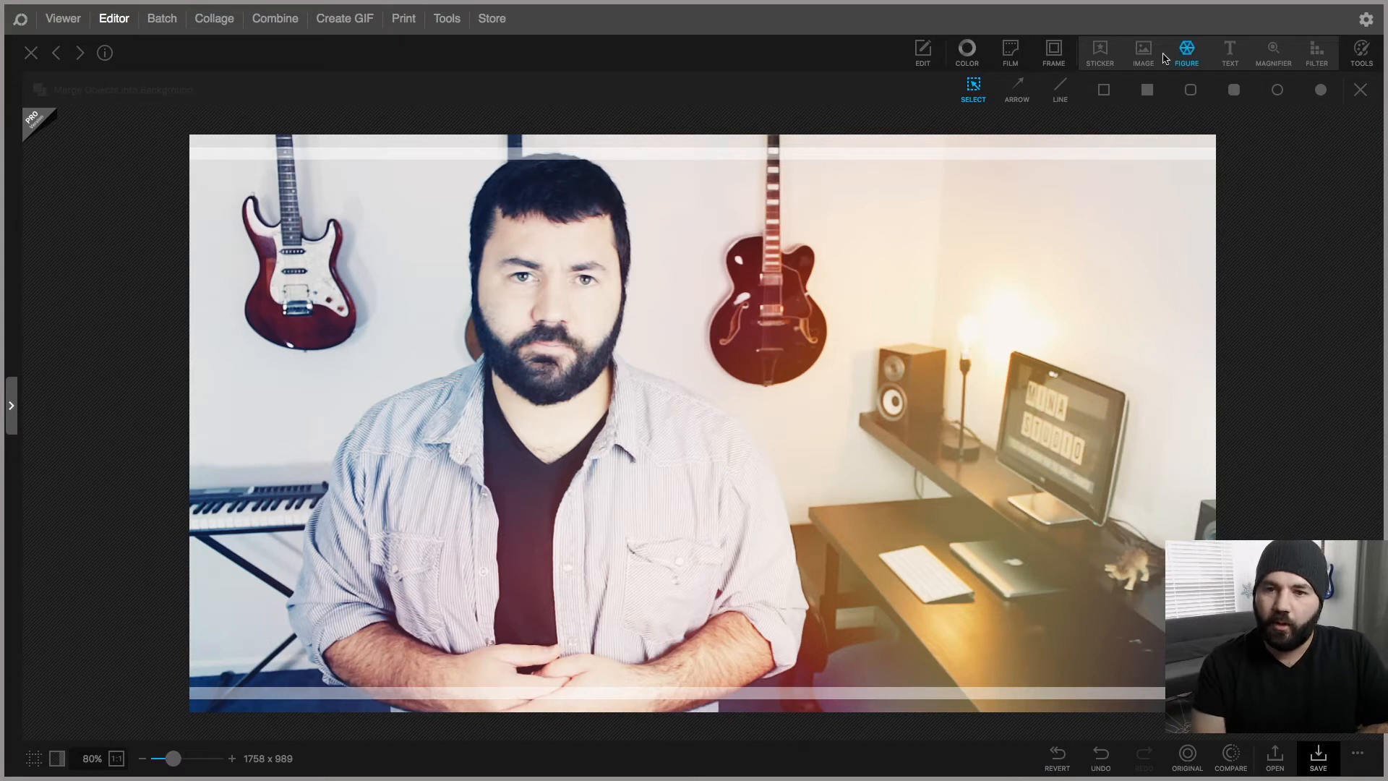
click(1053, 52)
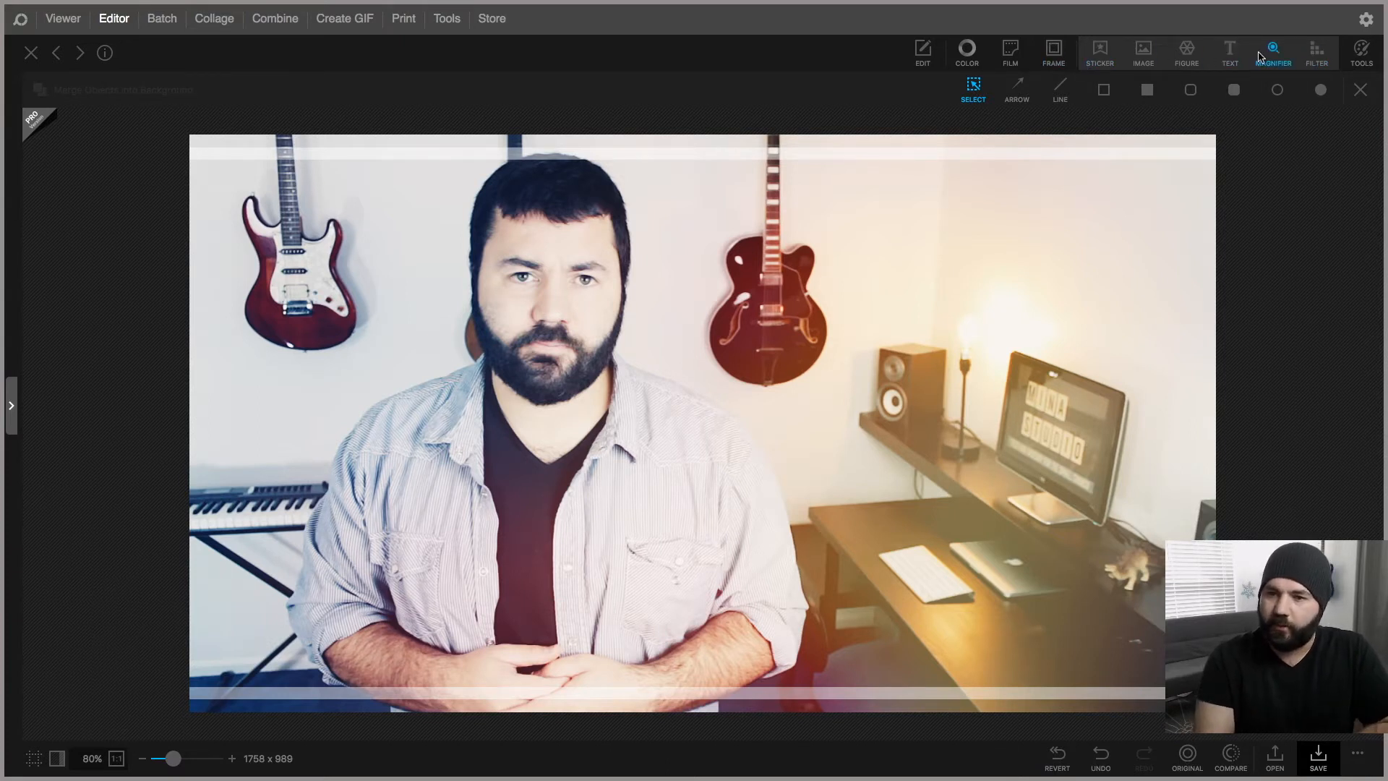
click(1229, 52)
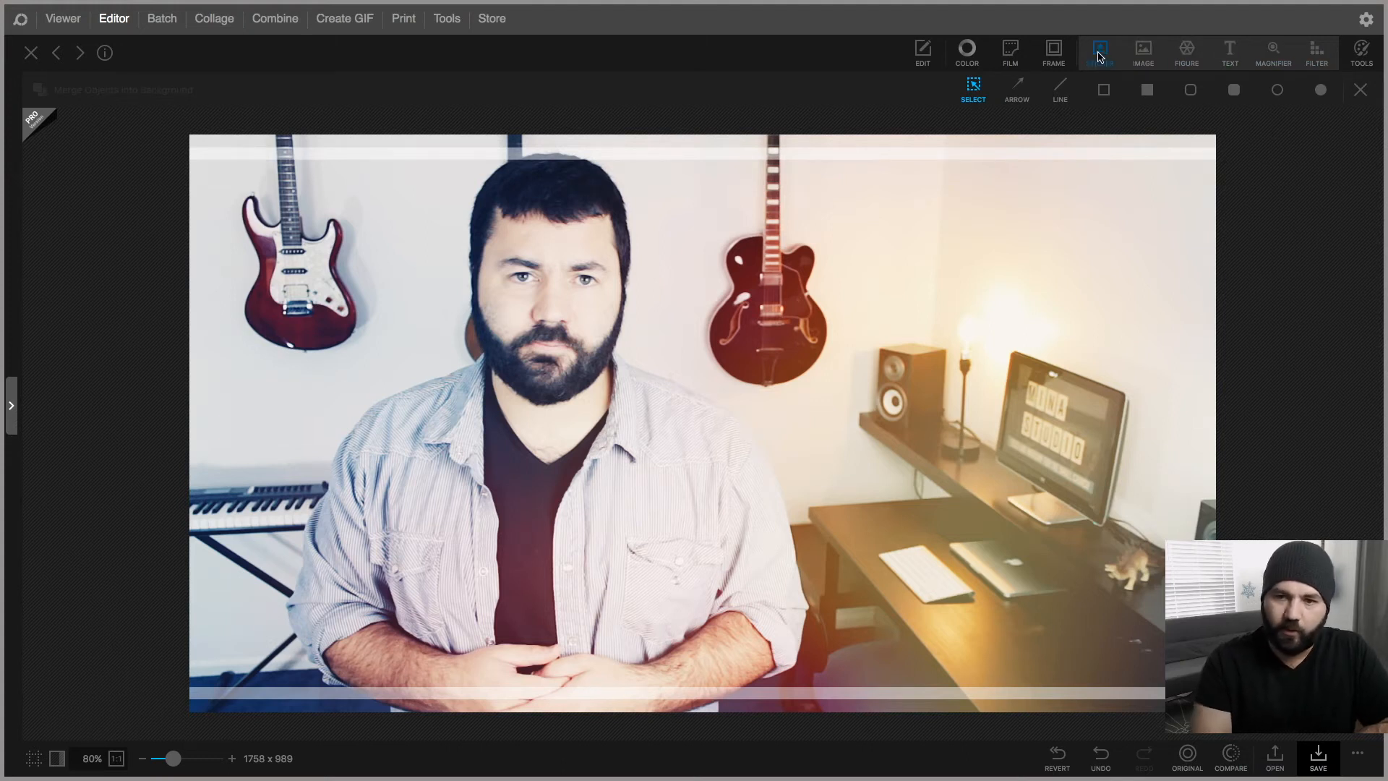
click(1099, 52)
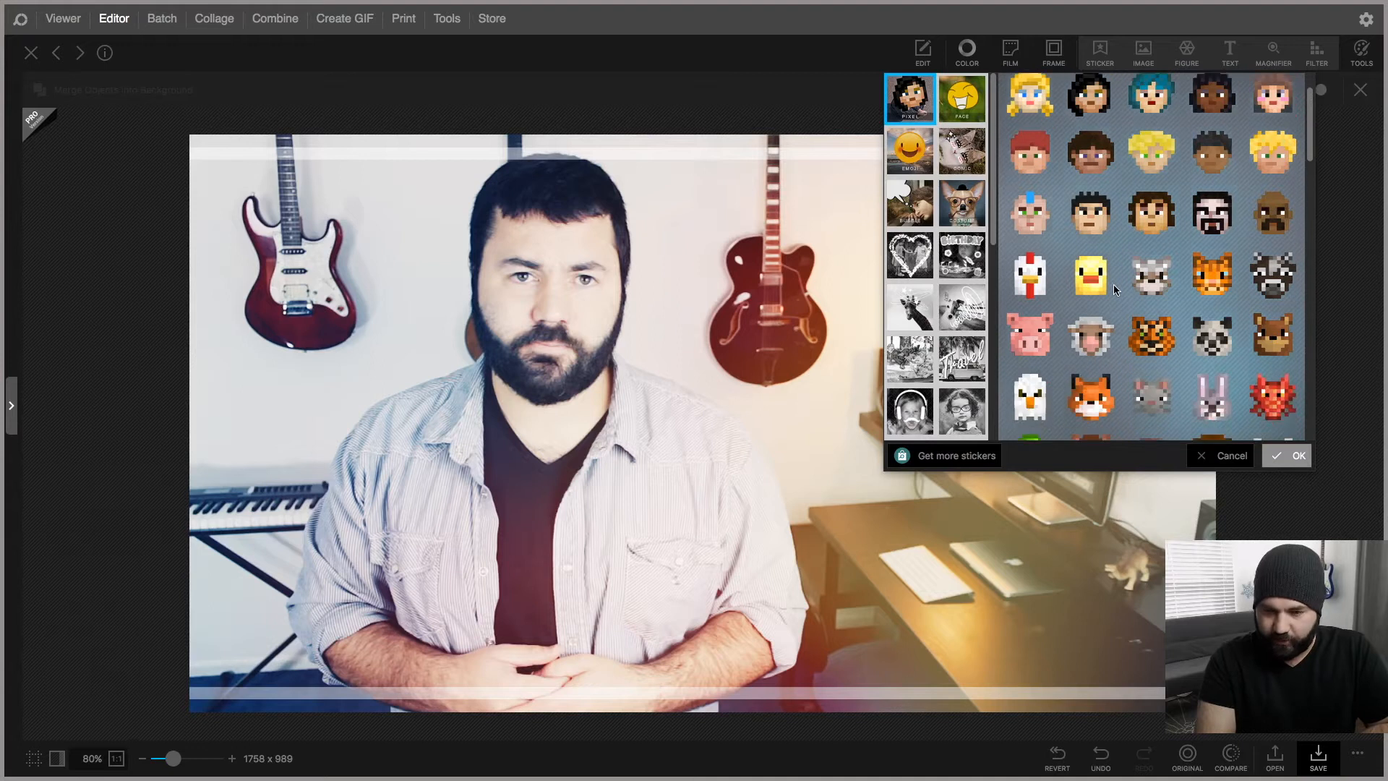
scroll(down, 3)
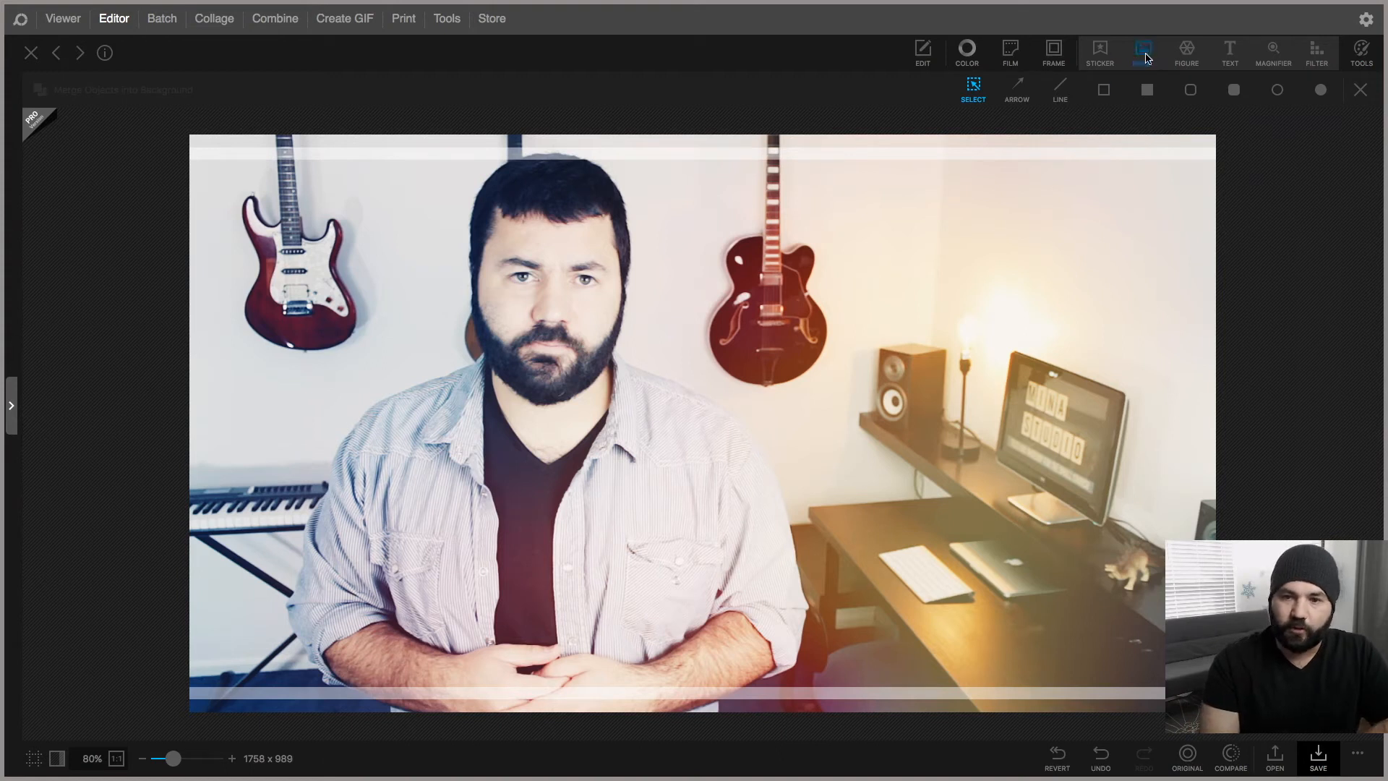
click(1143, 52)
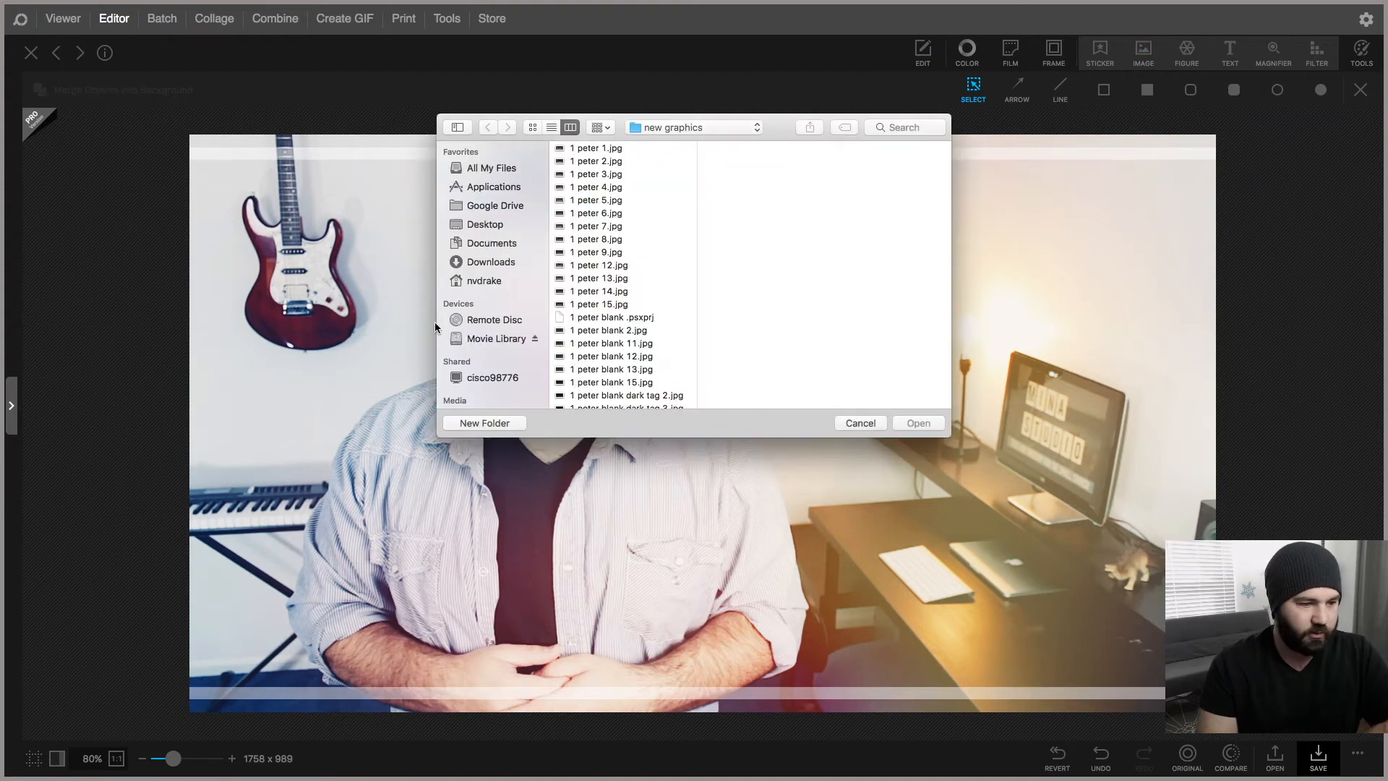
click(606, 265)
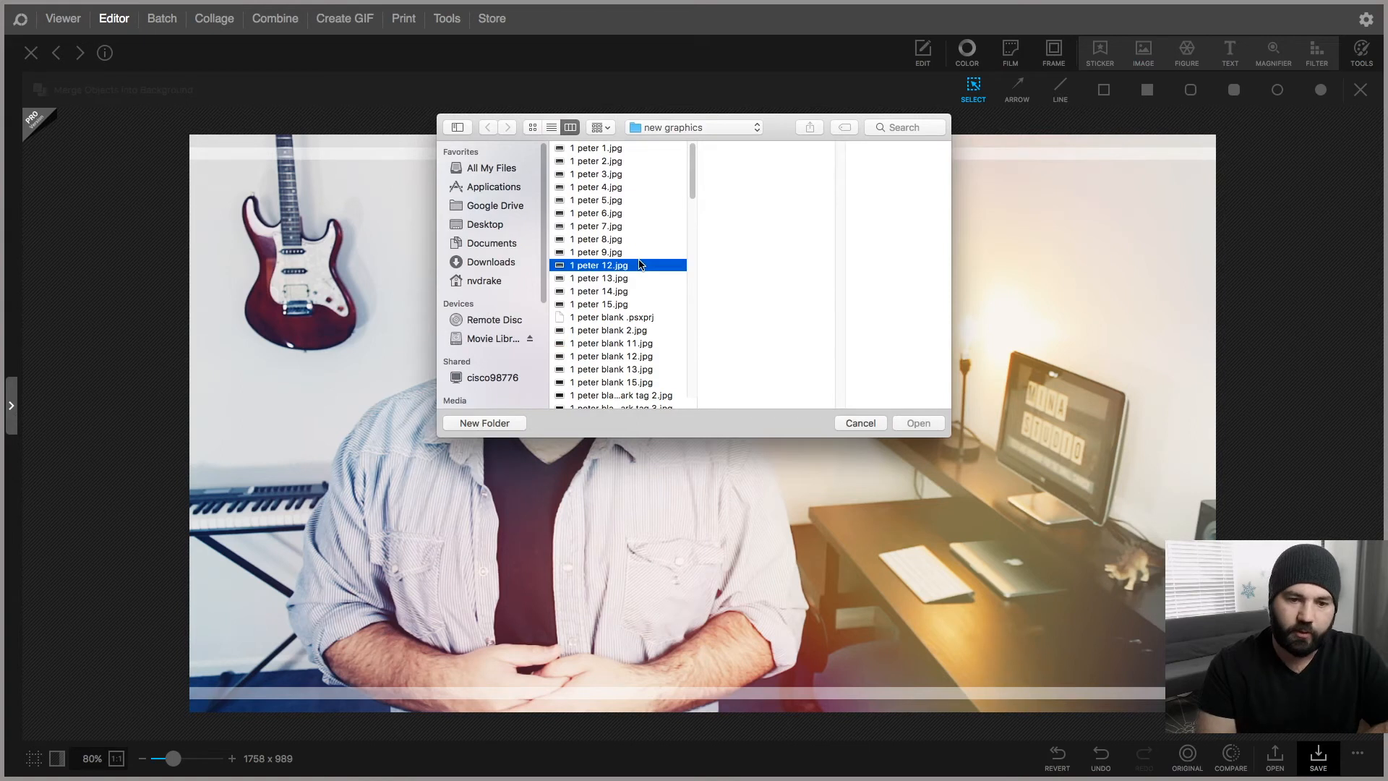
click(918, 422)
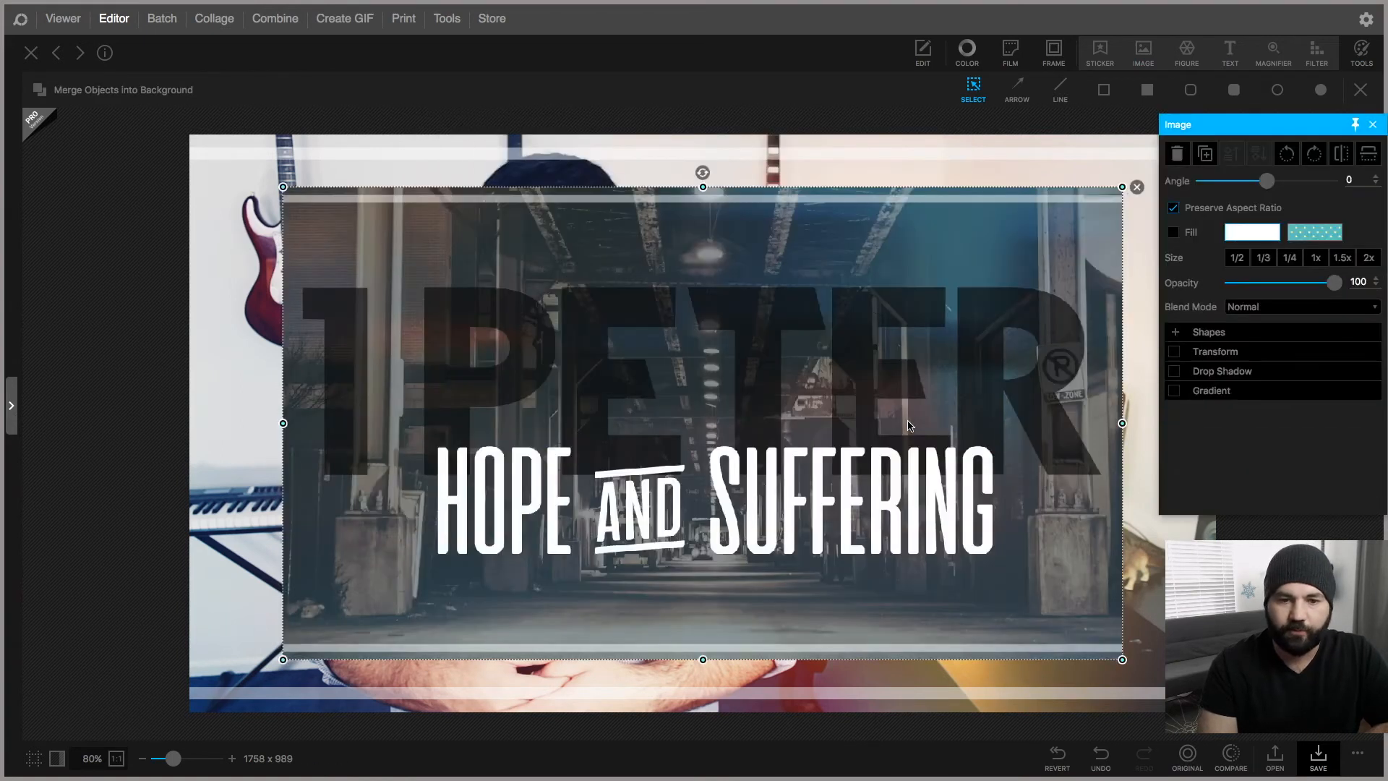
drag(703, 422, 945, 558)
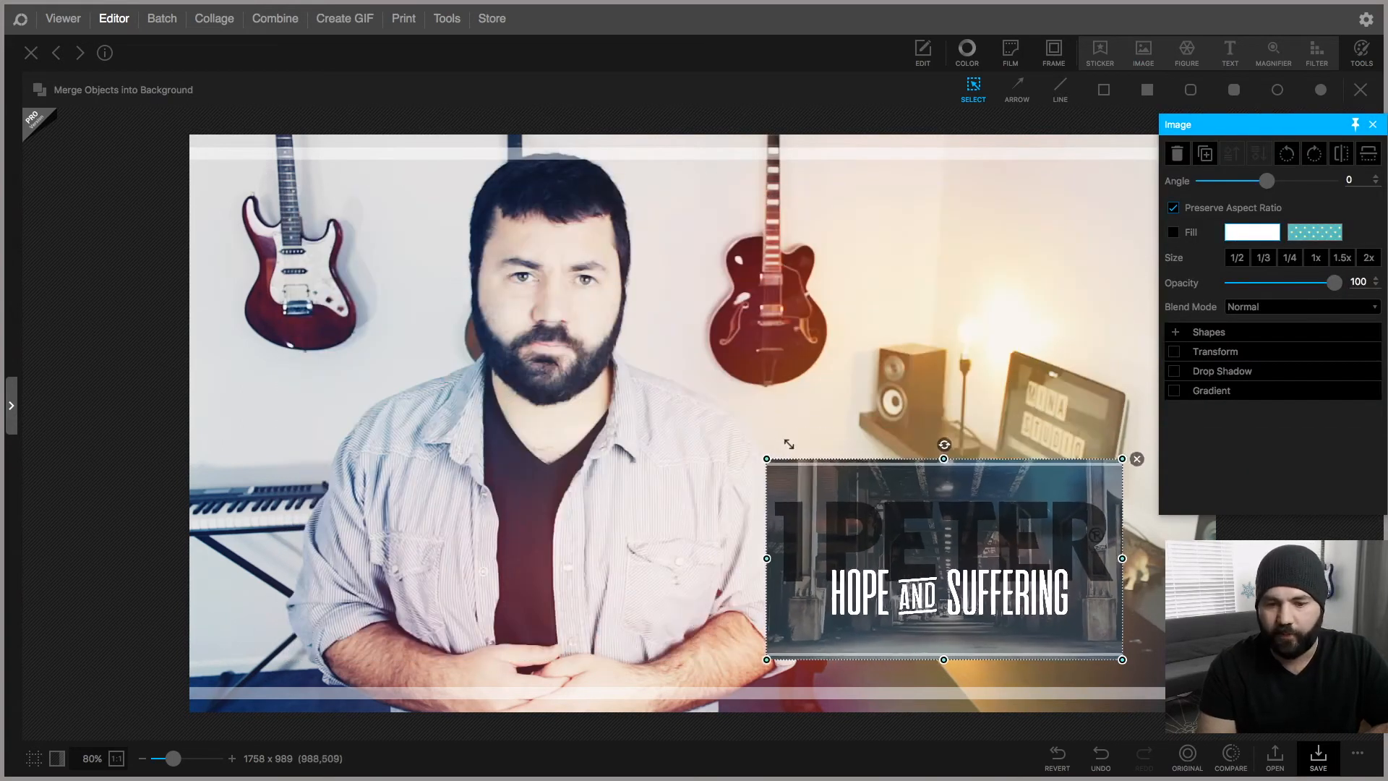
drag(943, 558, 975, 267)
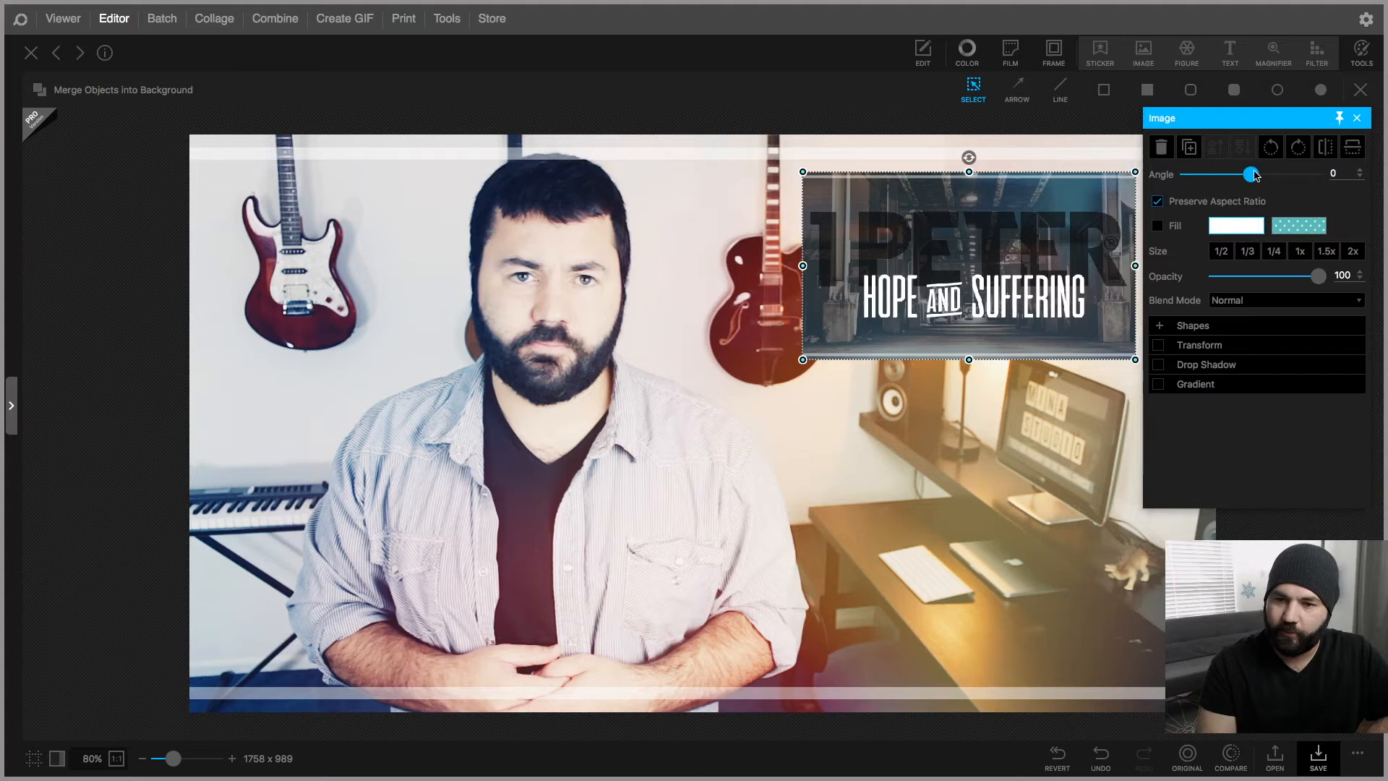
drag(1252, 175, 1248, 175)
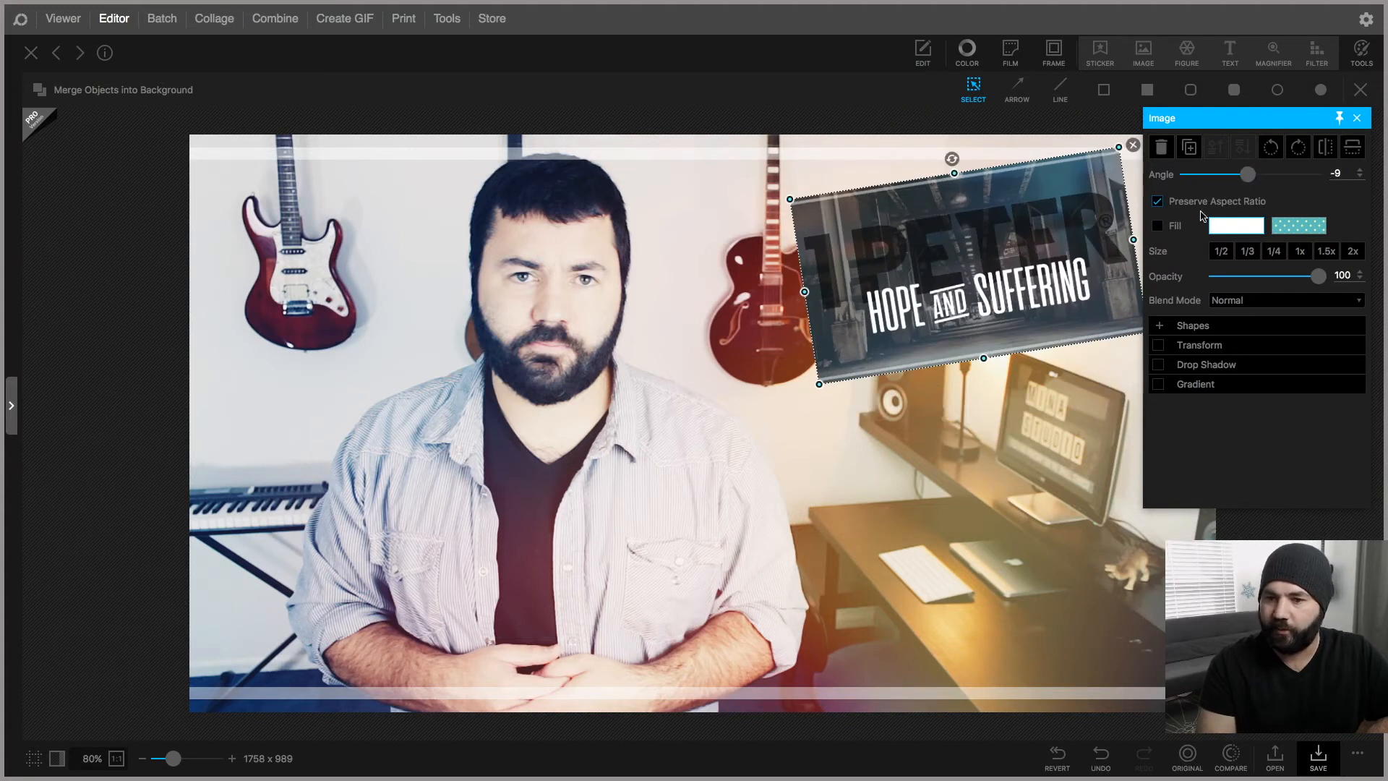
drag(1317, 275, 1310, 275)
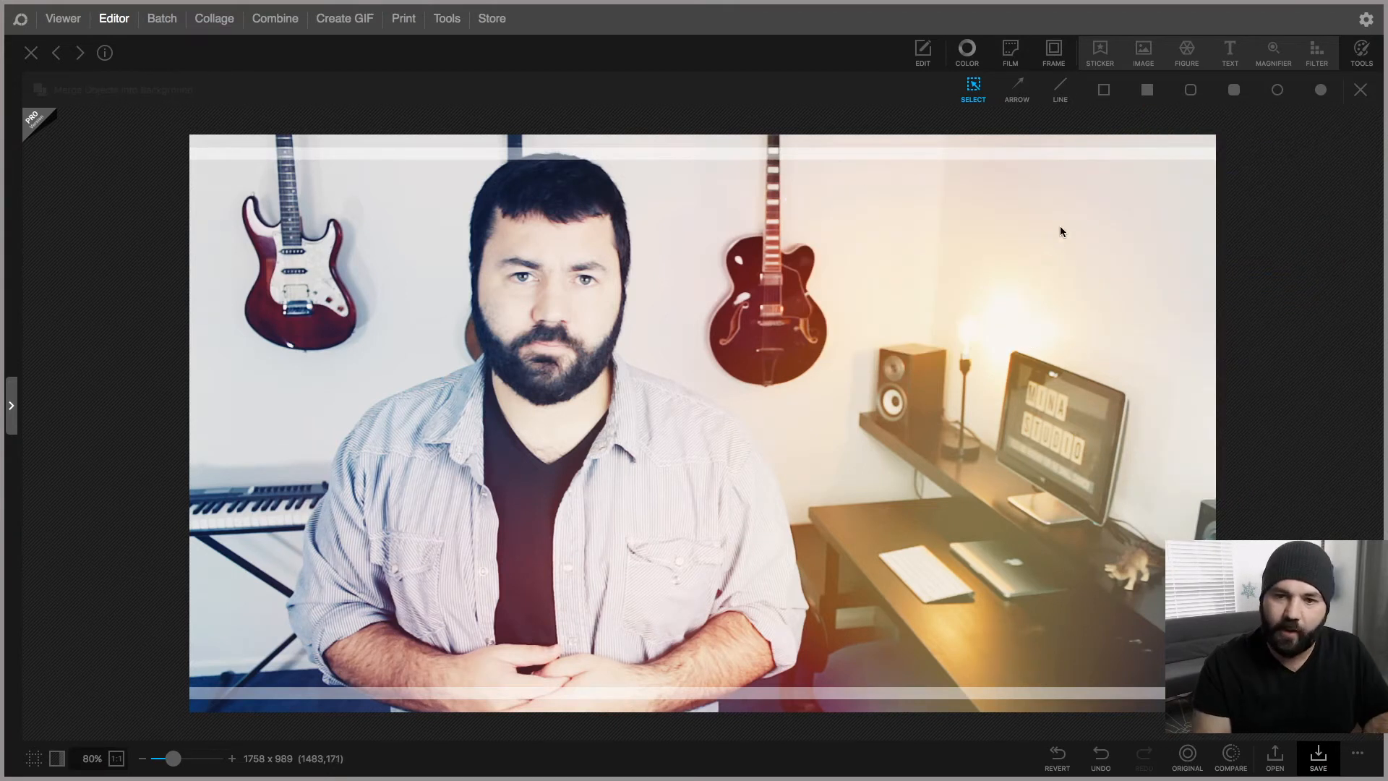
click(1103, 89)
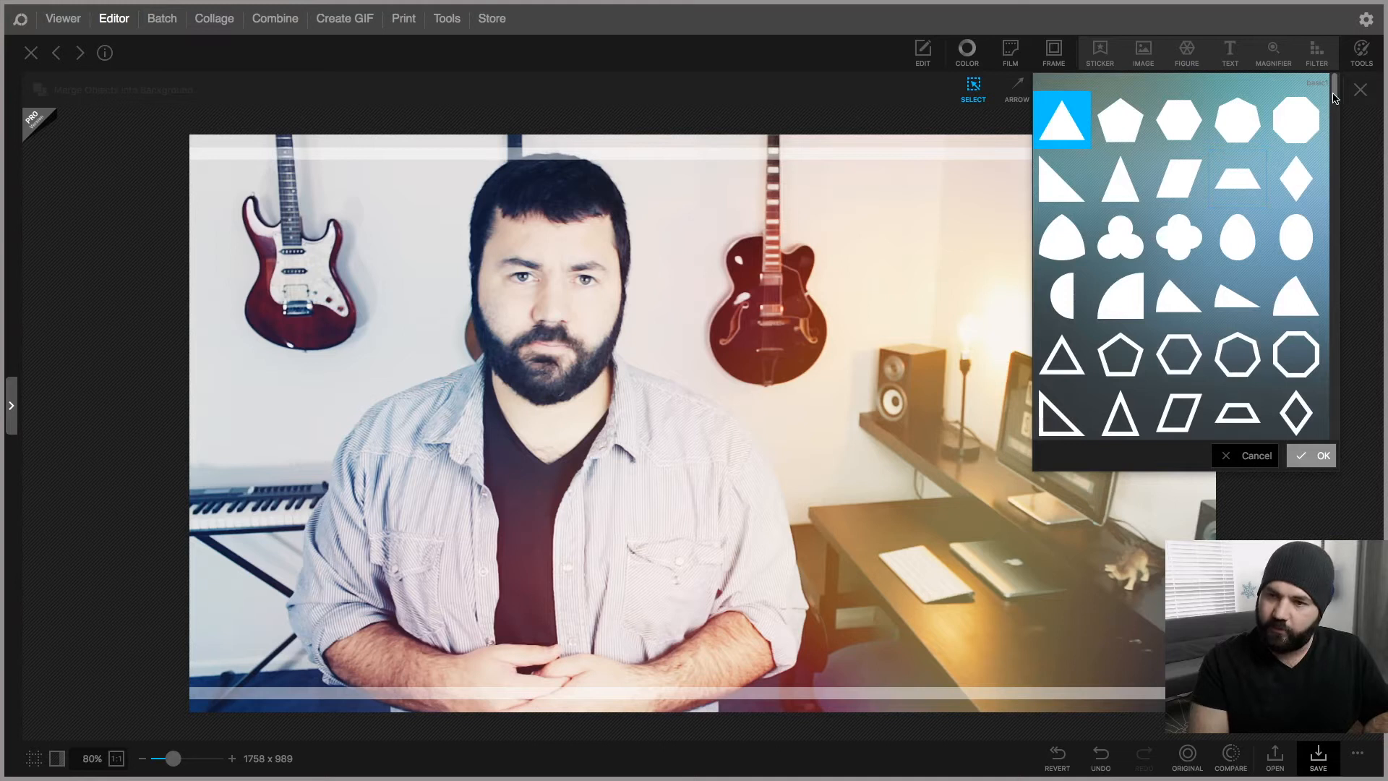
scroll(down, 3)
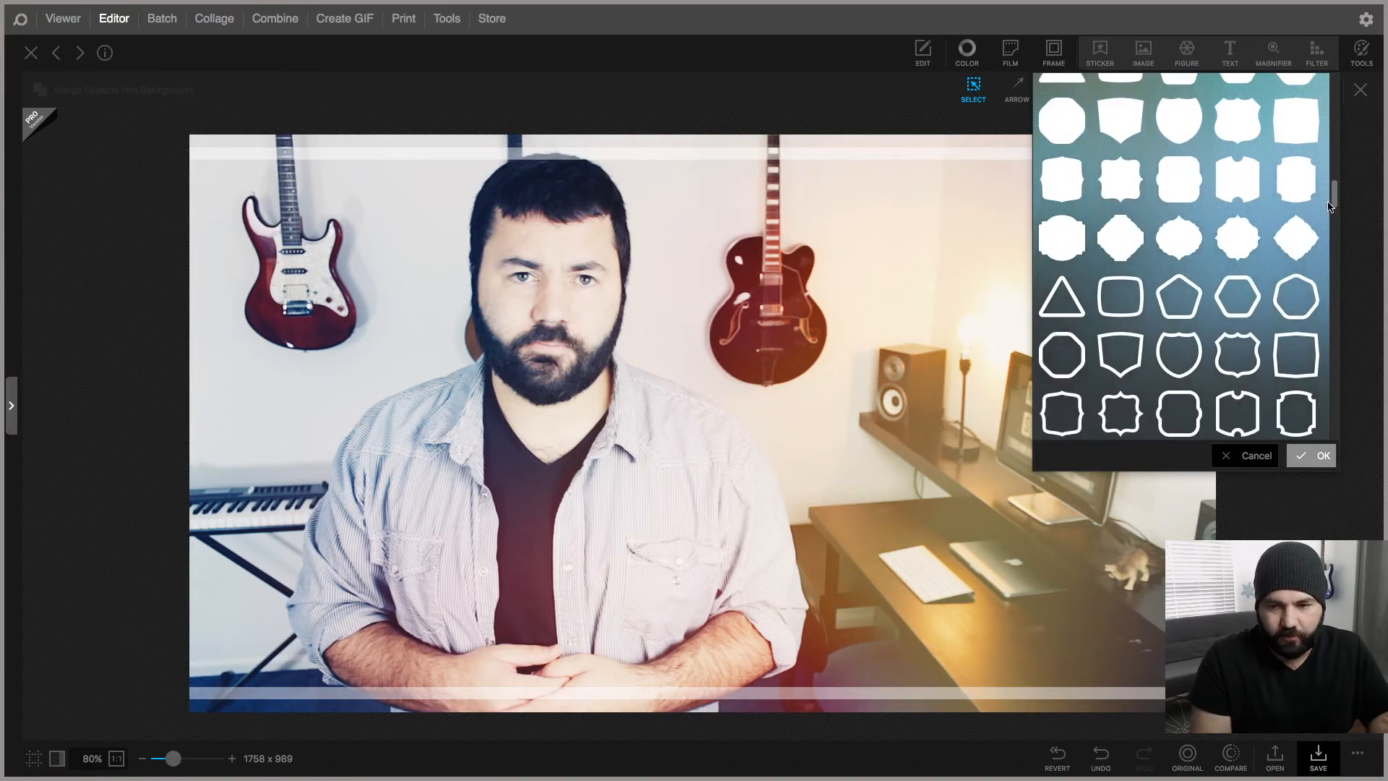
scroll(down, 3)
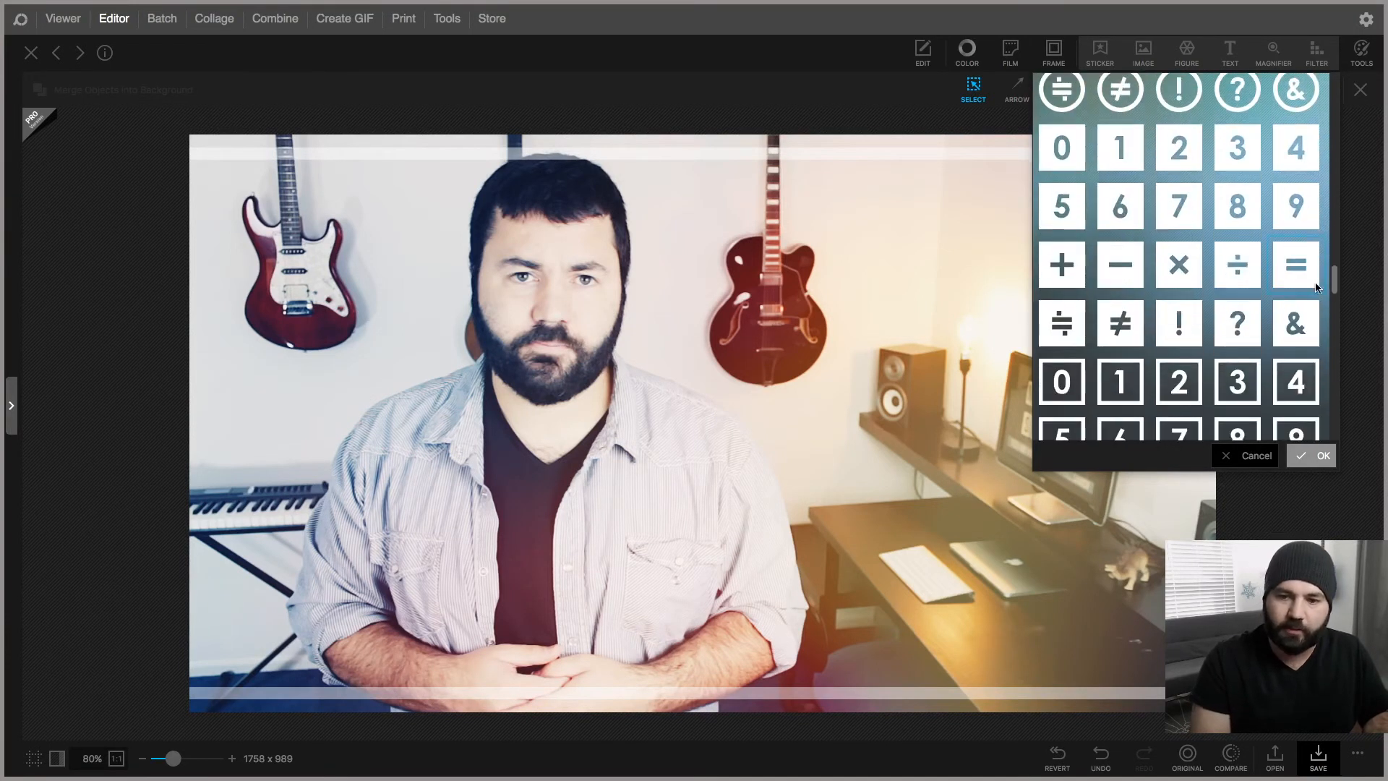
click(1062, 206)
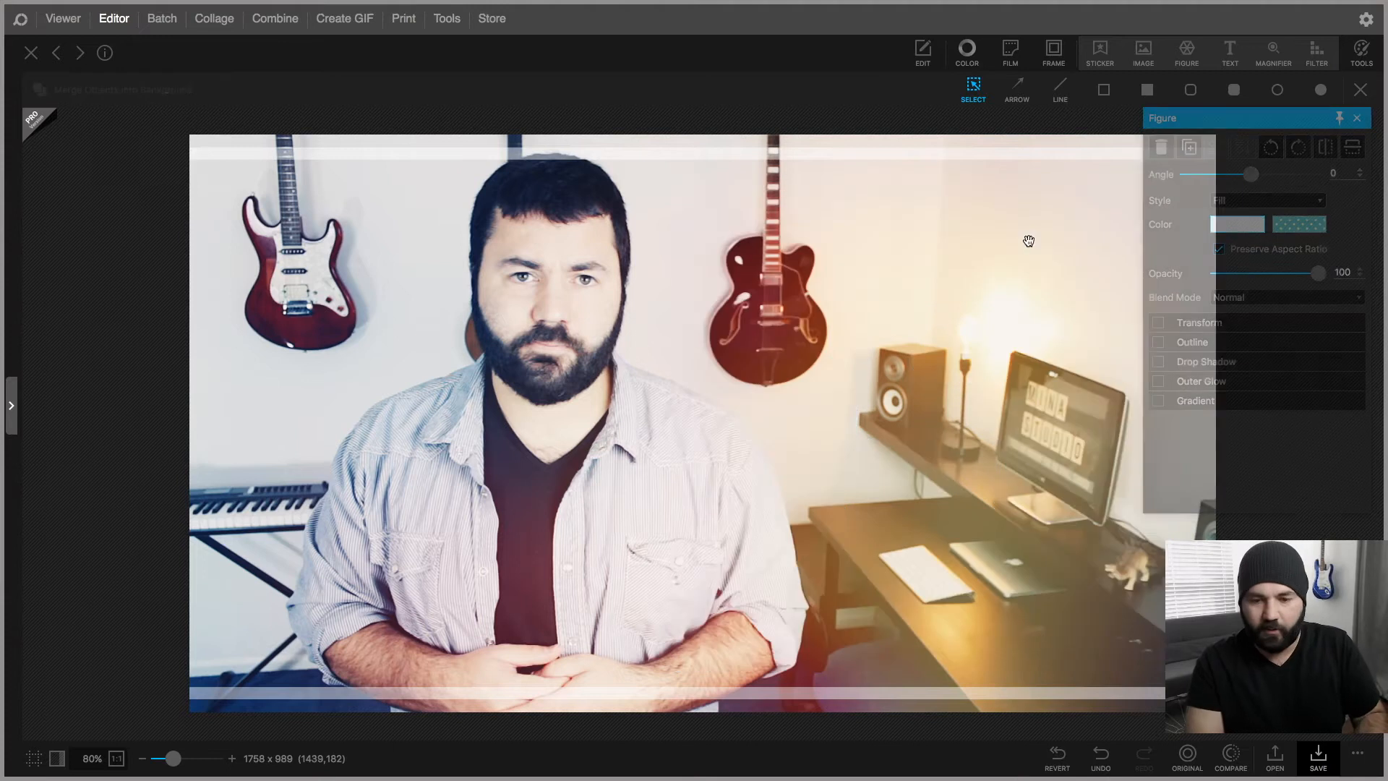
click(1272, 50)
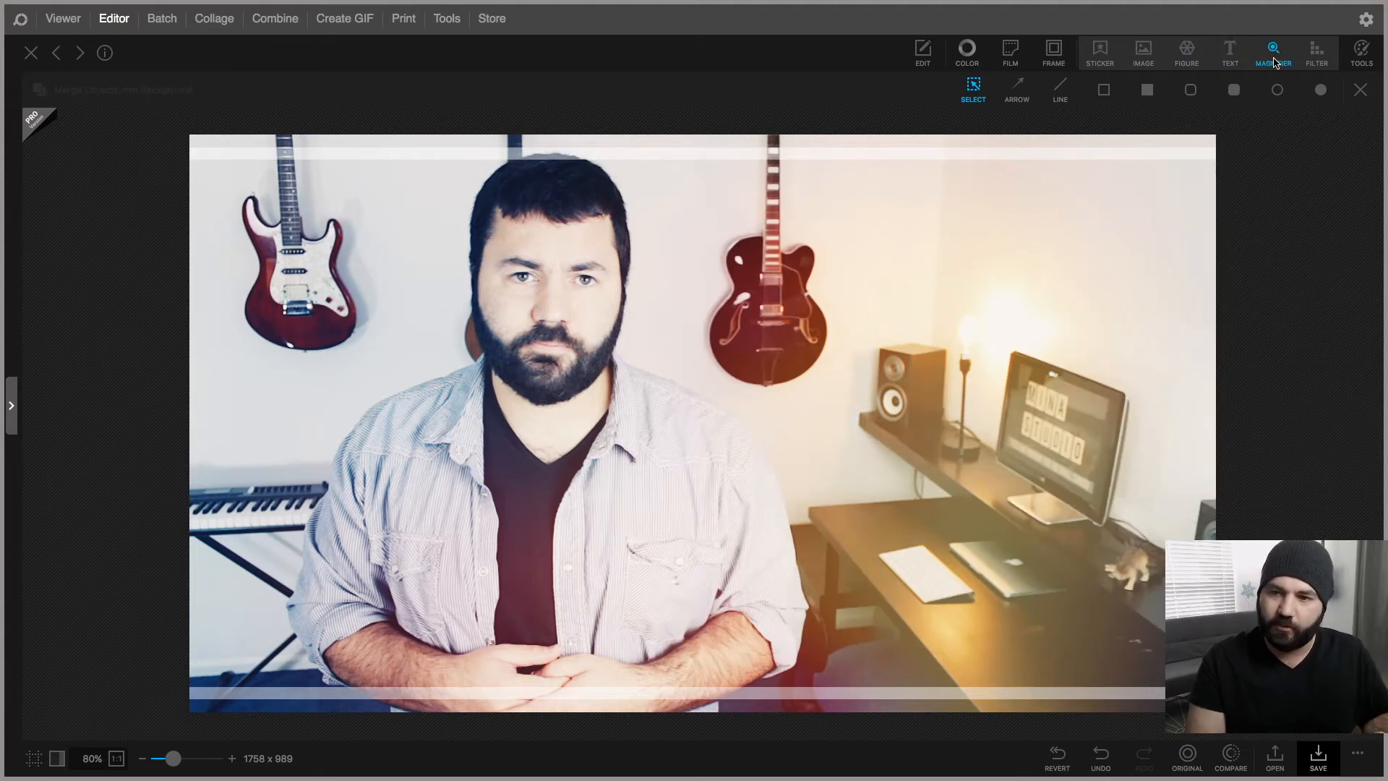
click(1272, 52)
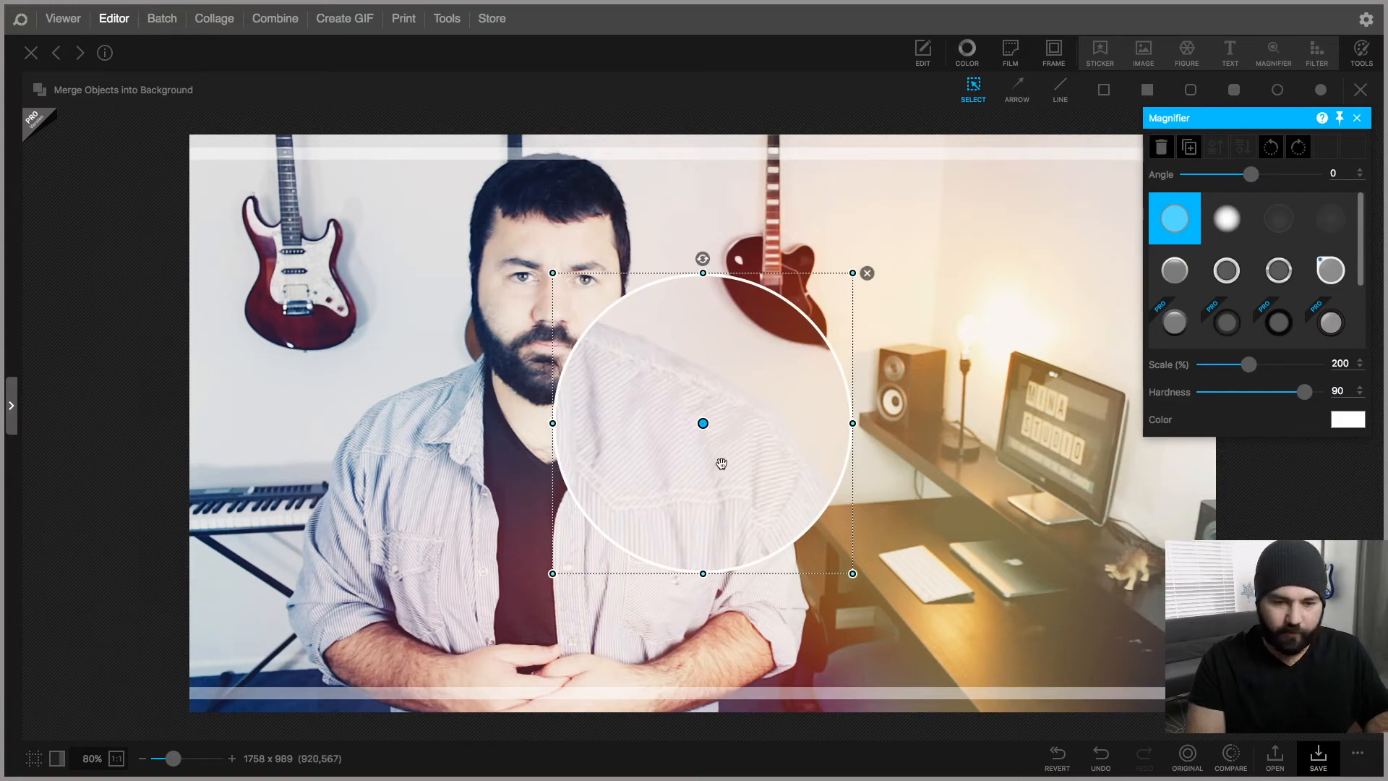
drag(704, 424, 553, 322)
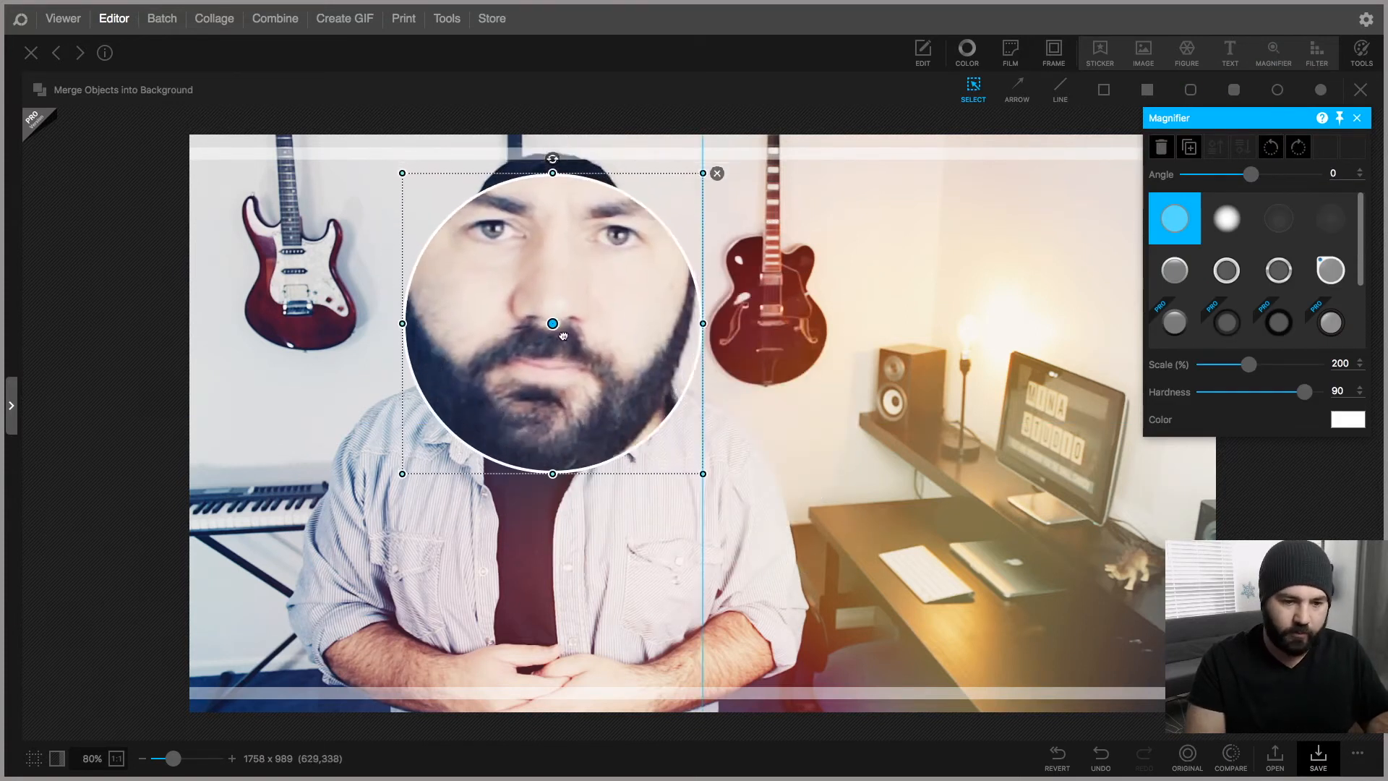
drag(552, 322, 979, 424)
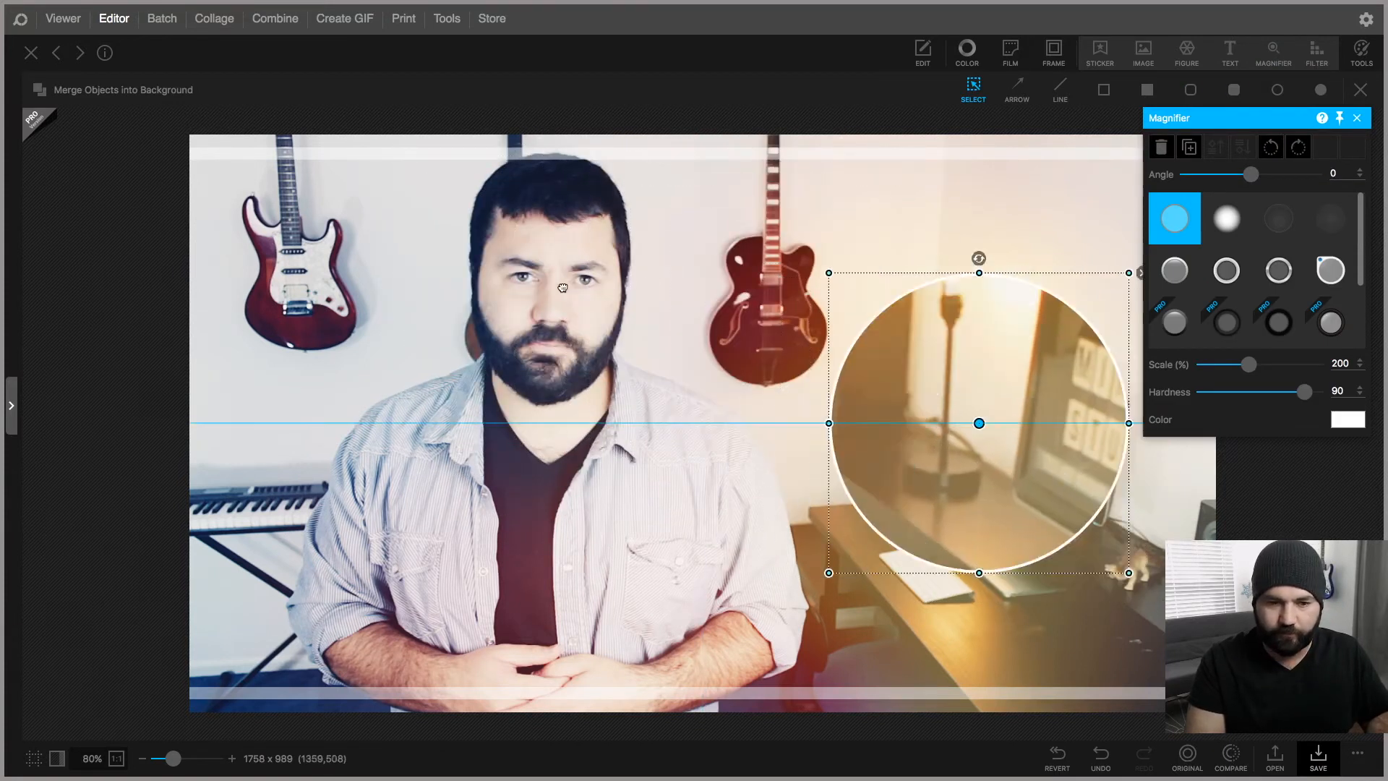
drag(979, 422, 550, 314)
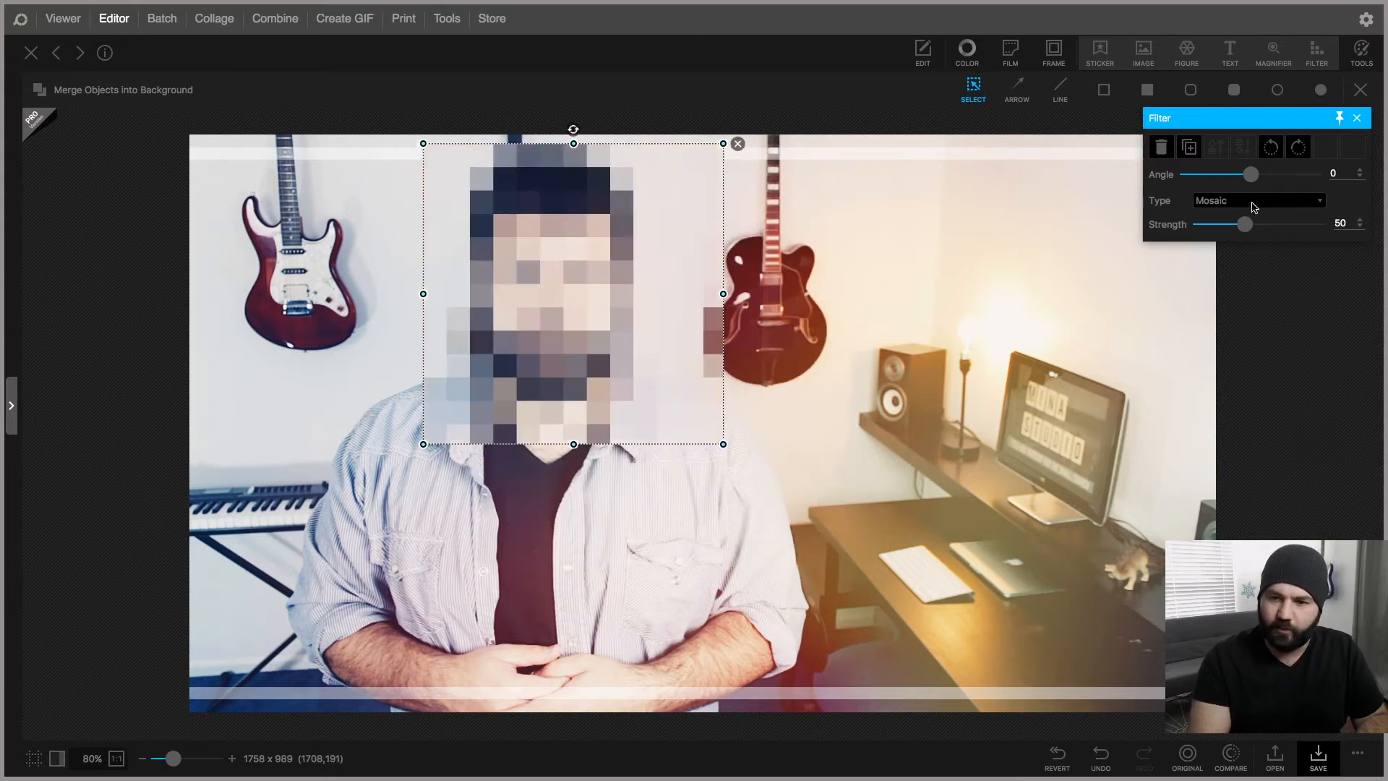
Switch the full-image filter to Newsprint halftone at Strength 20 and deselect it
click(1257, 199)
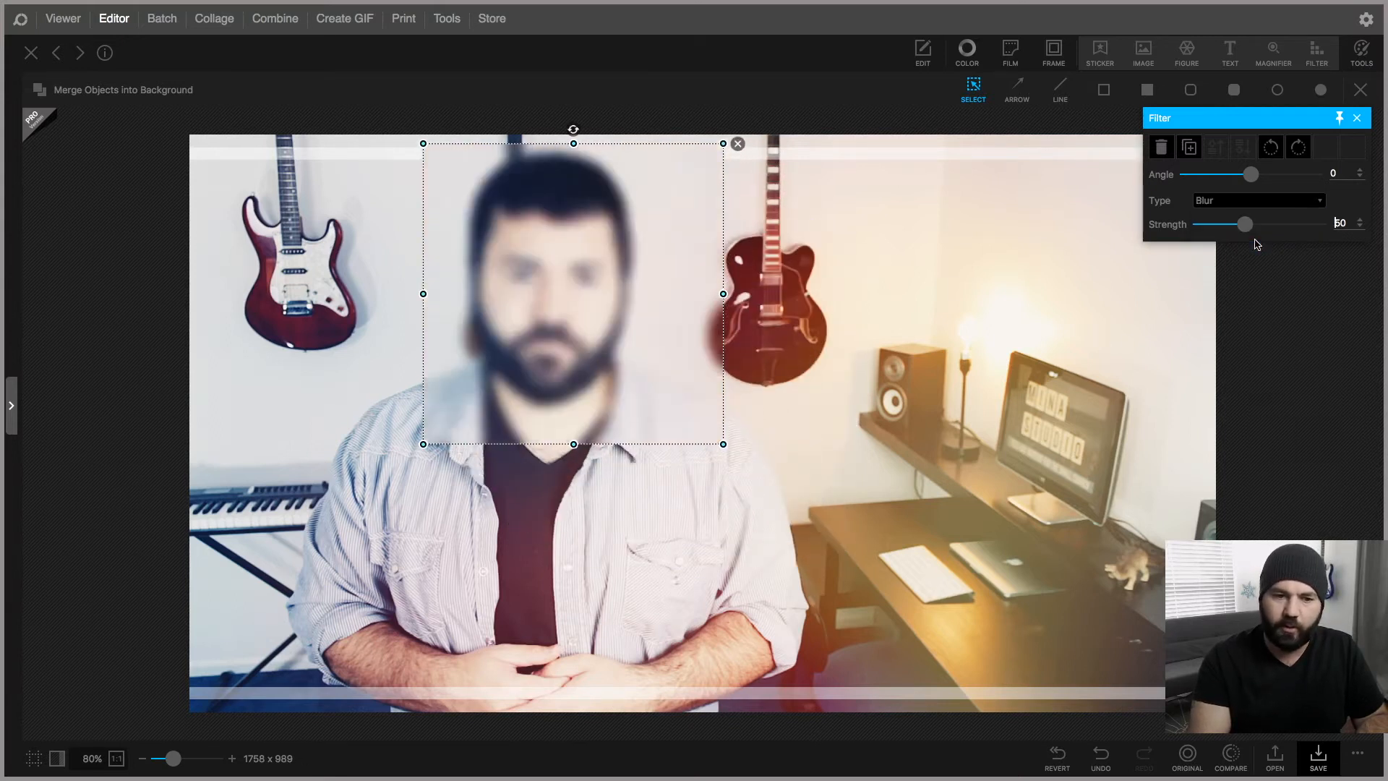
click(1257, 200)
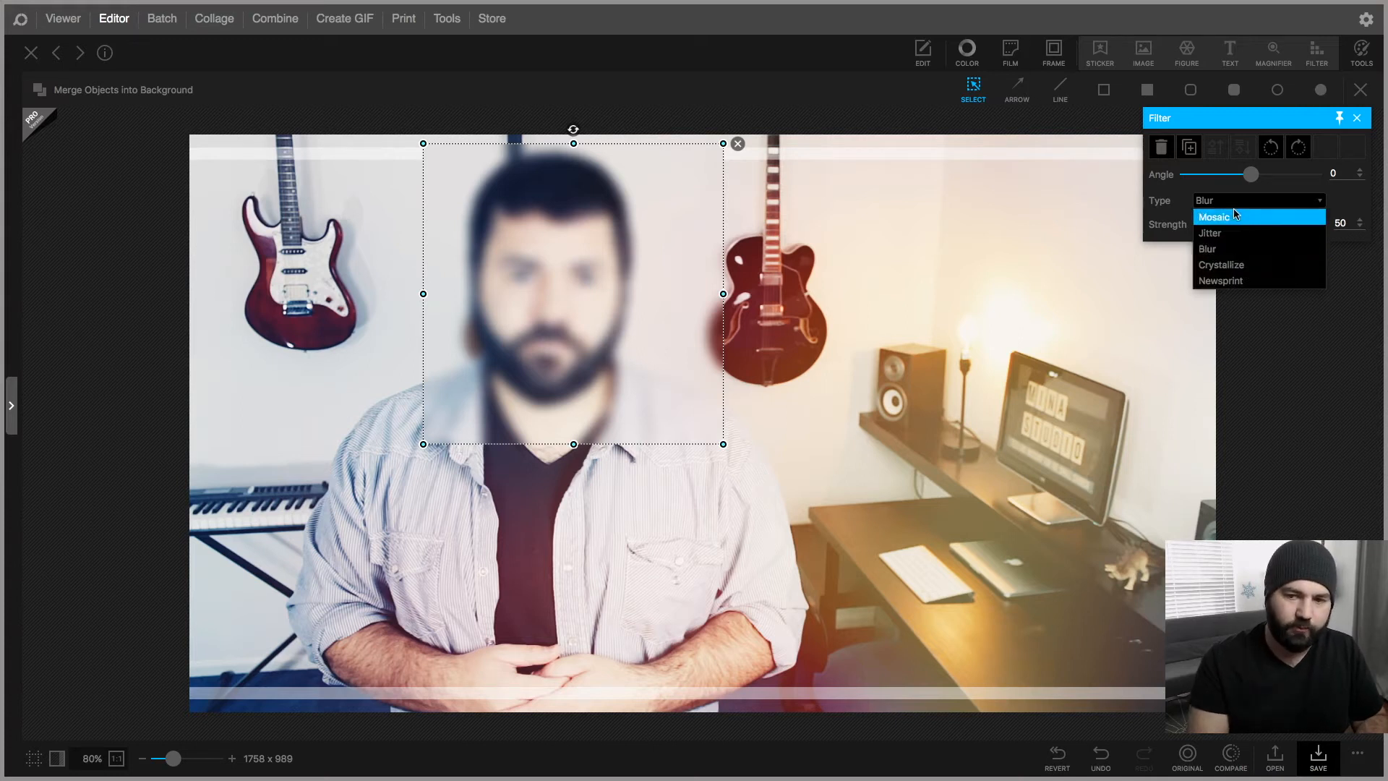
click(1222, 281)
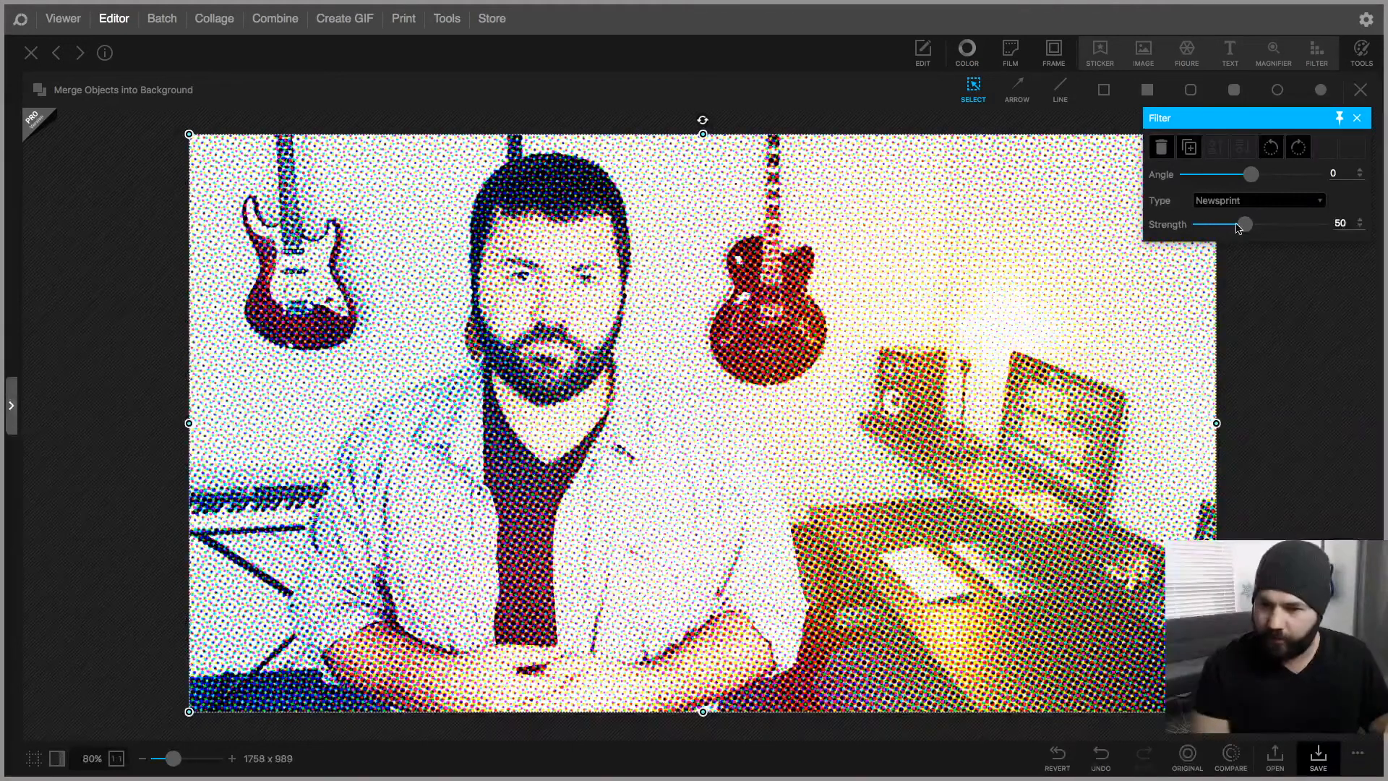
drag(1244, 222, 1202, 223)
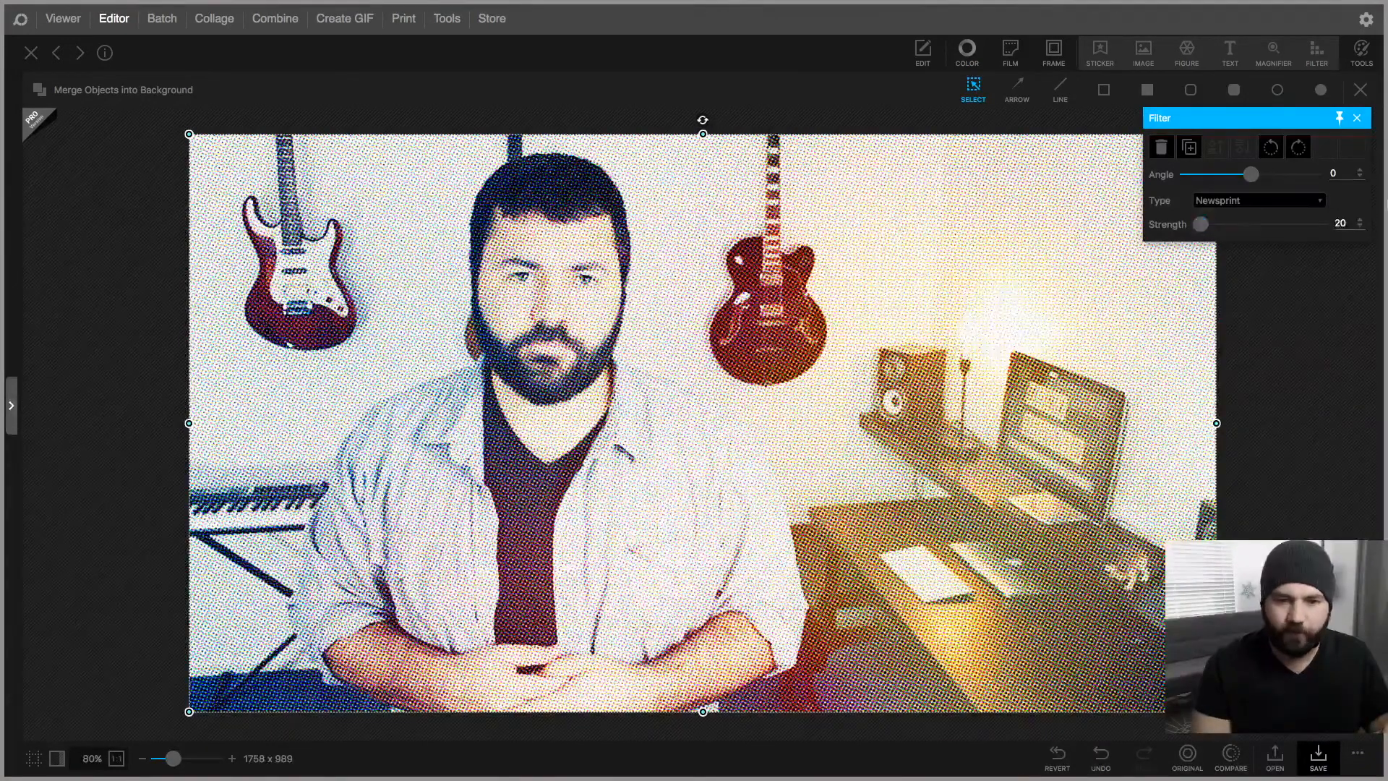
click(1355, 118)
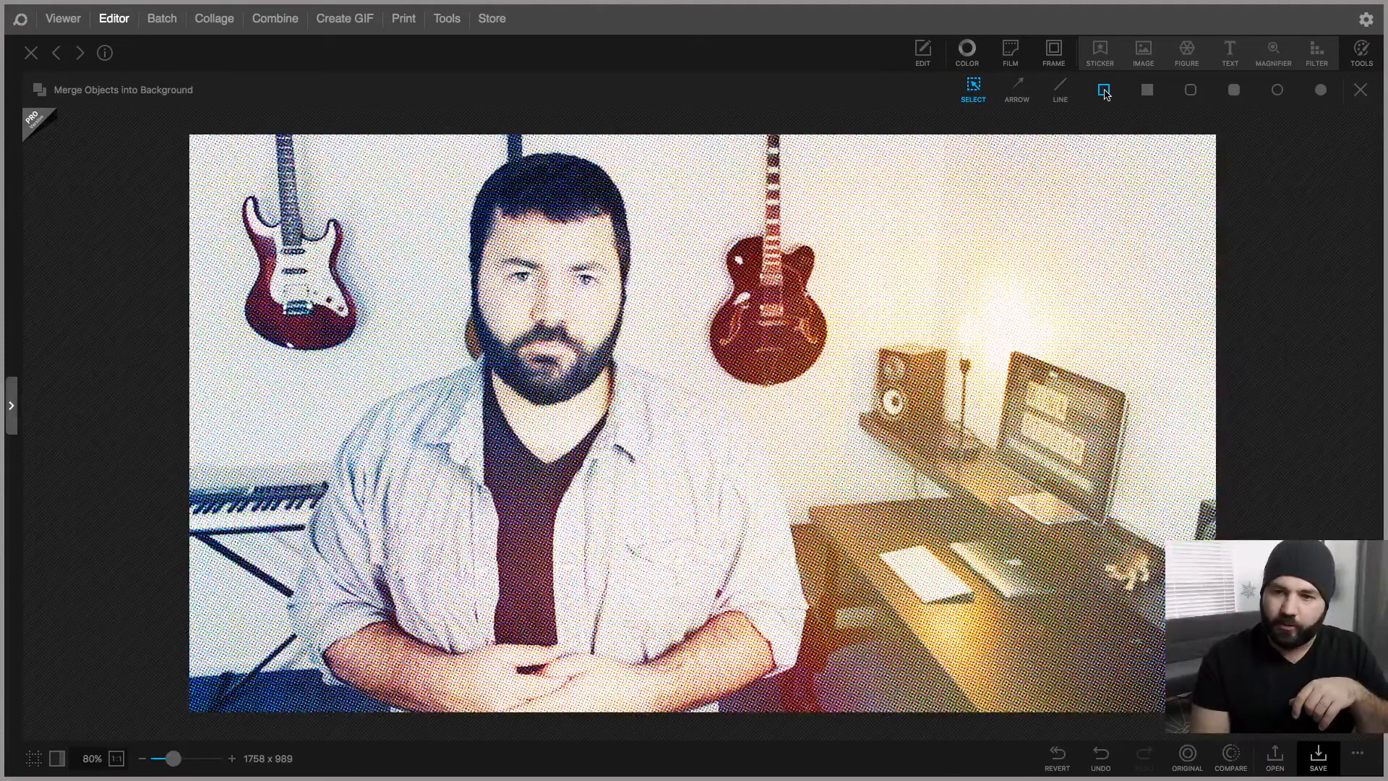
Draw a filled white rectangle covering the photo
click(1233, 89)
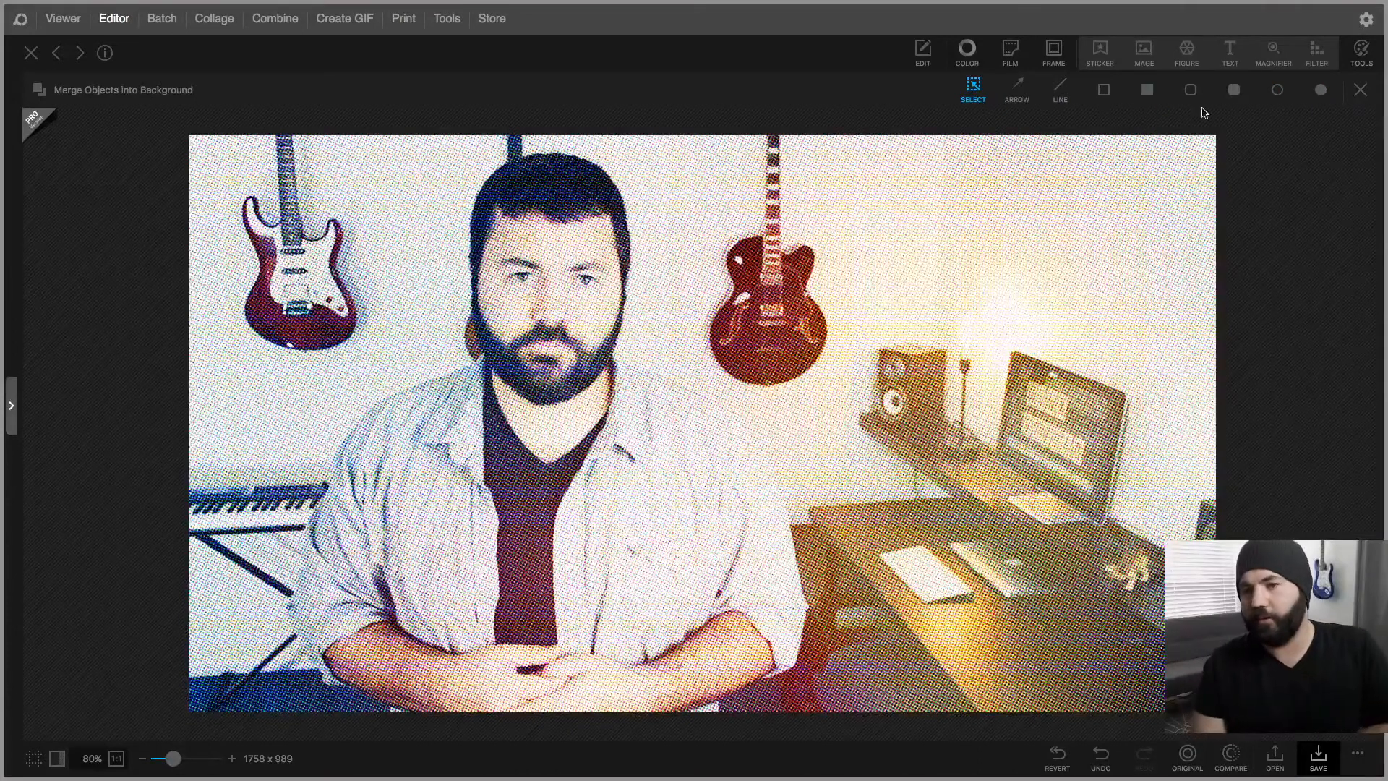
click(1103, 90)
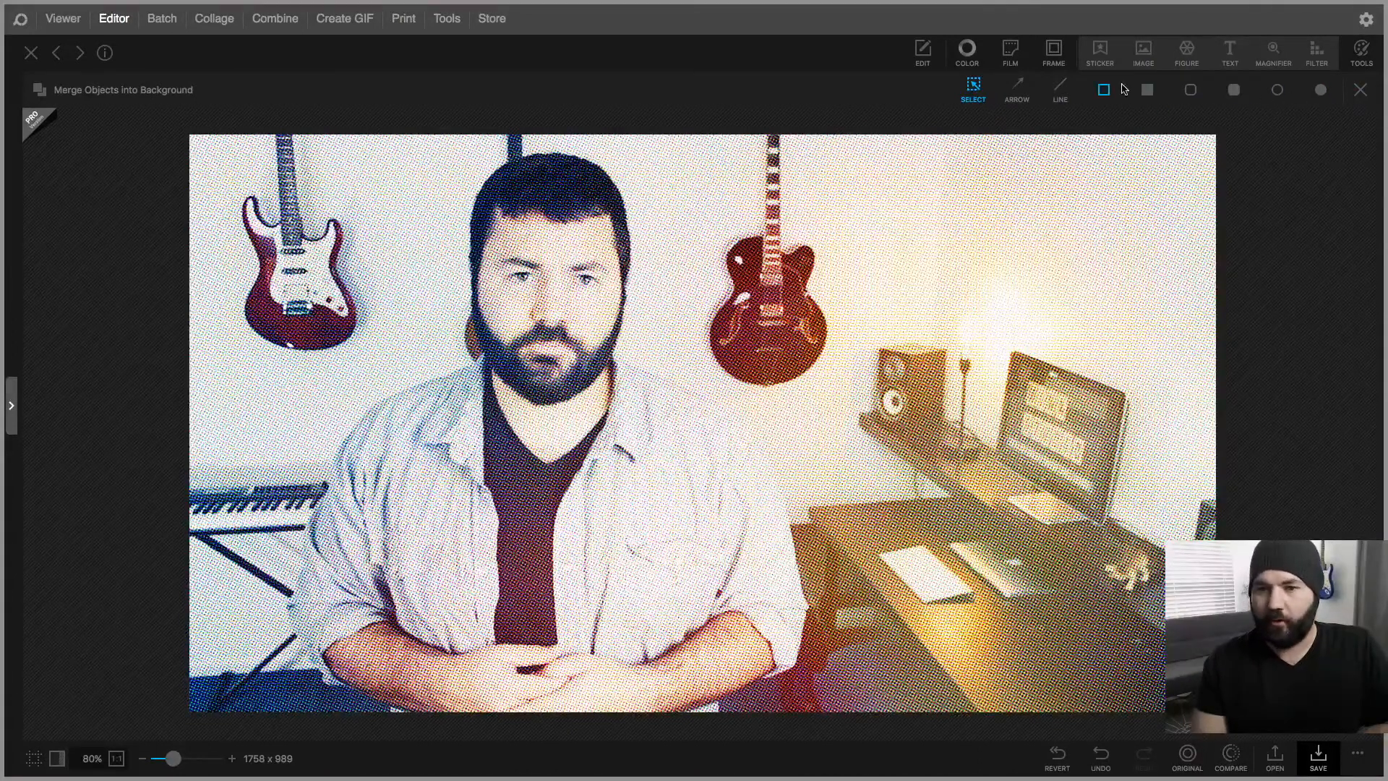
click(1147, 90)
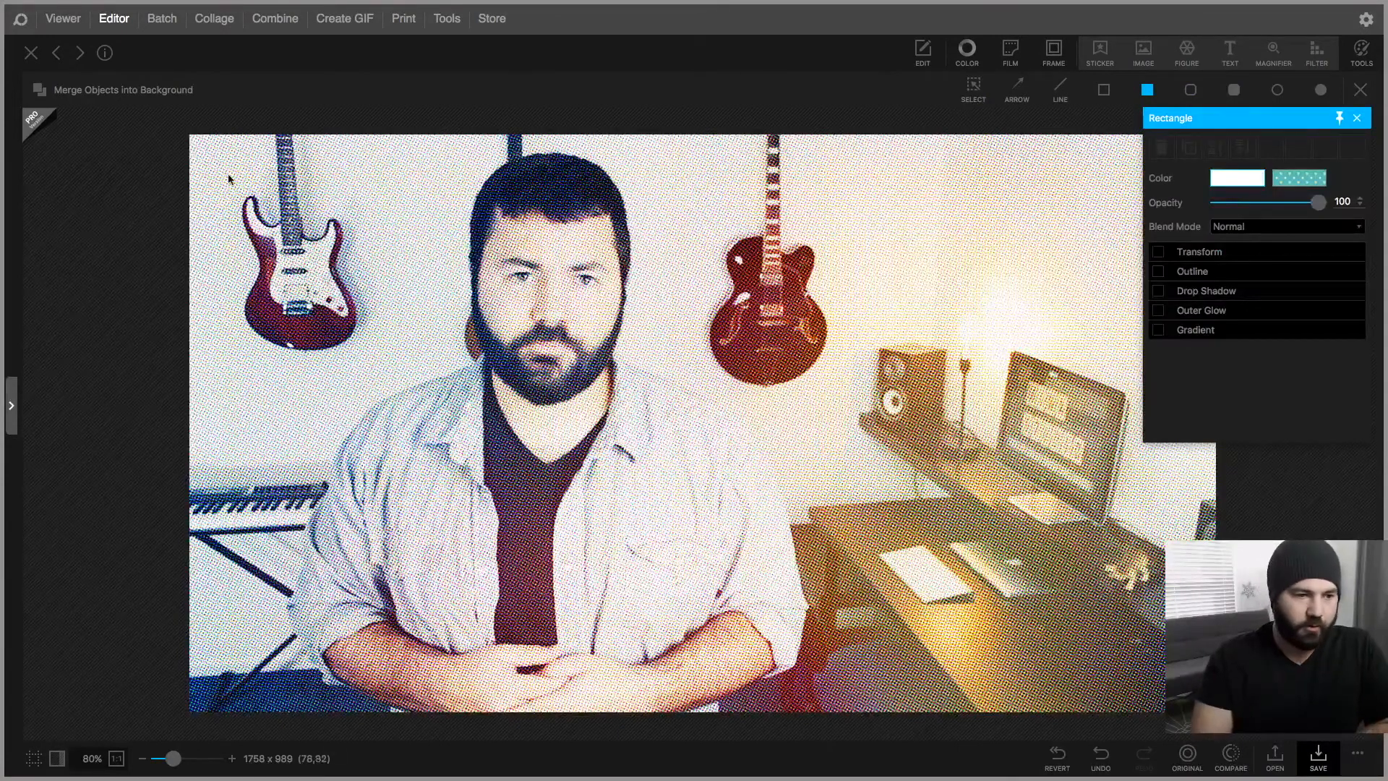
drag(199, 146, 1030, 563)
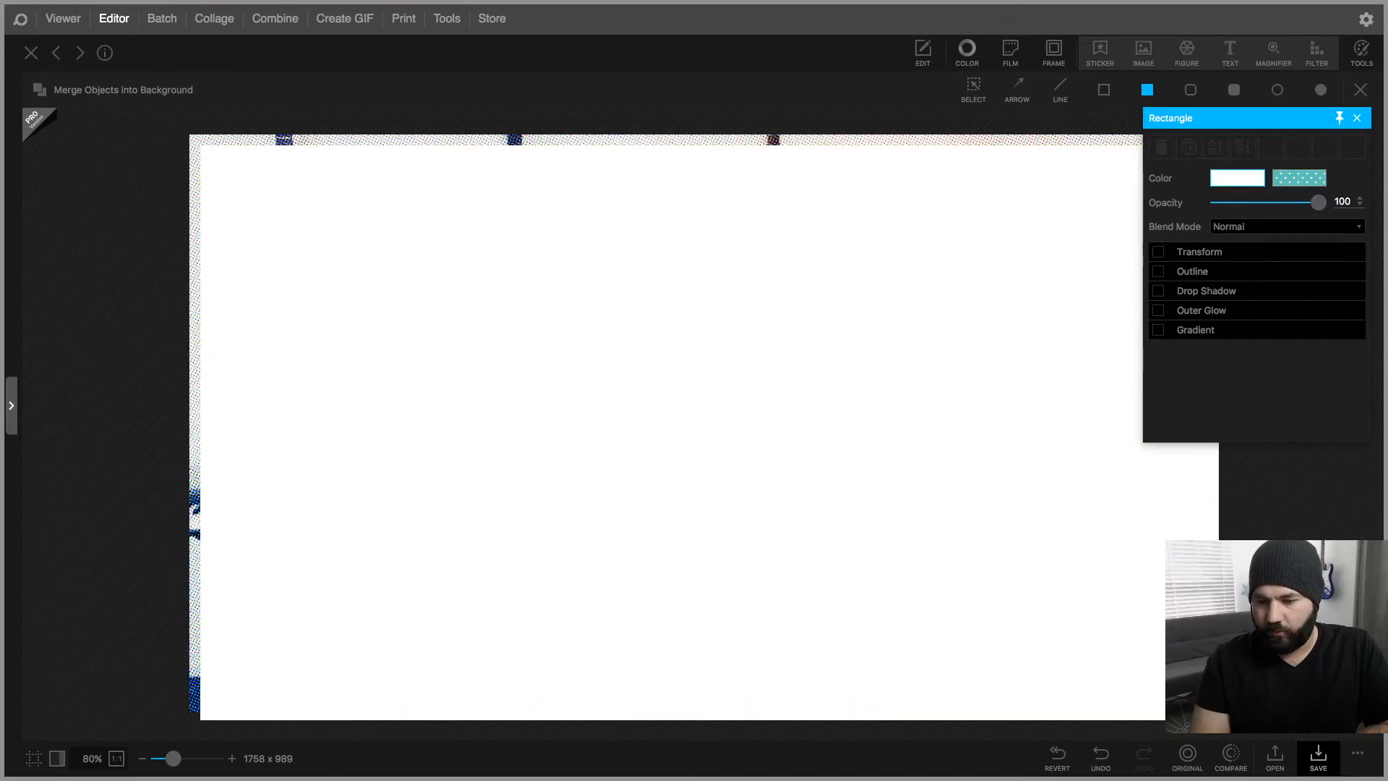
Set the white rectangle's Opacity to about 59 with Angle 0, then deselect it
click(974, 88)
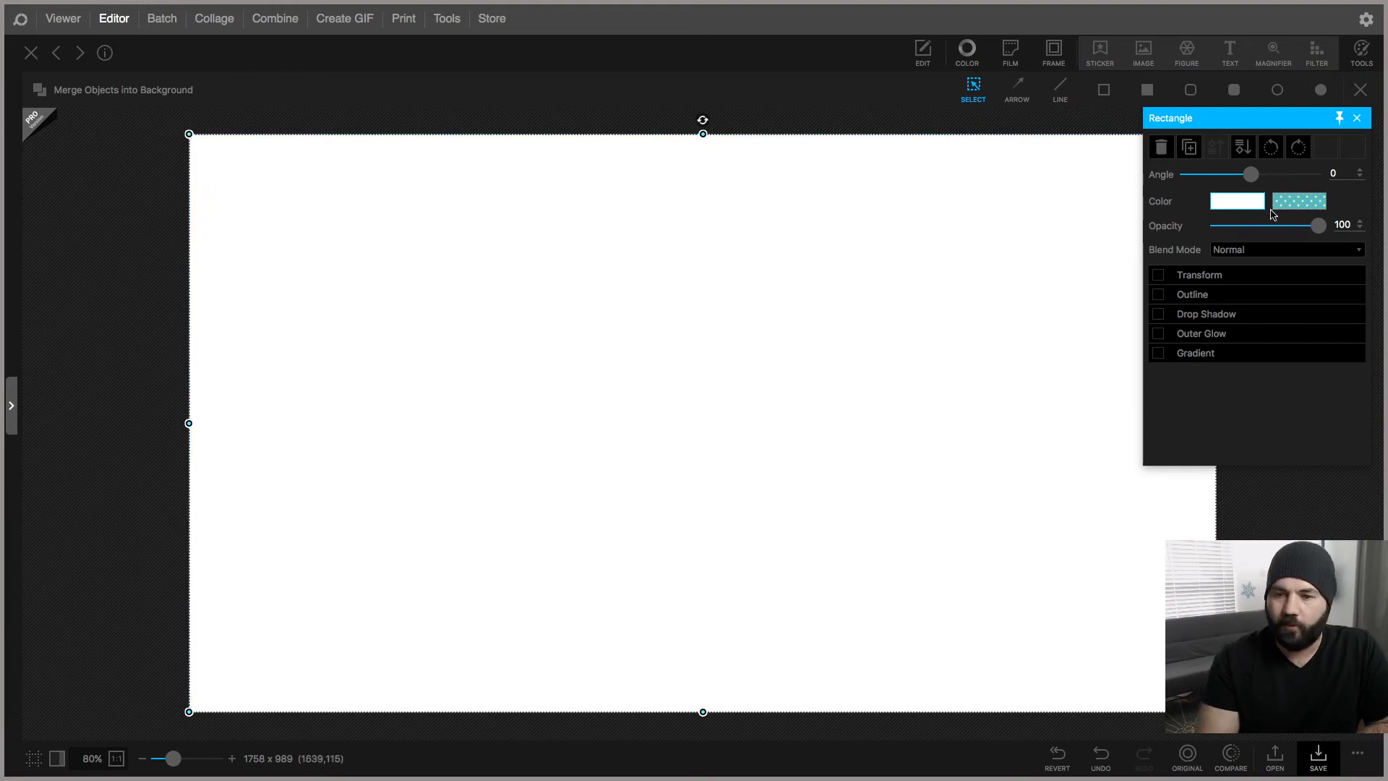
drag(1320, 225, 1256, 225)
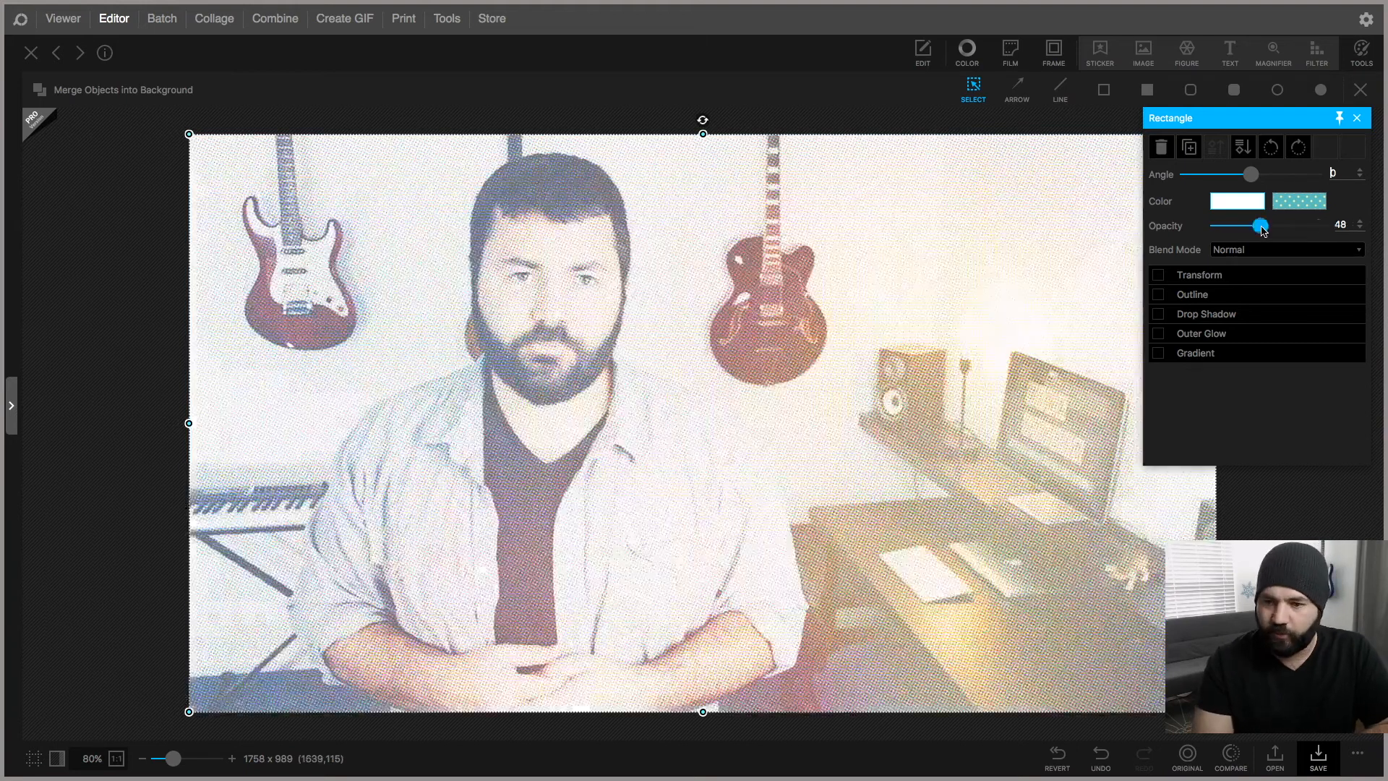
drag(1263, 225, 1234, 225)
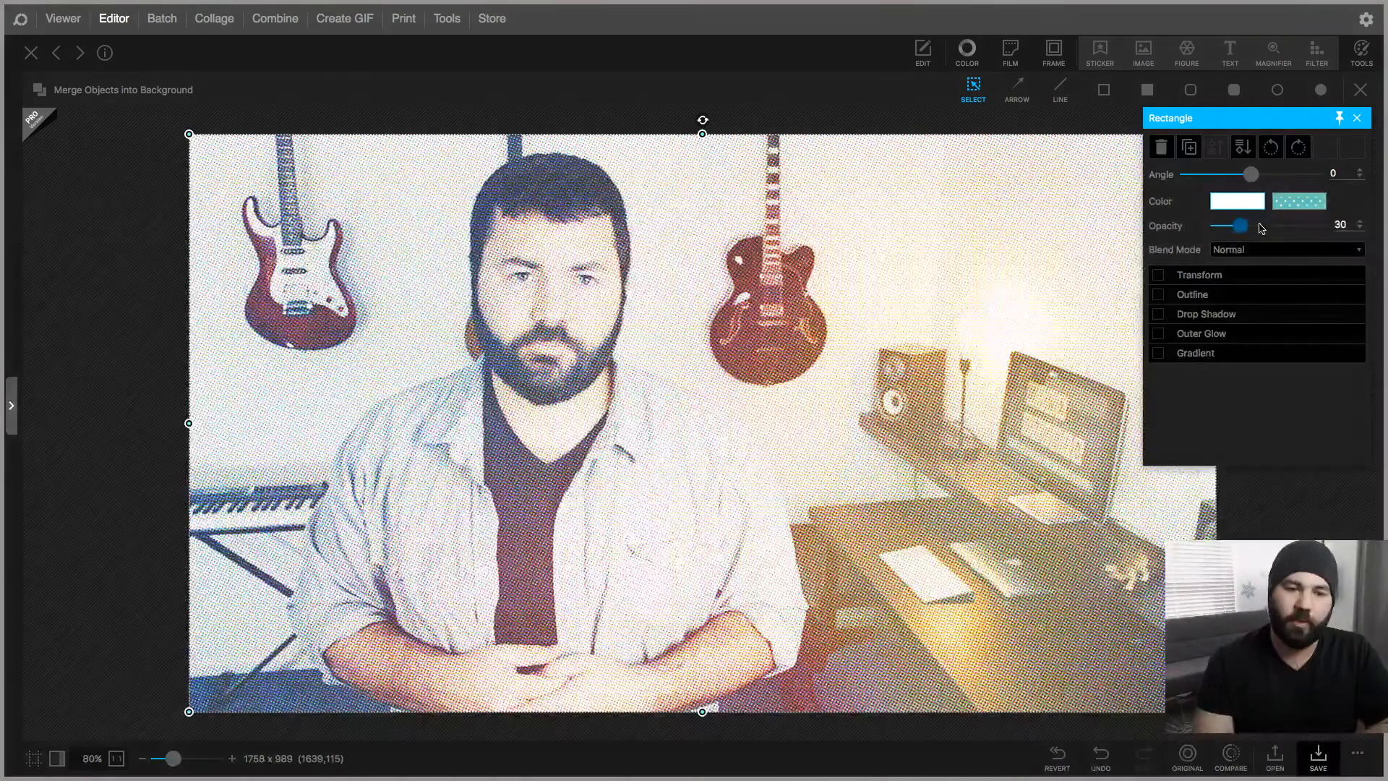
drag(1240, 226, 1271, 226)
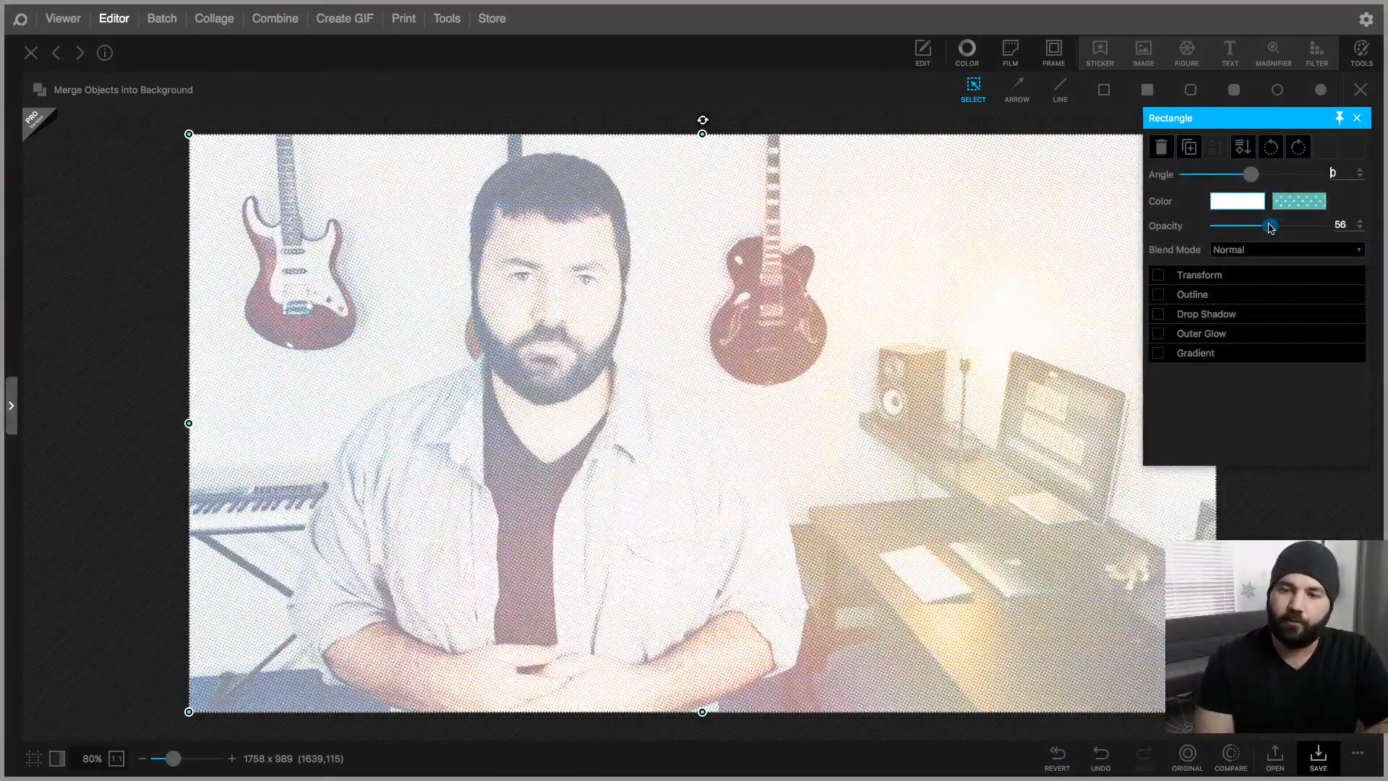
drag(1267, 227, 1272, 227)
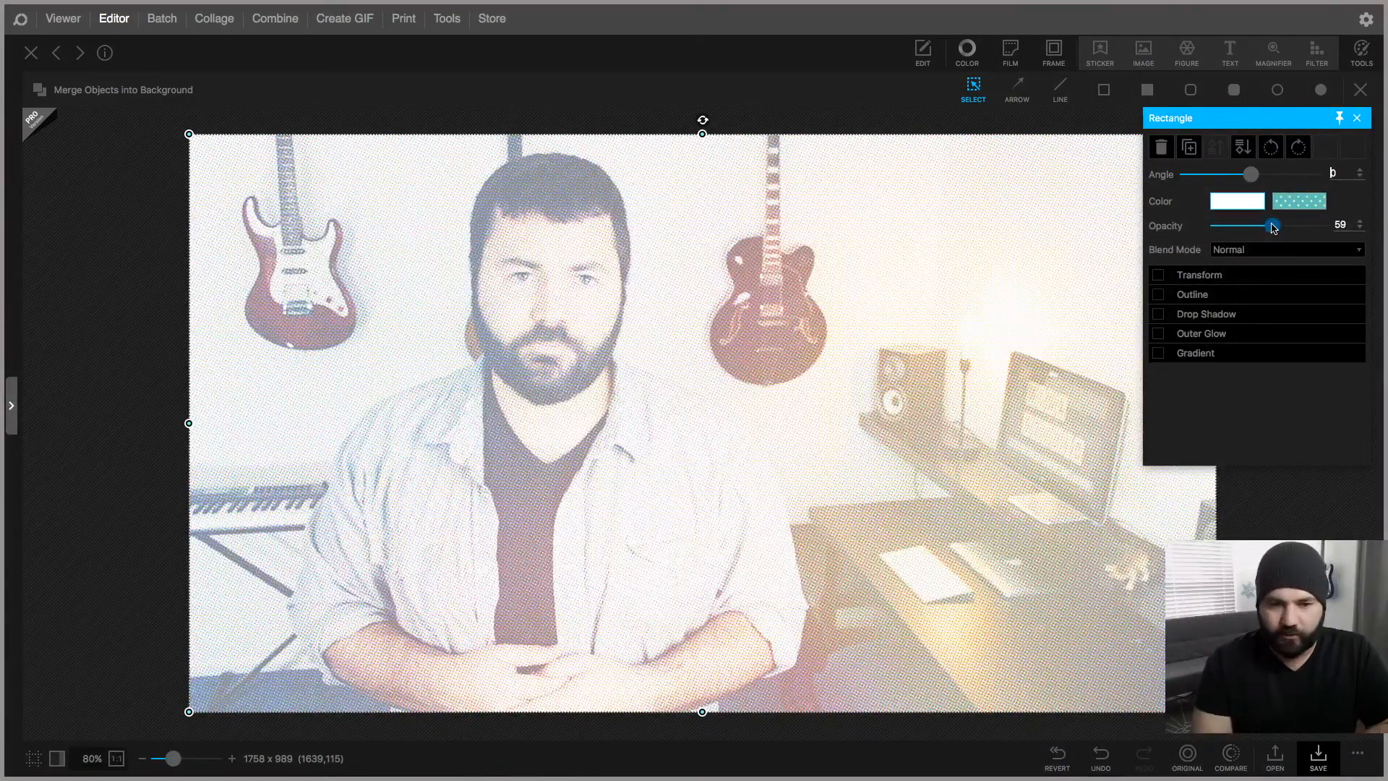
drag(1267, 226, 1275, 225)
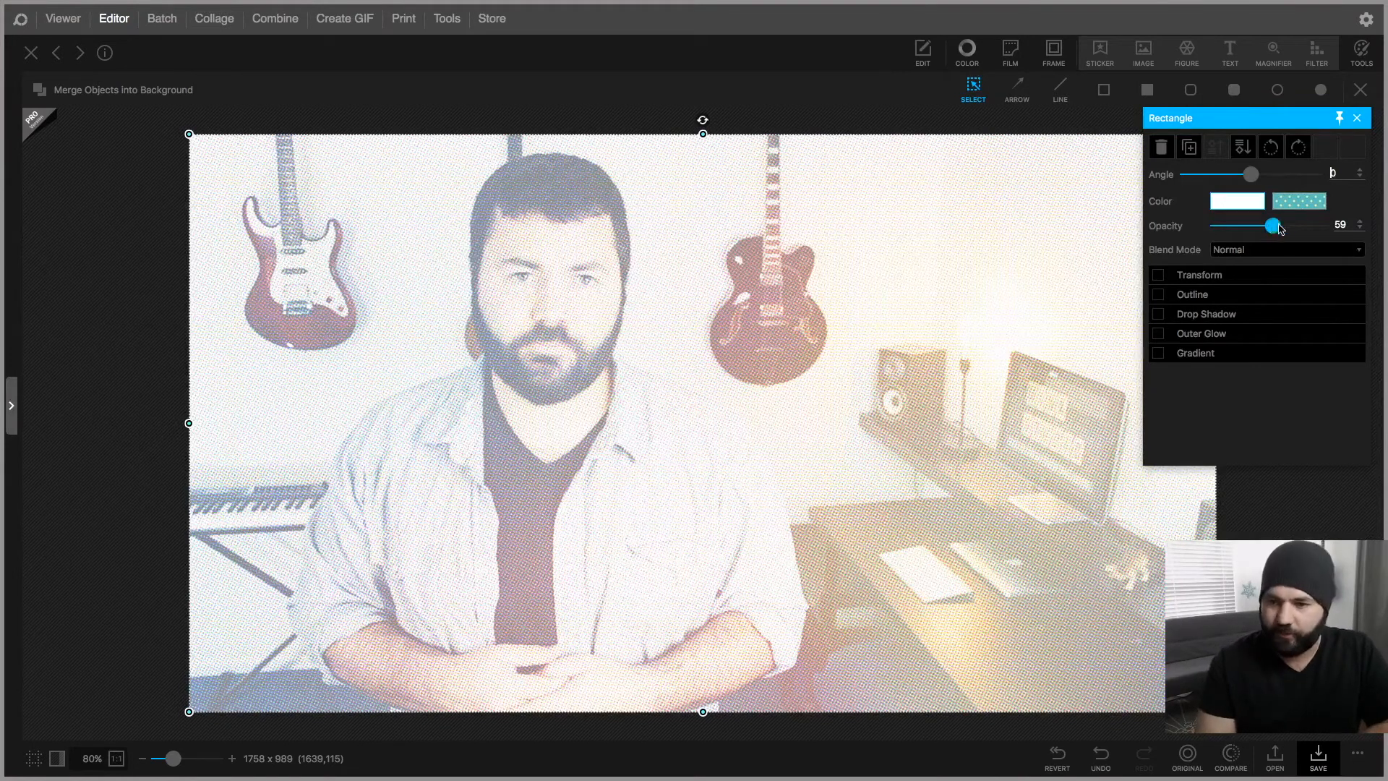
drag(1251, 175, 1228, 175)
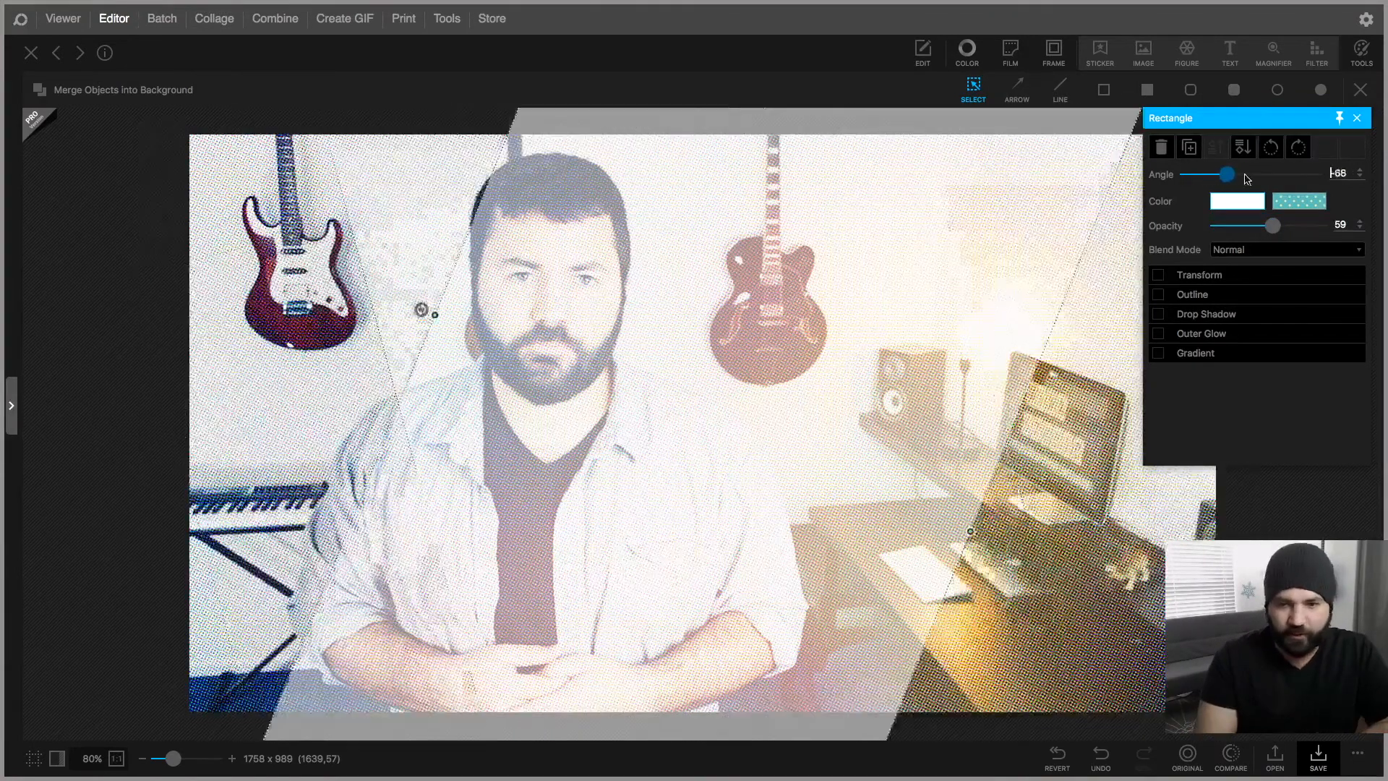
drag(1228, 175, 1252, 175)
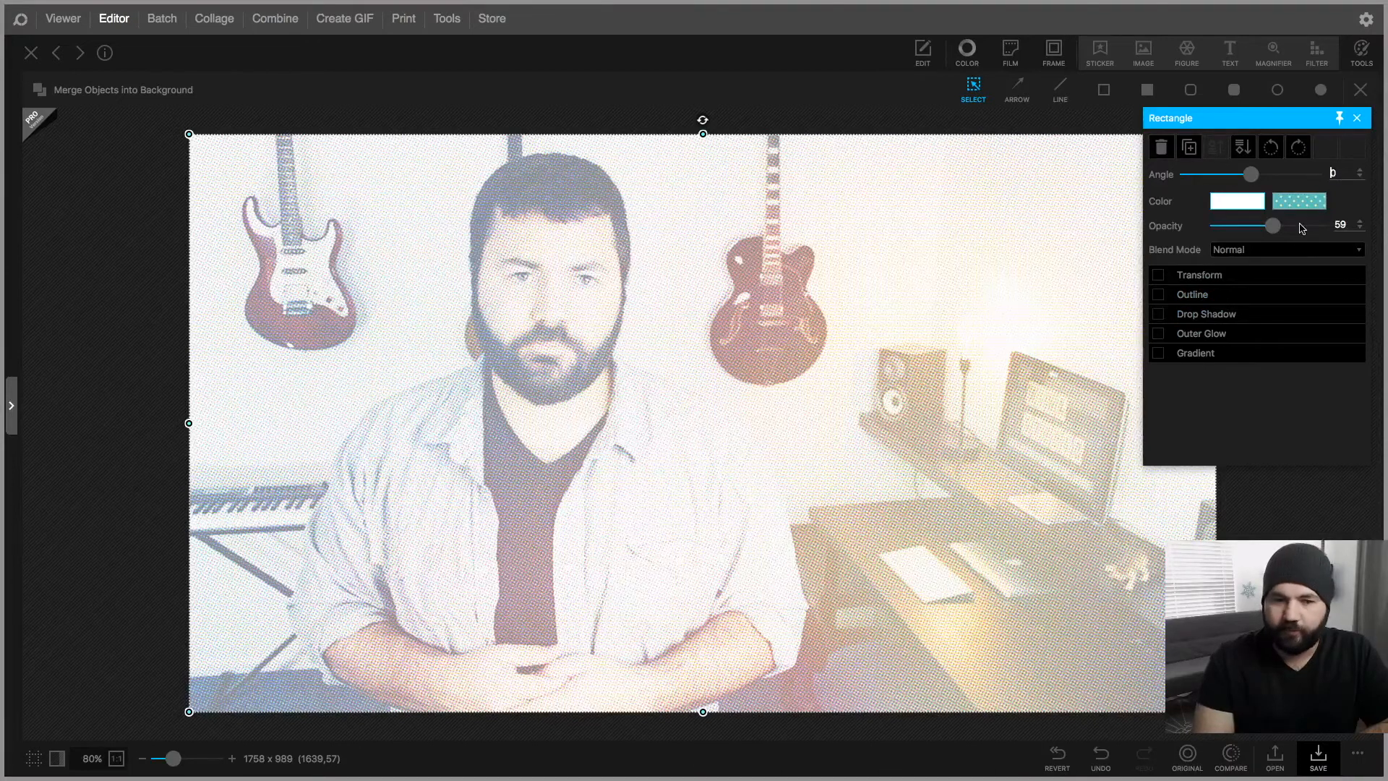
click(1355, 117)
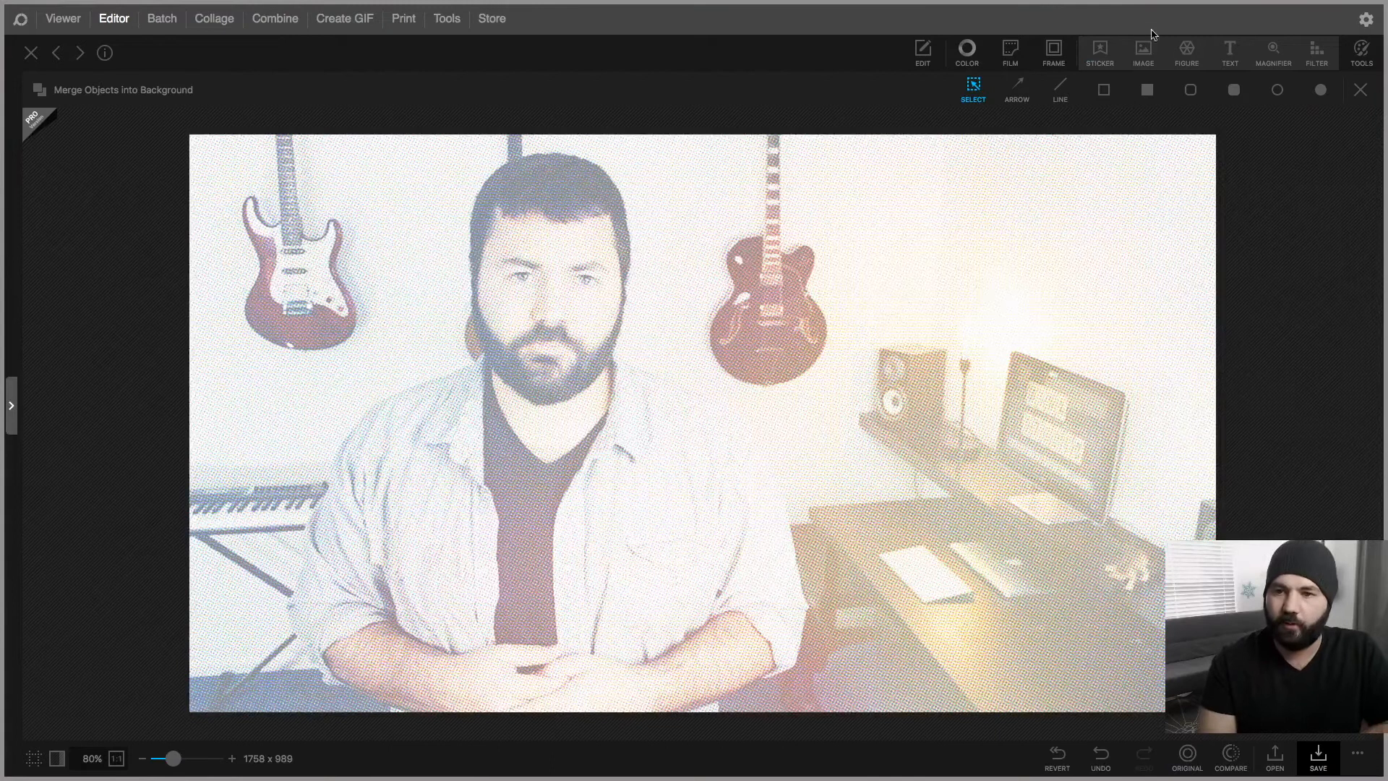
Add a text box at the lower left and set its colour to blue
click(1229, 52)
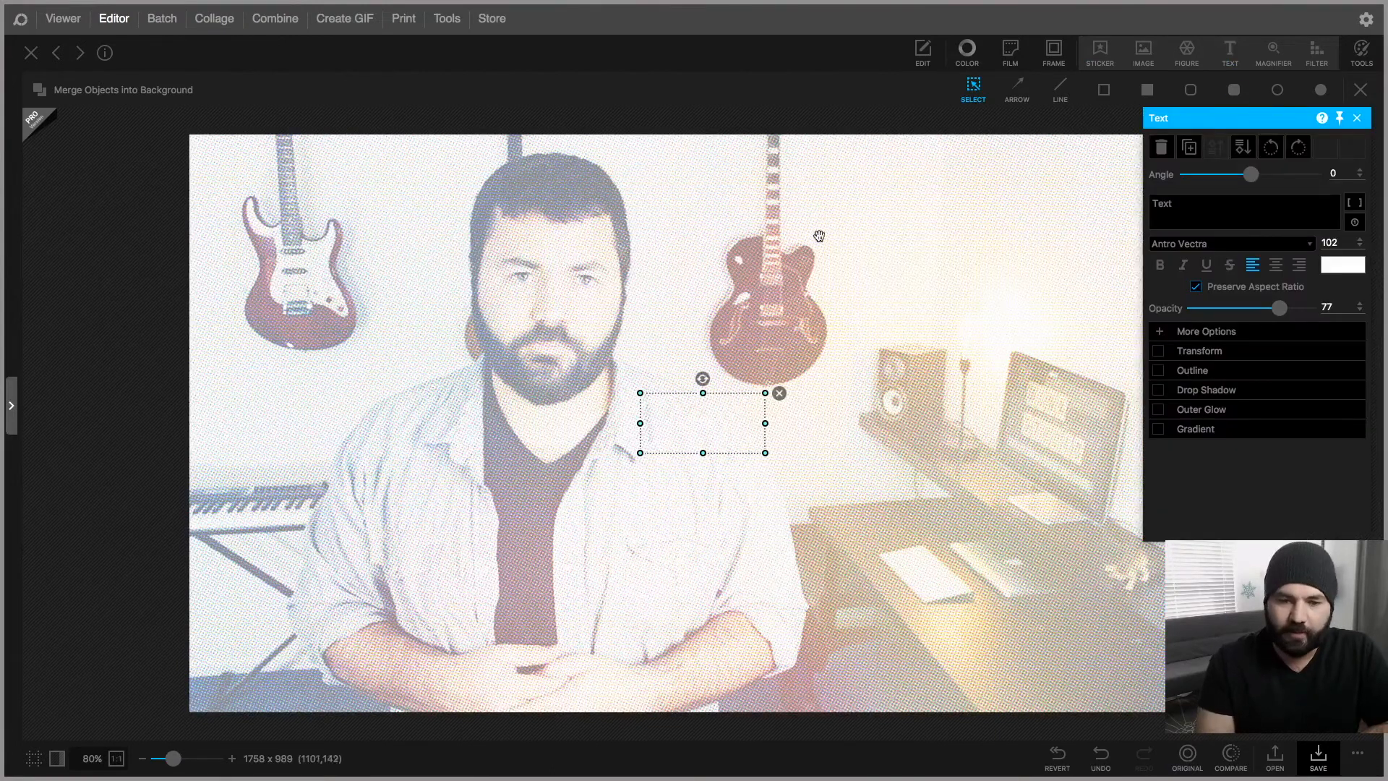
mouse_move(723, 420)
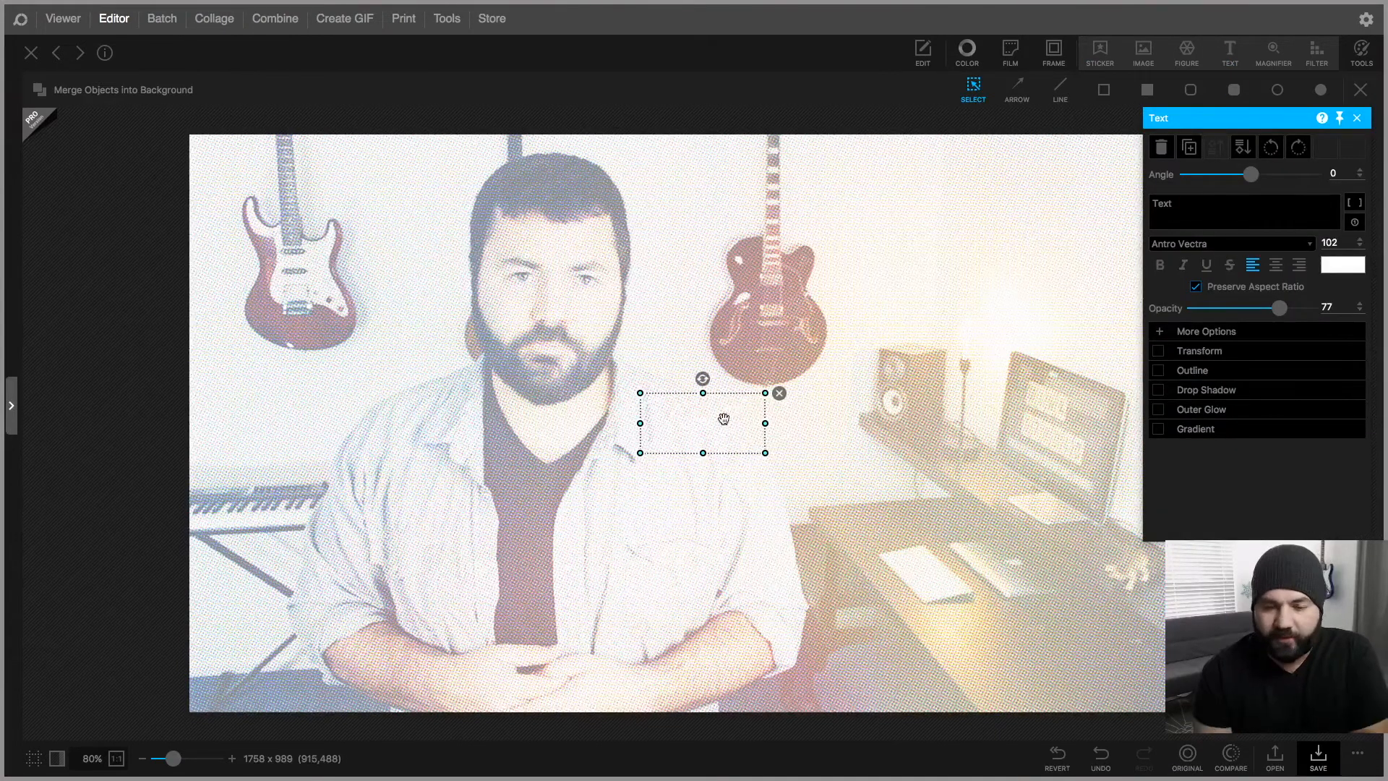
drag(703, 423, 345, 604)
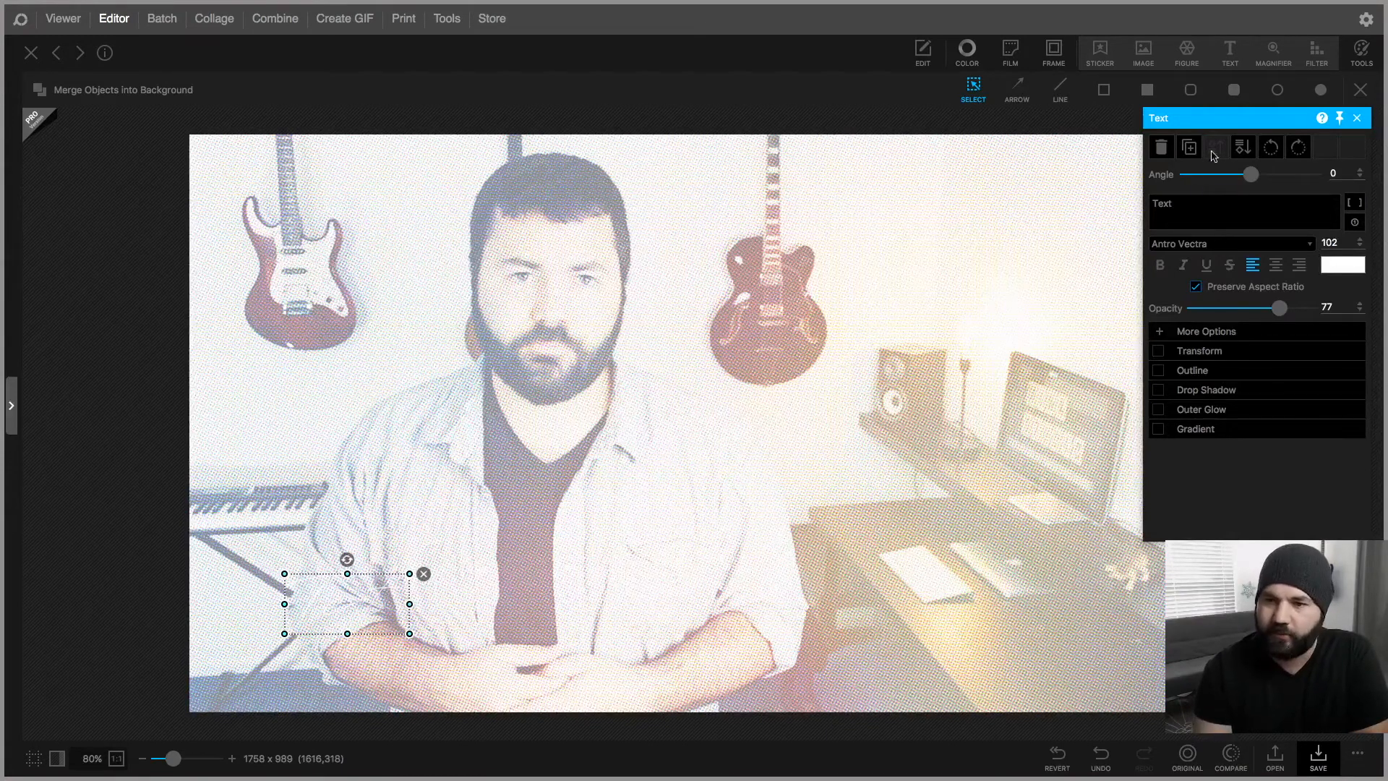
drag(346, 601, 702, 424)
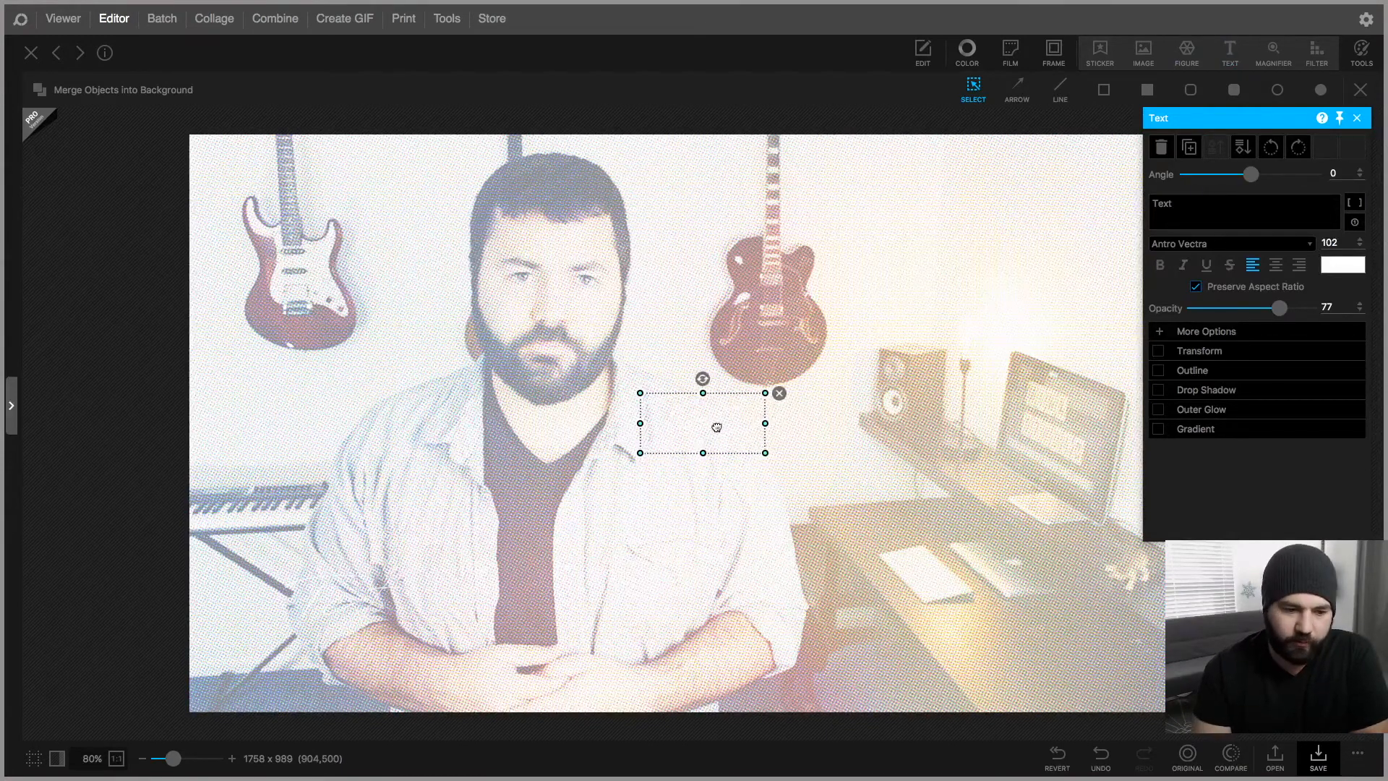
drag(716, 428, 355, 371)
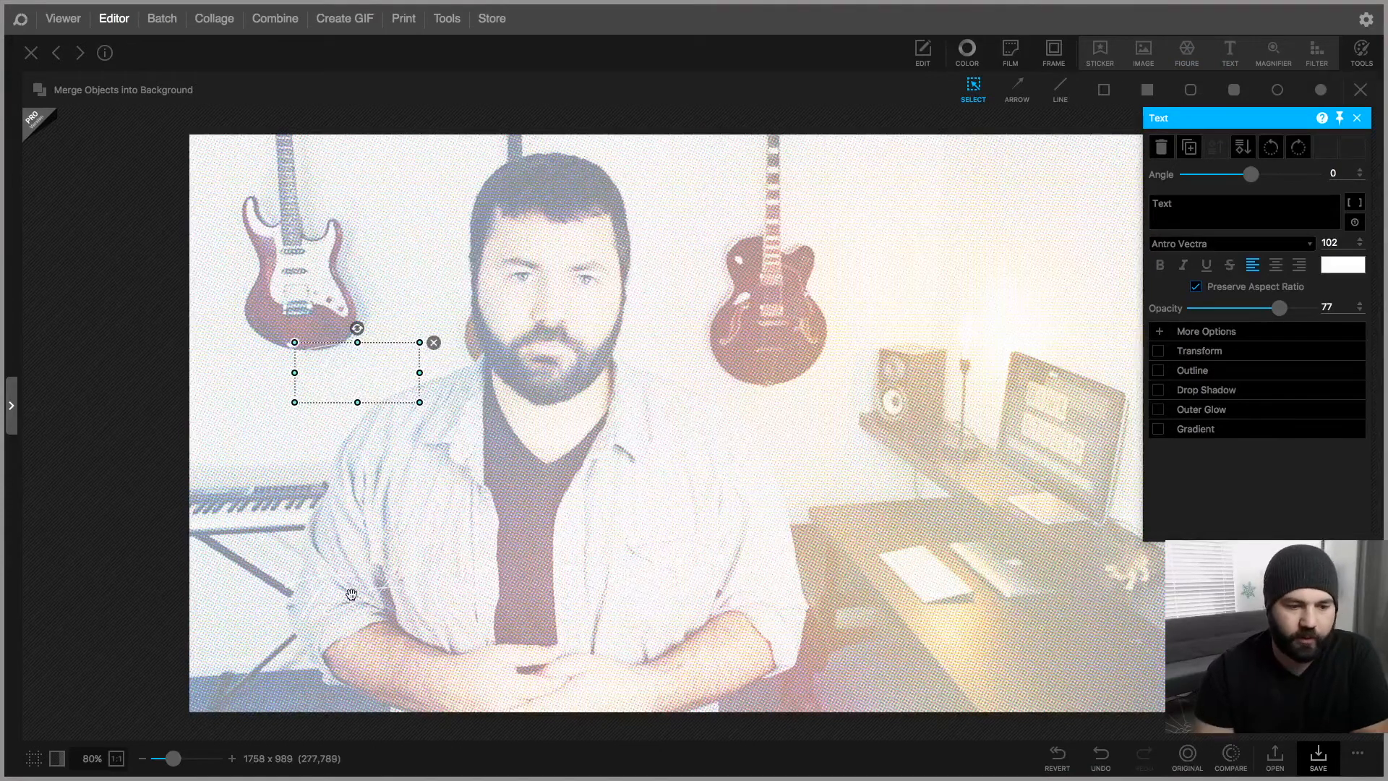
drag(356, 371, 346, 601)
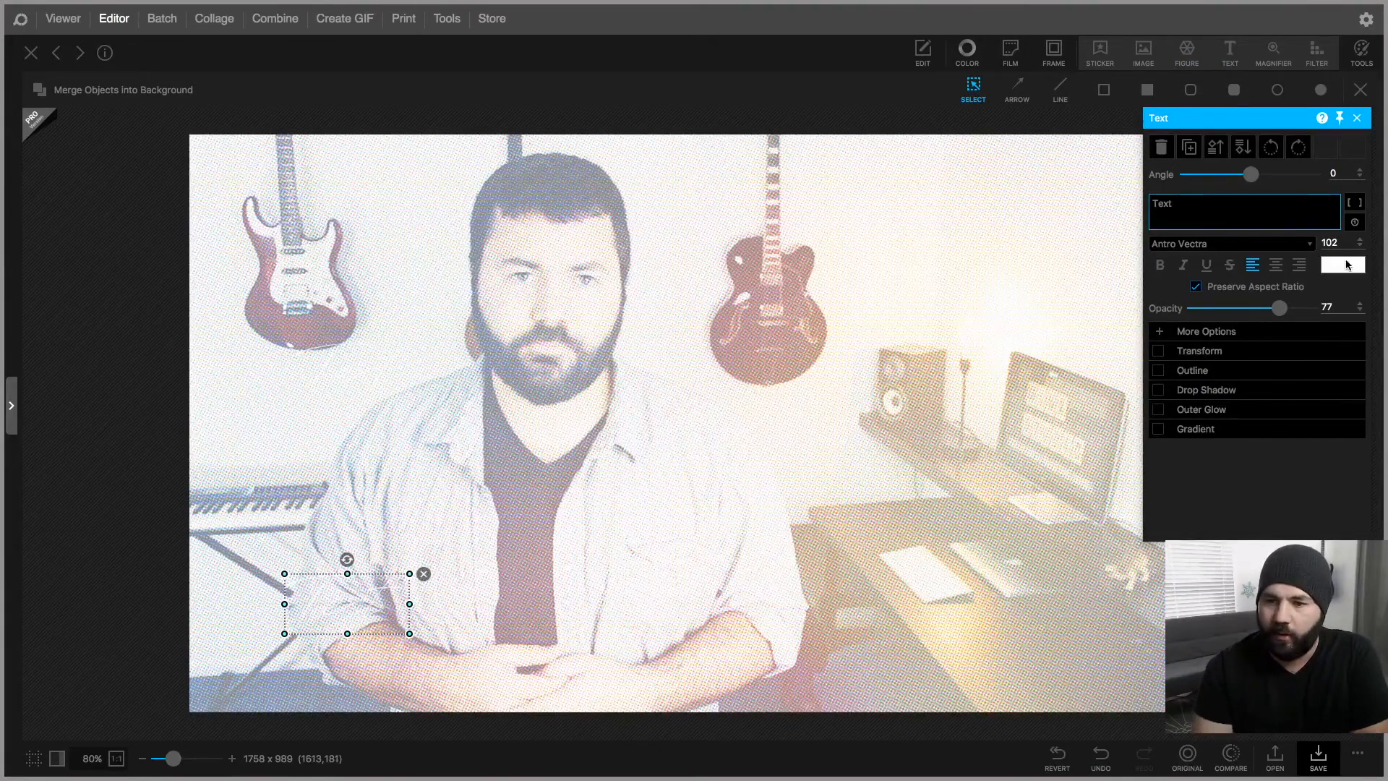
click(1343, 263)
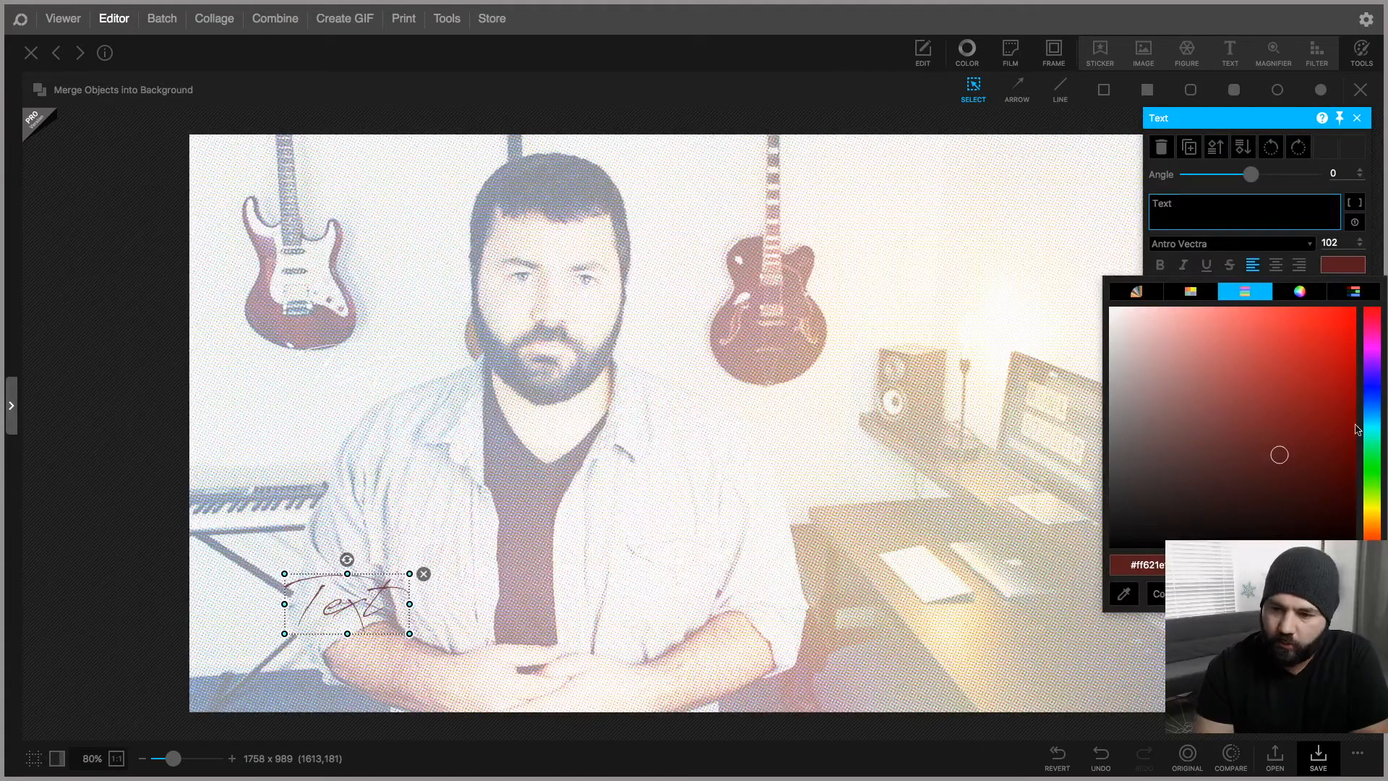
click(1276, 401)
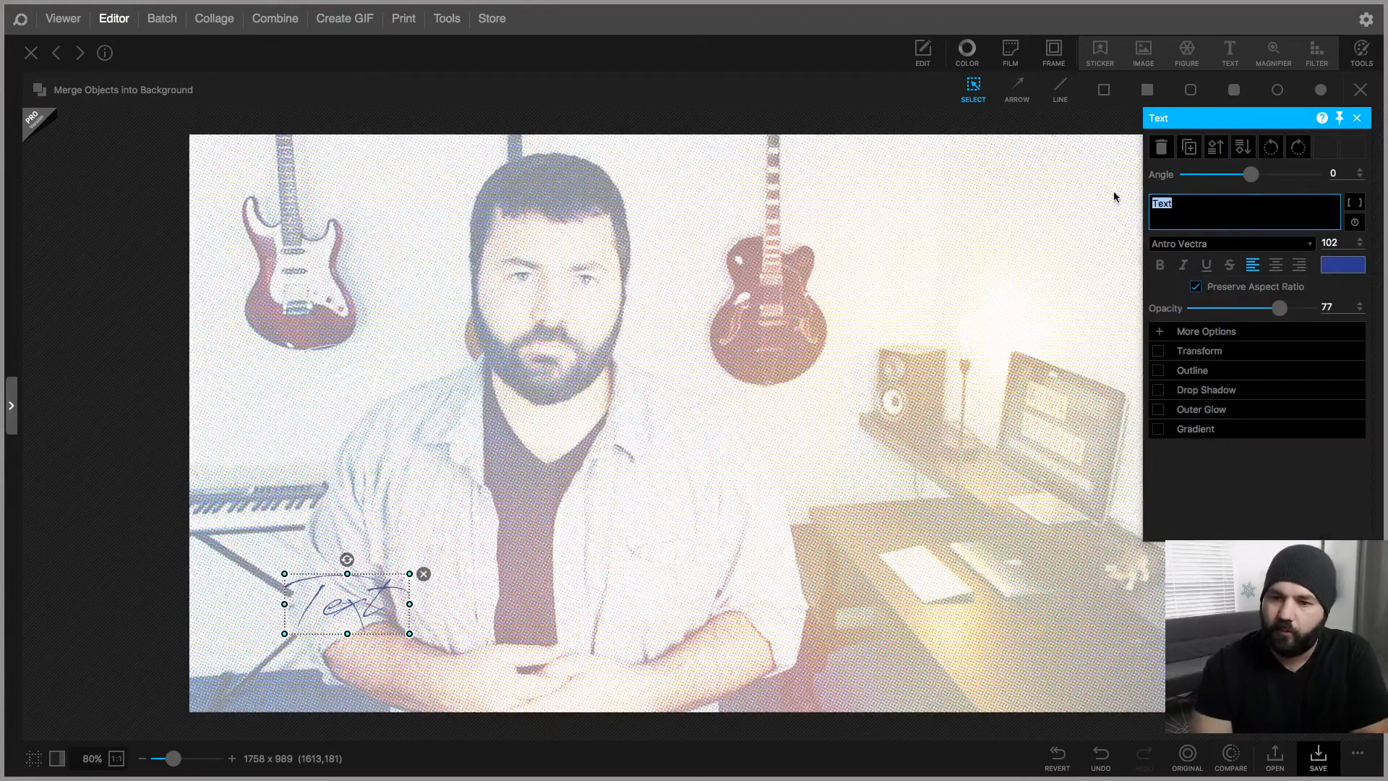
Enter 'PHOTOSCAPE X' and set the font to DIN Condensed
text(PHOTO)
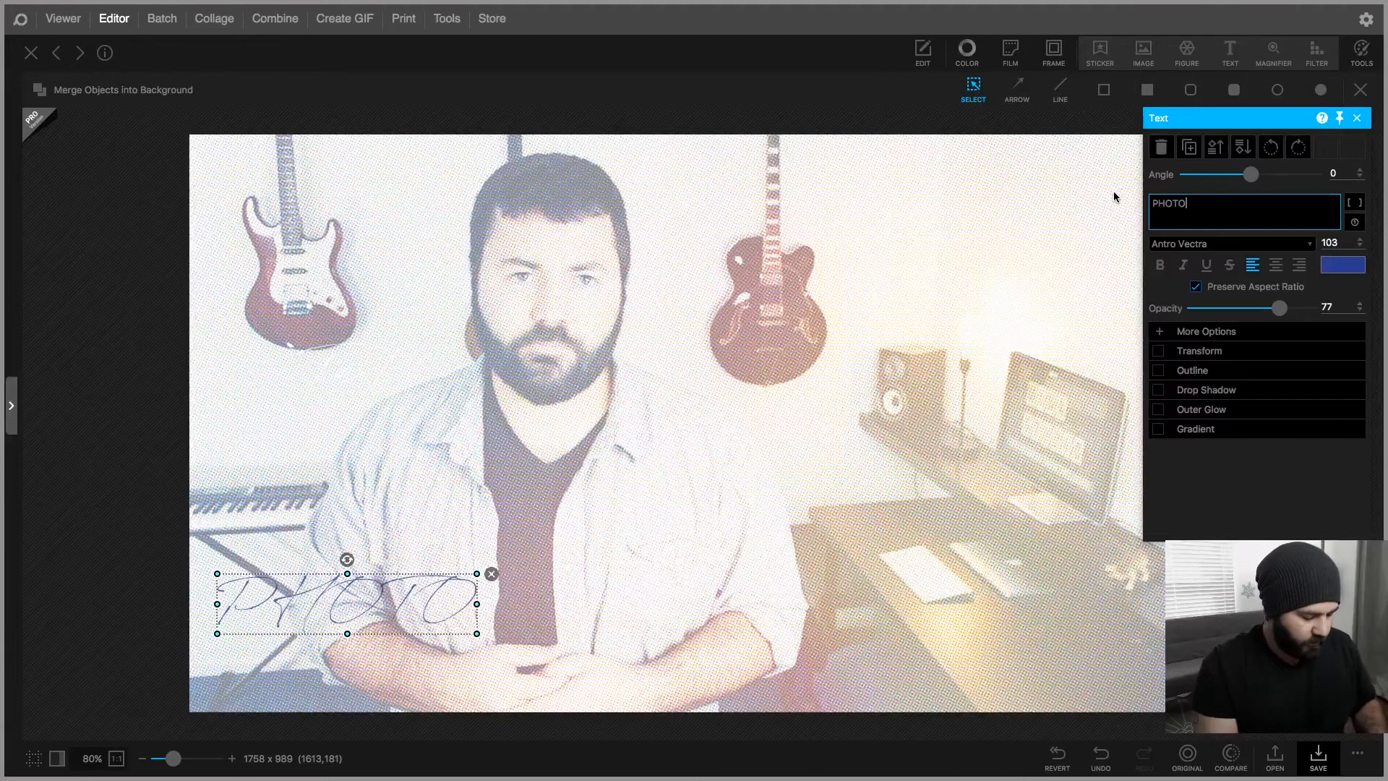
text(SCAPE X)
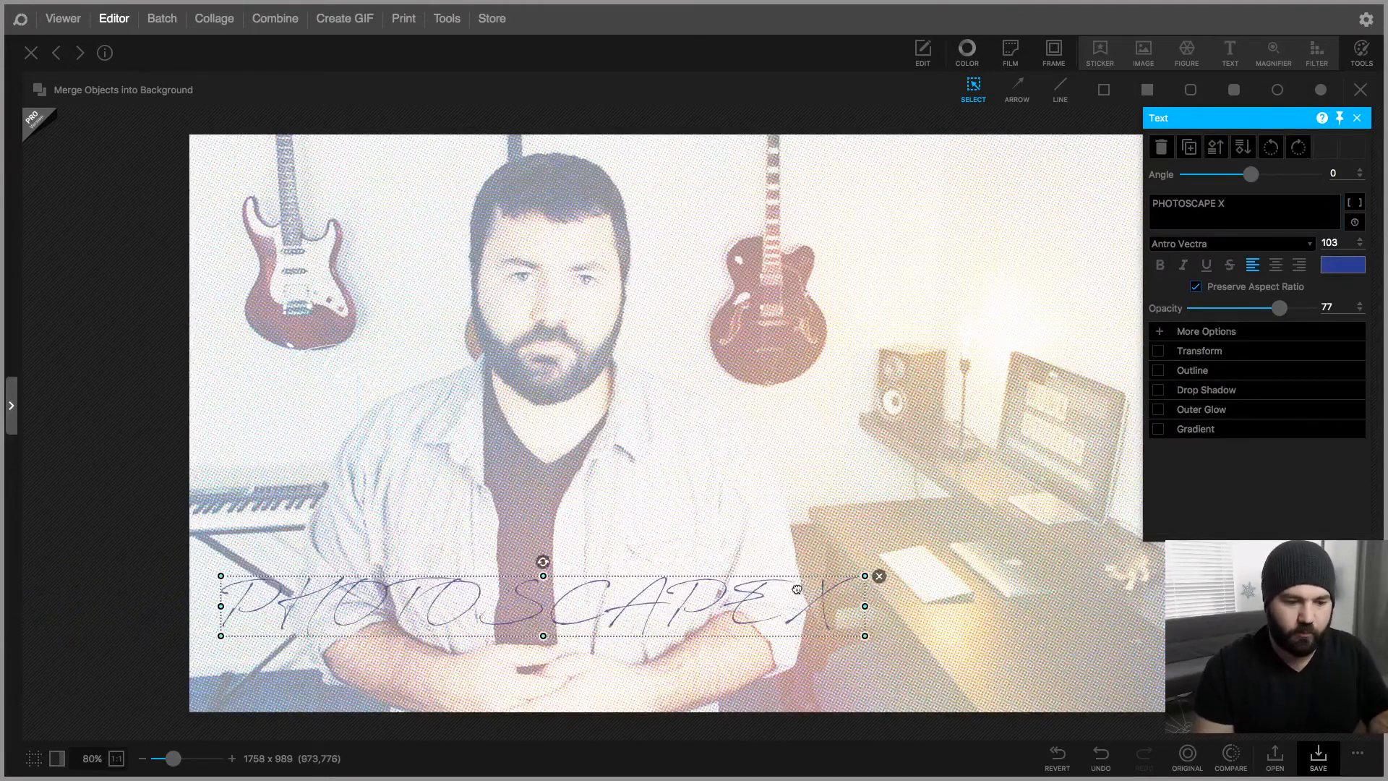
drag(542, 604, 577, 622)
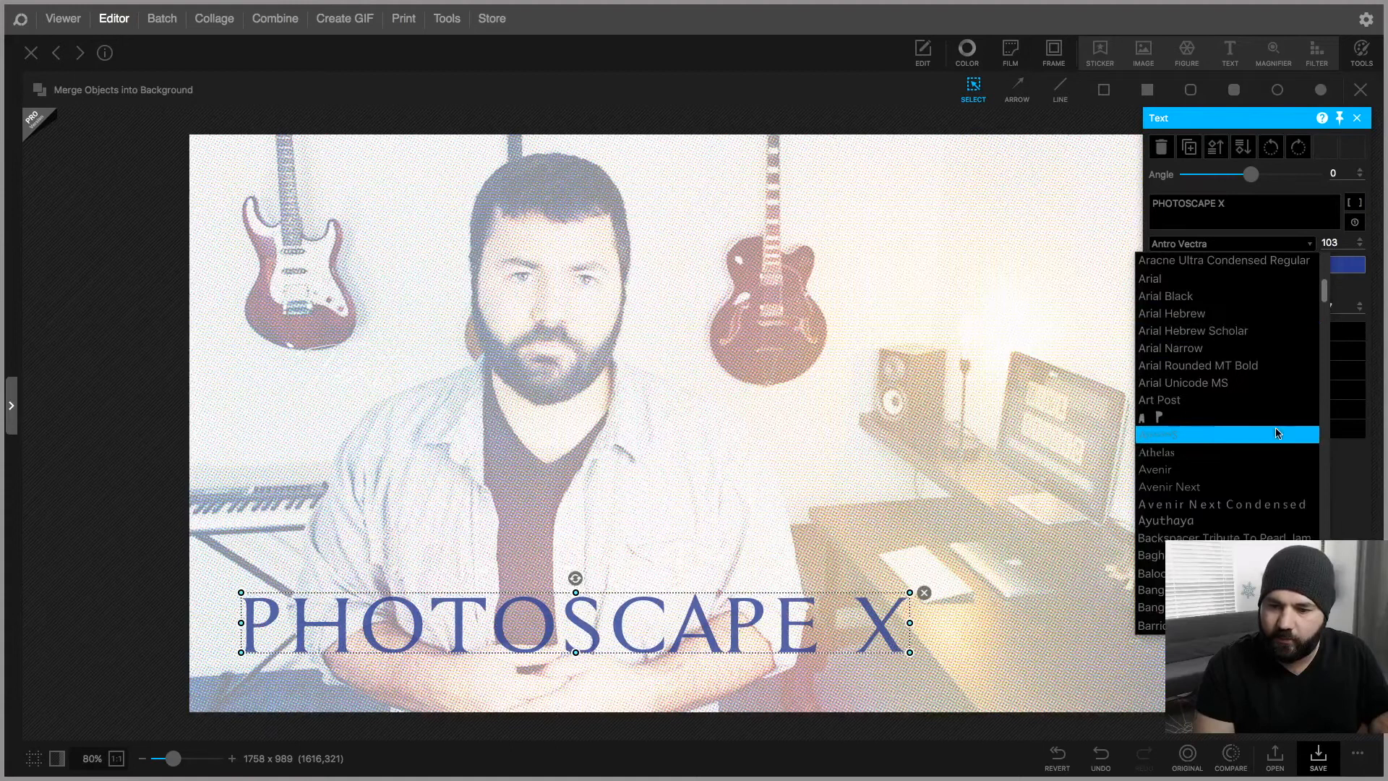
scroll(down, 3)
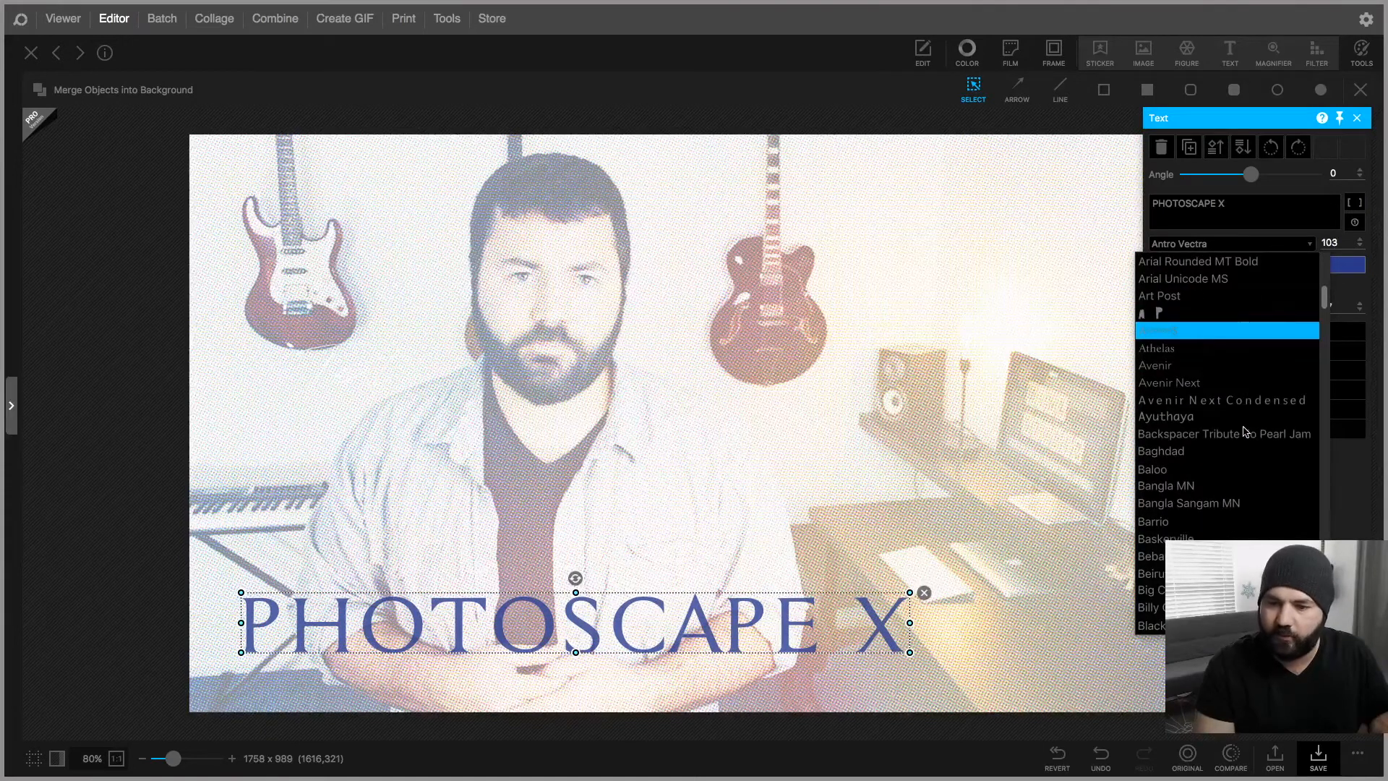
click(1177, 330)
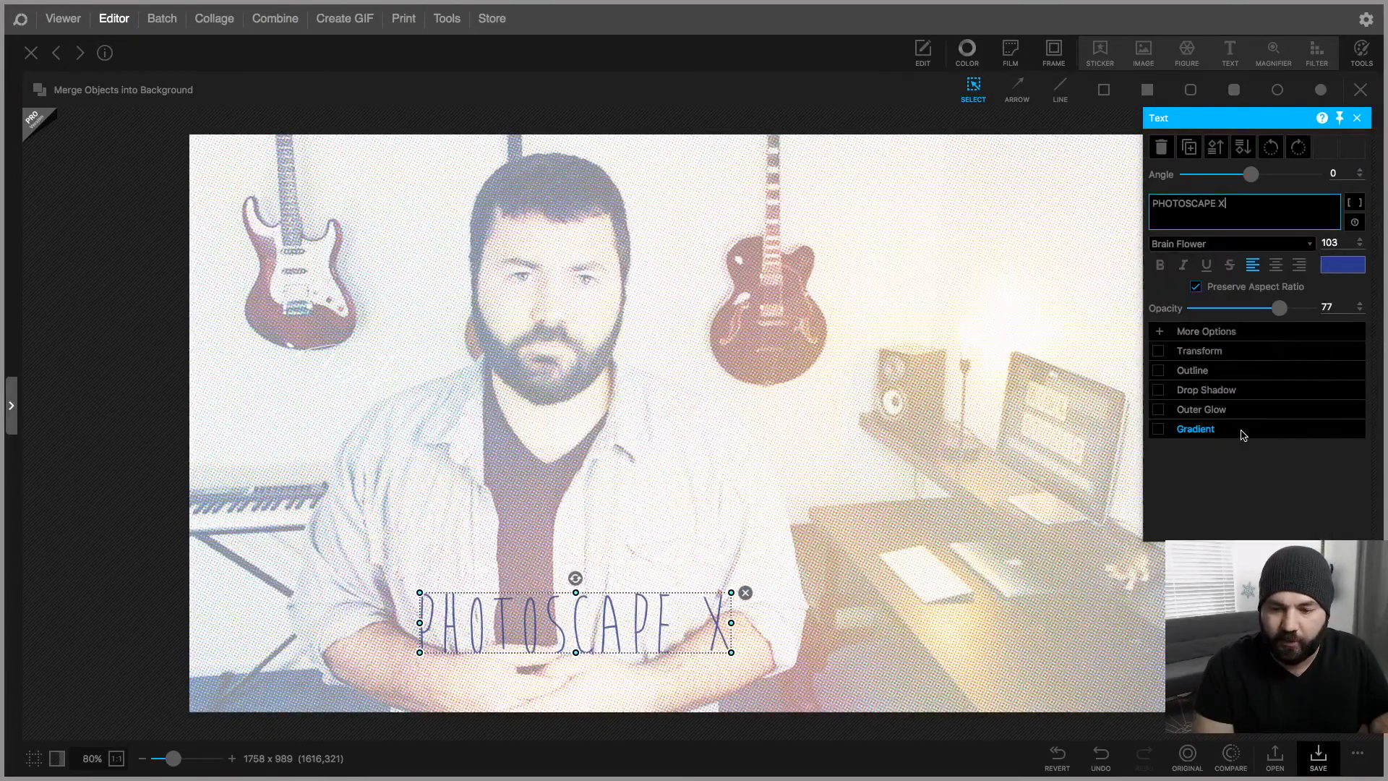
click(1231, 243)
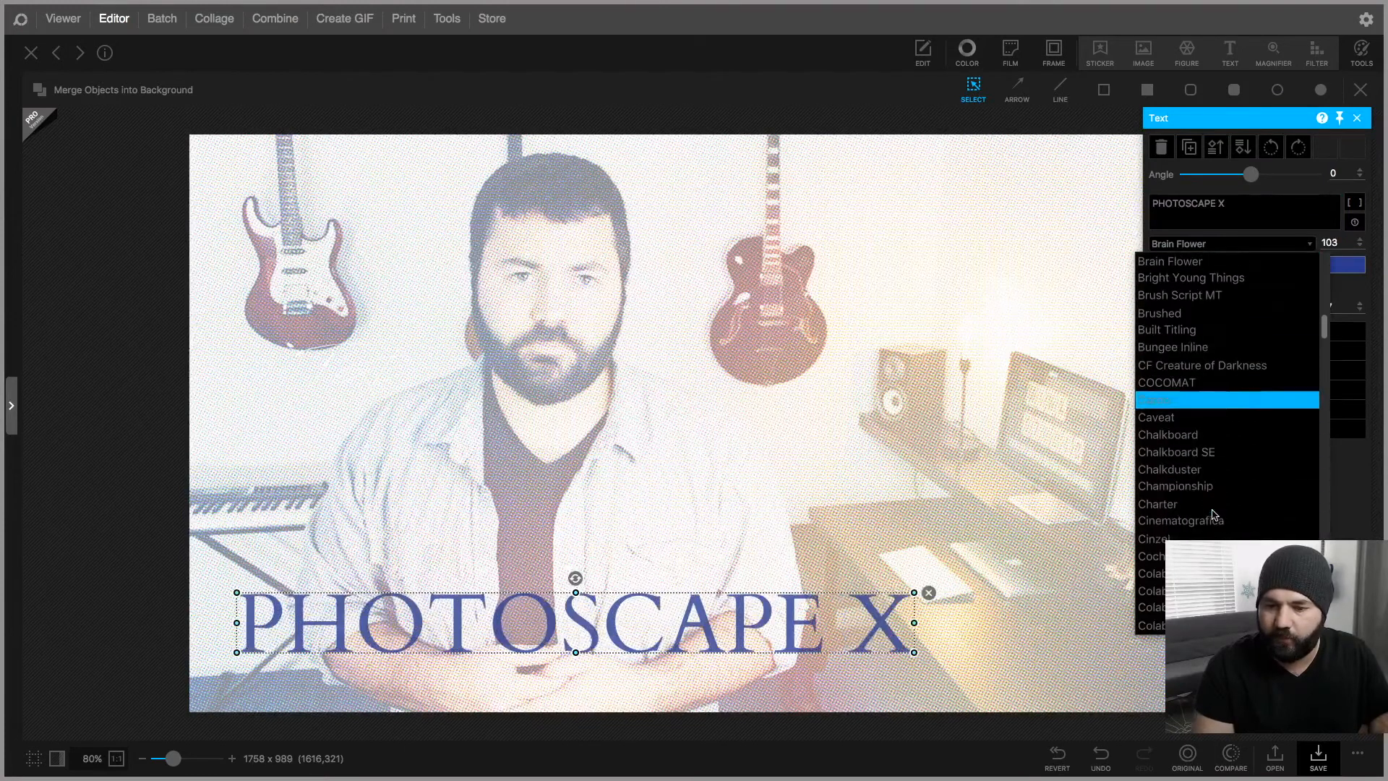
scroll(down, 3)
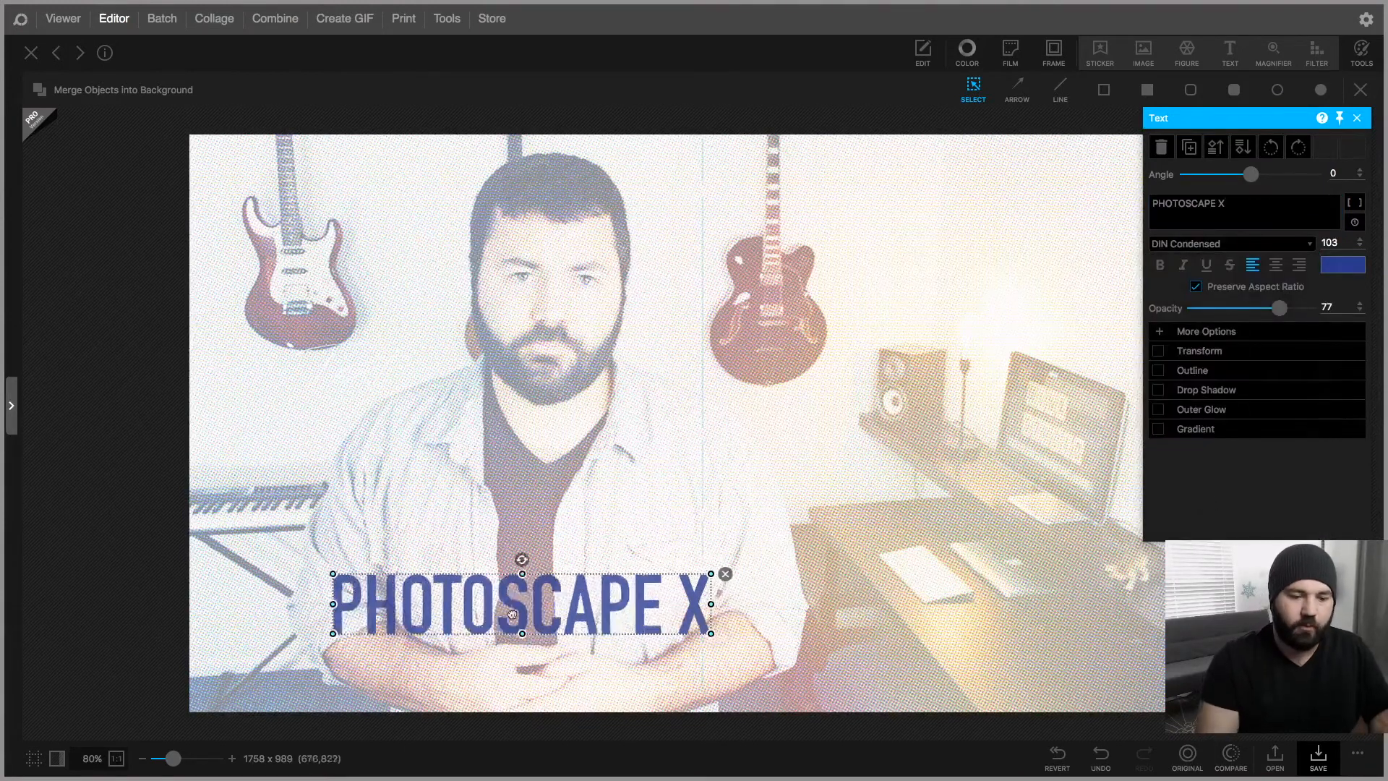
Enlarge the title to size 269 spanning the image bottom at Opacity 100
drag(522, 604, 445, 576)
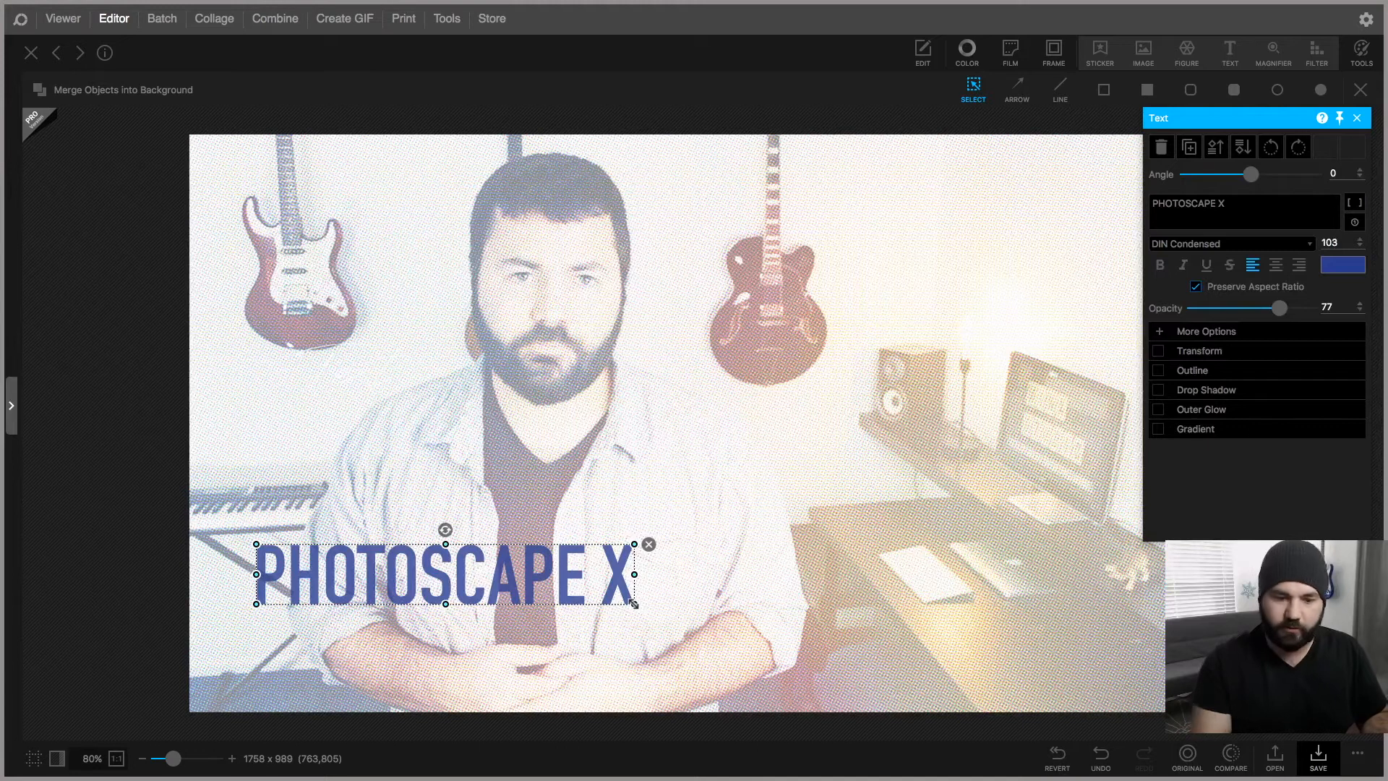
drag(636, 604, 1001, 659)
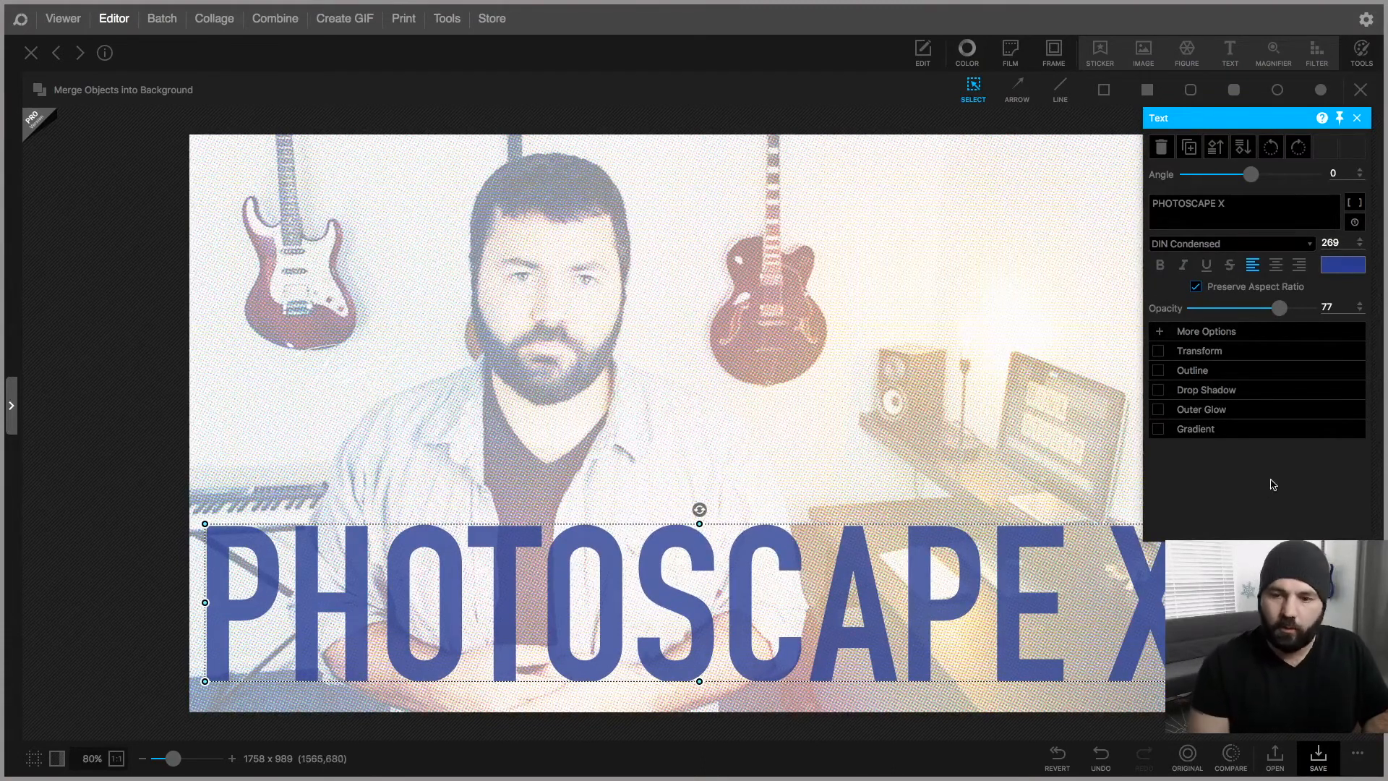
drag(1282, 307, 1310, 306)
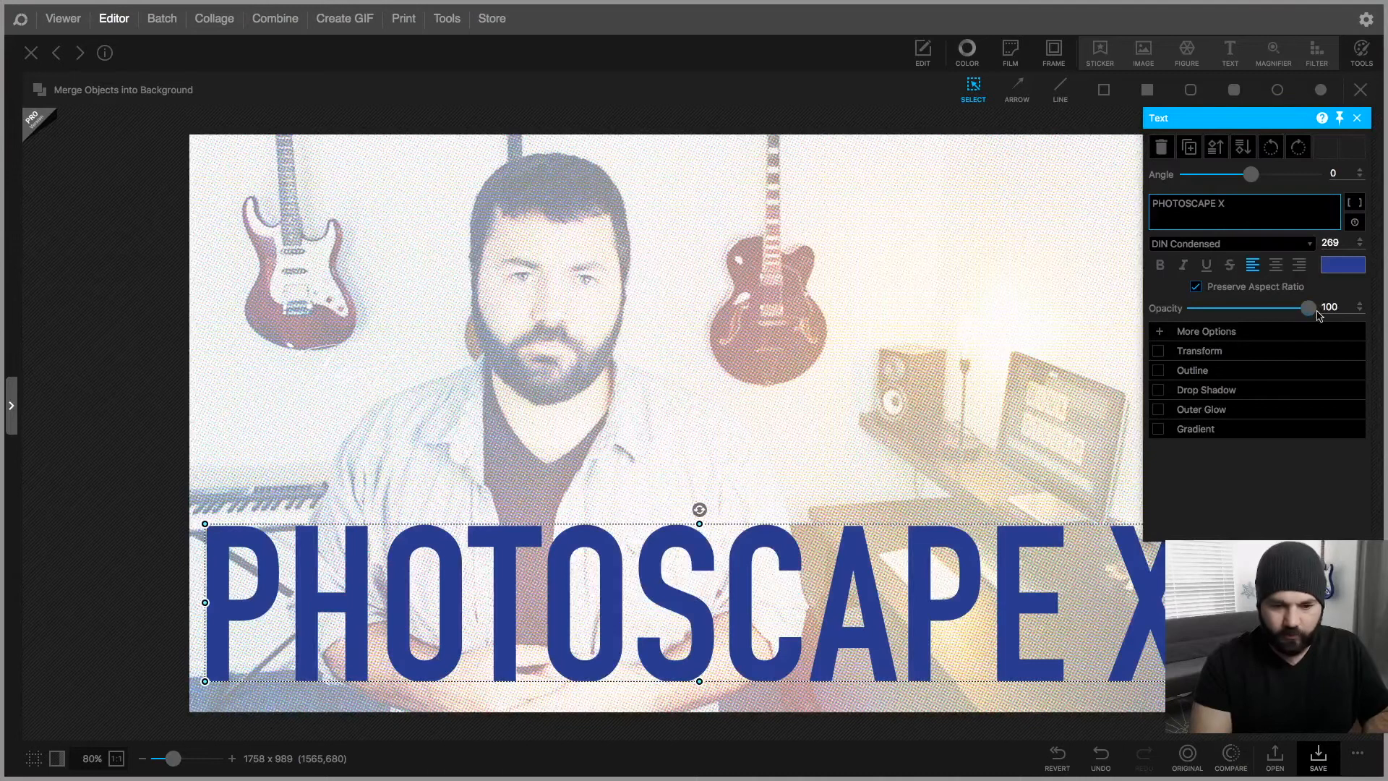
drag(1311, 306, 1295, 306)
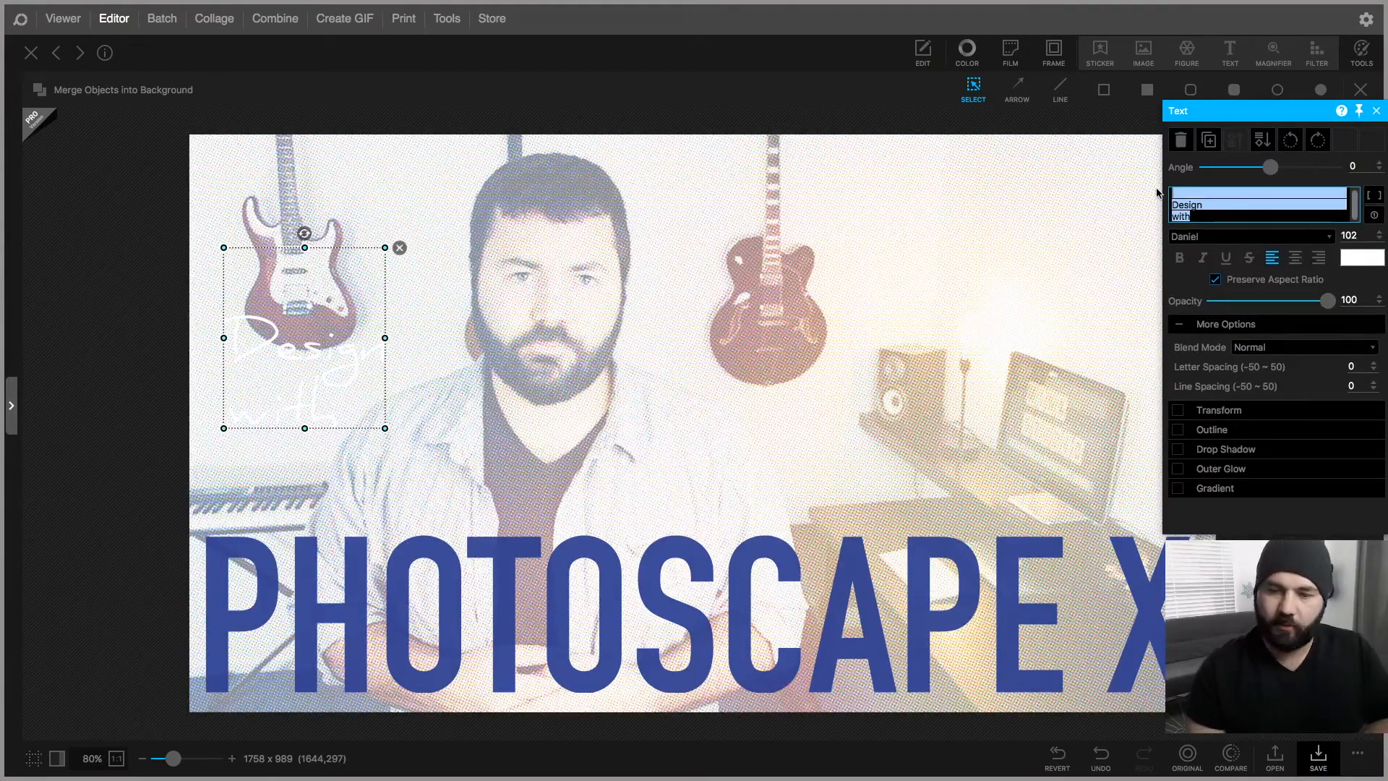
Enter 'GRAPHIC DESIGN WITH', move it to the right and enlarge it
text(GRAPHIC)
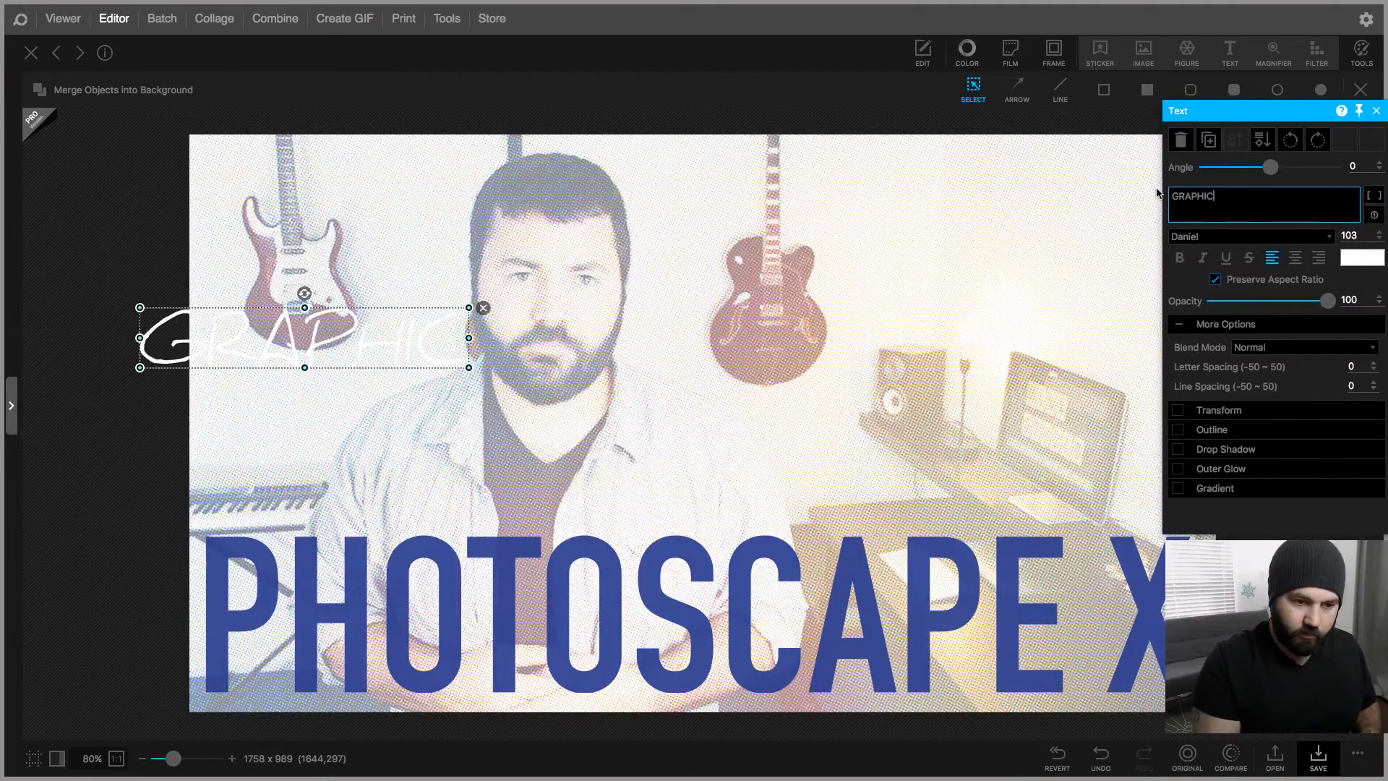
text(DESIGN)
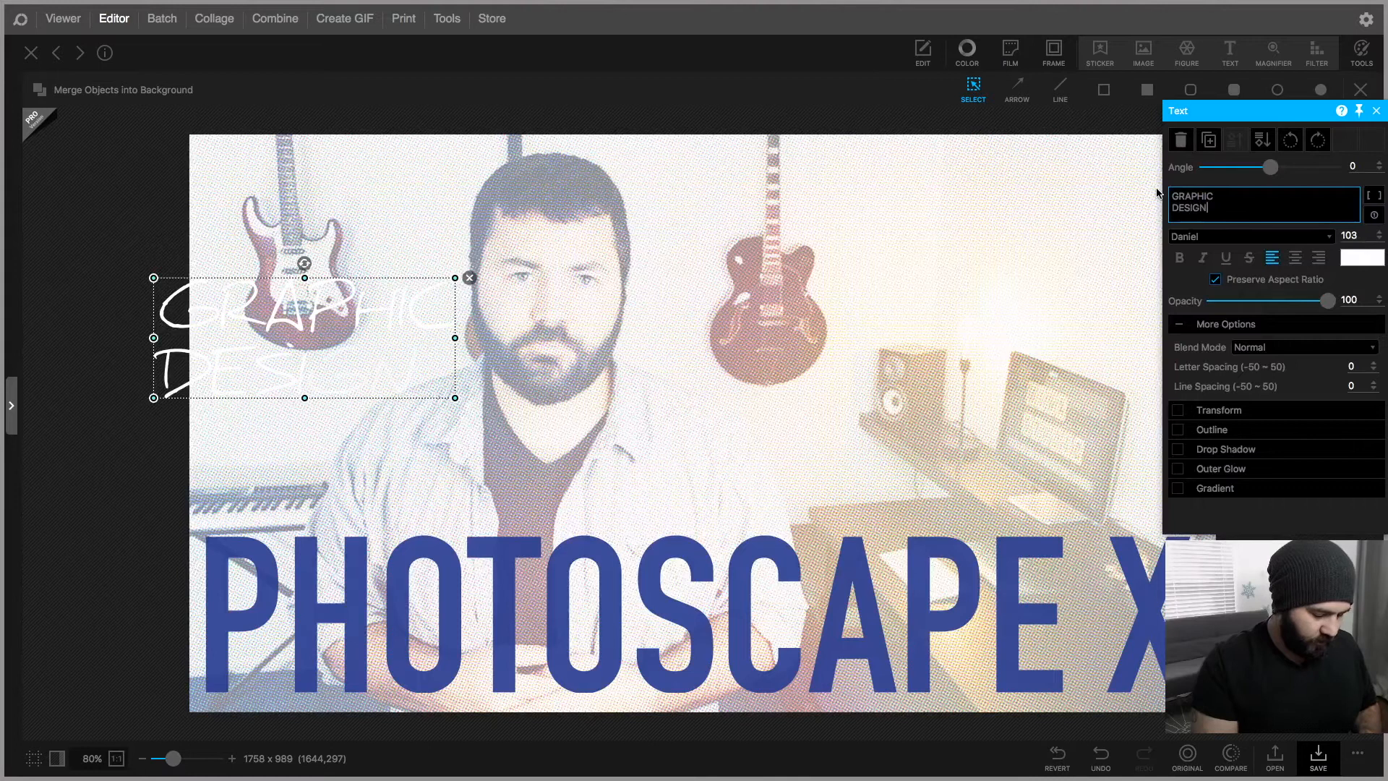
text(WITH)
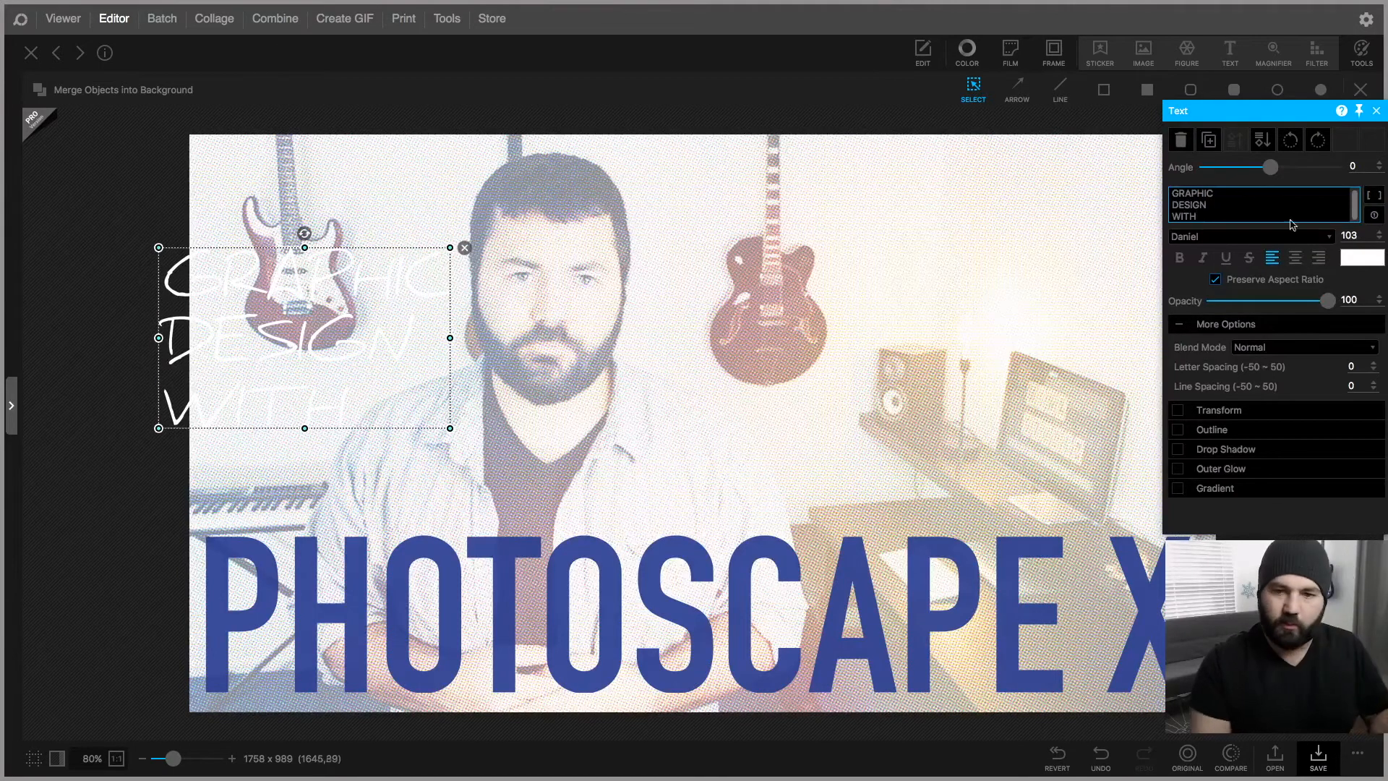
click(1248, 235)
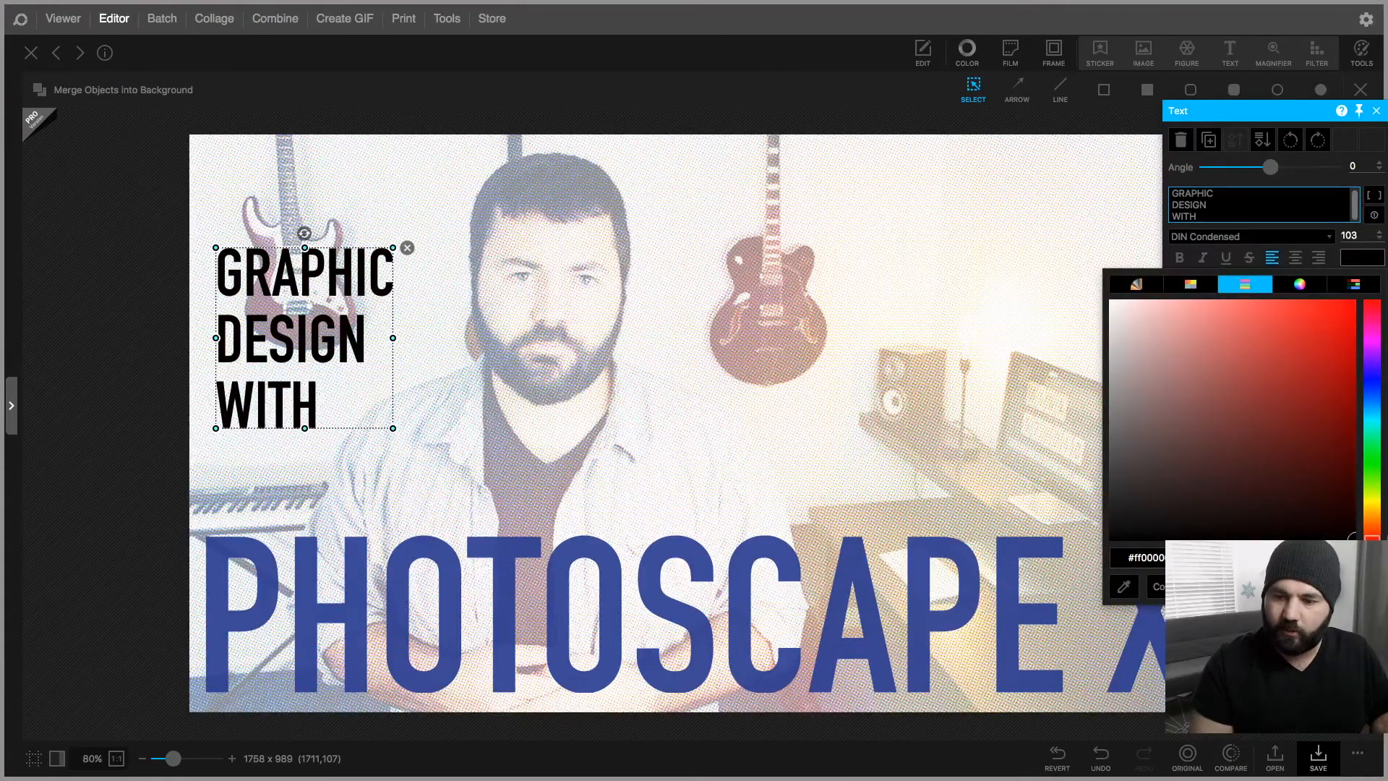
drag(305, 337, 872, 394)
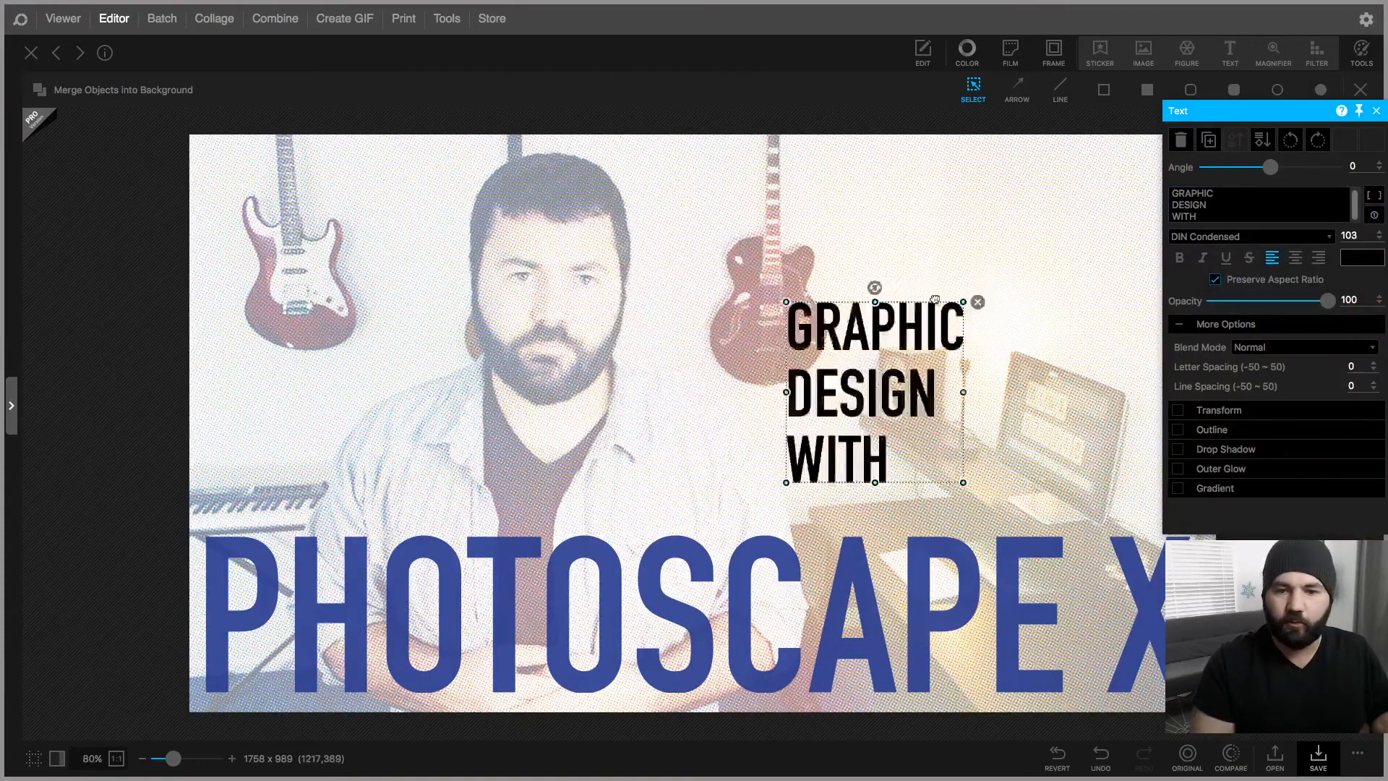
drag(872, 393, 872, 262)
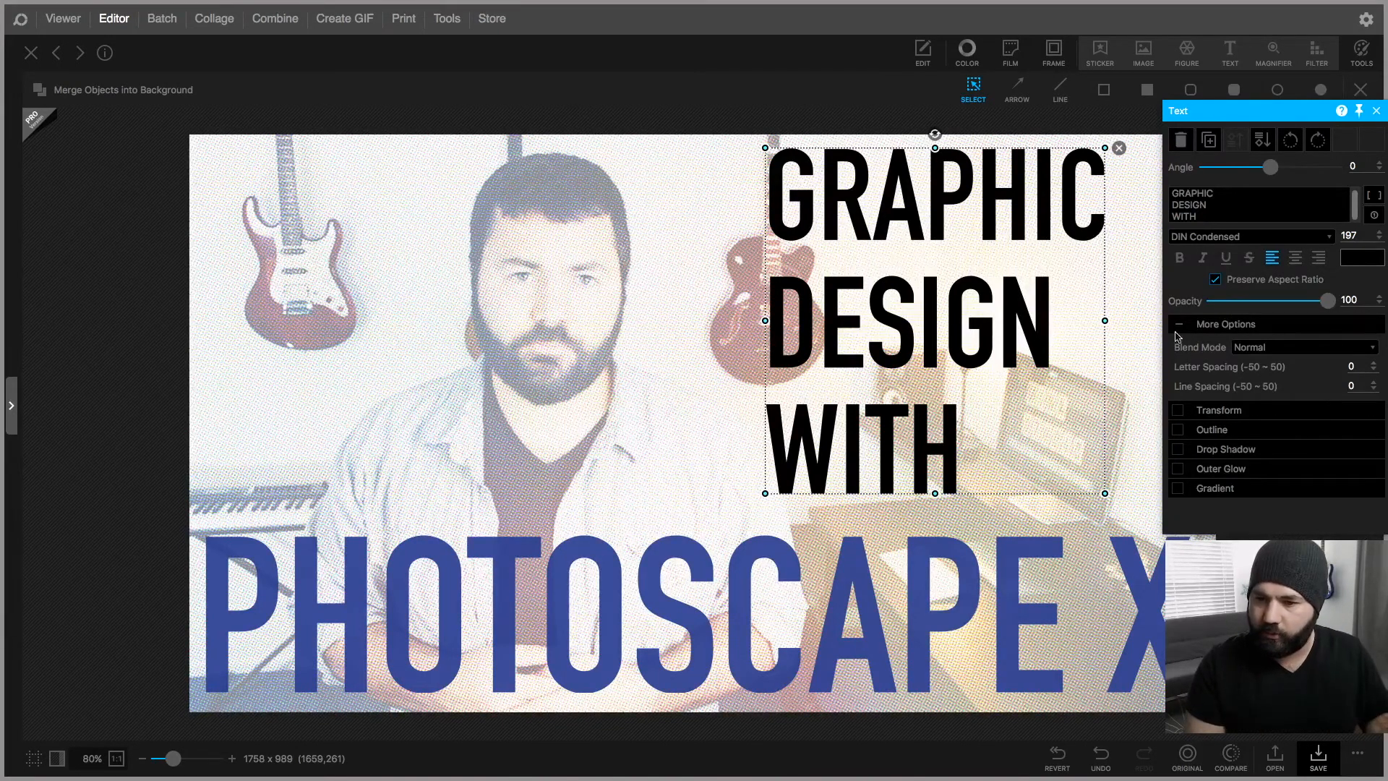
Set Line Spacing to -20 and scale the text up to fill the upper right
click(1257, 204)
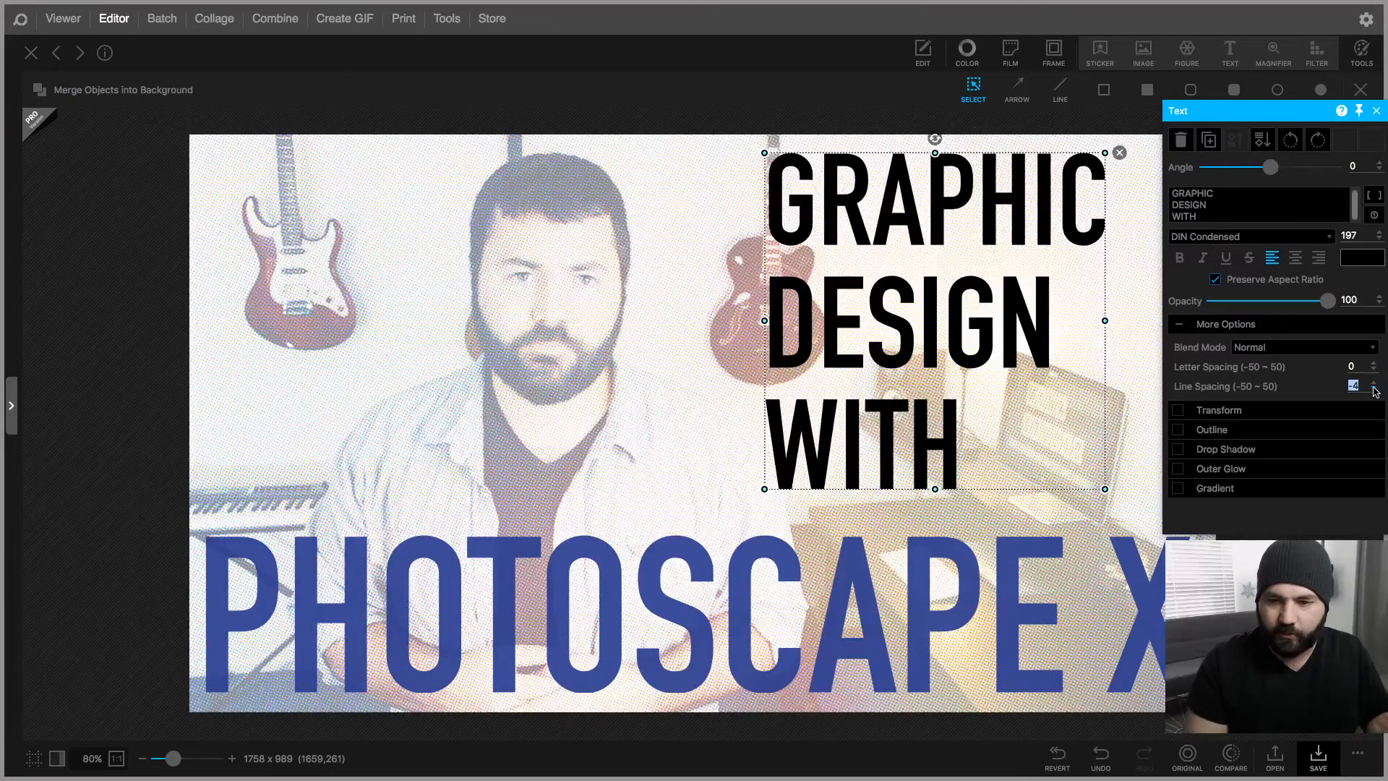
click(1376, 389)
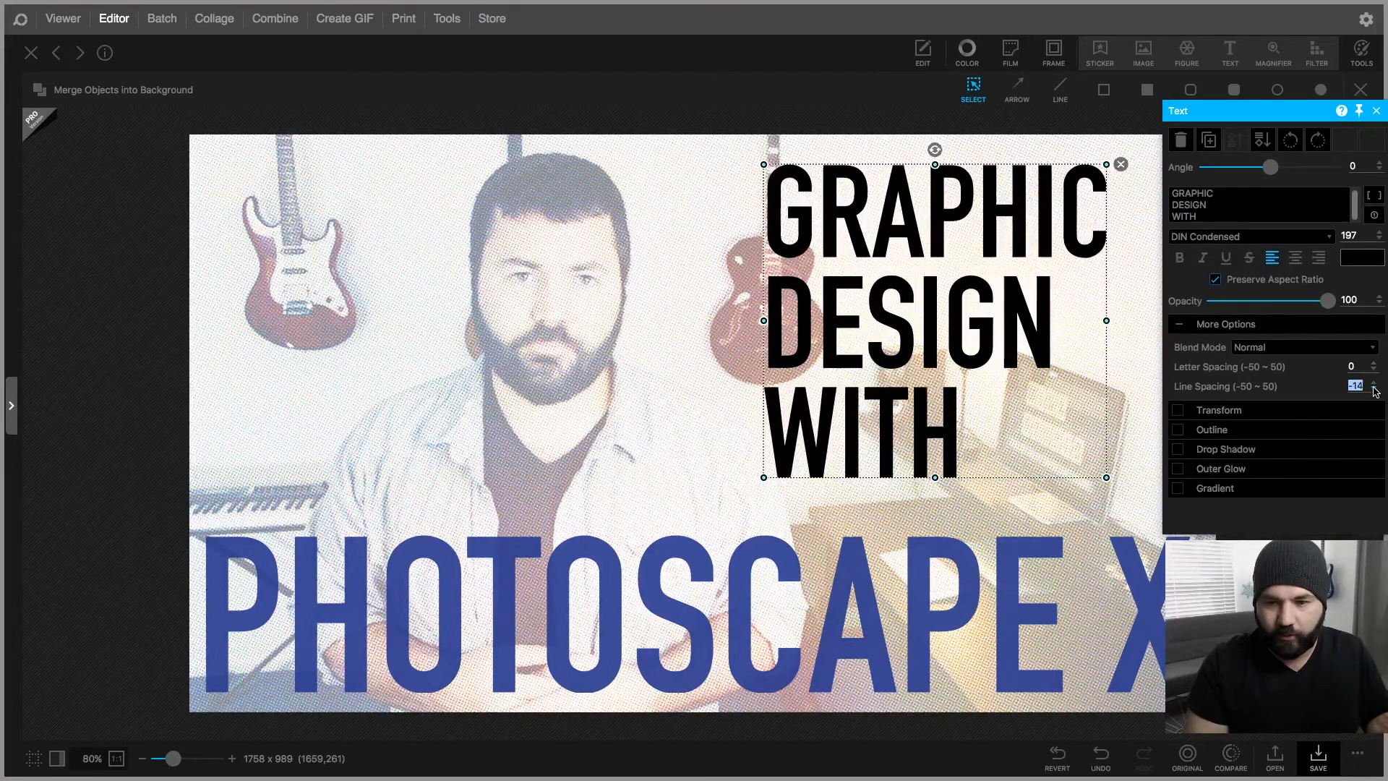
click(1375, 389)
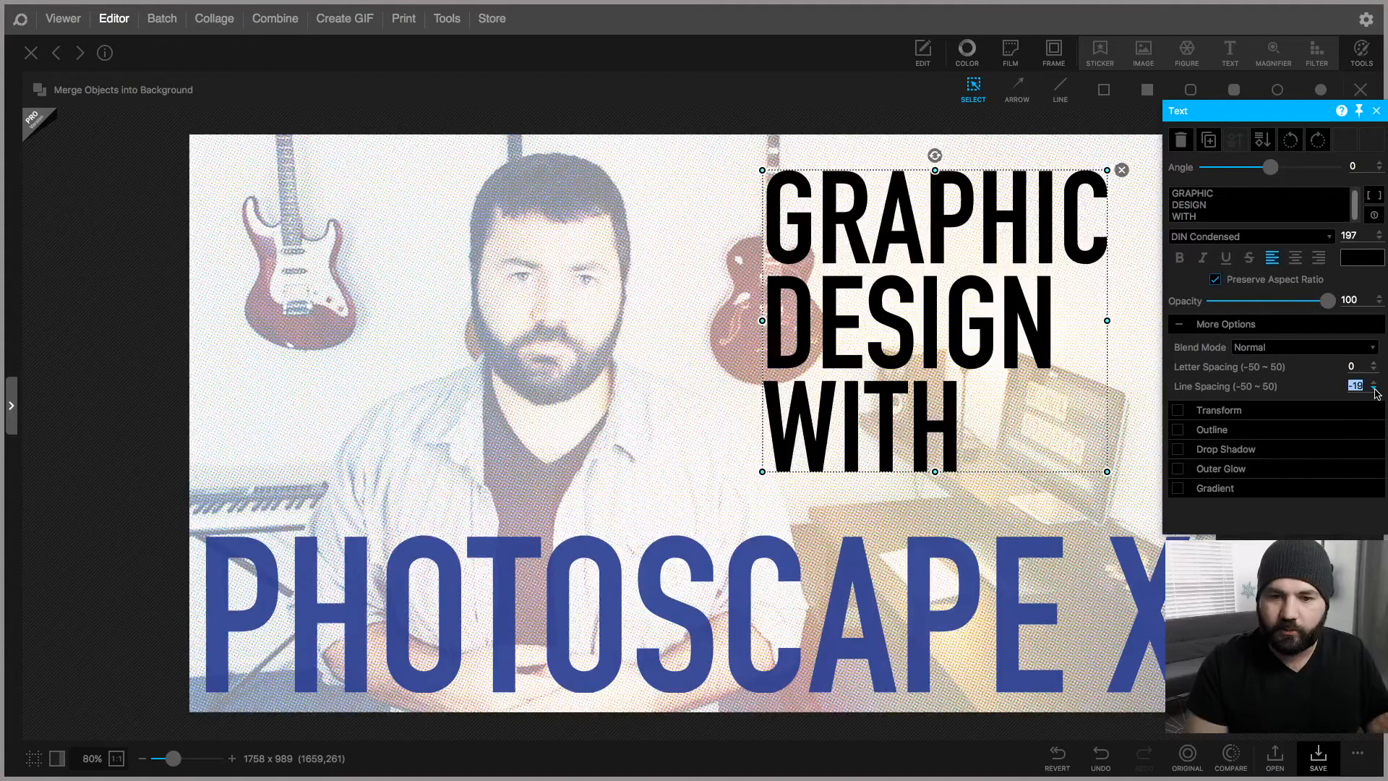
click(1375, 389)
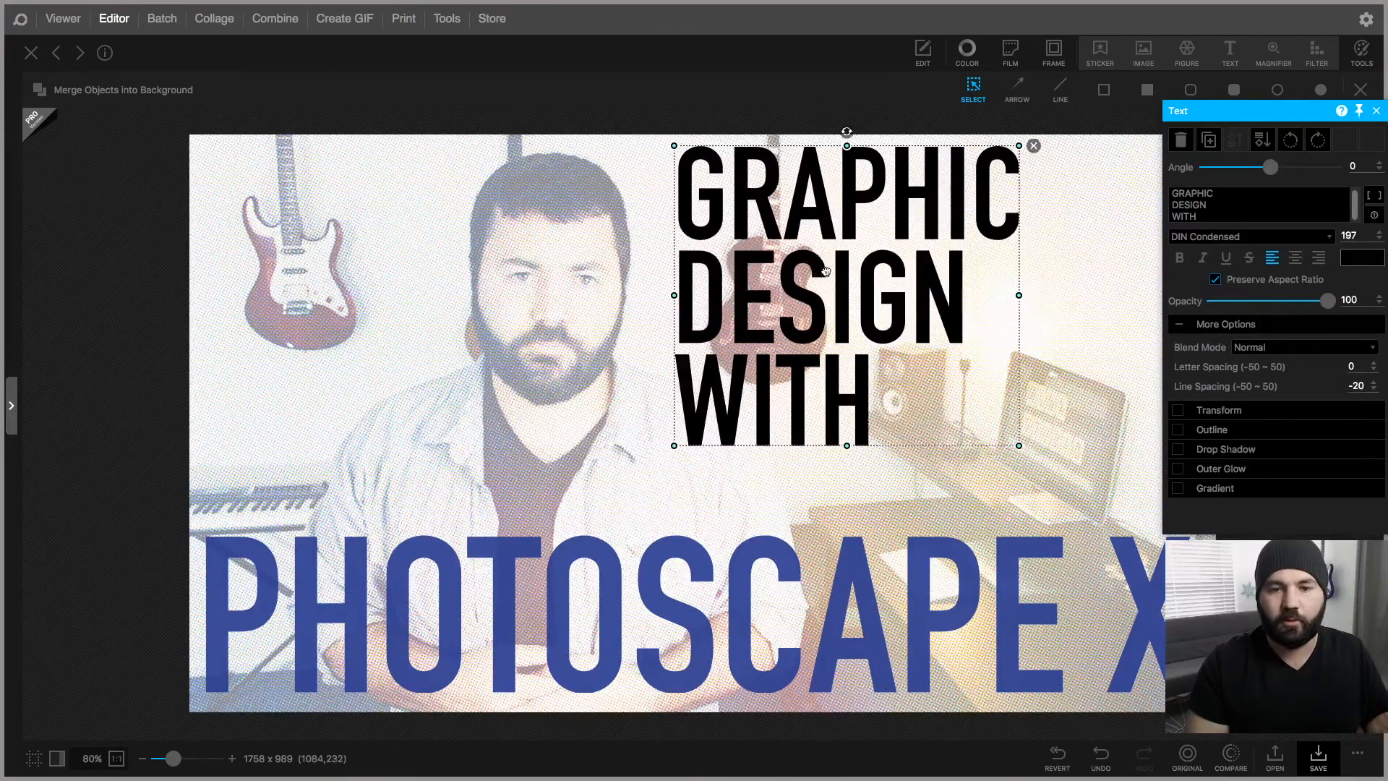
drag(1017, 444, 1114, 526)
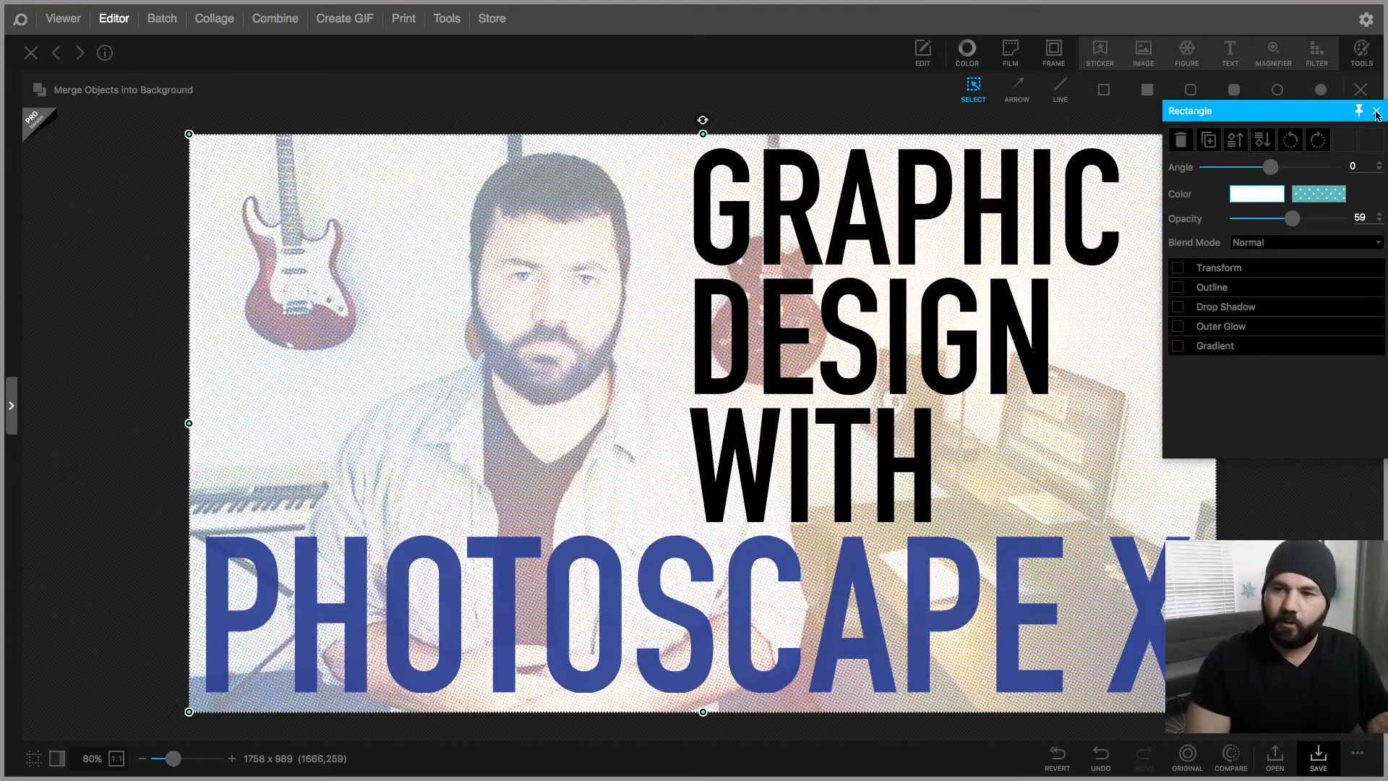
Draw a black vertical line left of the text with Thickness 15 and deselect it
click(1362, 110)
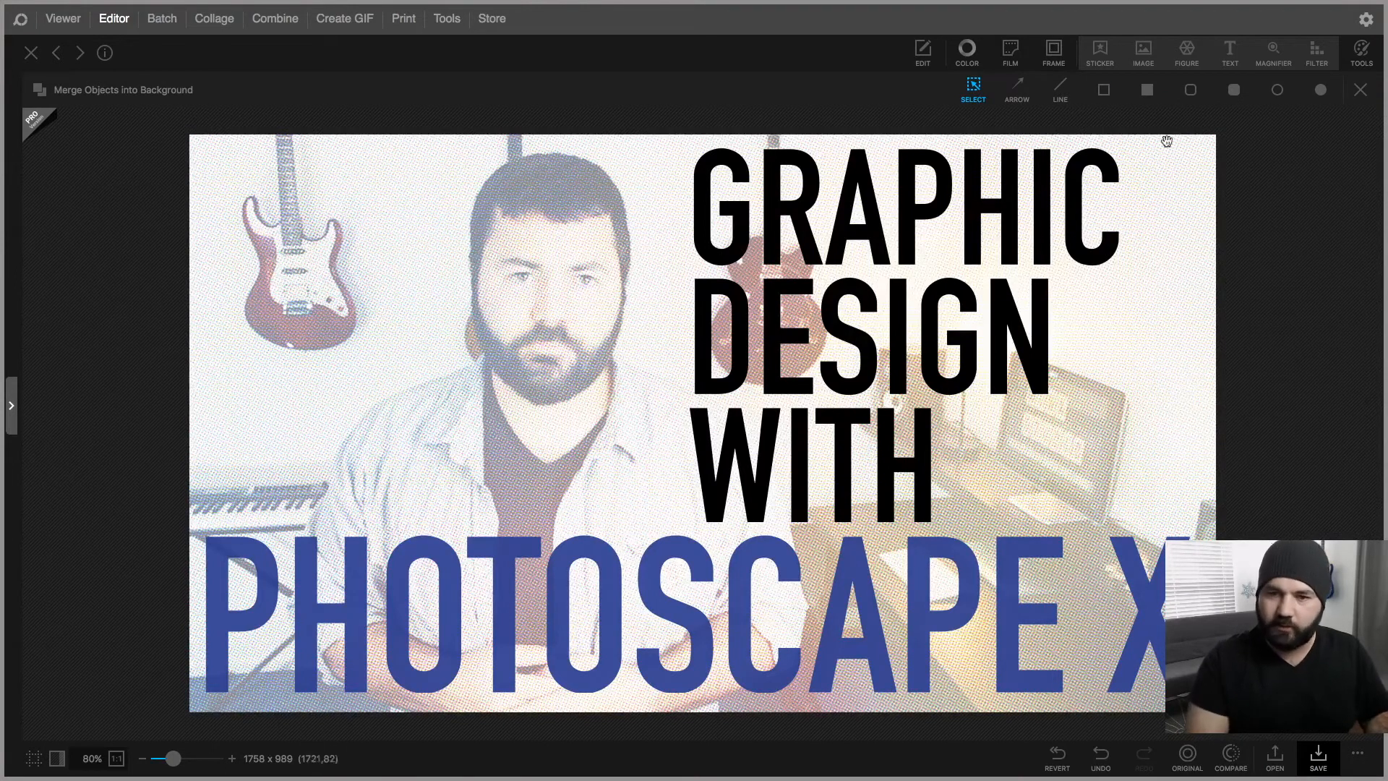
click(1060, 90)
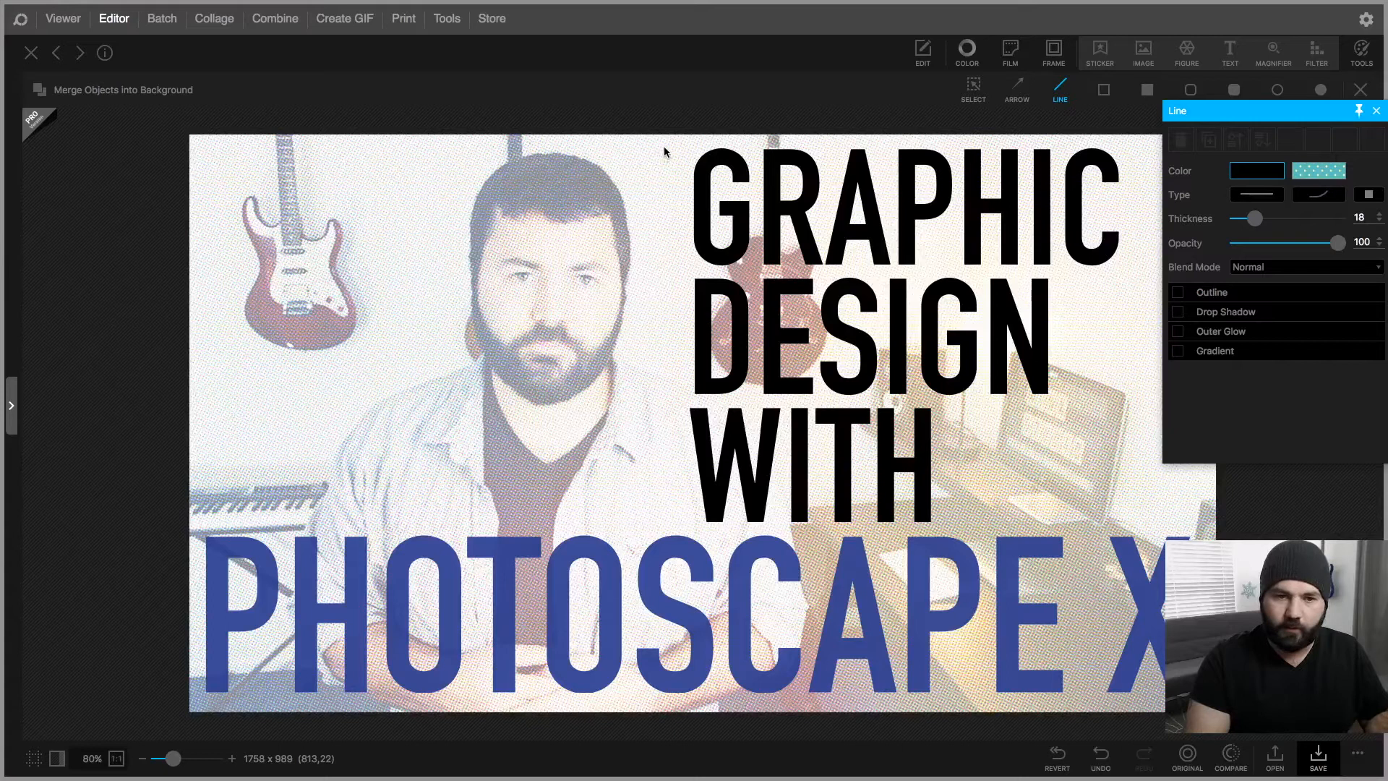
drag(659, 151, 659, 509)
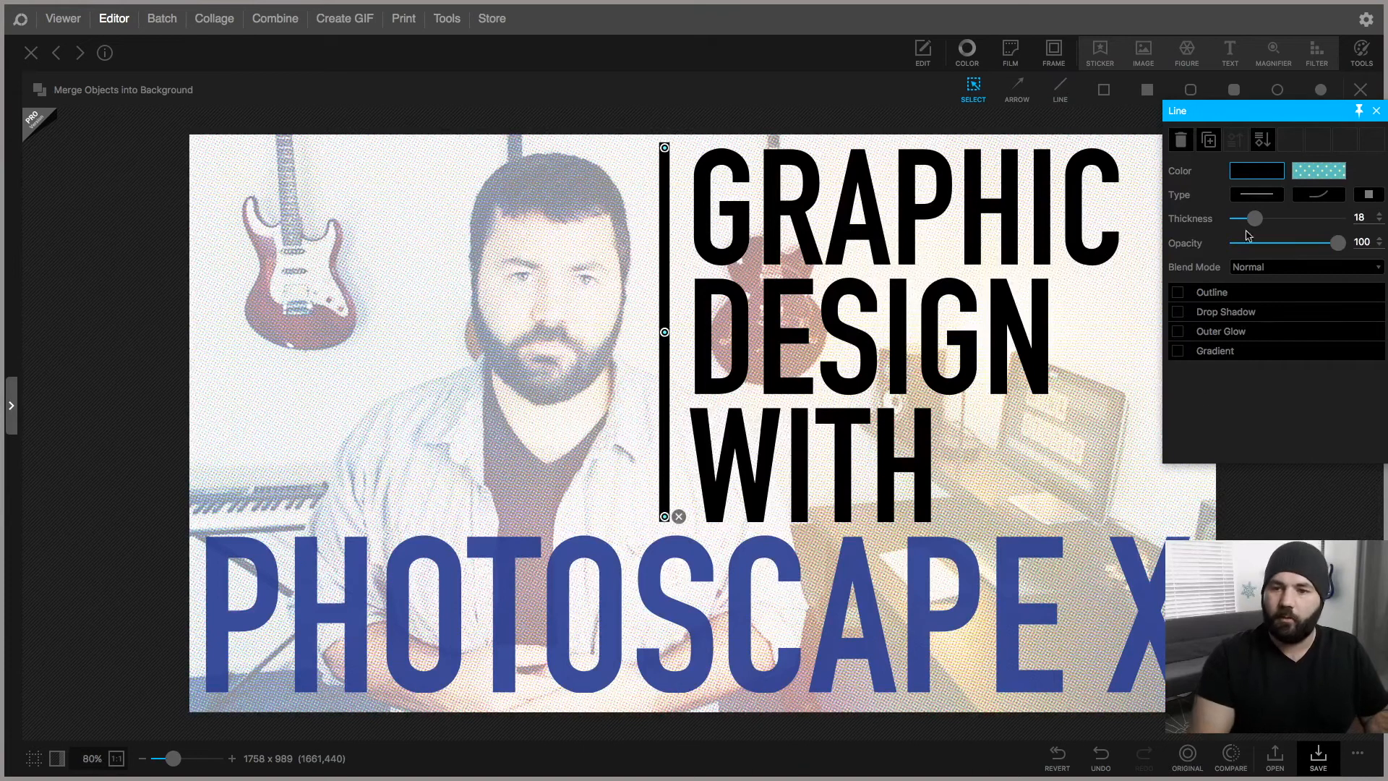
mouse_move(1263, 139)
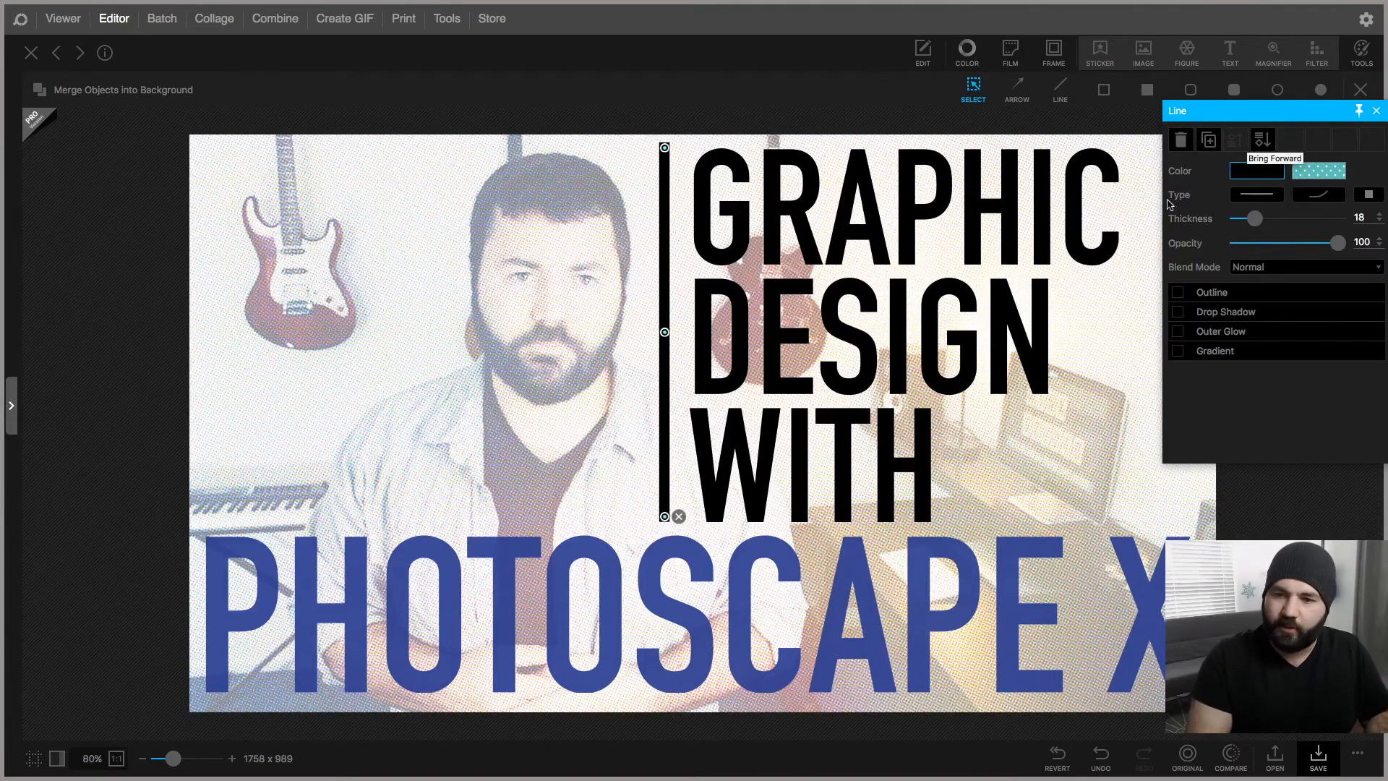
drag(1257, 218, 1247, 219)
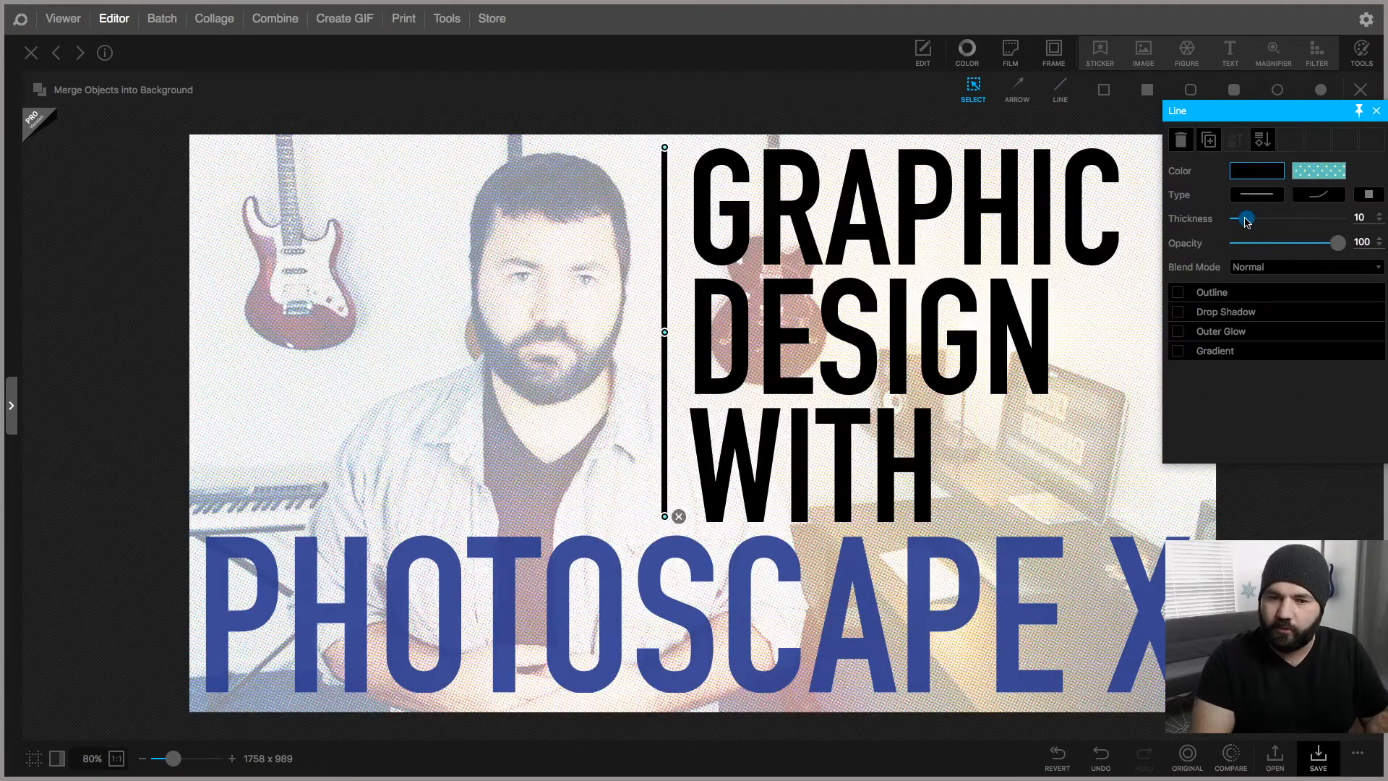
drag(1247, 218, 1253, 219)
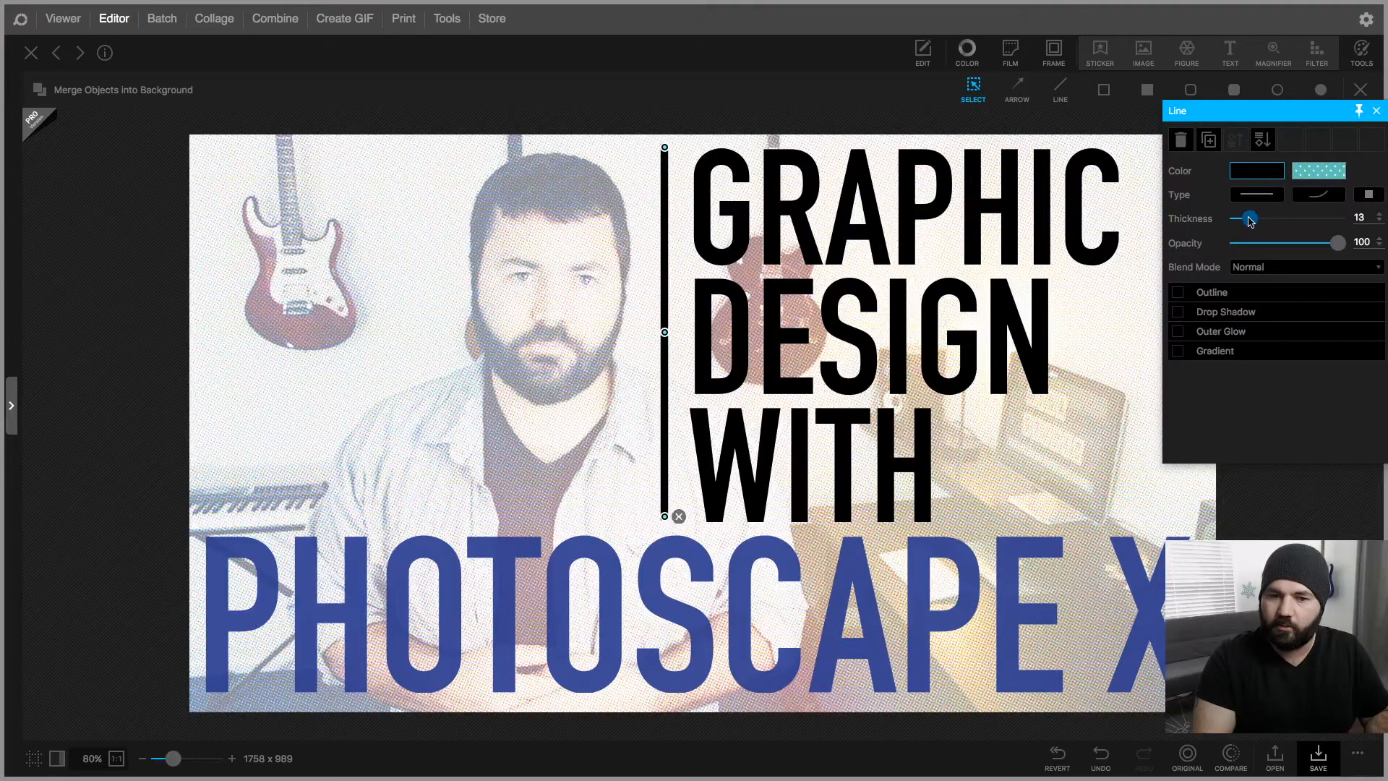
drag(1250, 218, 1257, 218)
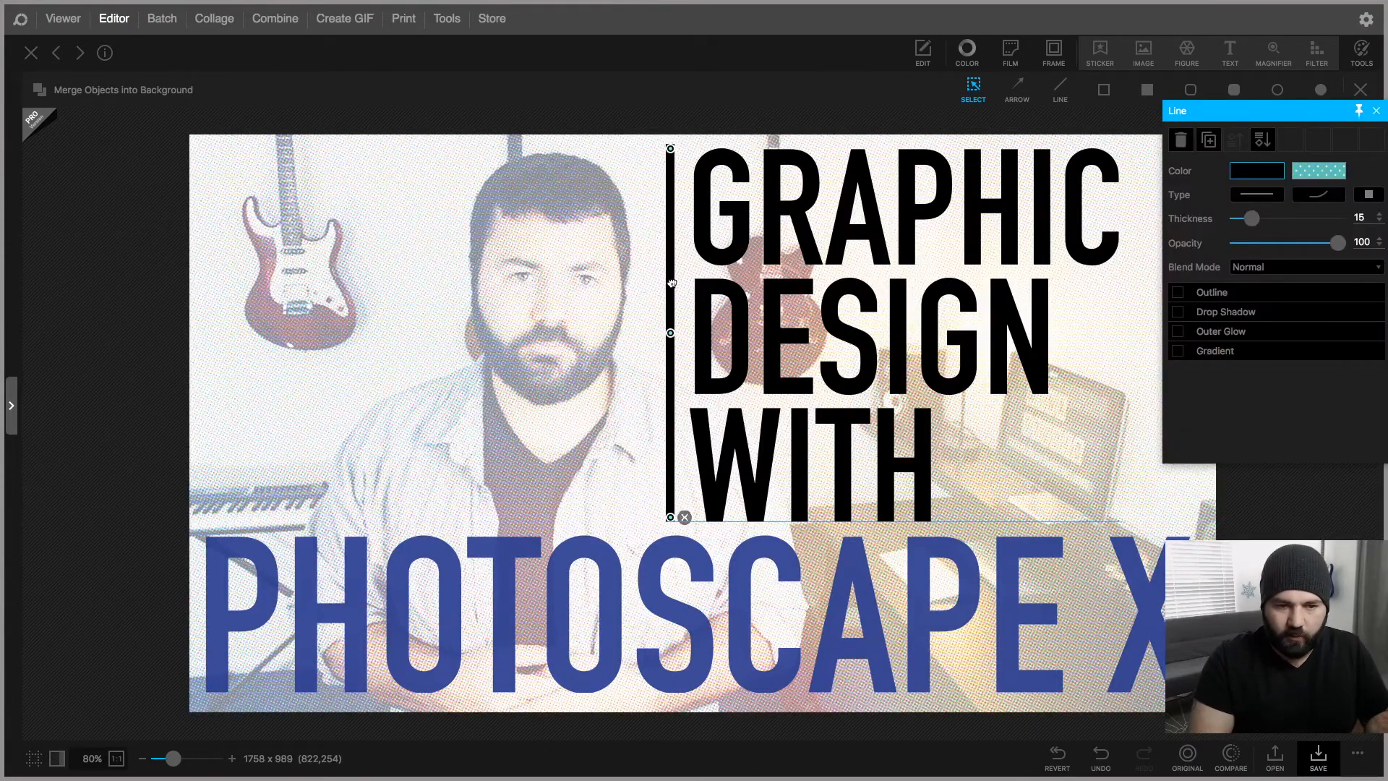
click(1376, 110)
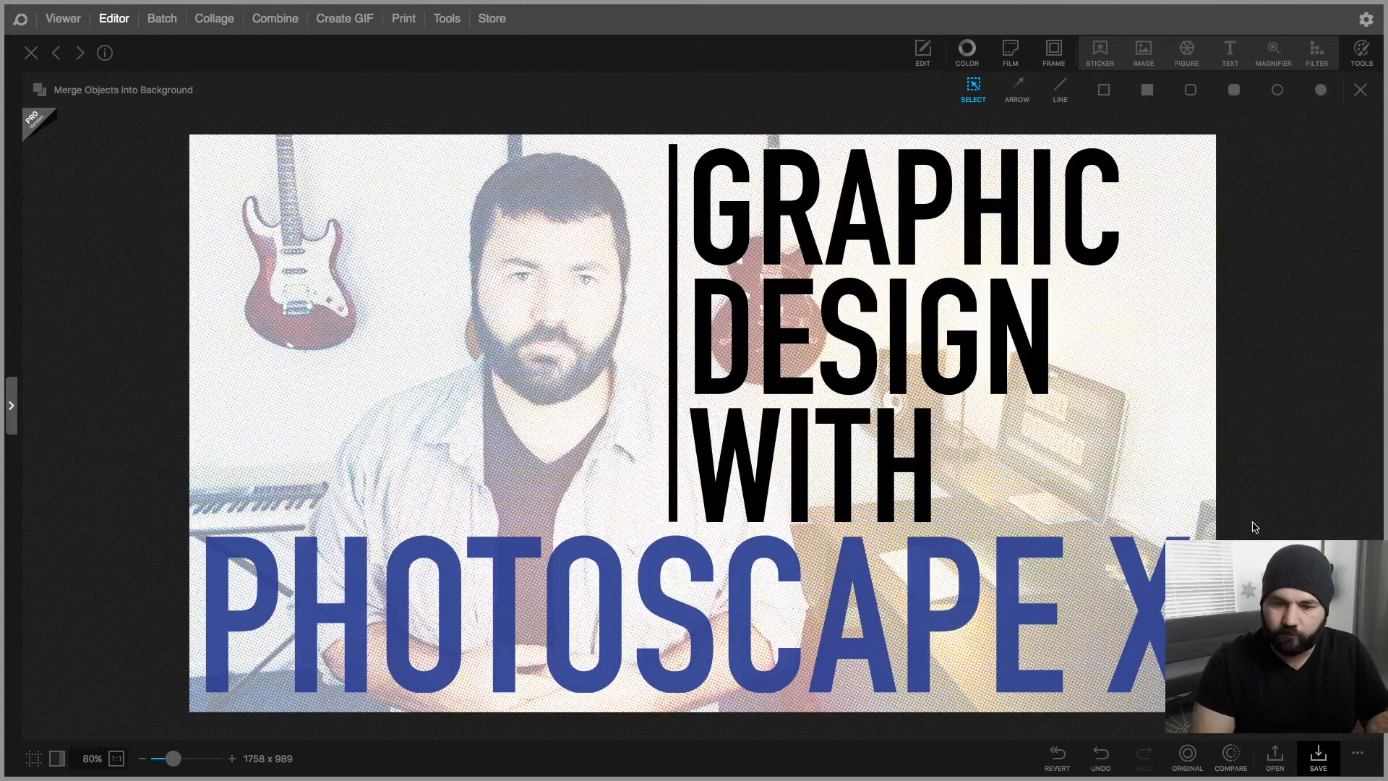
Switch to the Rectangle tool and drag out a rectangle on the left of the photo
click(1102, 90)
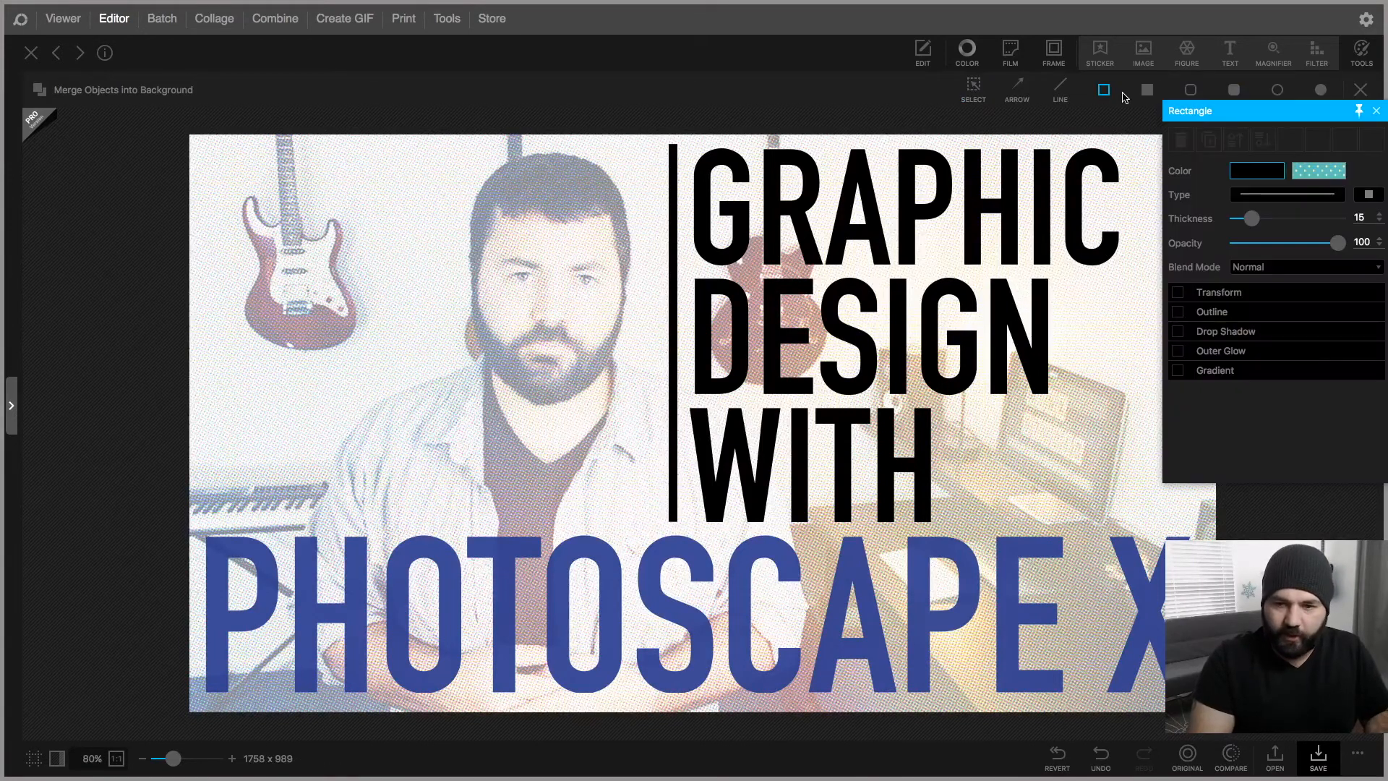
drag(328, 284, 535, 415)
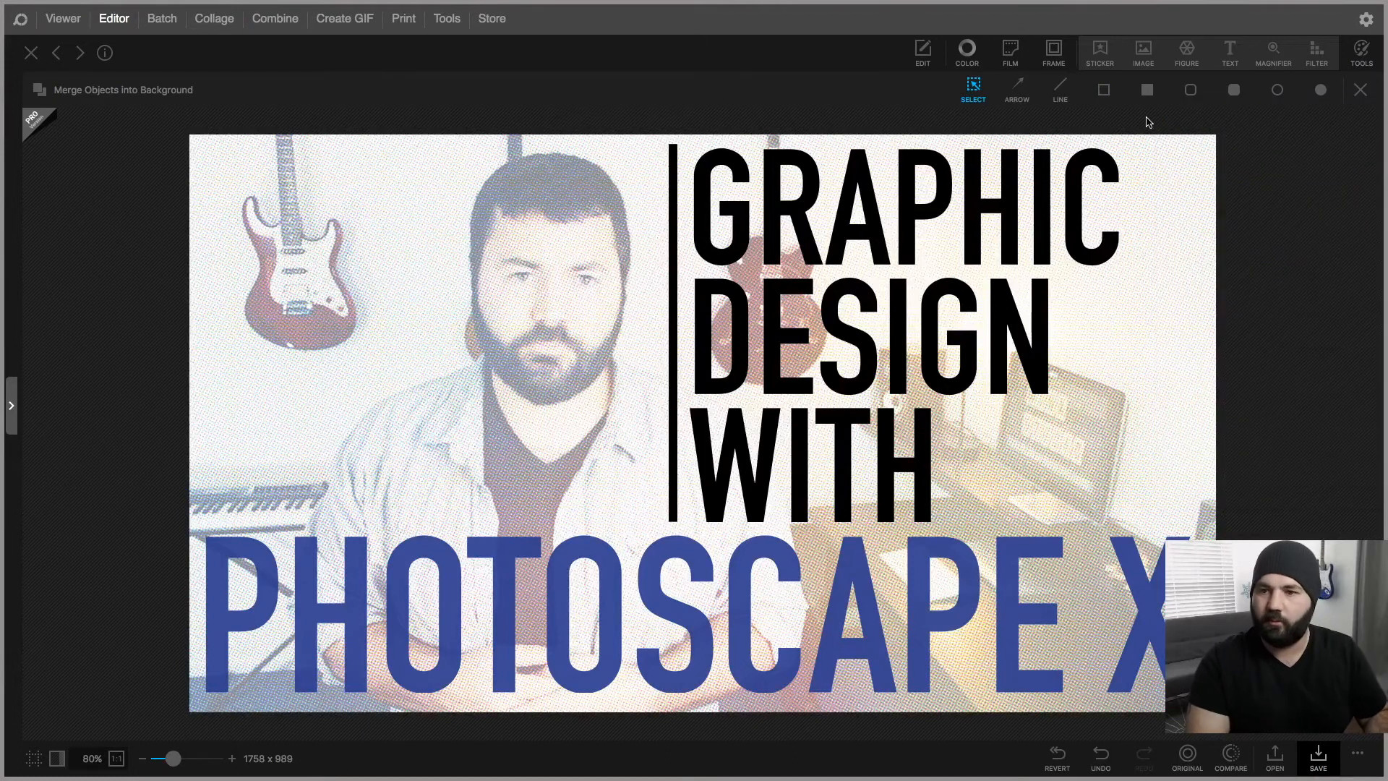
drag(363, 275, 575, 417)
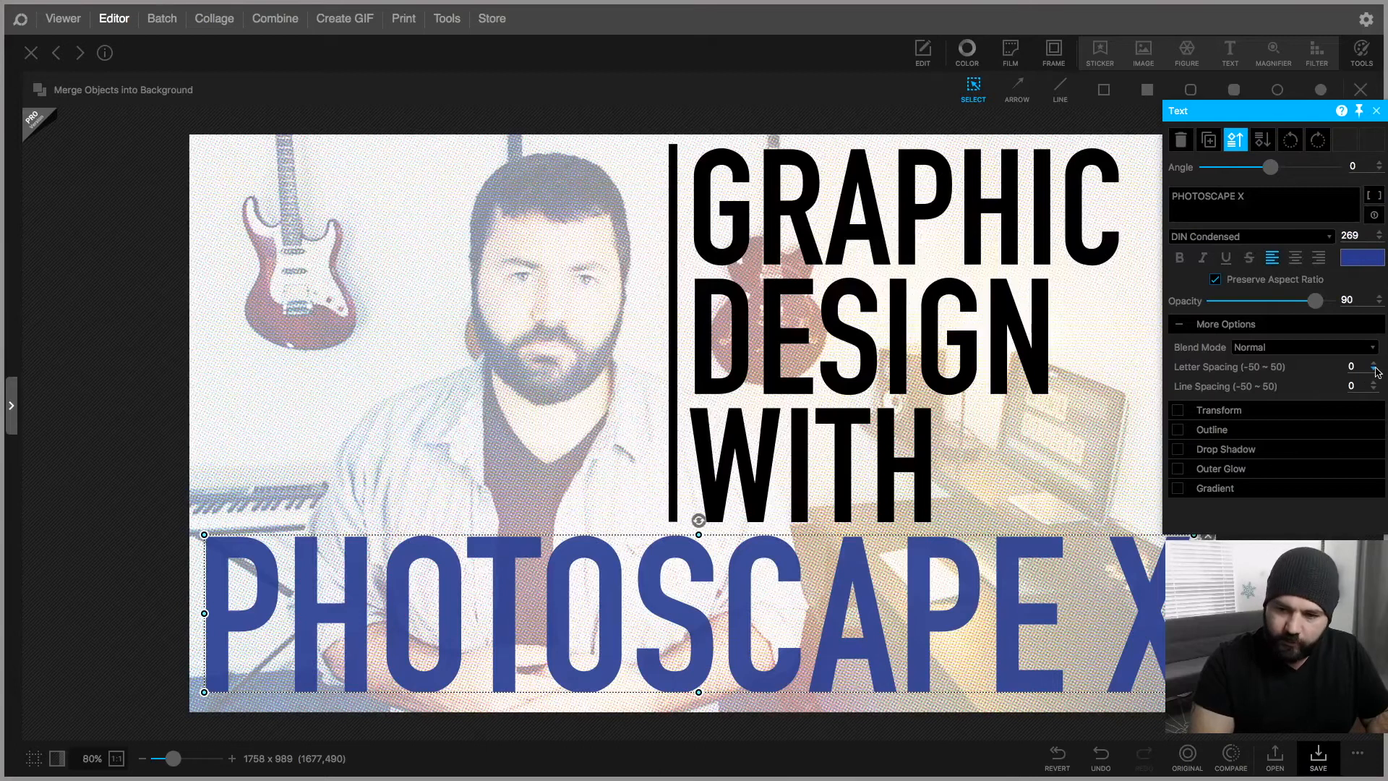
Widen the letter spacing of PHOTOSCAPE X so it spans the photo width, then deselect
click(1378, 363)
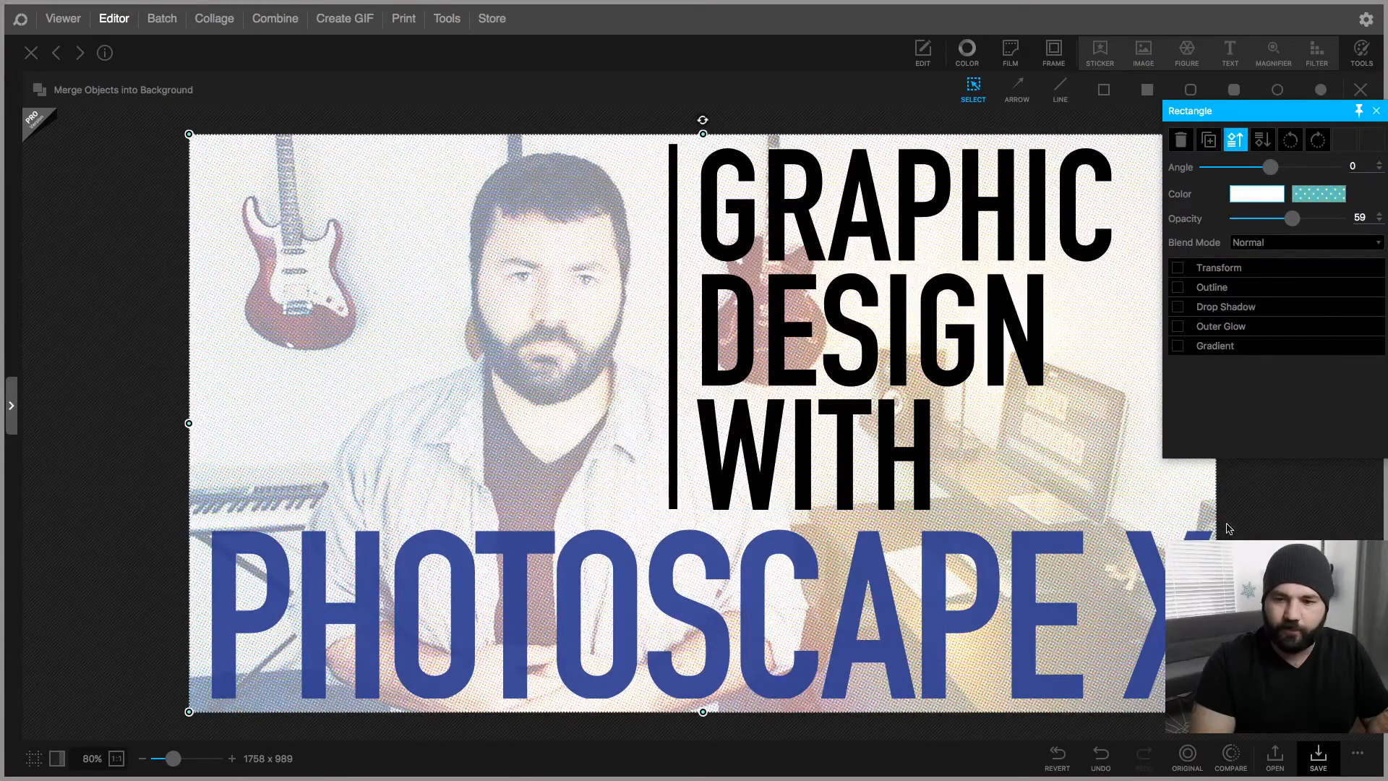
click(1375, 112)
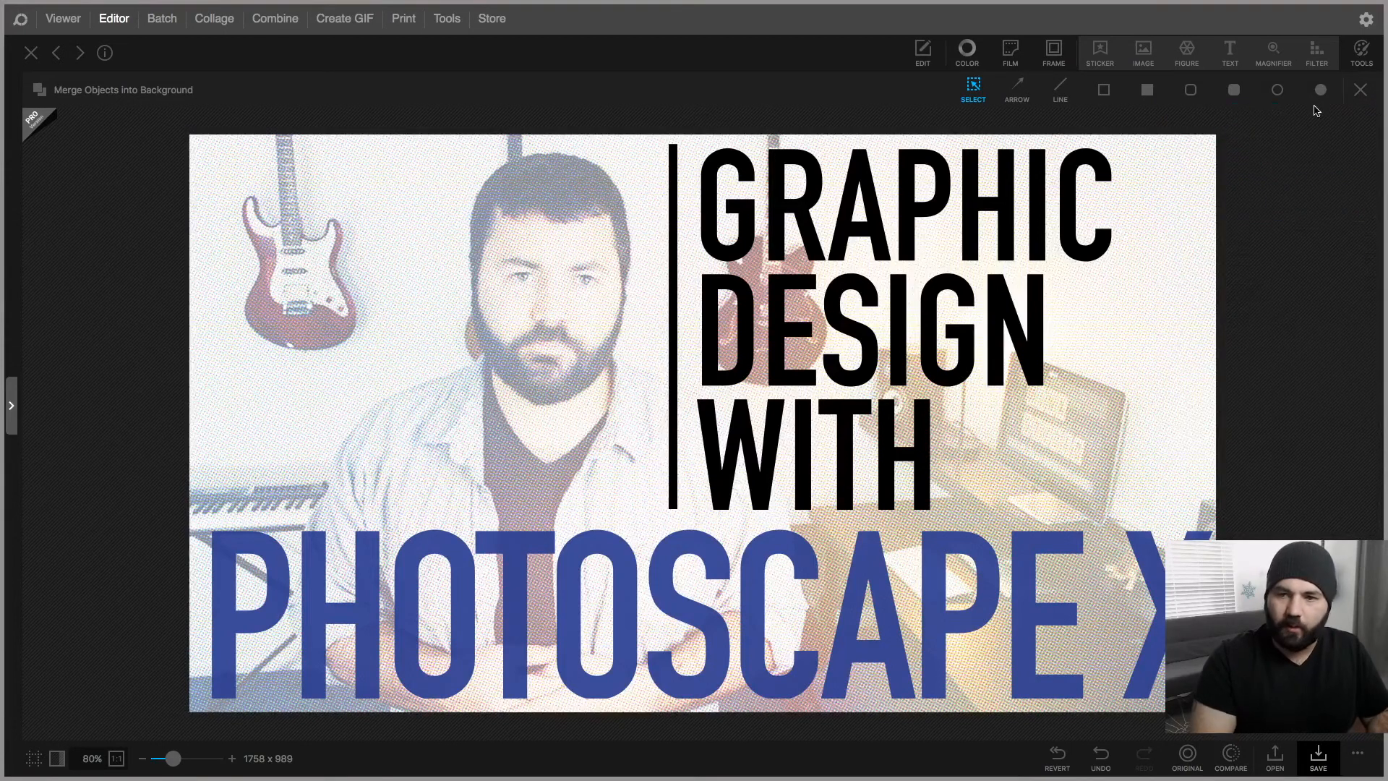
mouse_move(1177, 110)
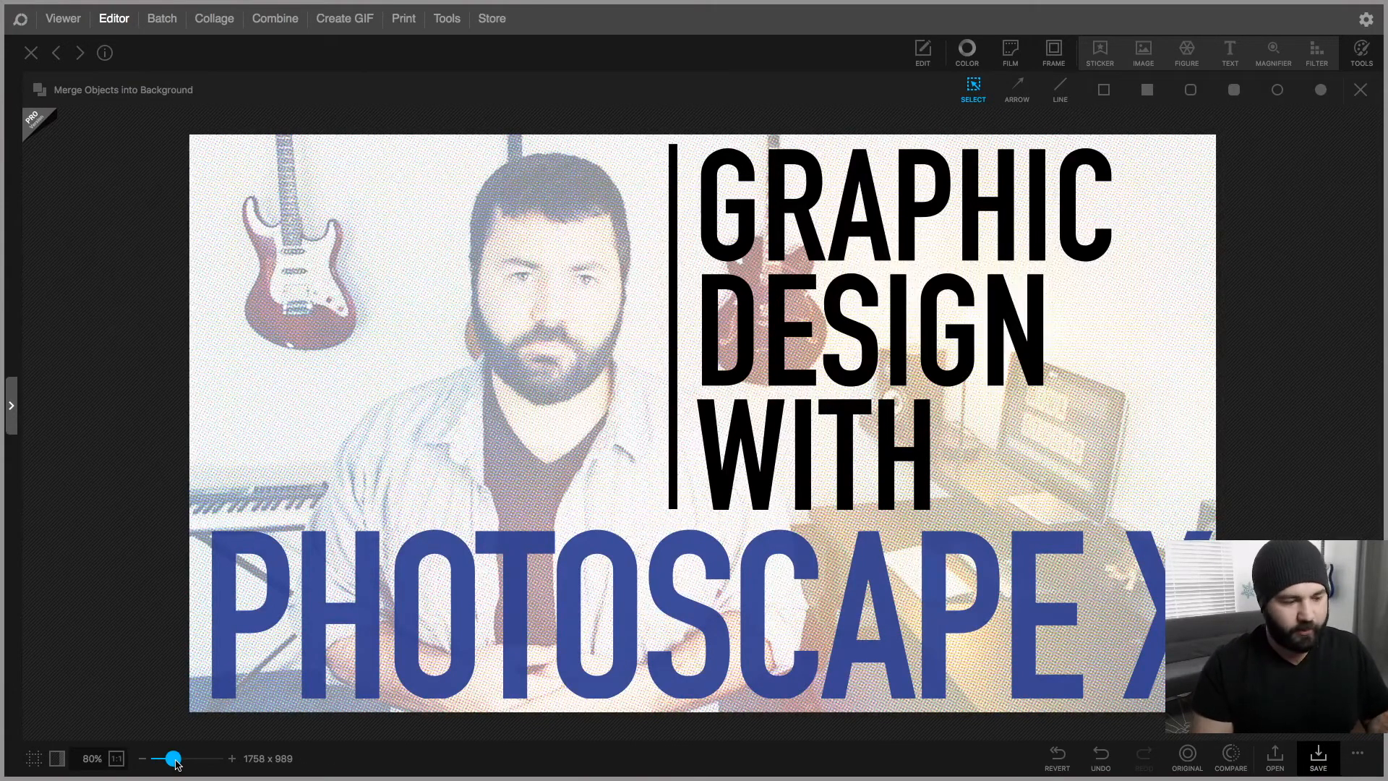
drag(175, 759, 162, 759)
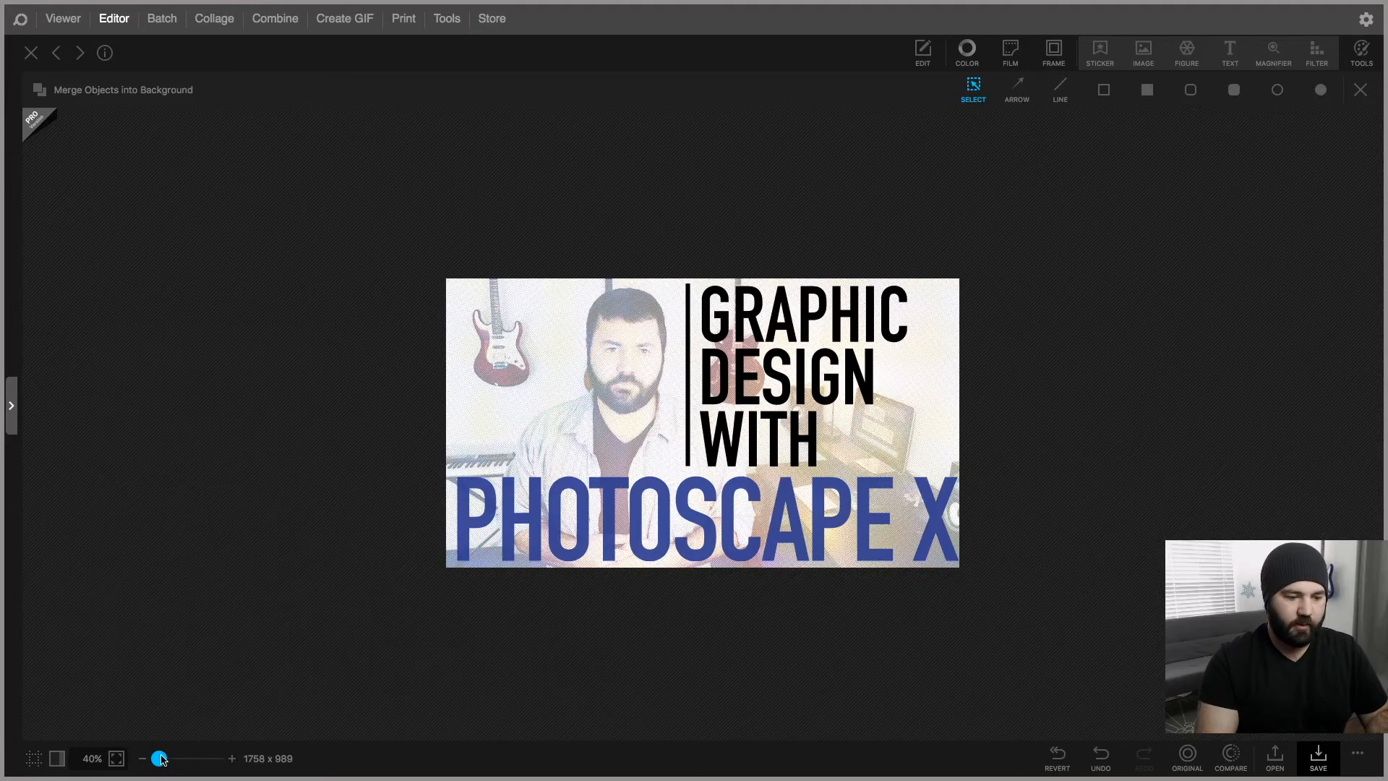
drag(159, 760, 171, 759)
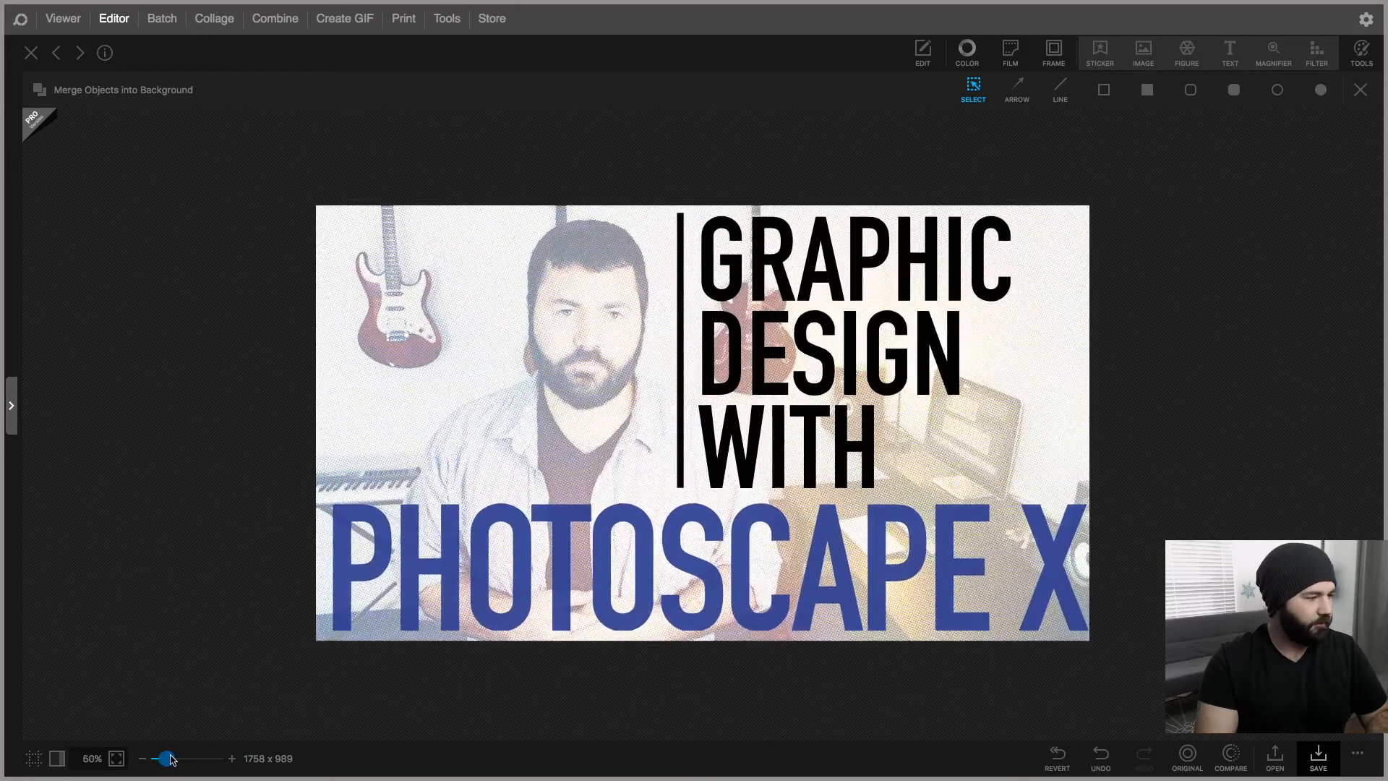
drag(168, 759, 175, 759)
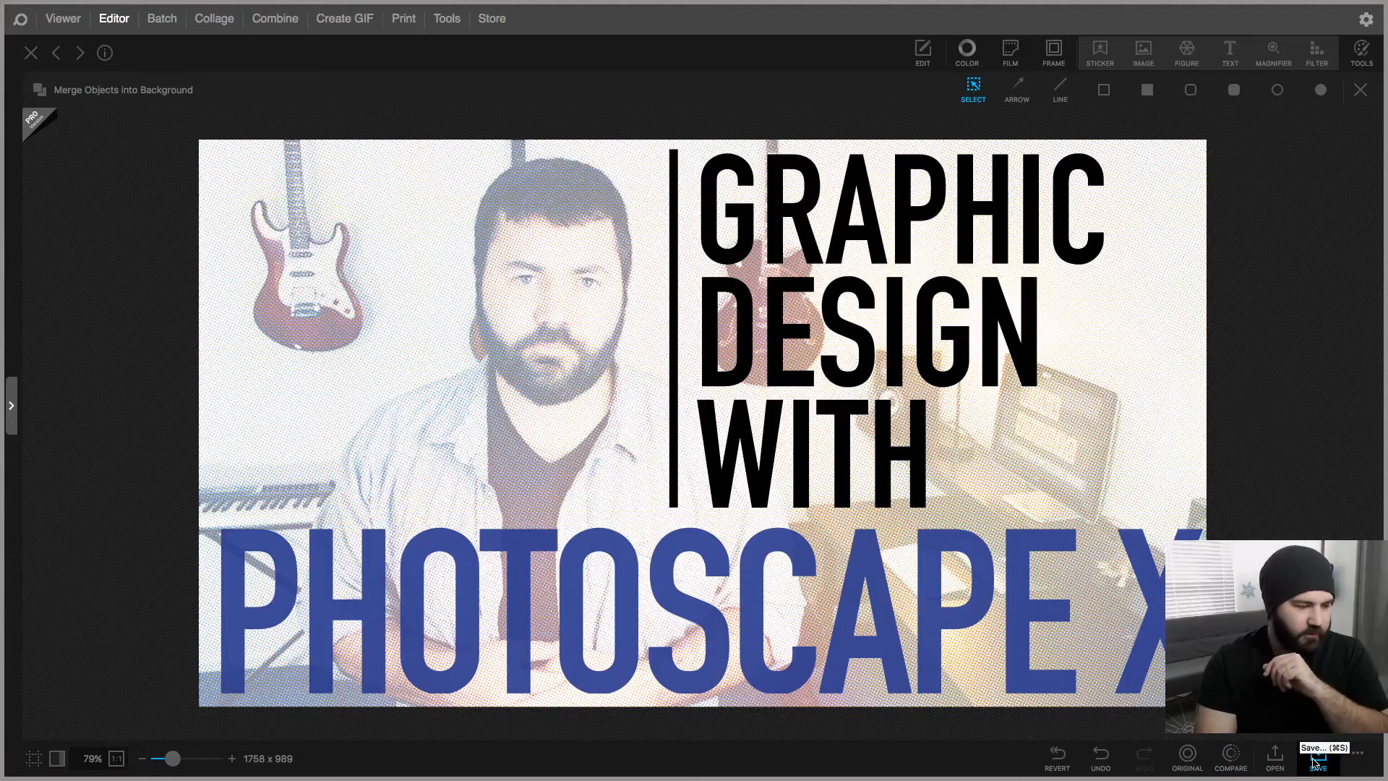
Bring up the save options offering thumbnails.png in the yt graphics folder
click(1319, 760)
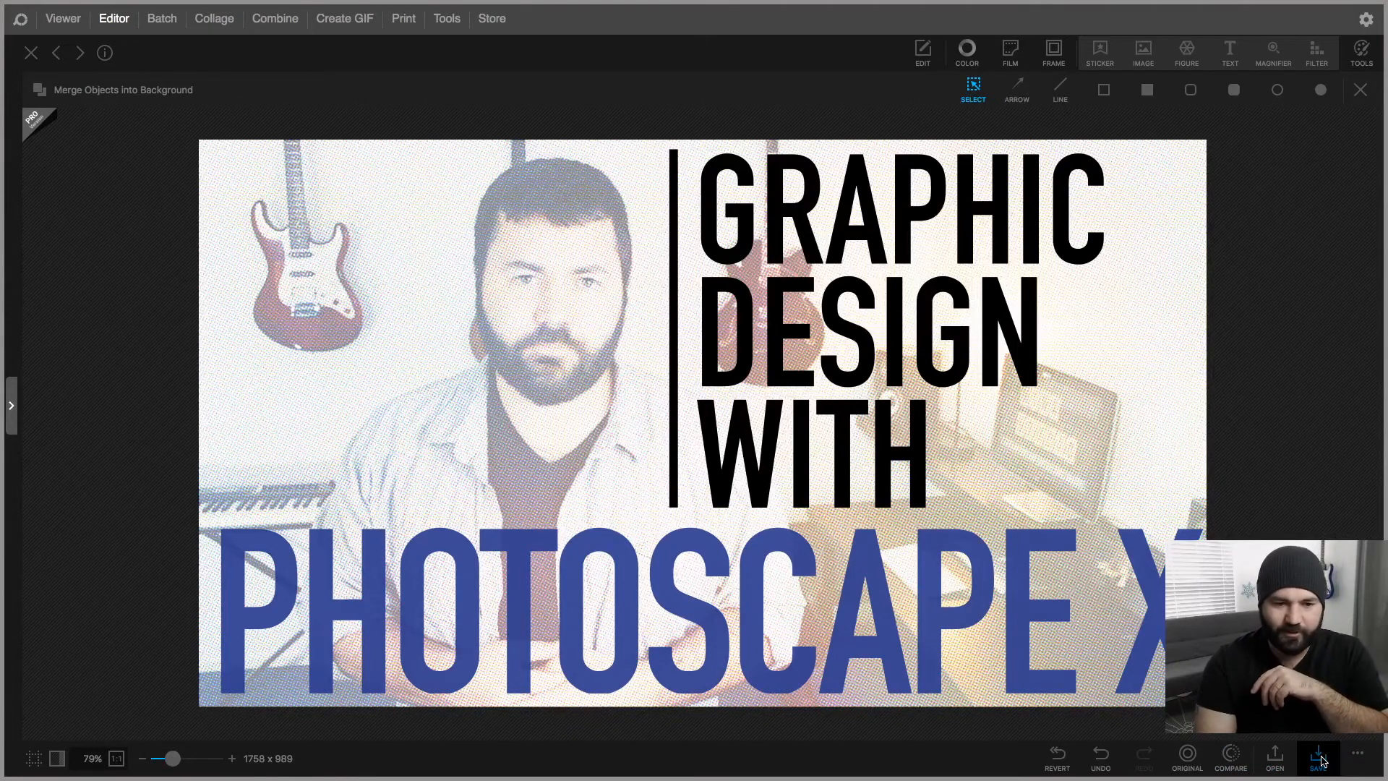
click(1319, 757)
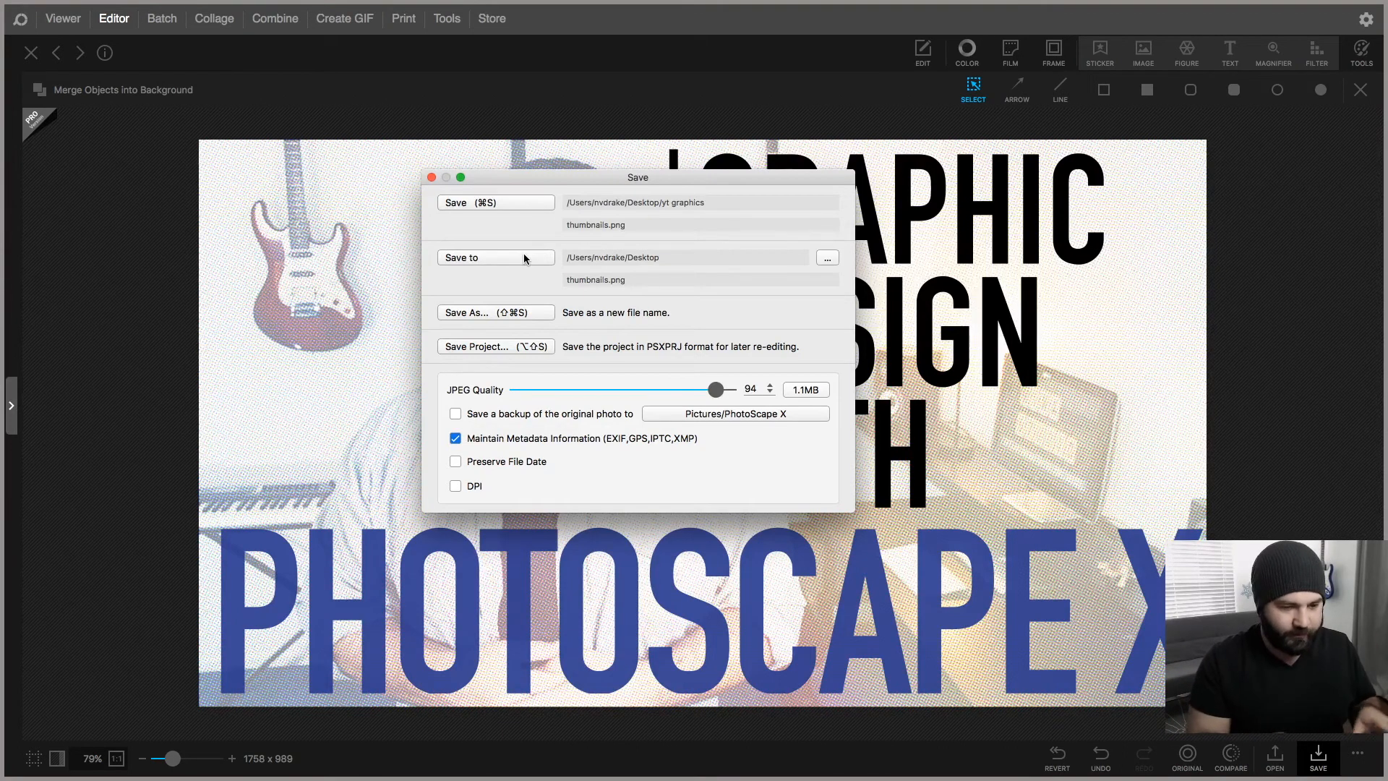
mouse_move(501, 352)
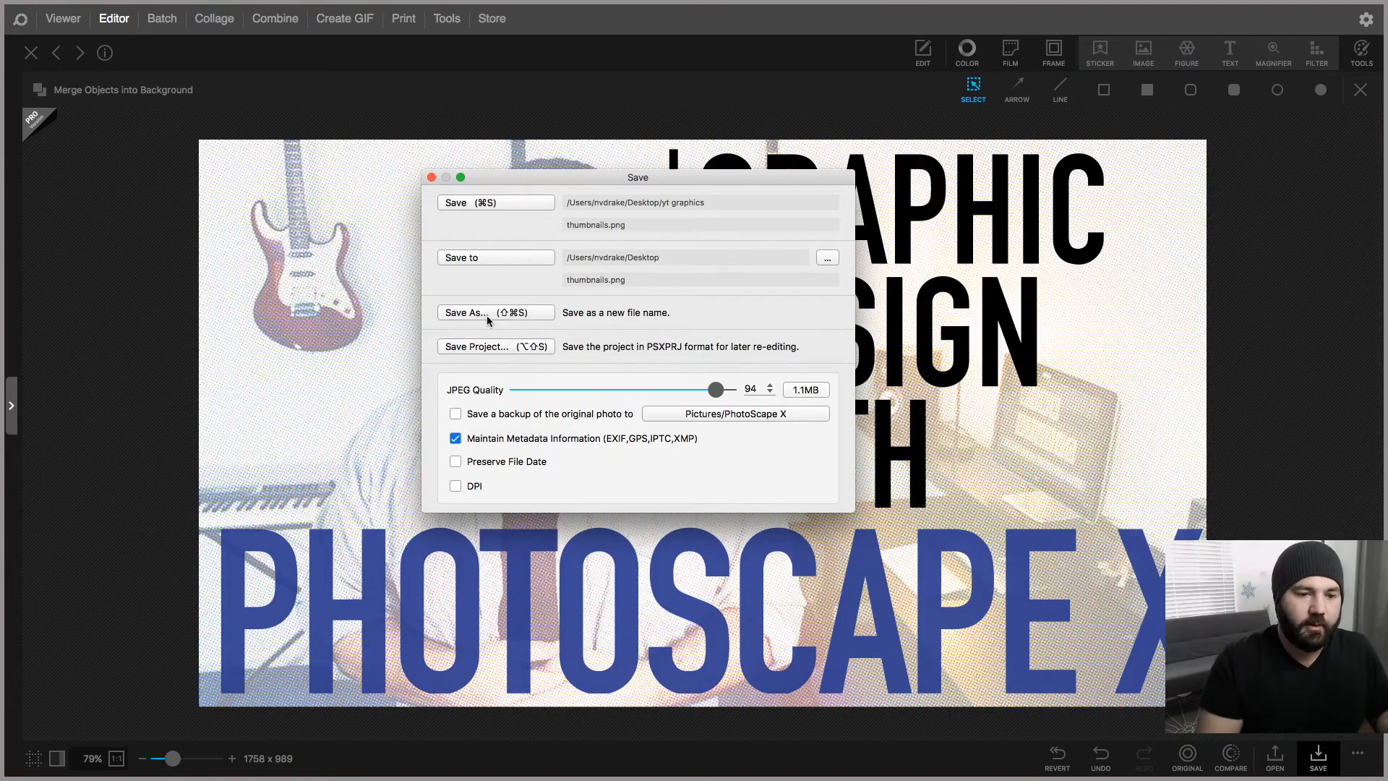
Save As a new JPEG named 'photoscape thumbnail' on the Desktop
click(464, 312)
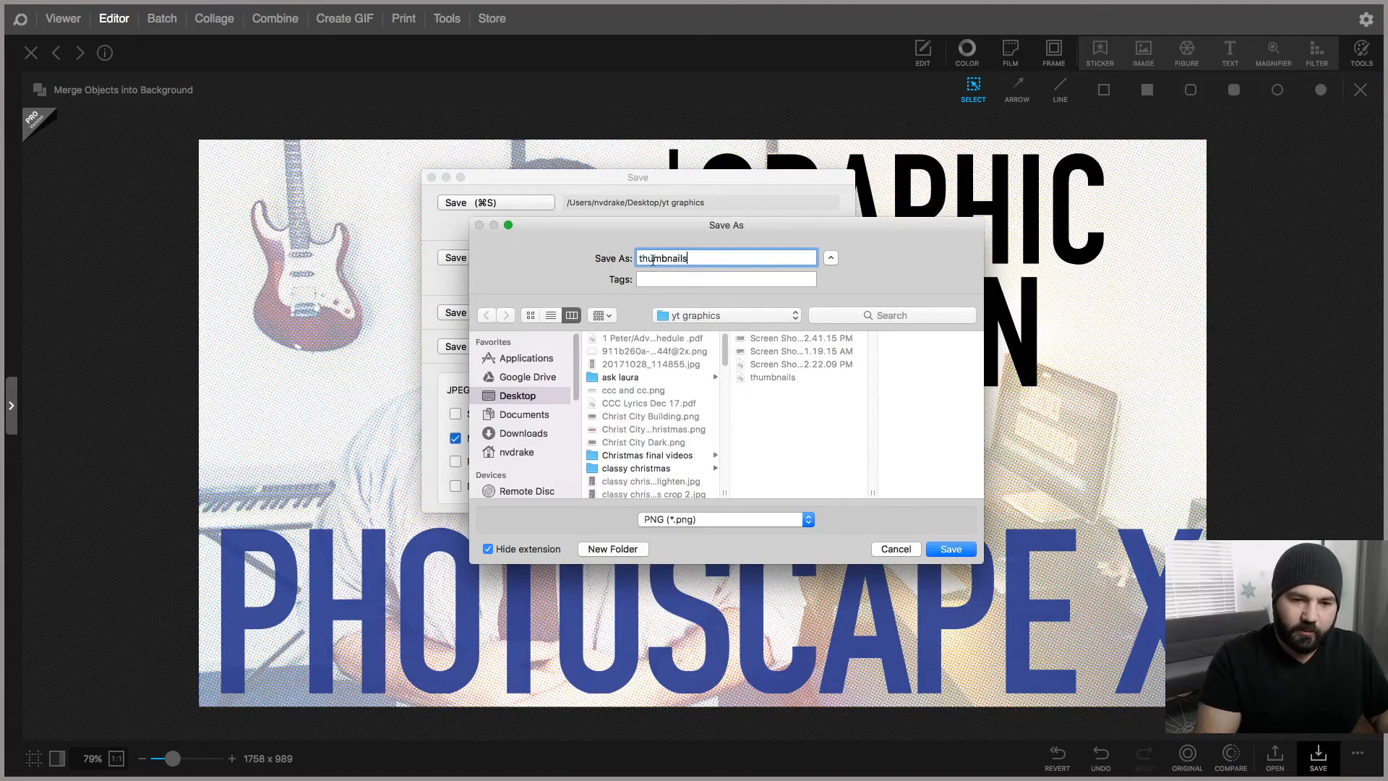
text(photoscape)
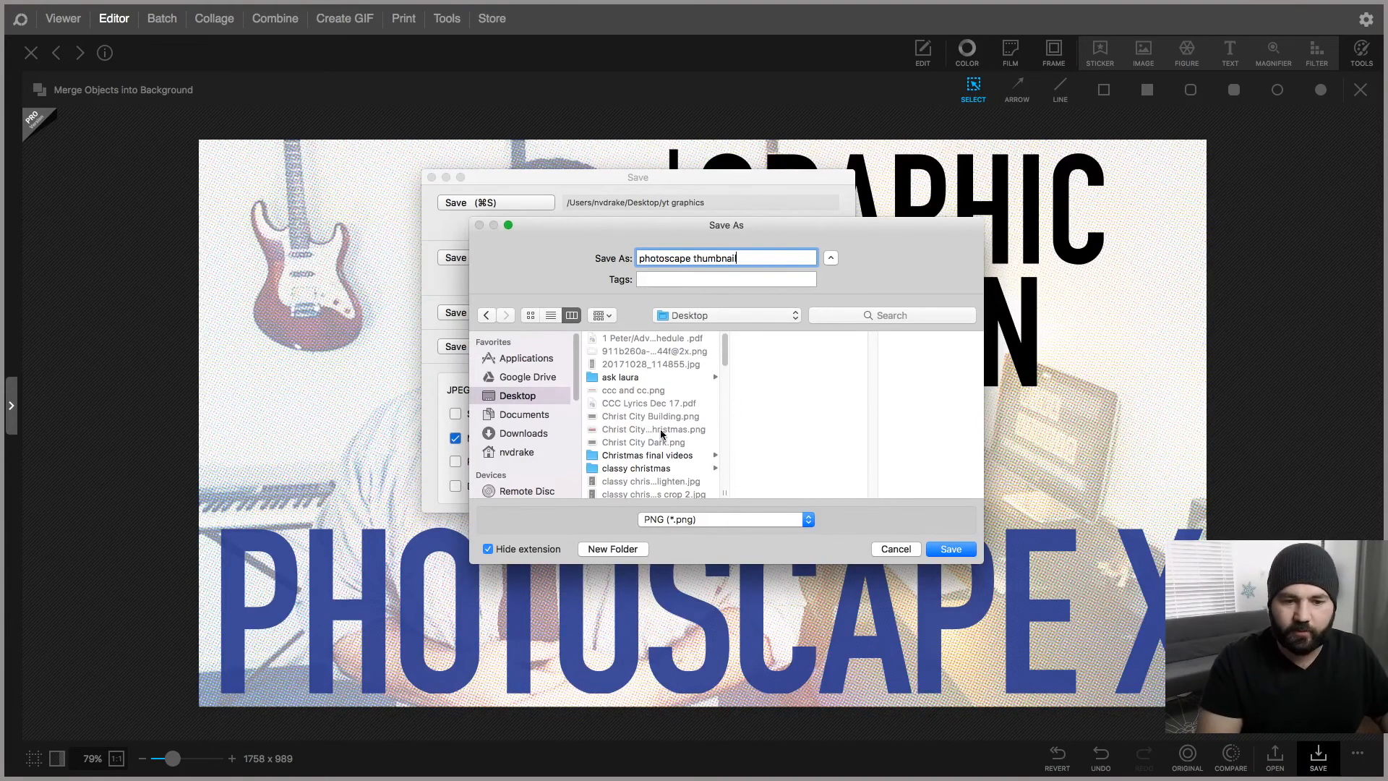
click(723, 519)
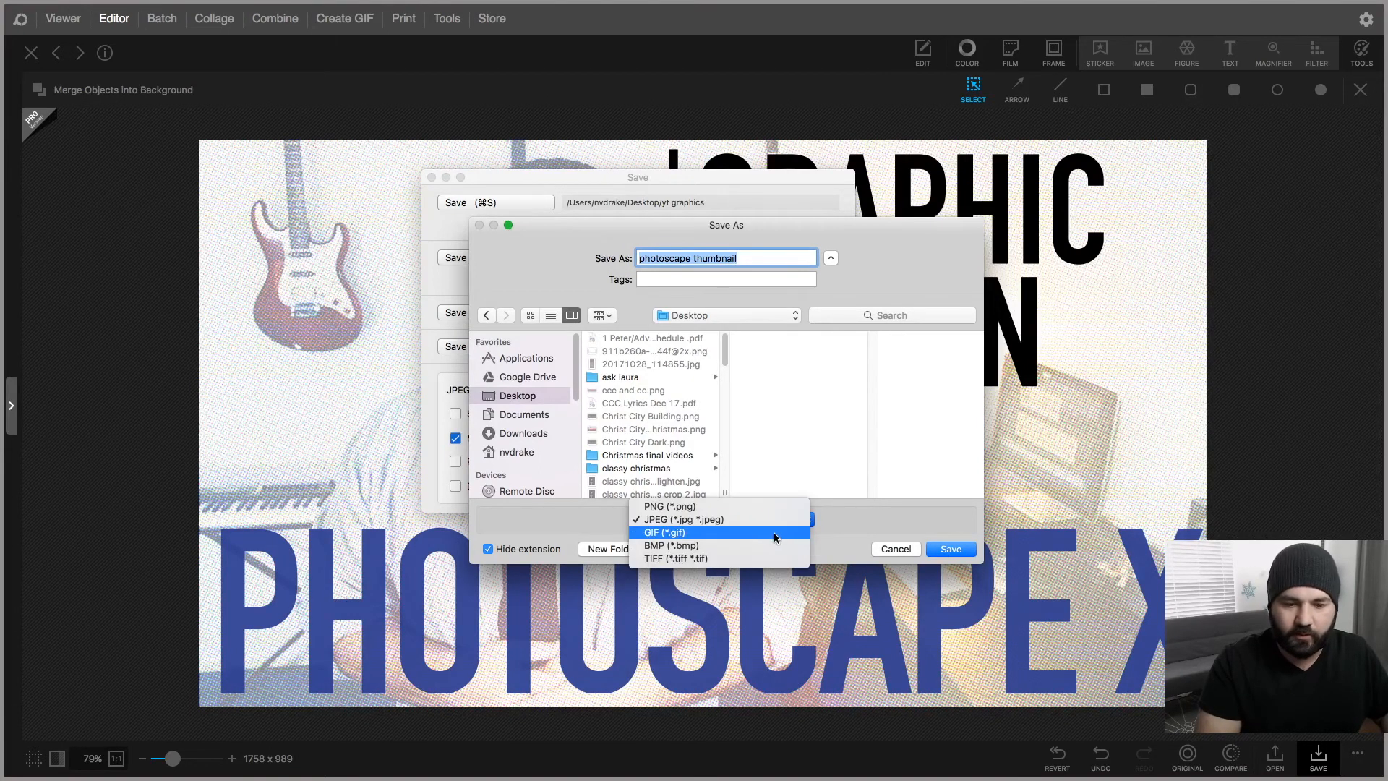
click(894, 549)
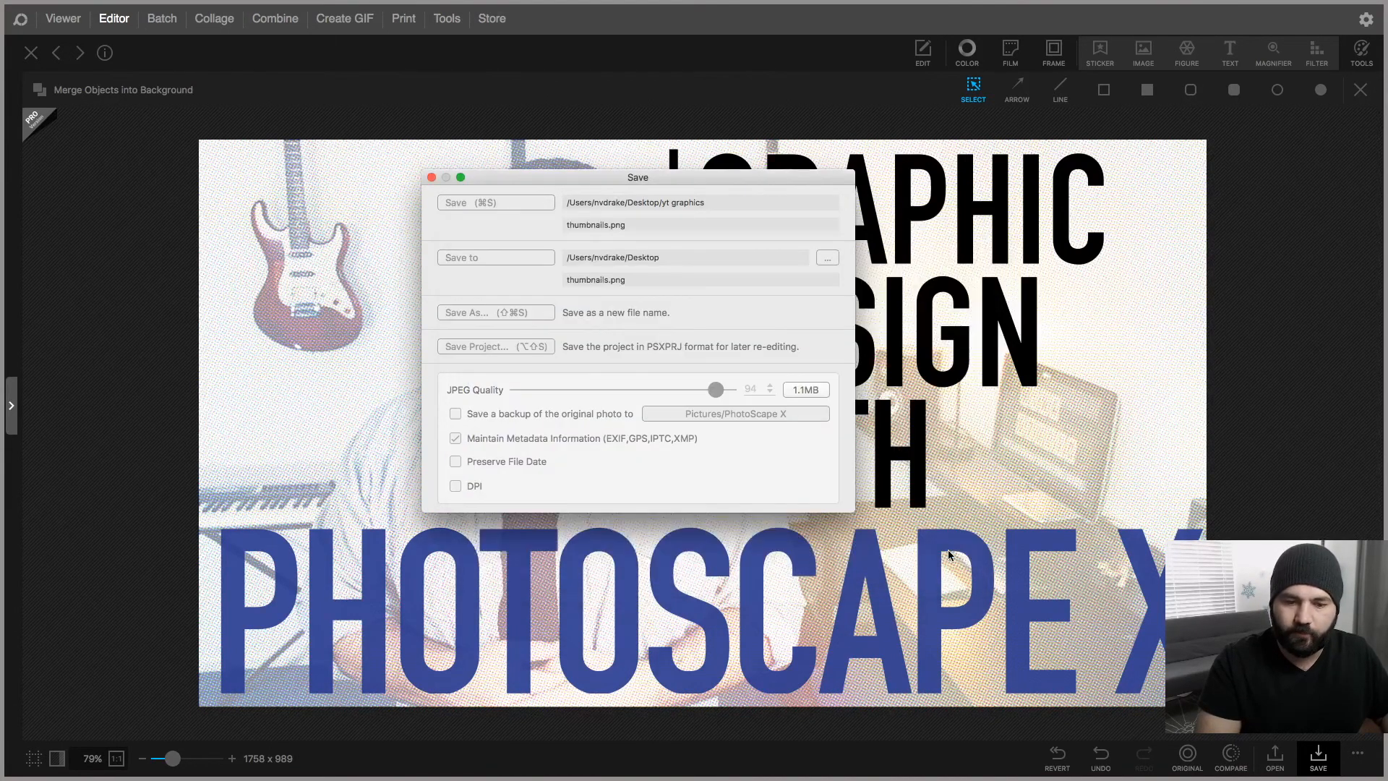